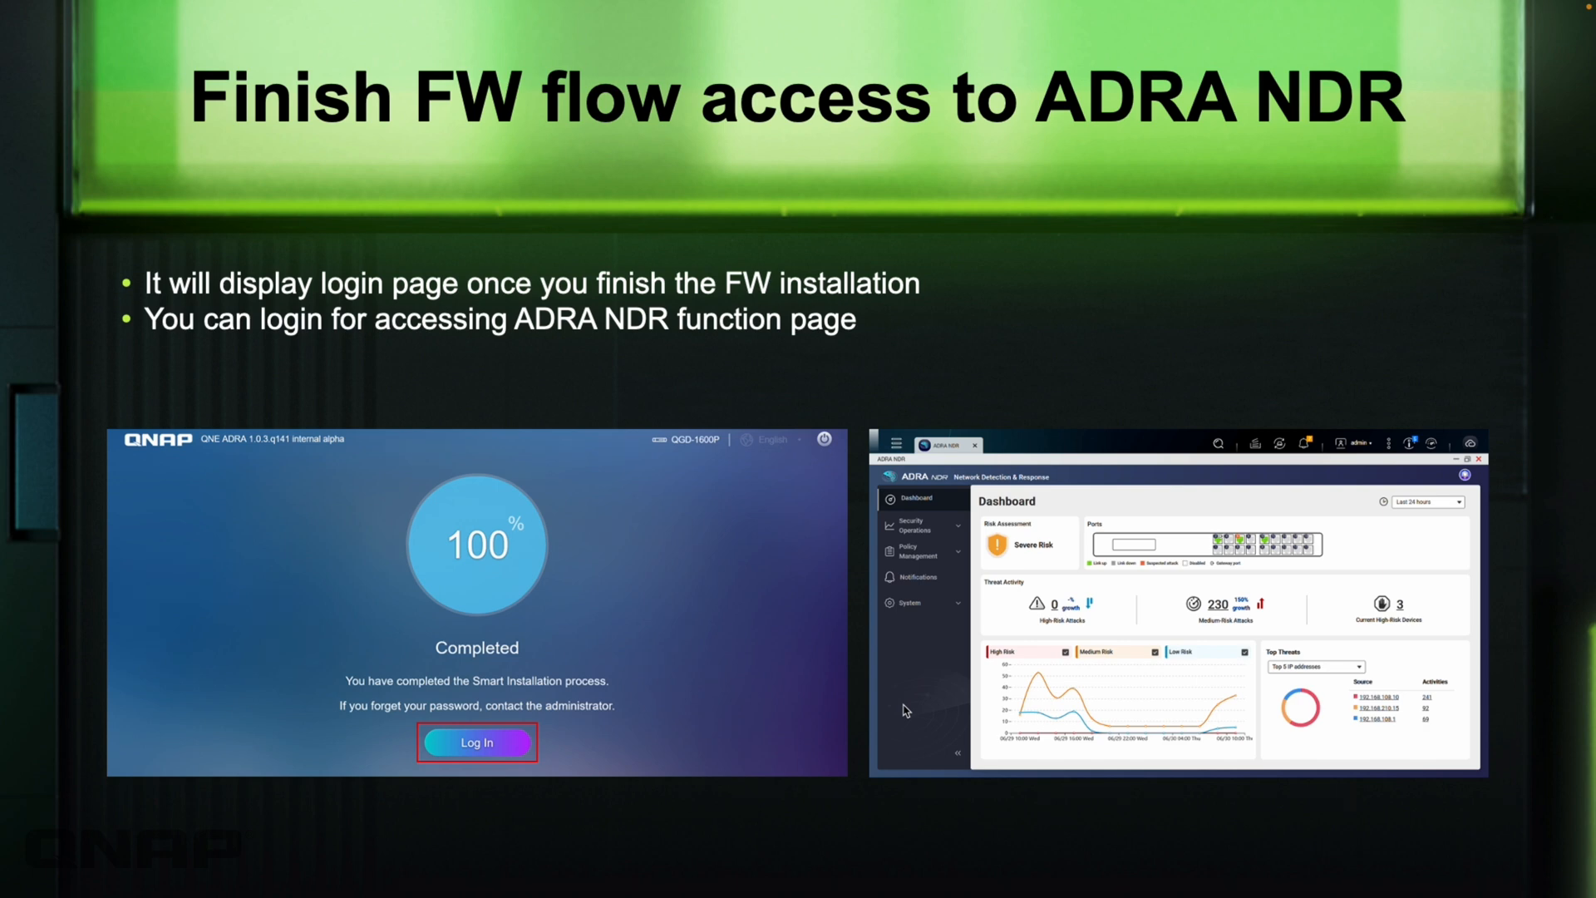
Advance from the 'Finish FW flow access' slide to the ADRA NDR Software Store page.
key("Right")
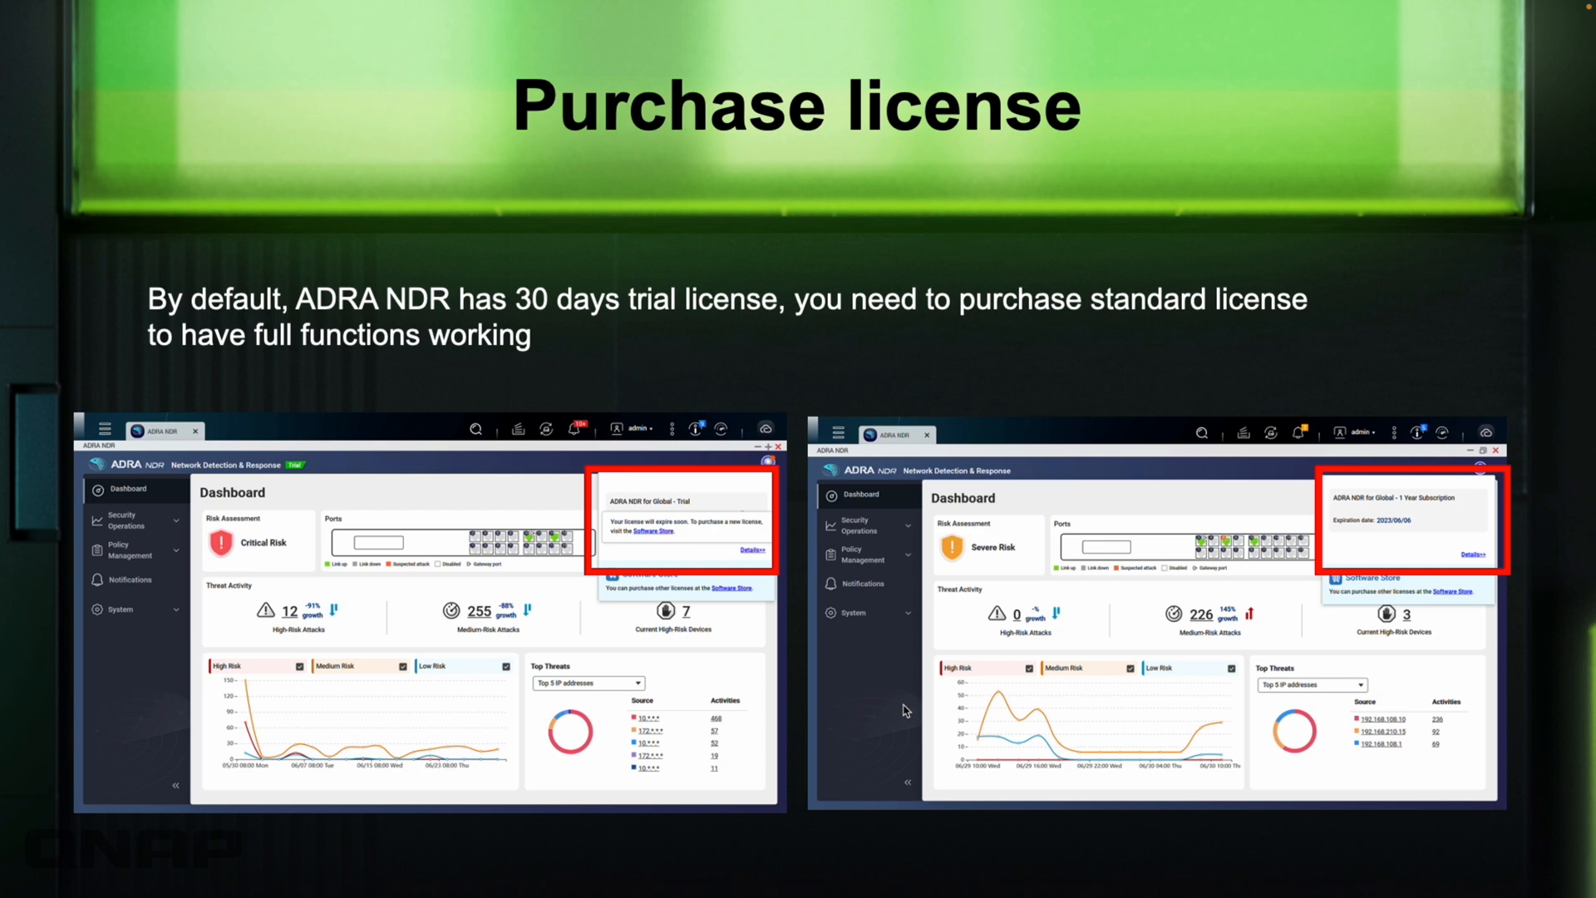
key("right")
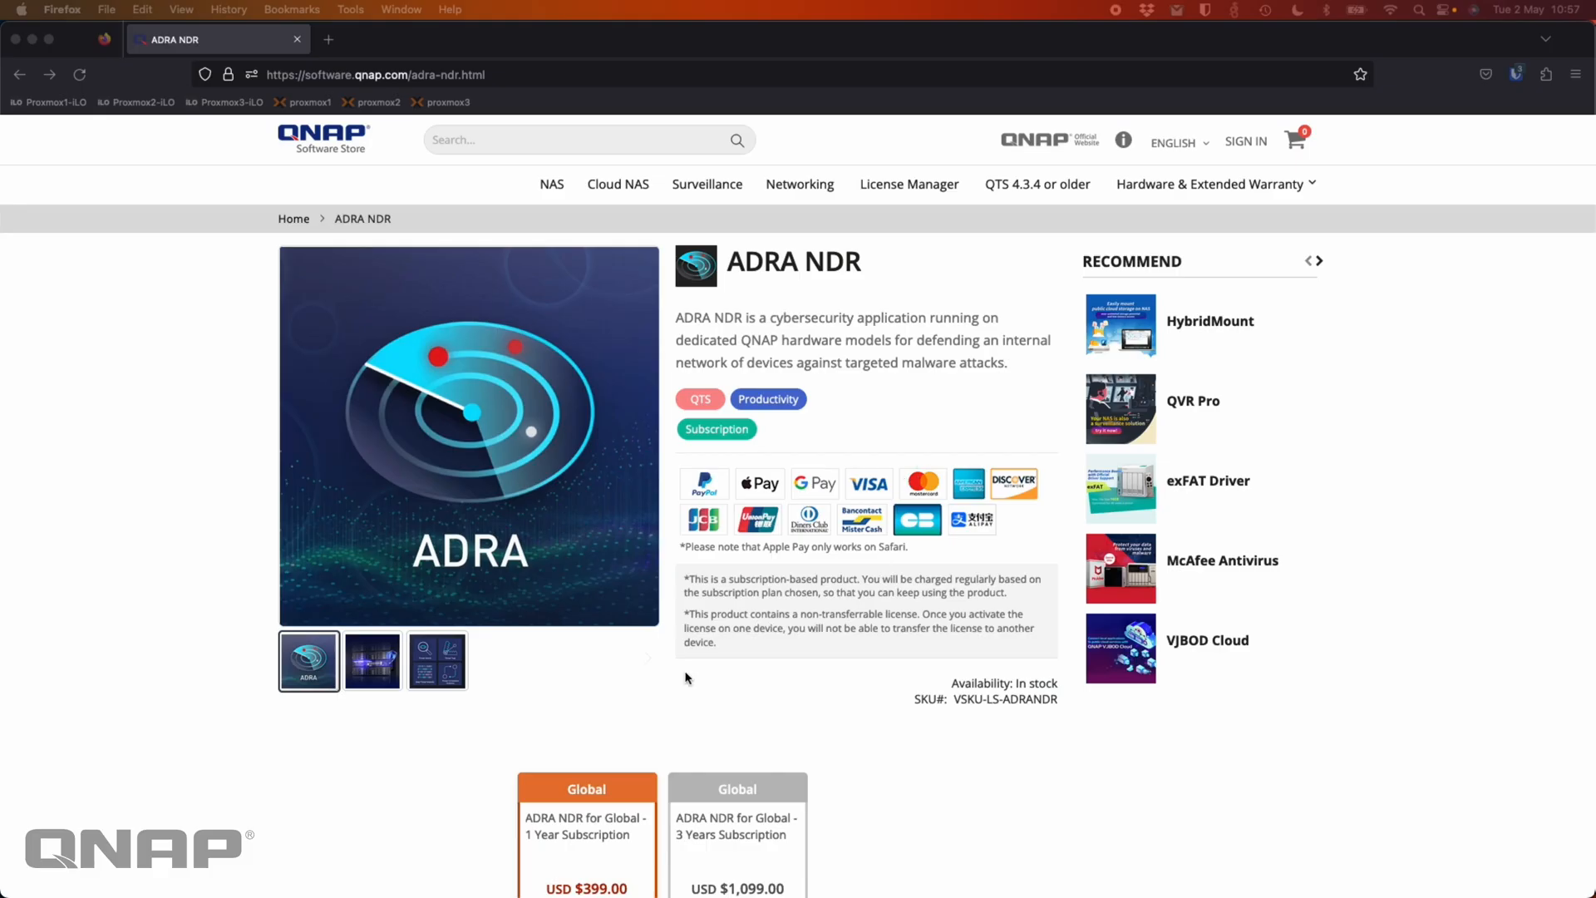
mouse_move(140, 599)
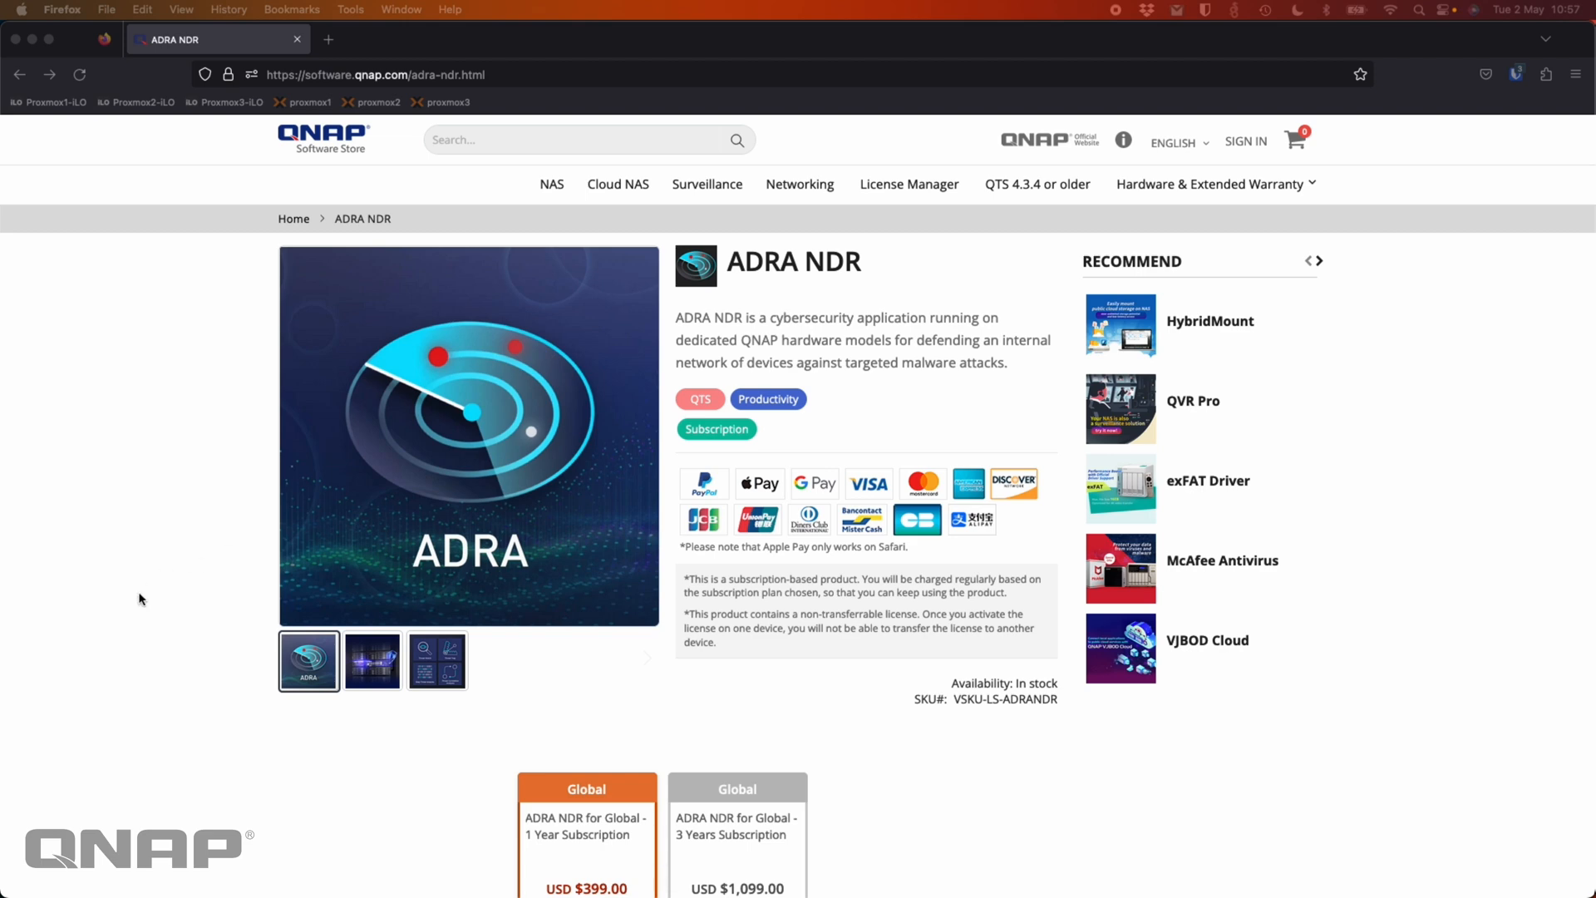
scroll("down", 3)
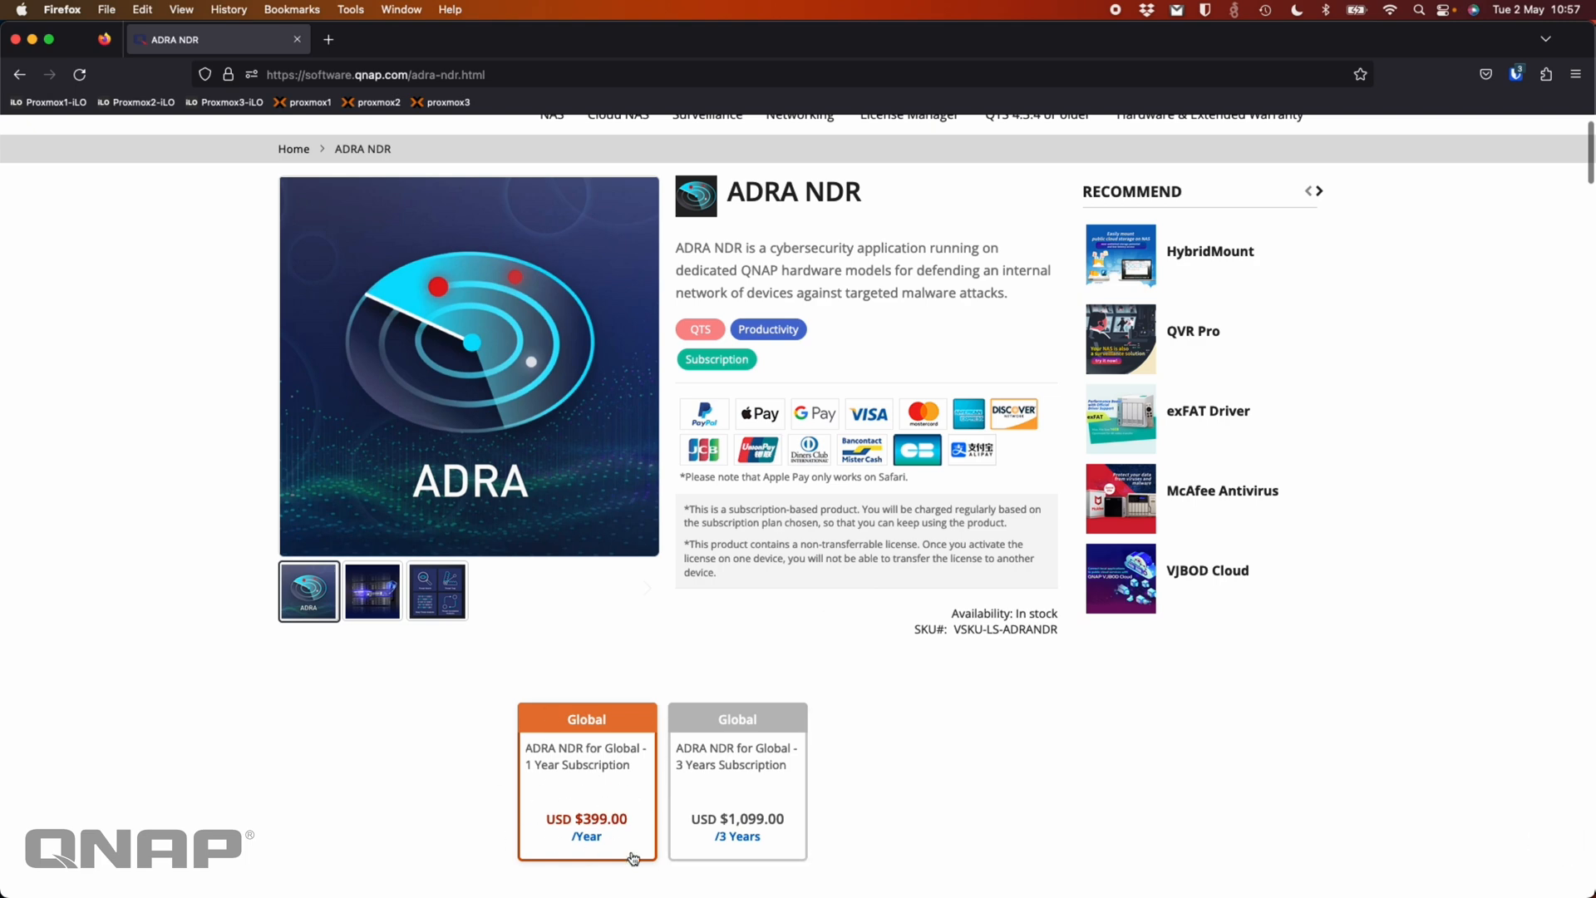
mouse_move(824, 766)
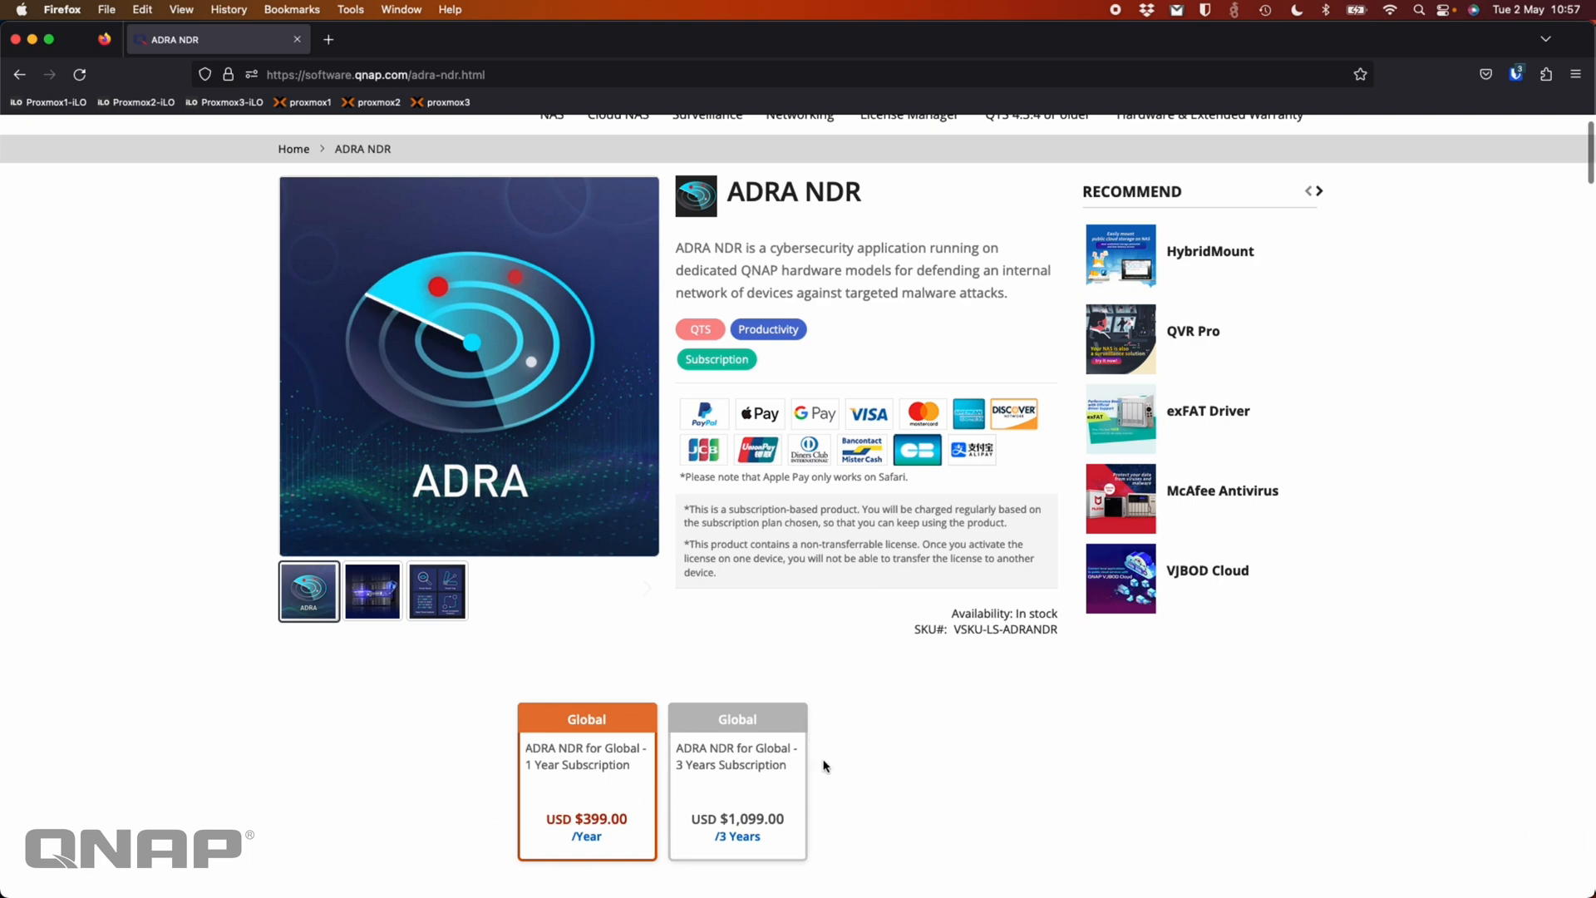
mouse_move(866, 749)
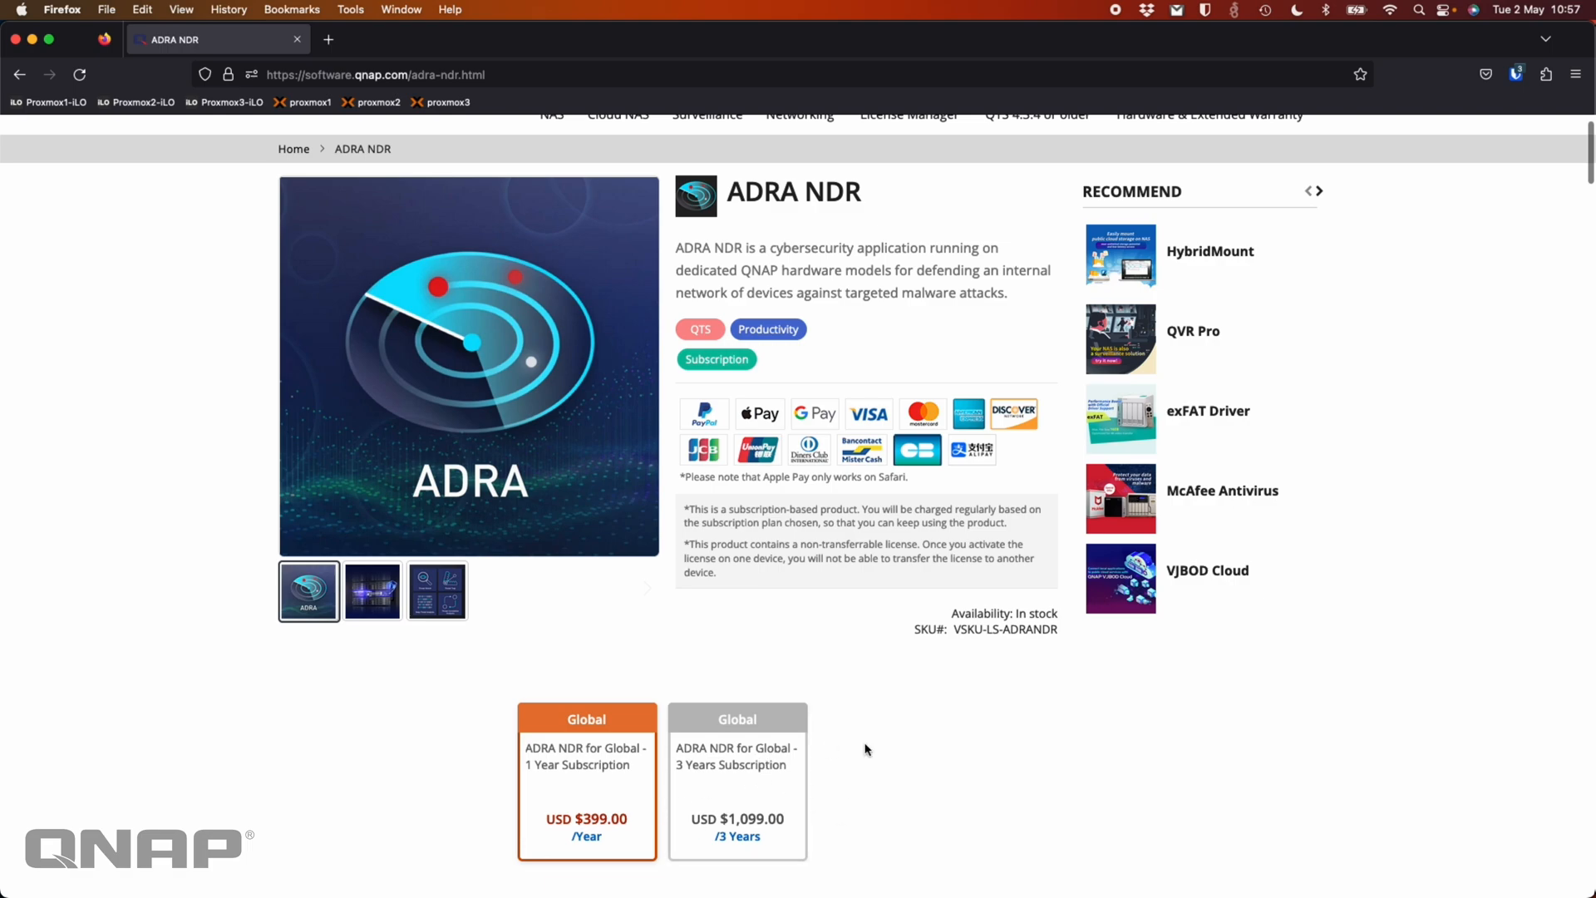
mouse_move(825, 640)
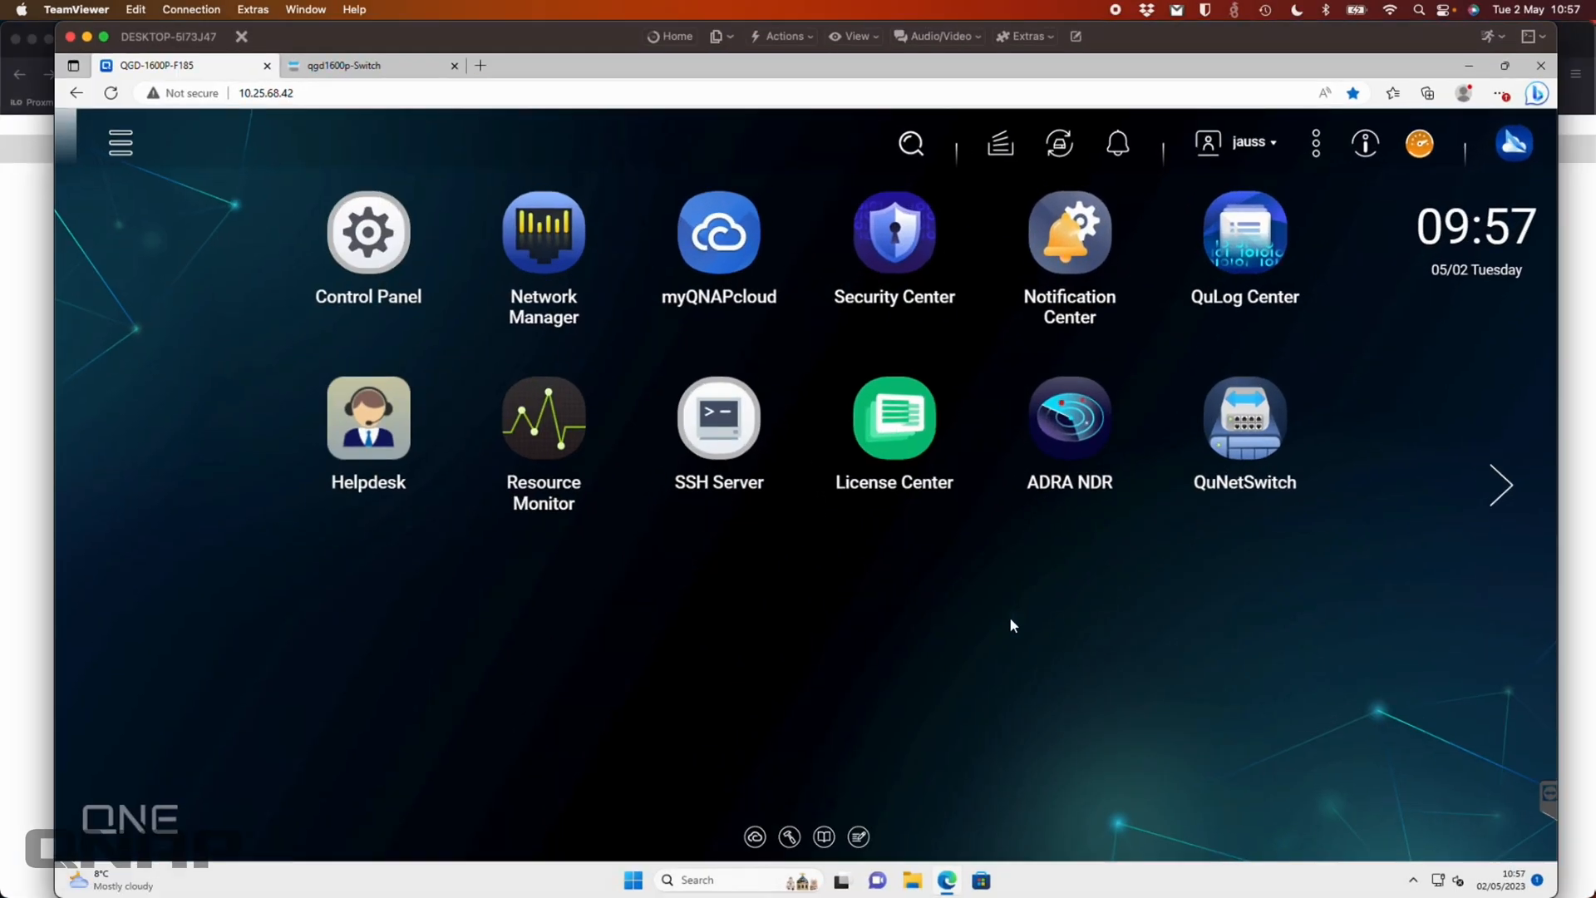
mouse_move(928, 644)
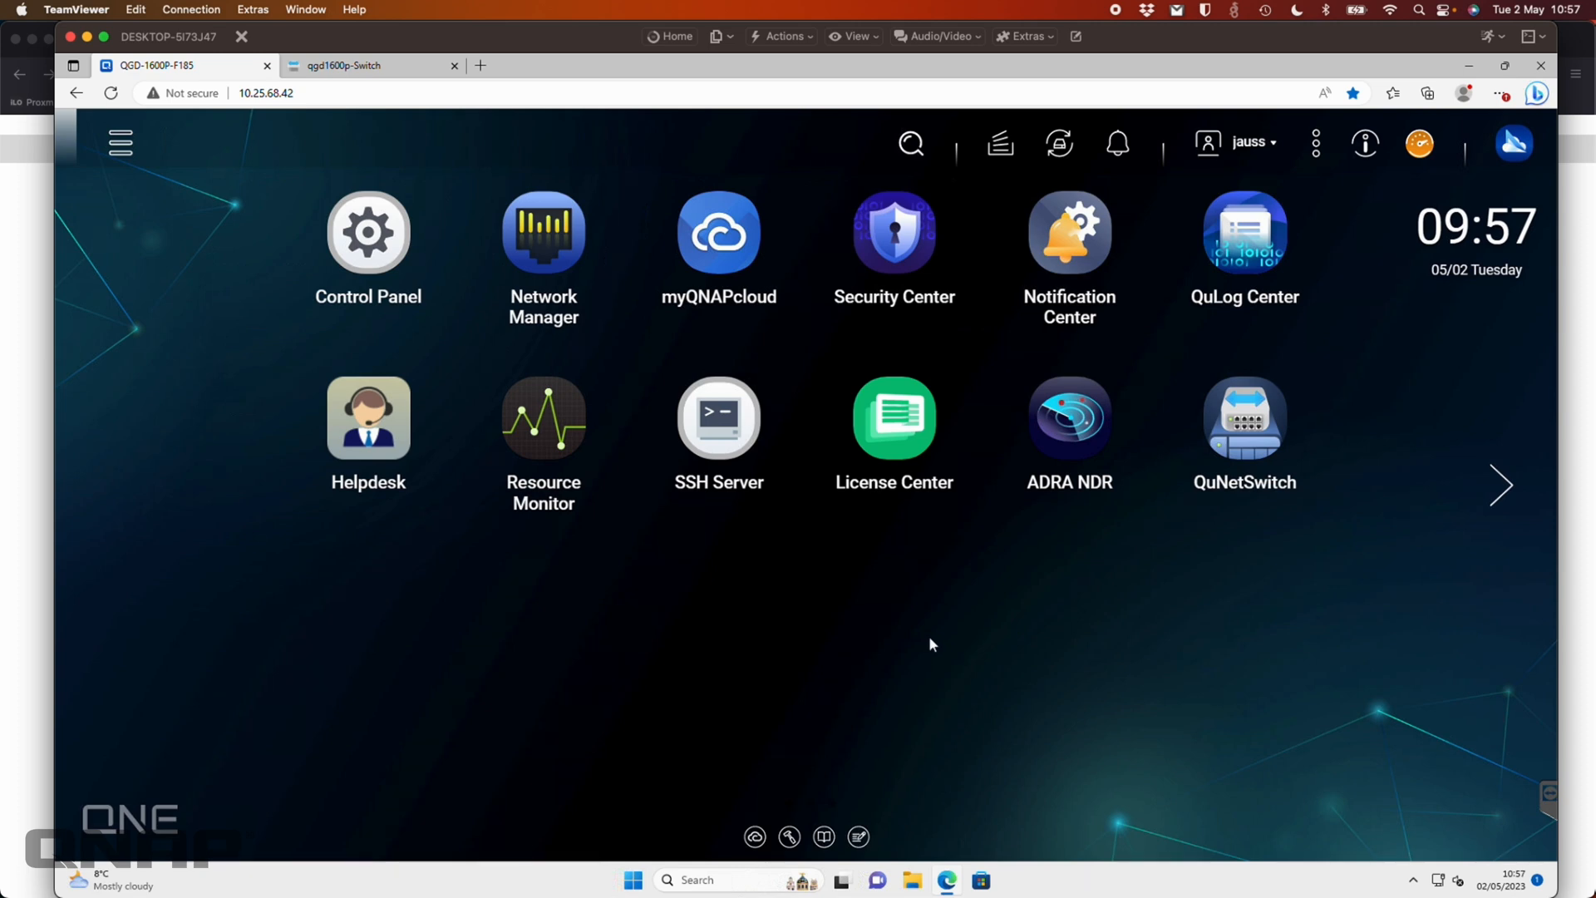
mouse_move(1157, 387)
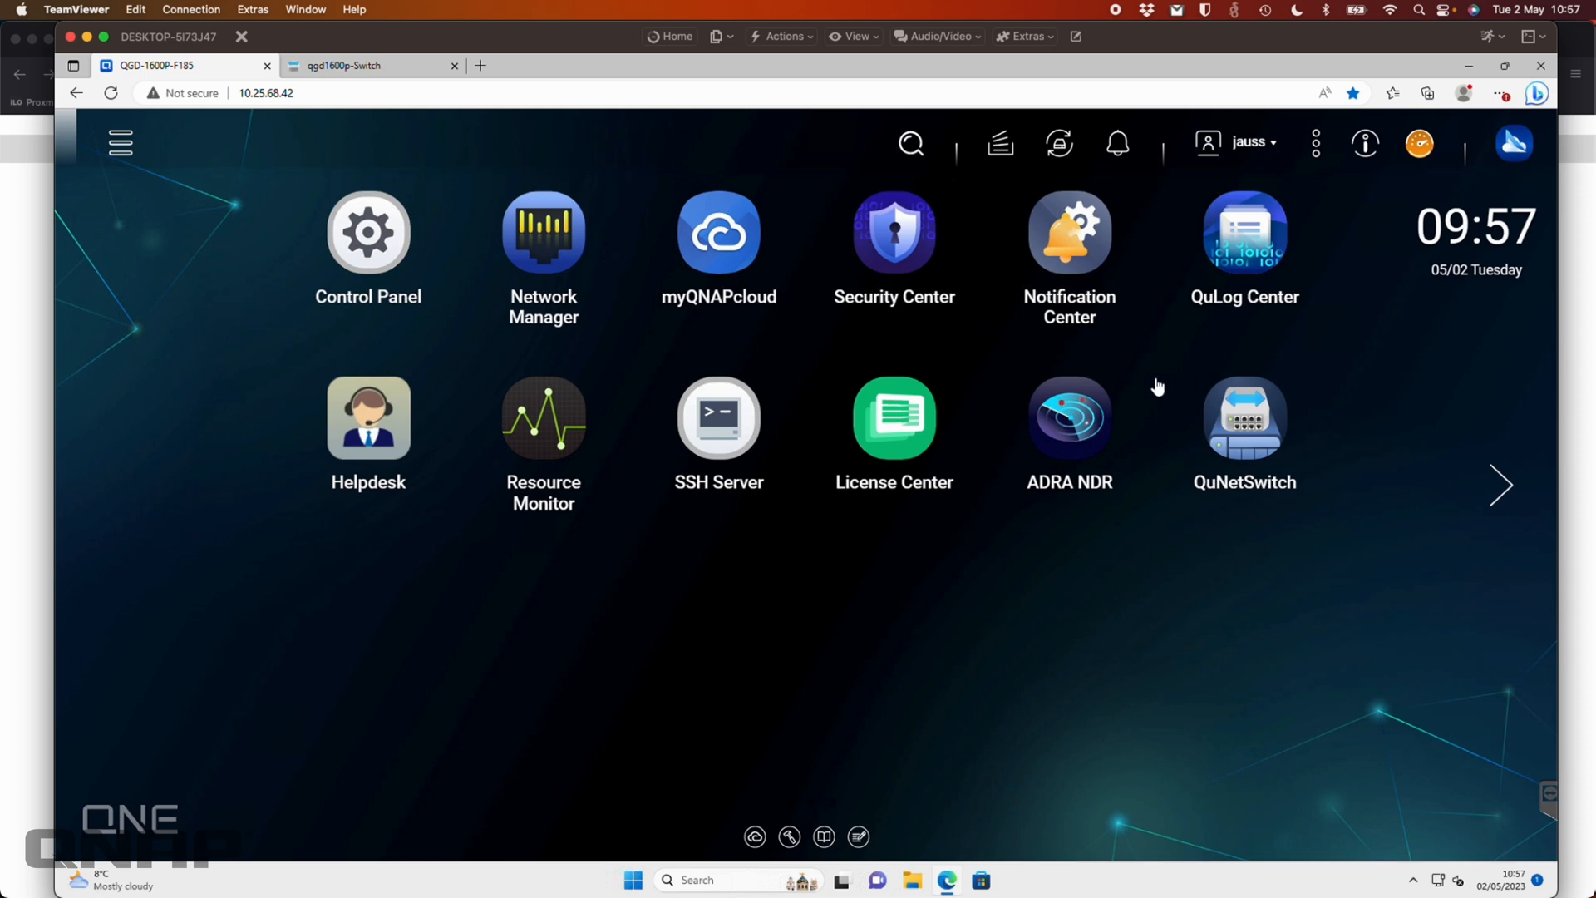
mouse_move(1244, 427)
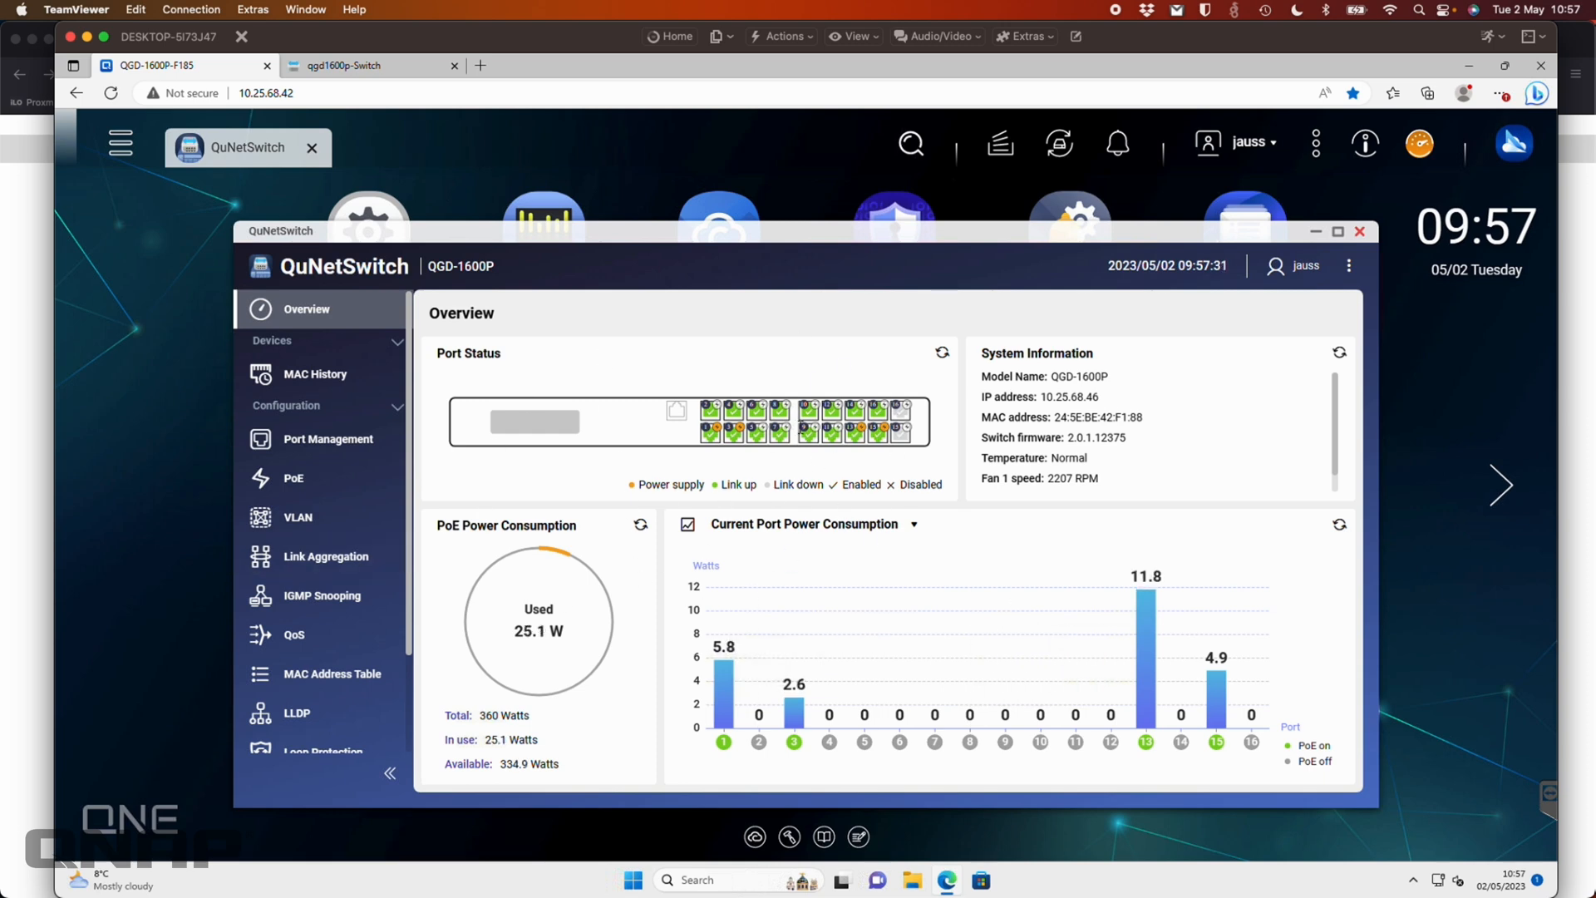
mouse_move(1356, 236)
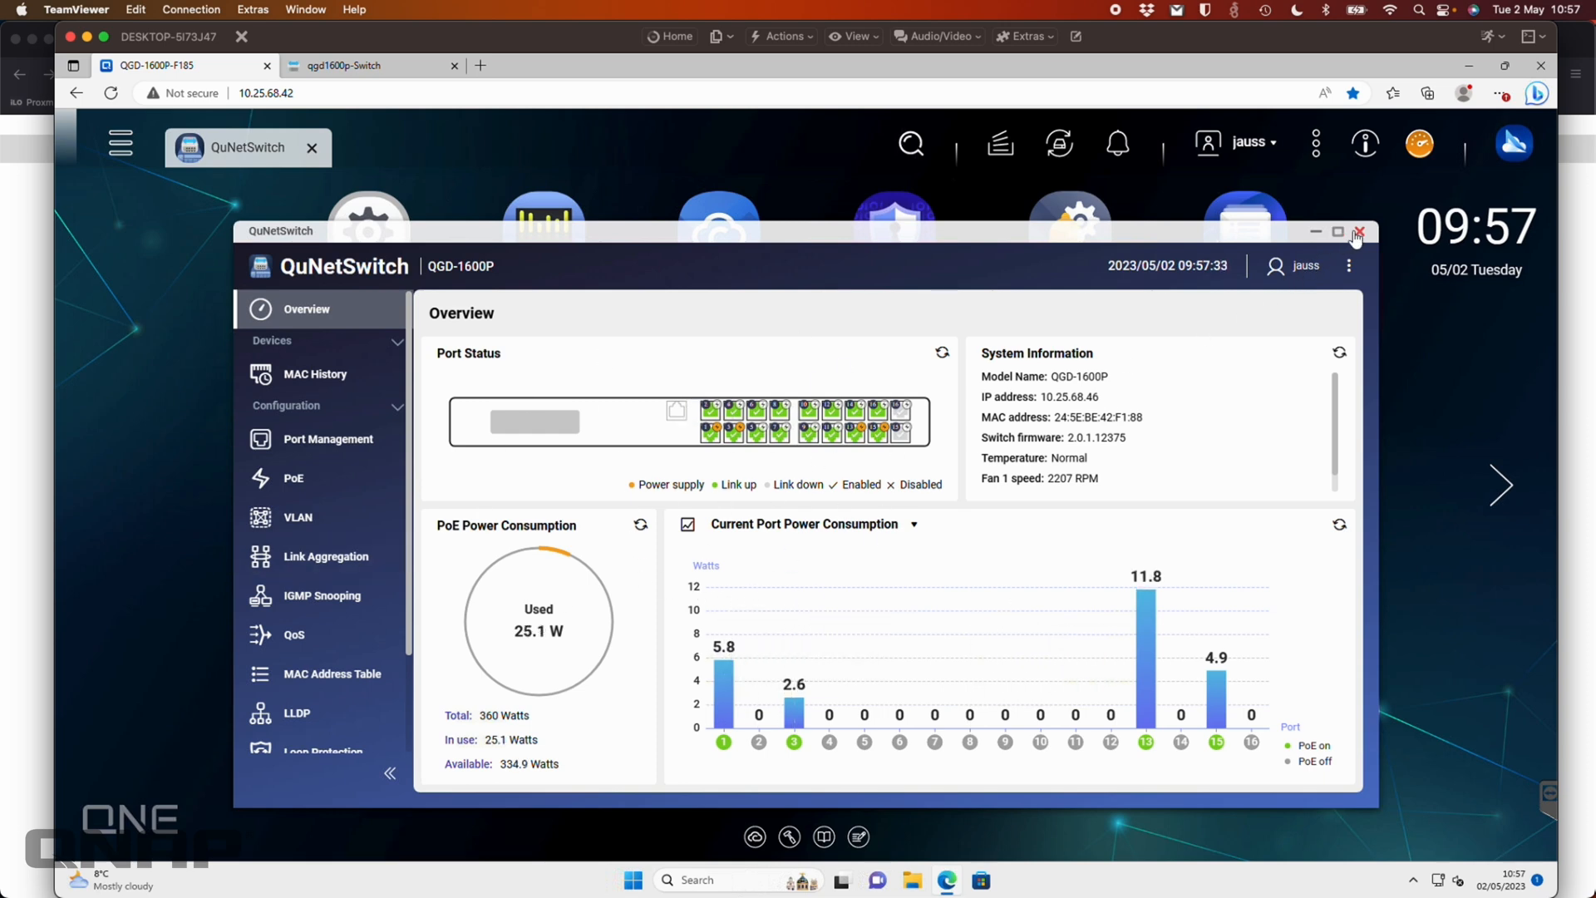
On the qgd1600p-Switch tab, dismiss Session Expired and log back into QSS as admin.
left_click(1358, 232)
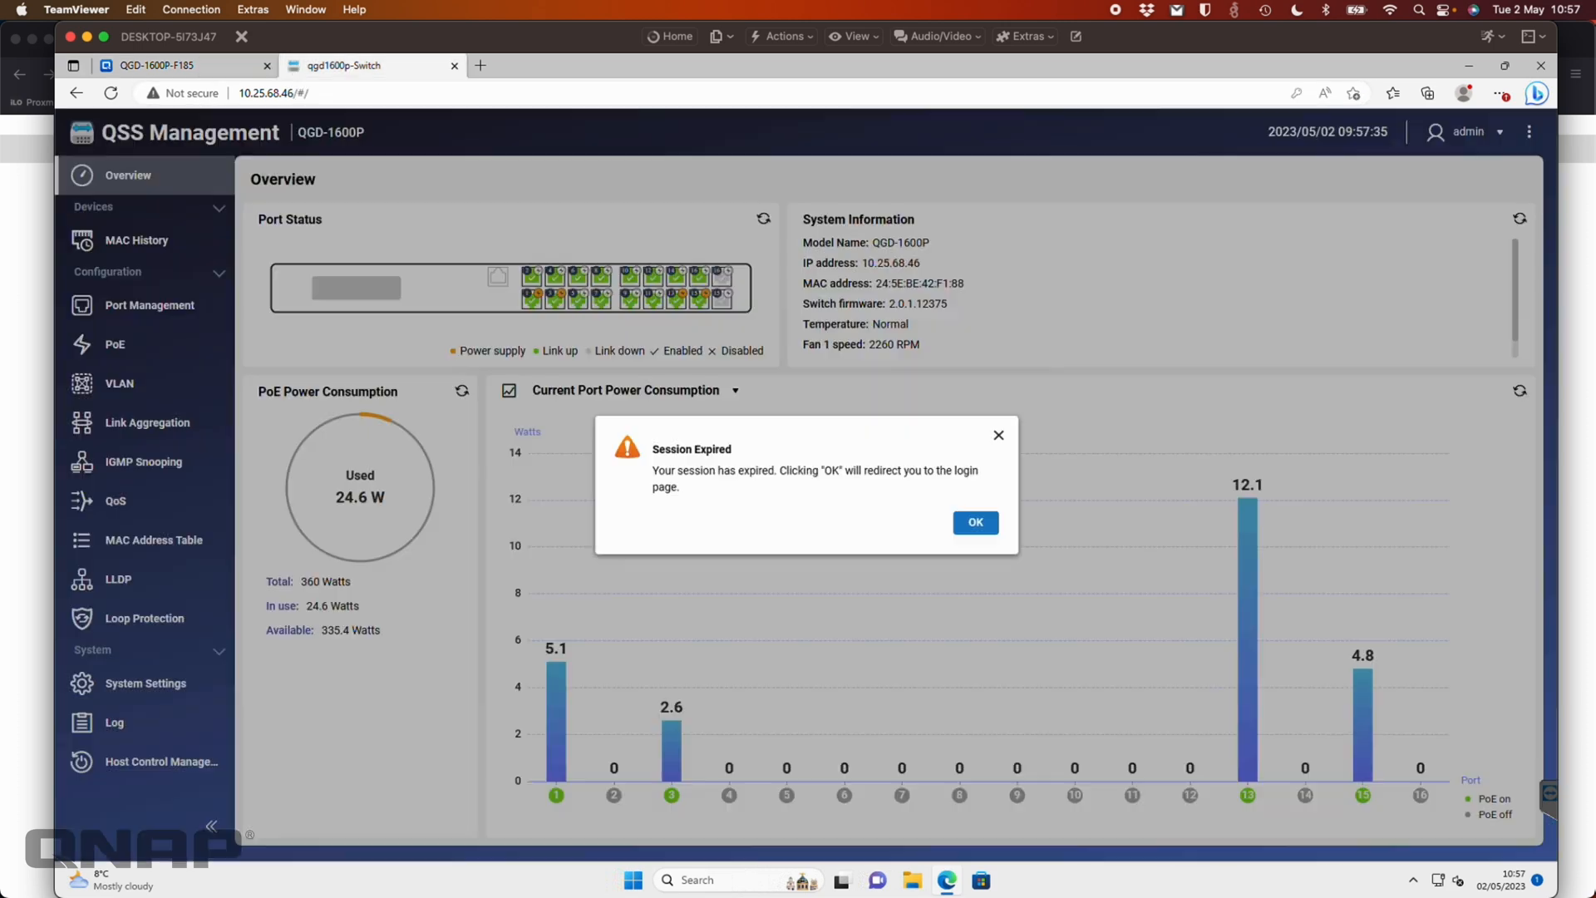
left_click(974, 522)
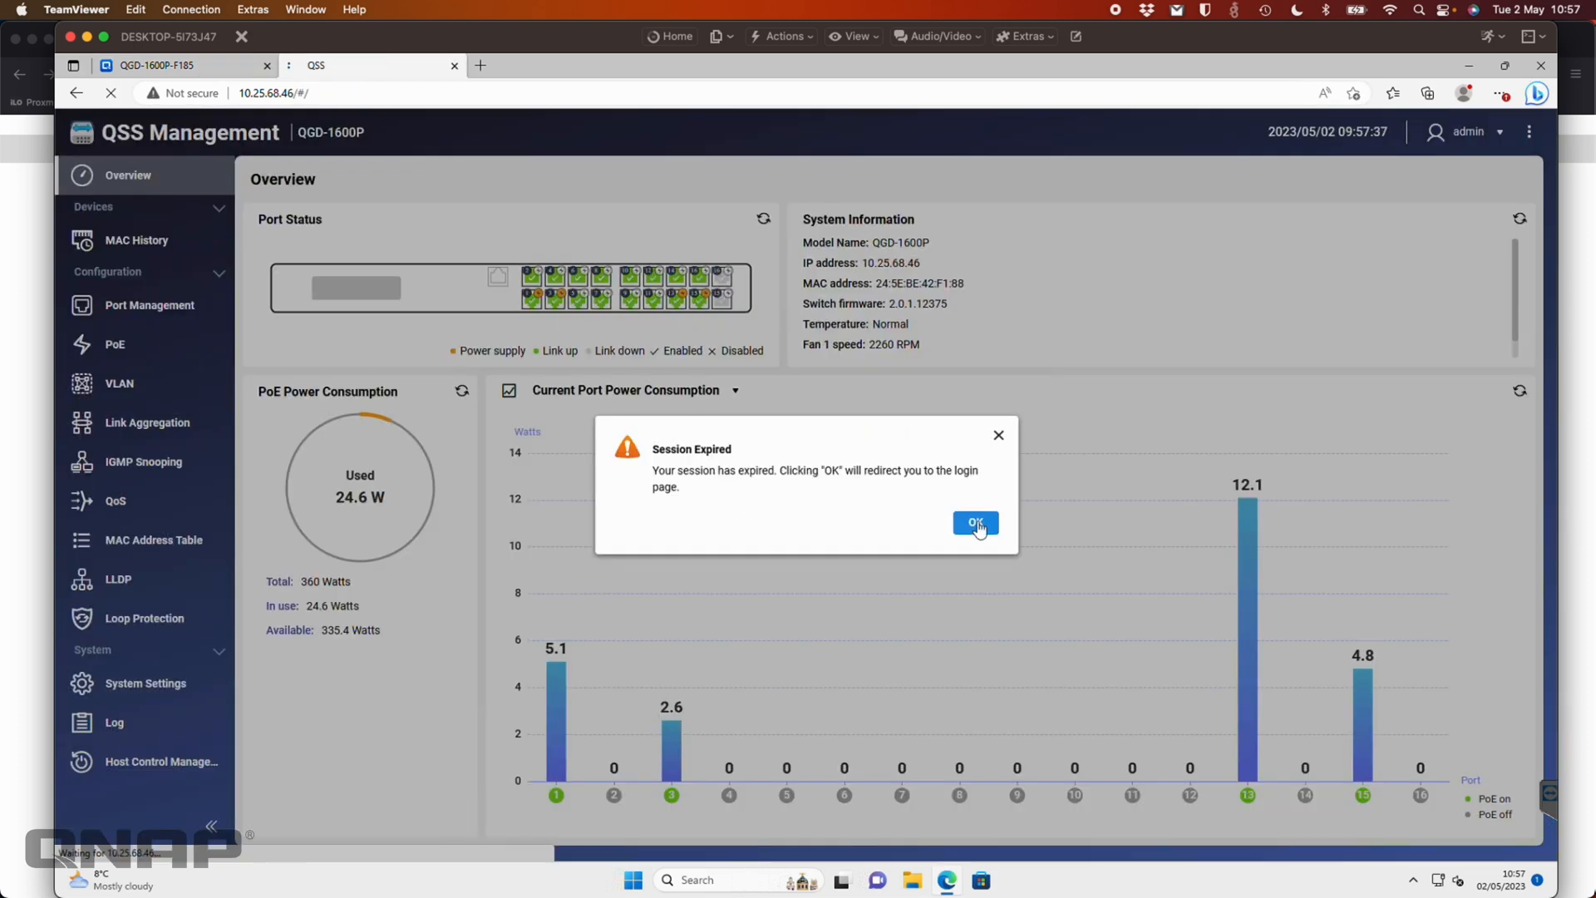
left_click(974, 523)
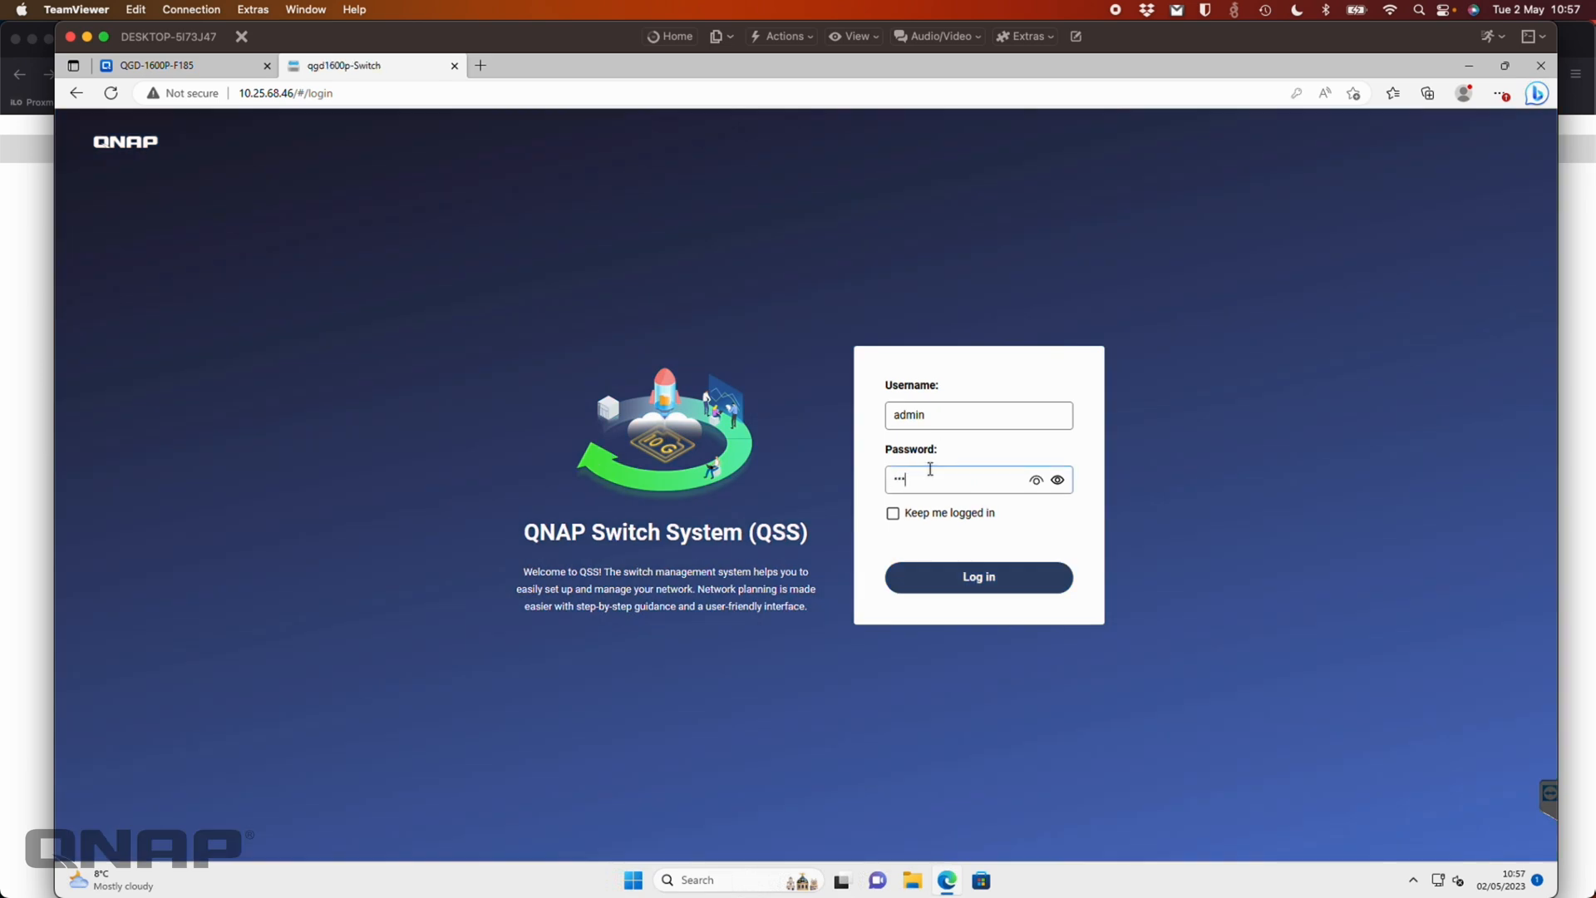
left_click(976, 576)
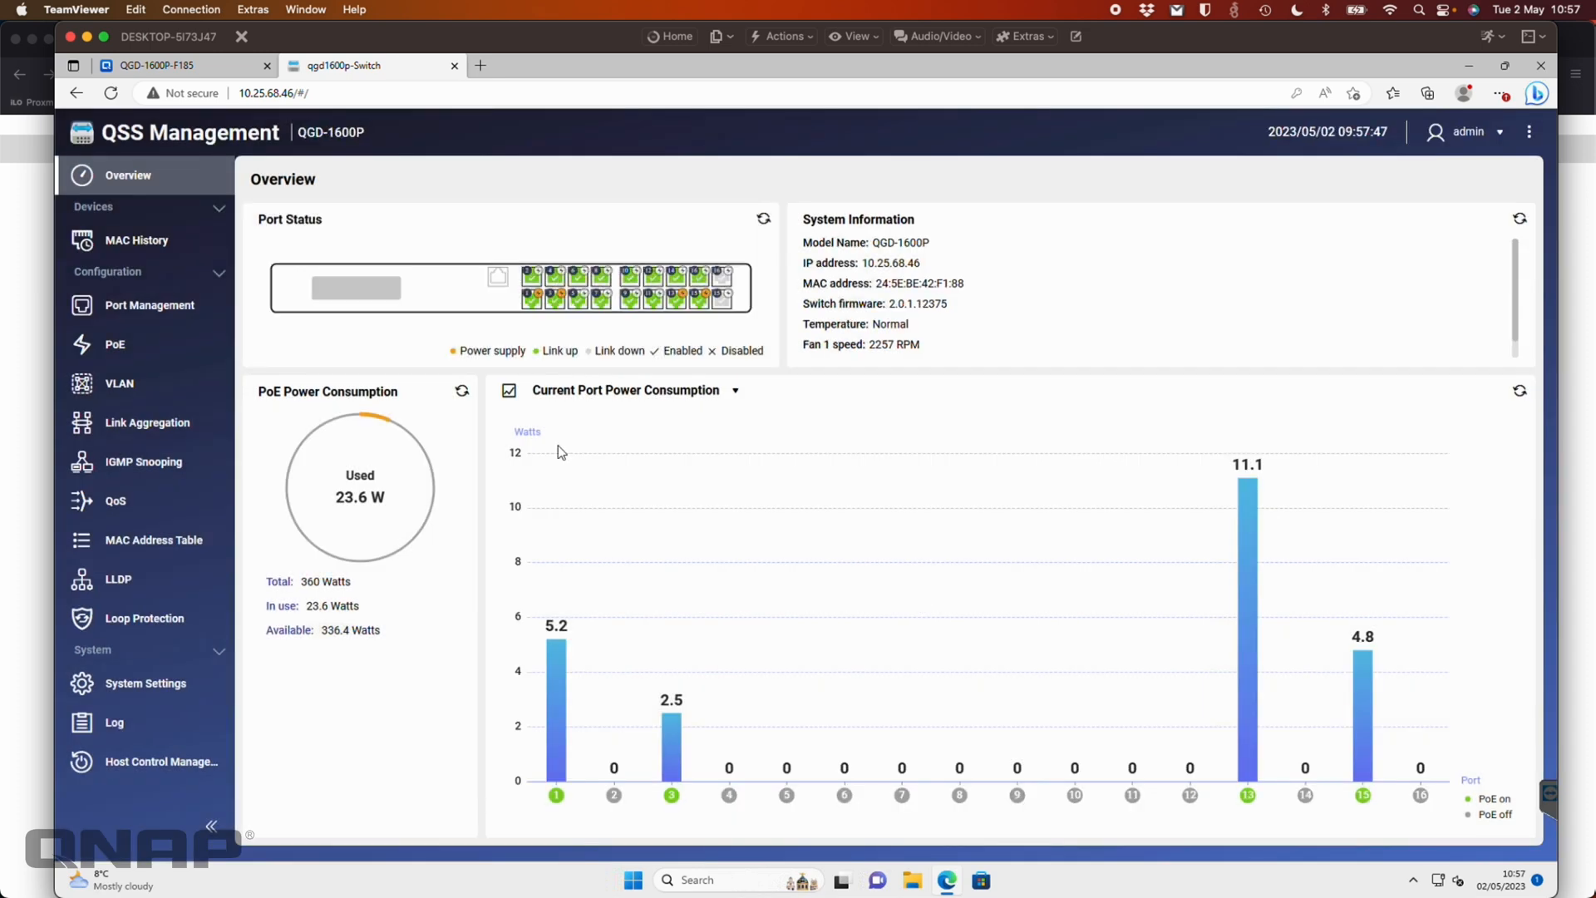
mouse_move(155, 539)
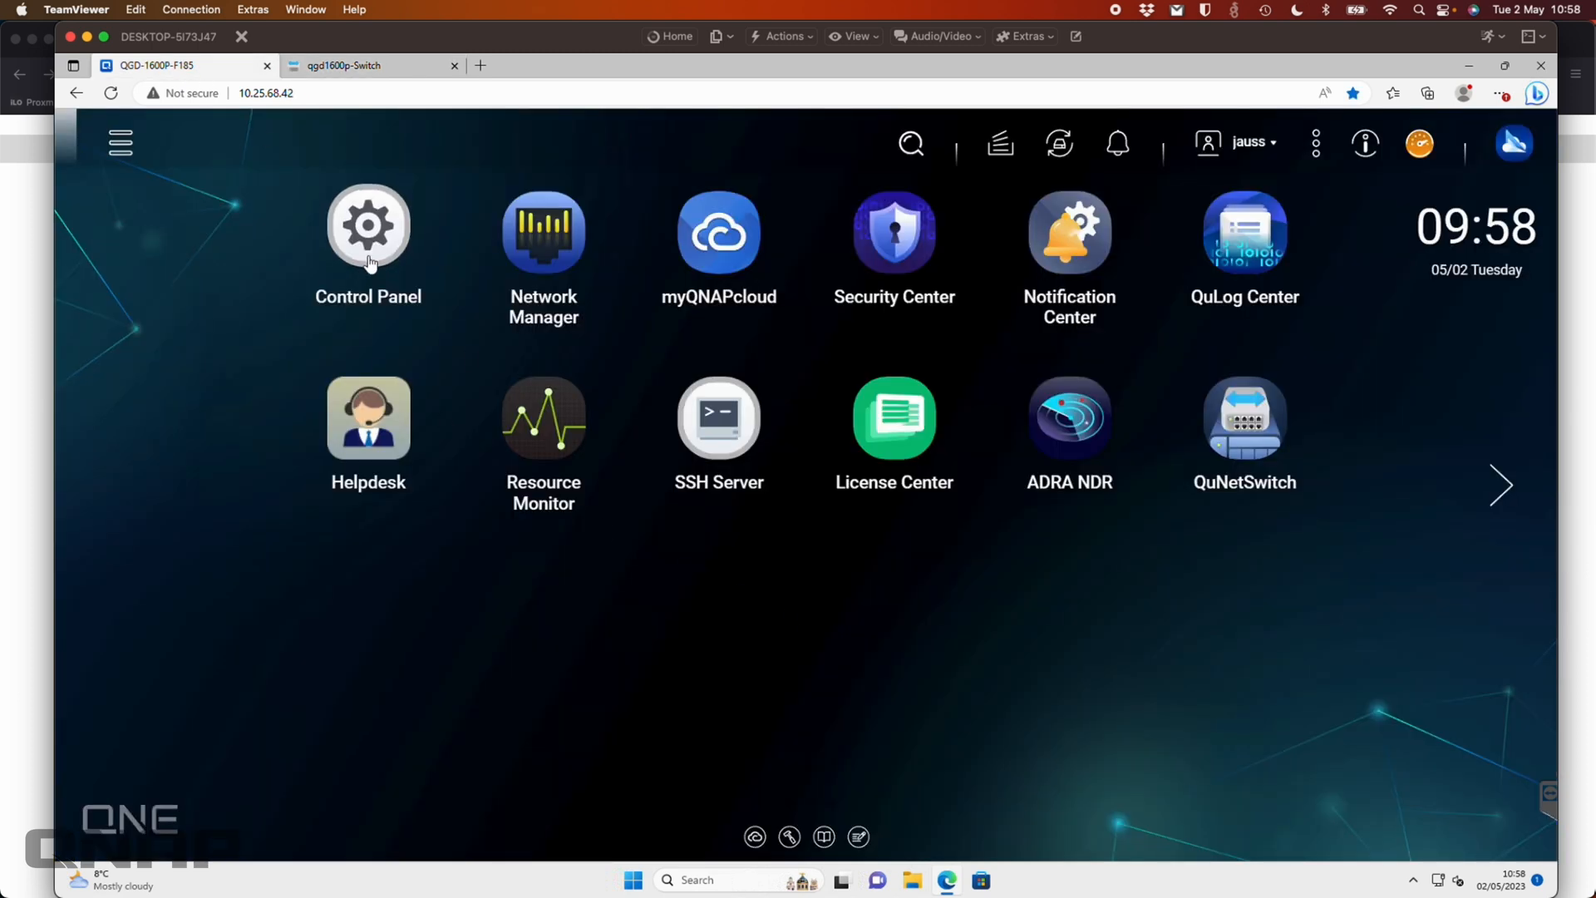
Open Control Panel from the QNE desktop.
left_click(367, 228)
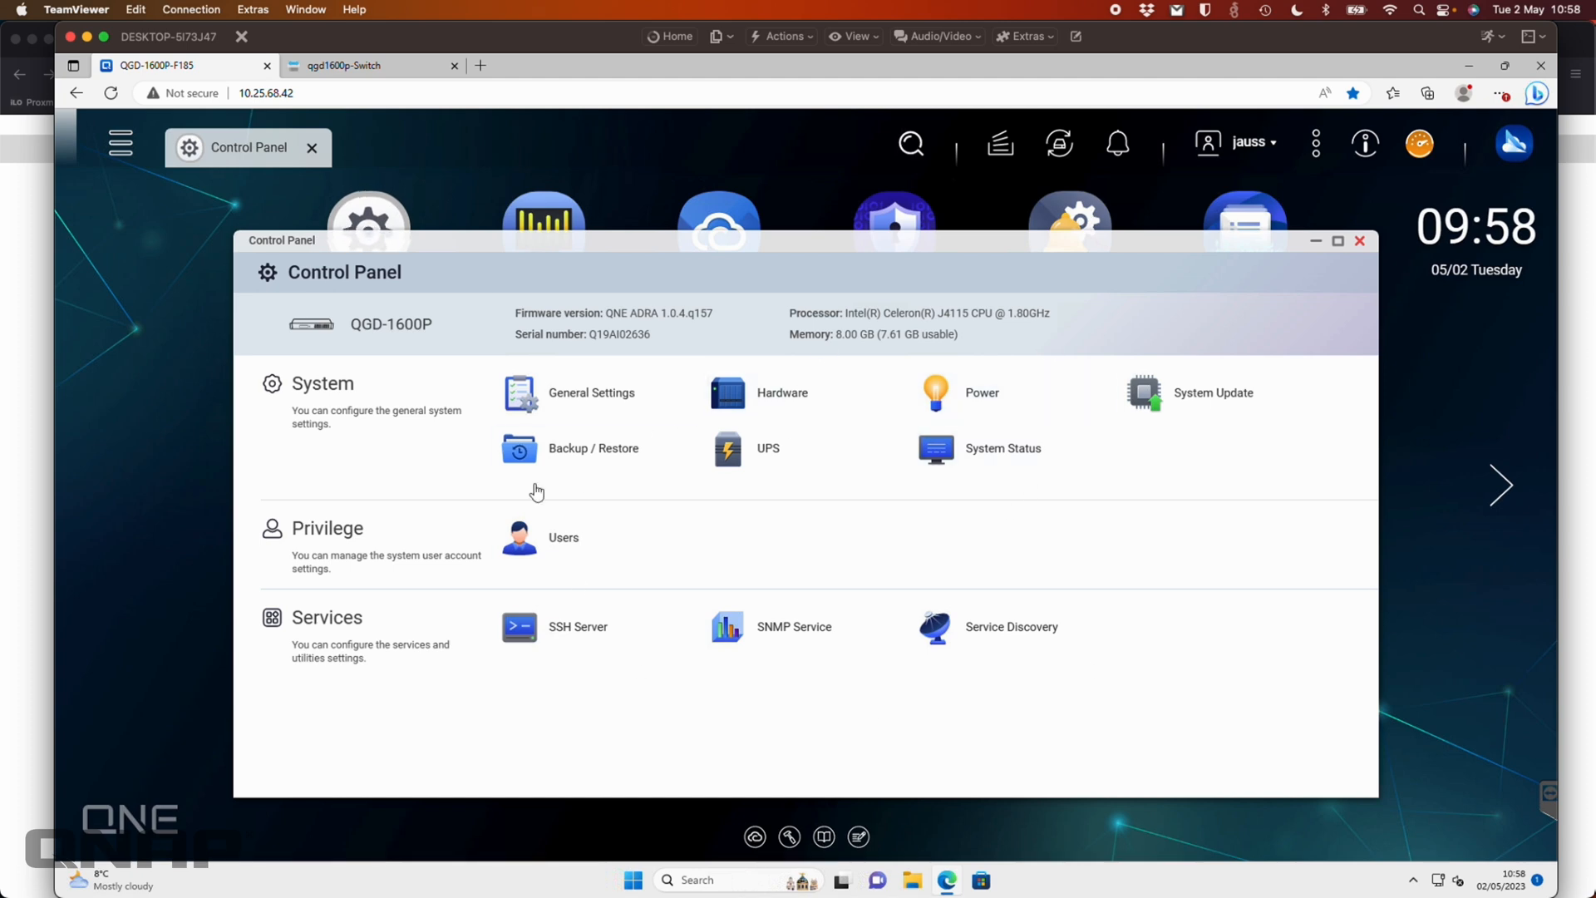
mouse_move(809, 602)
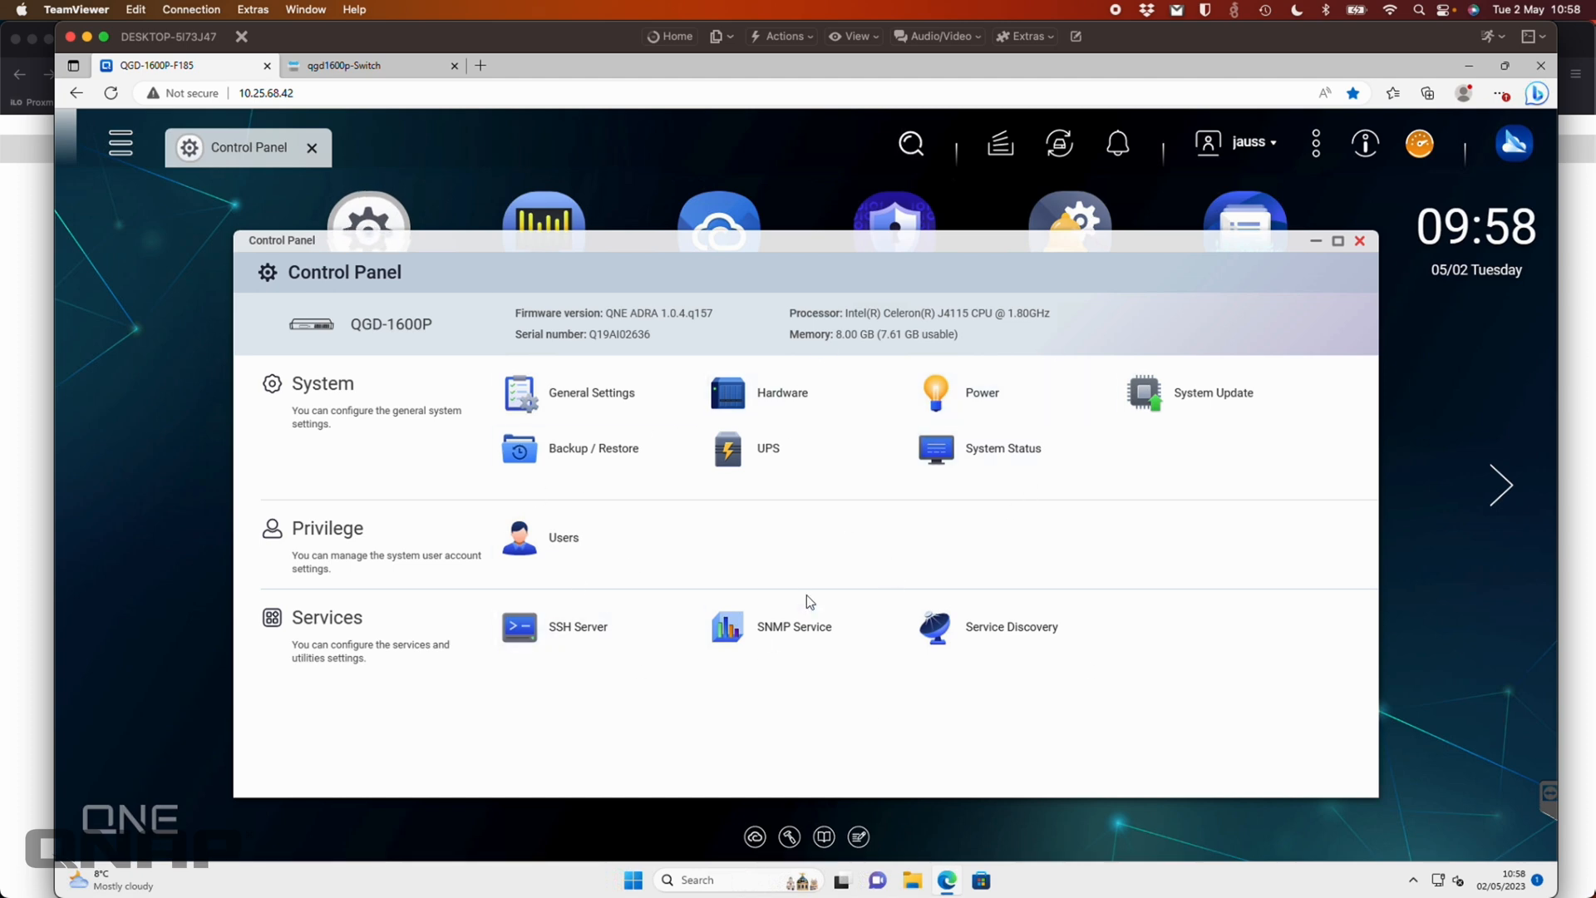
mouse_move(1313, 493)
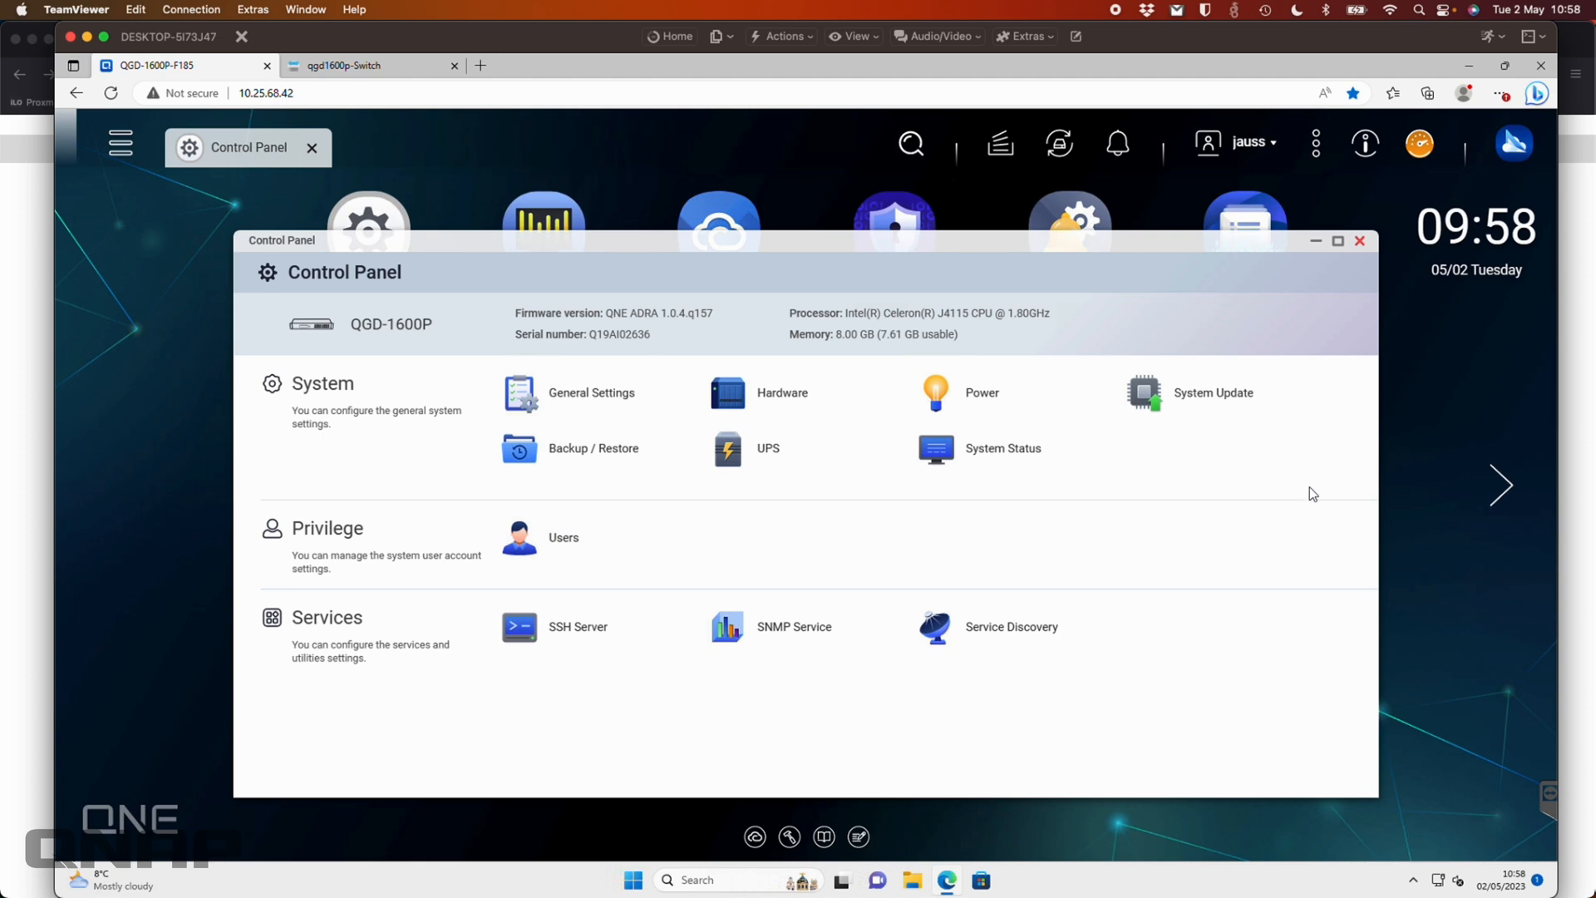
mouse_move(781, 534)
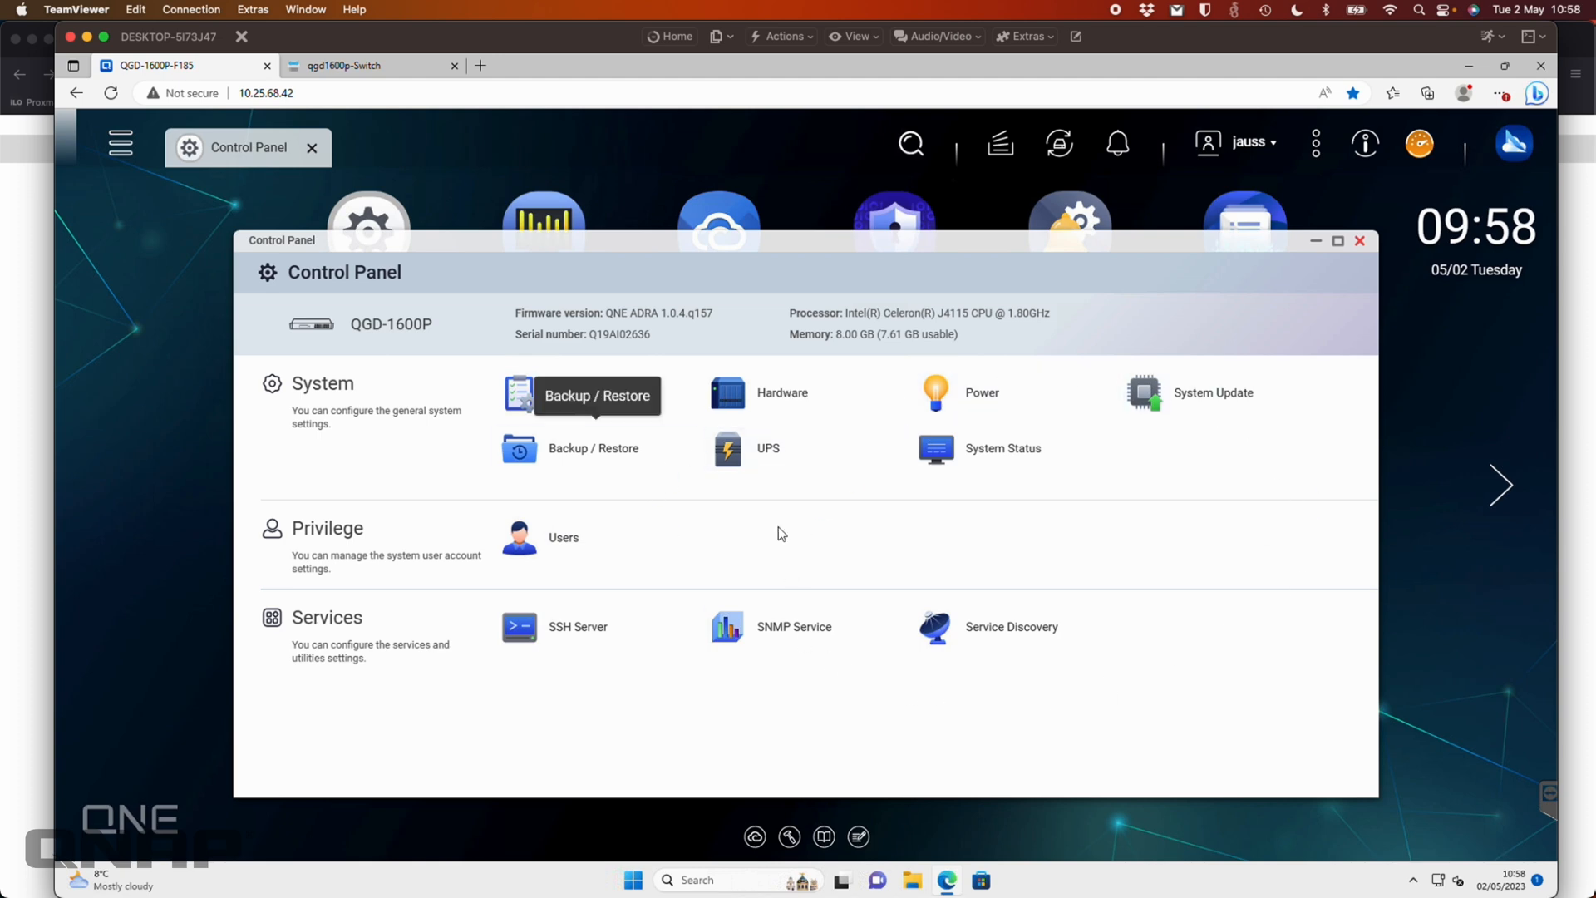
mouse_move(779, 453)
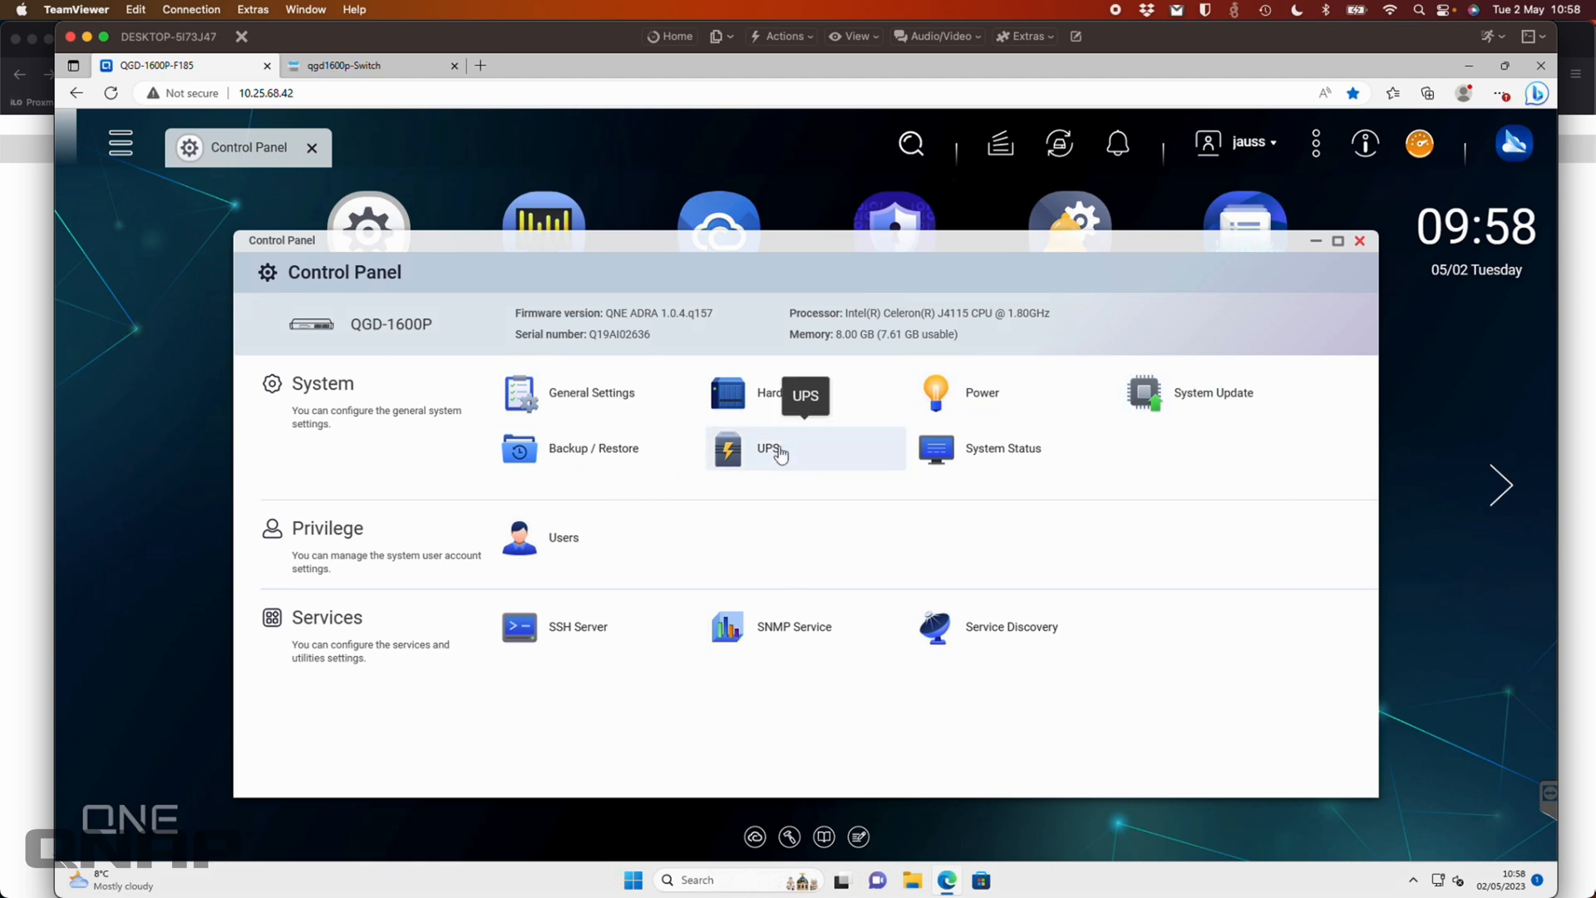
mouse_move(1252, 377)
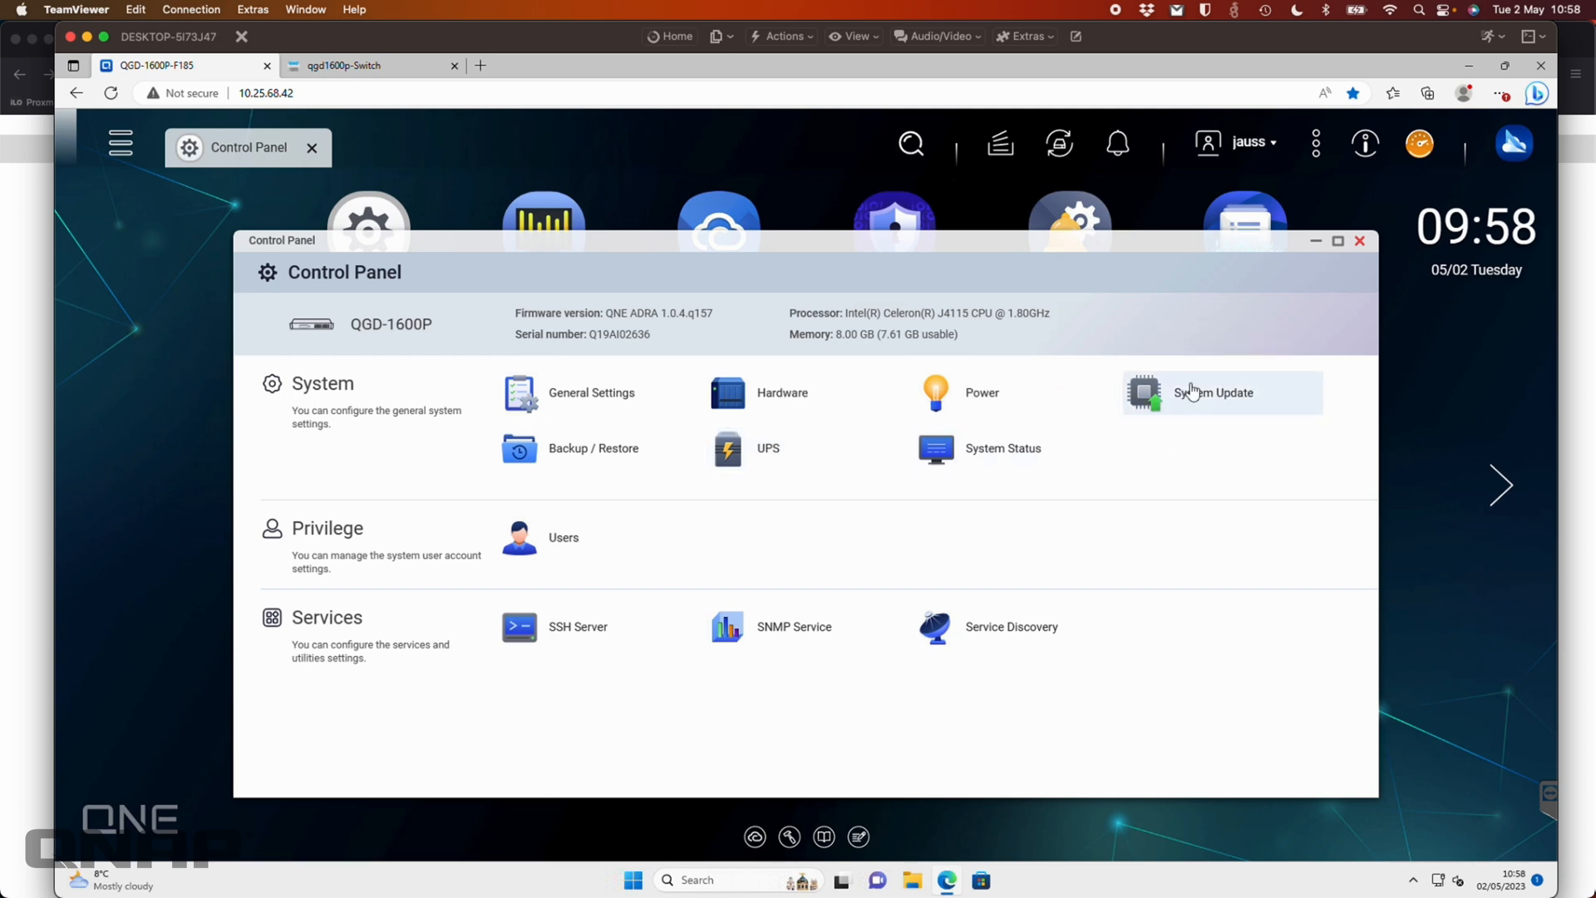
View System Update's Software Component list in a maximized window, confirming firmware 1.0.4 up-to-date.
left_click(1214, 392)
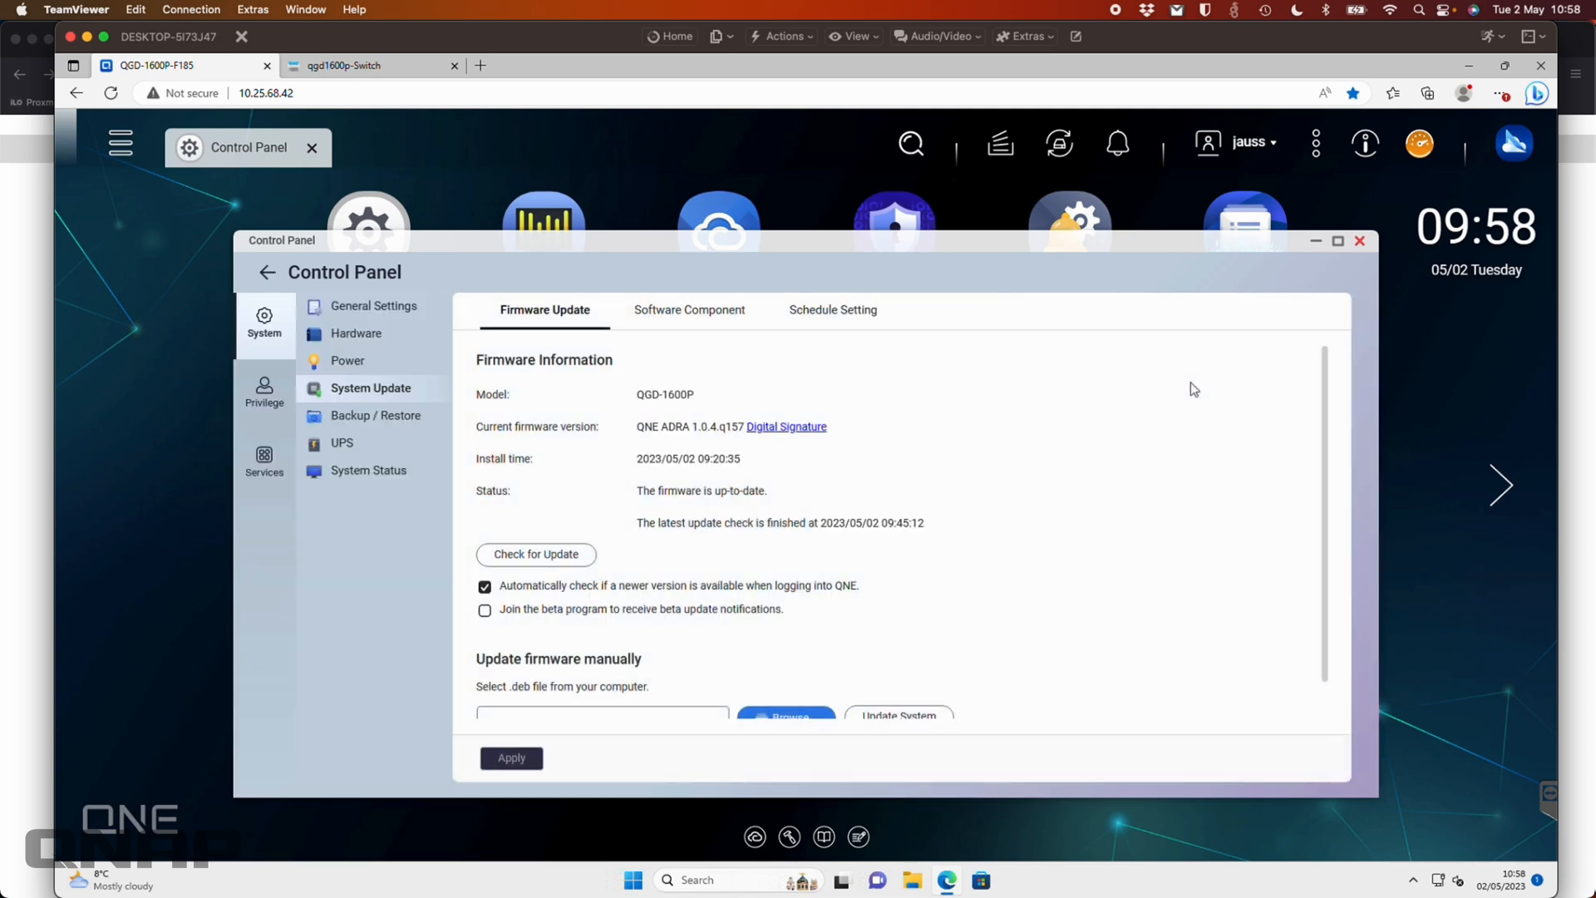
mouse_move(527, 469)
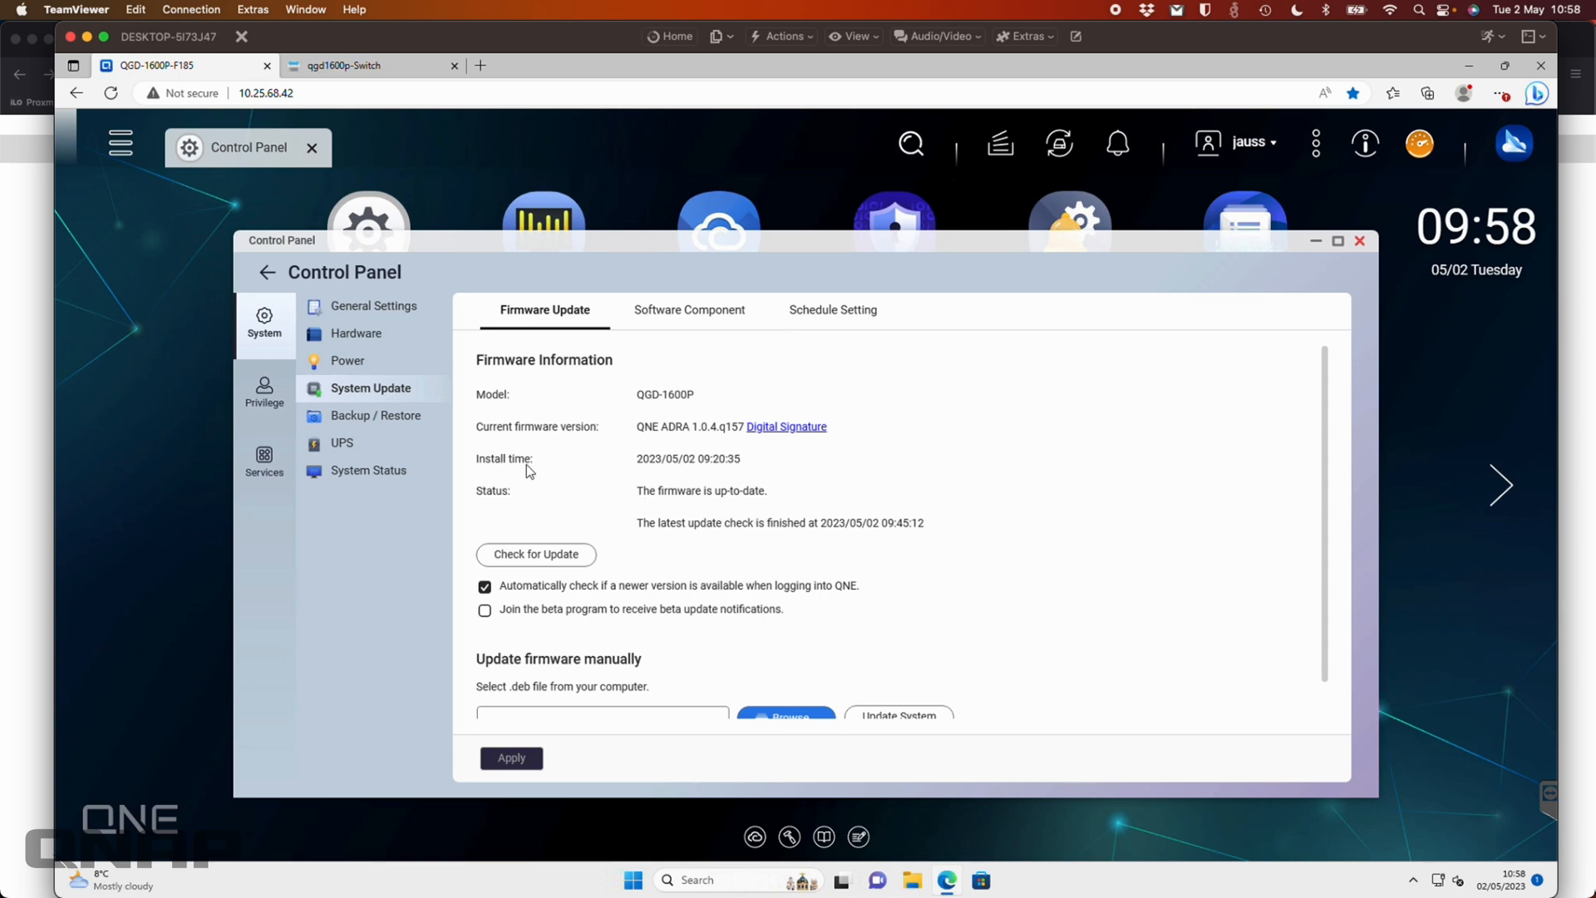
scroll("down", 3)
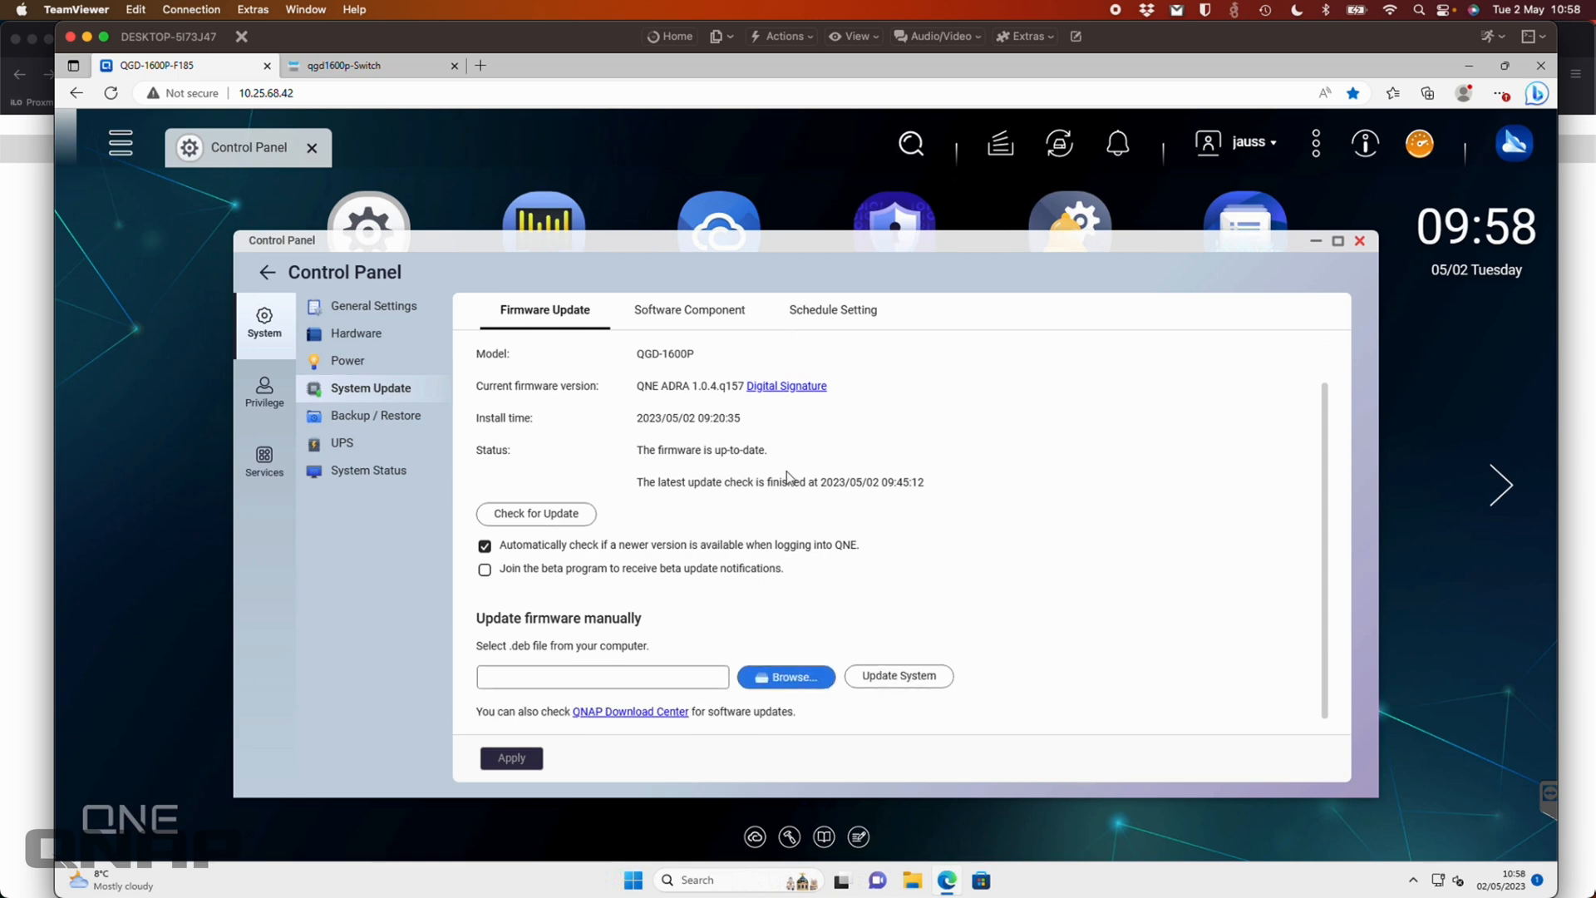
left_click(689, 309)
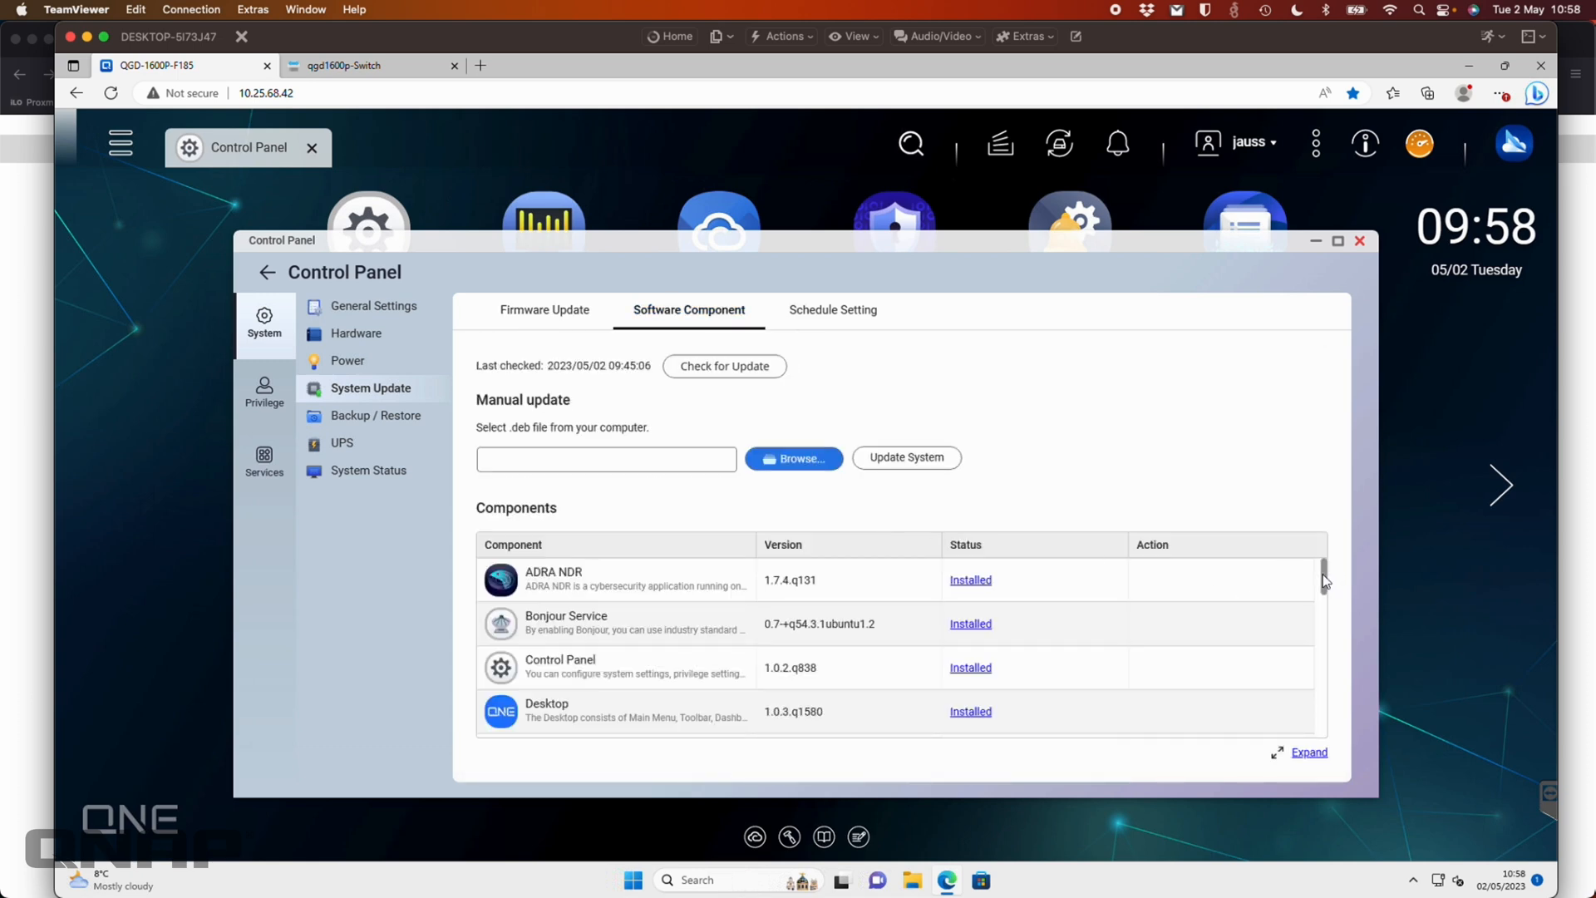
left_click(1337, 240)
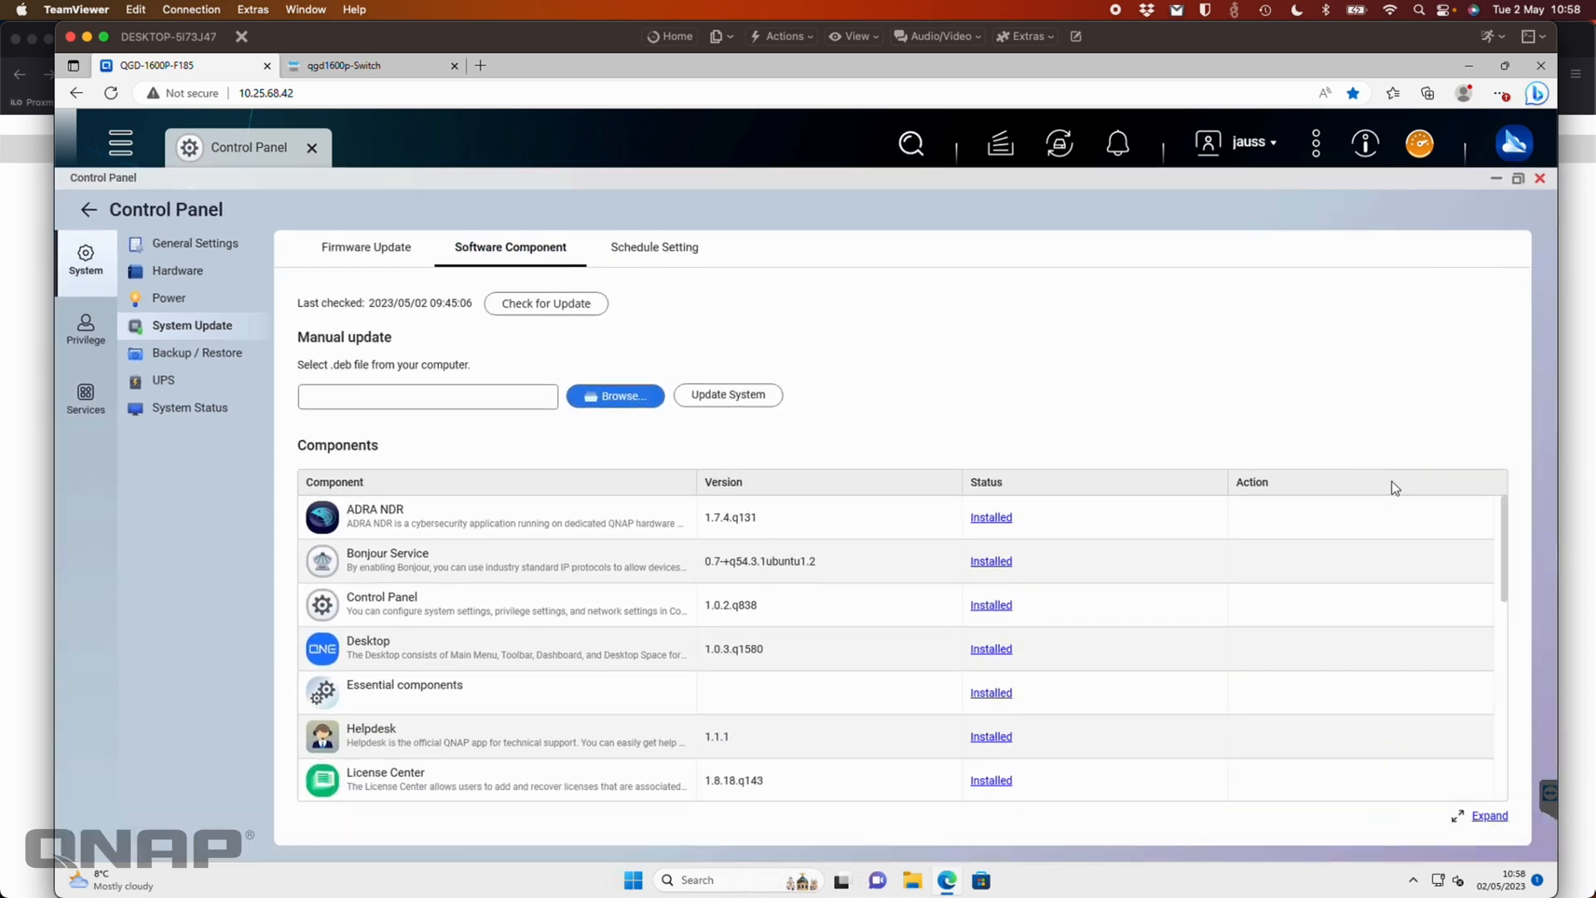
scroll("down", 3)
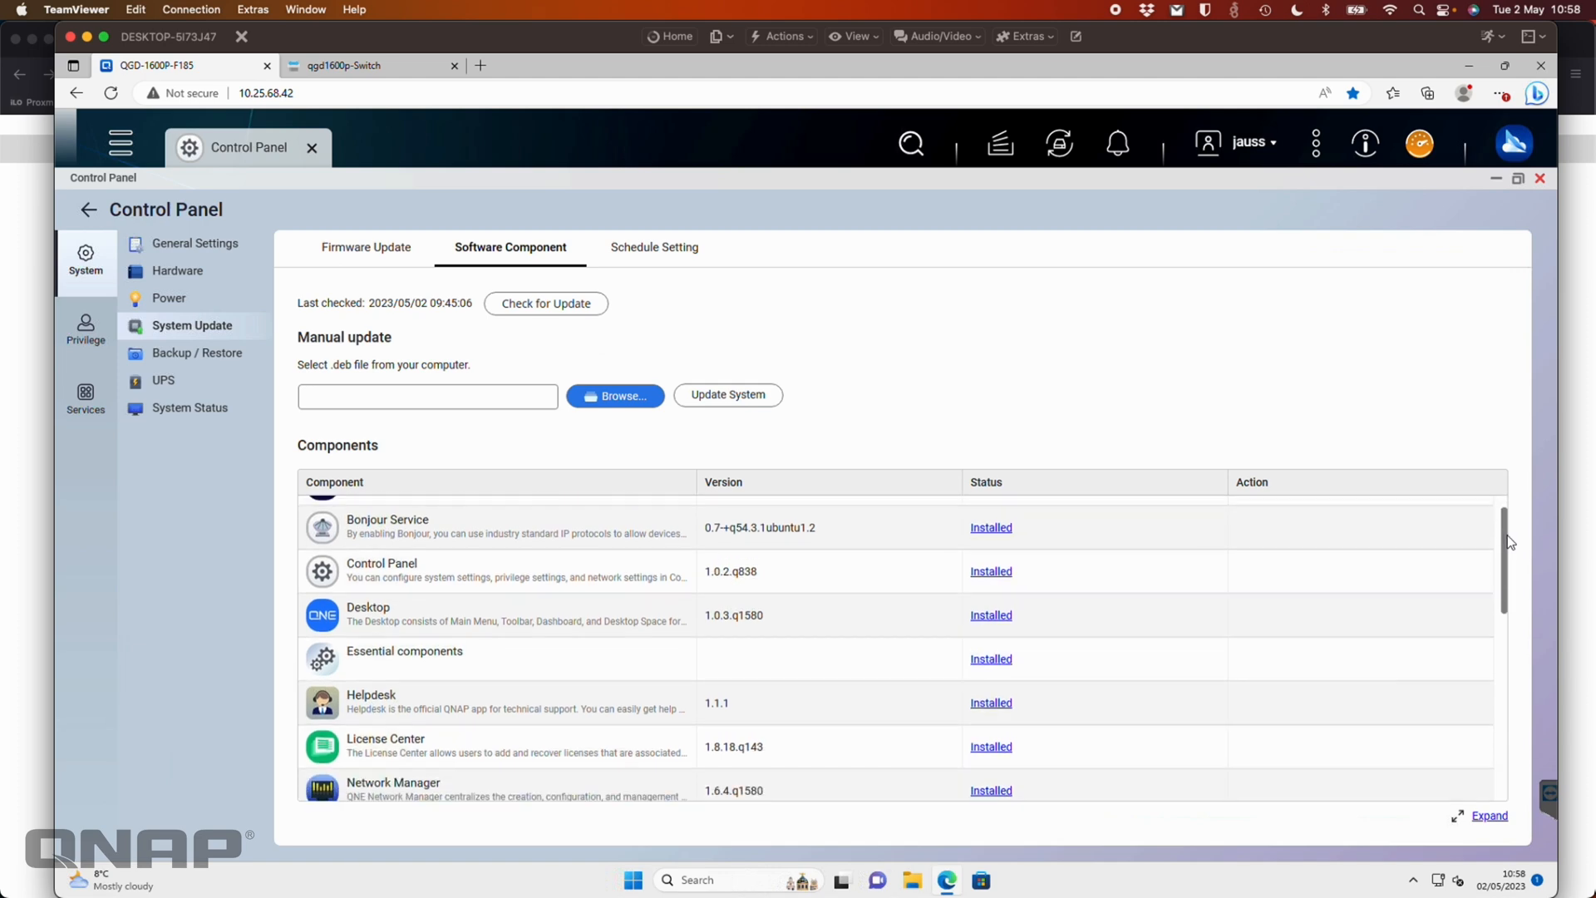
scroll("down", 3)
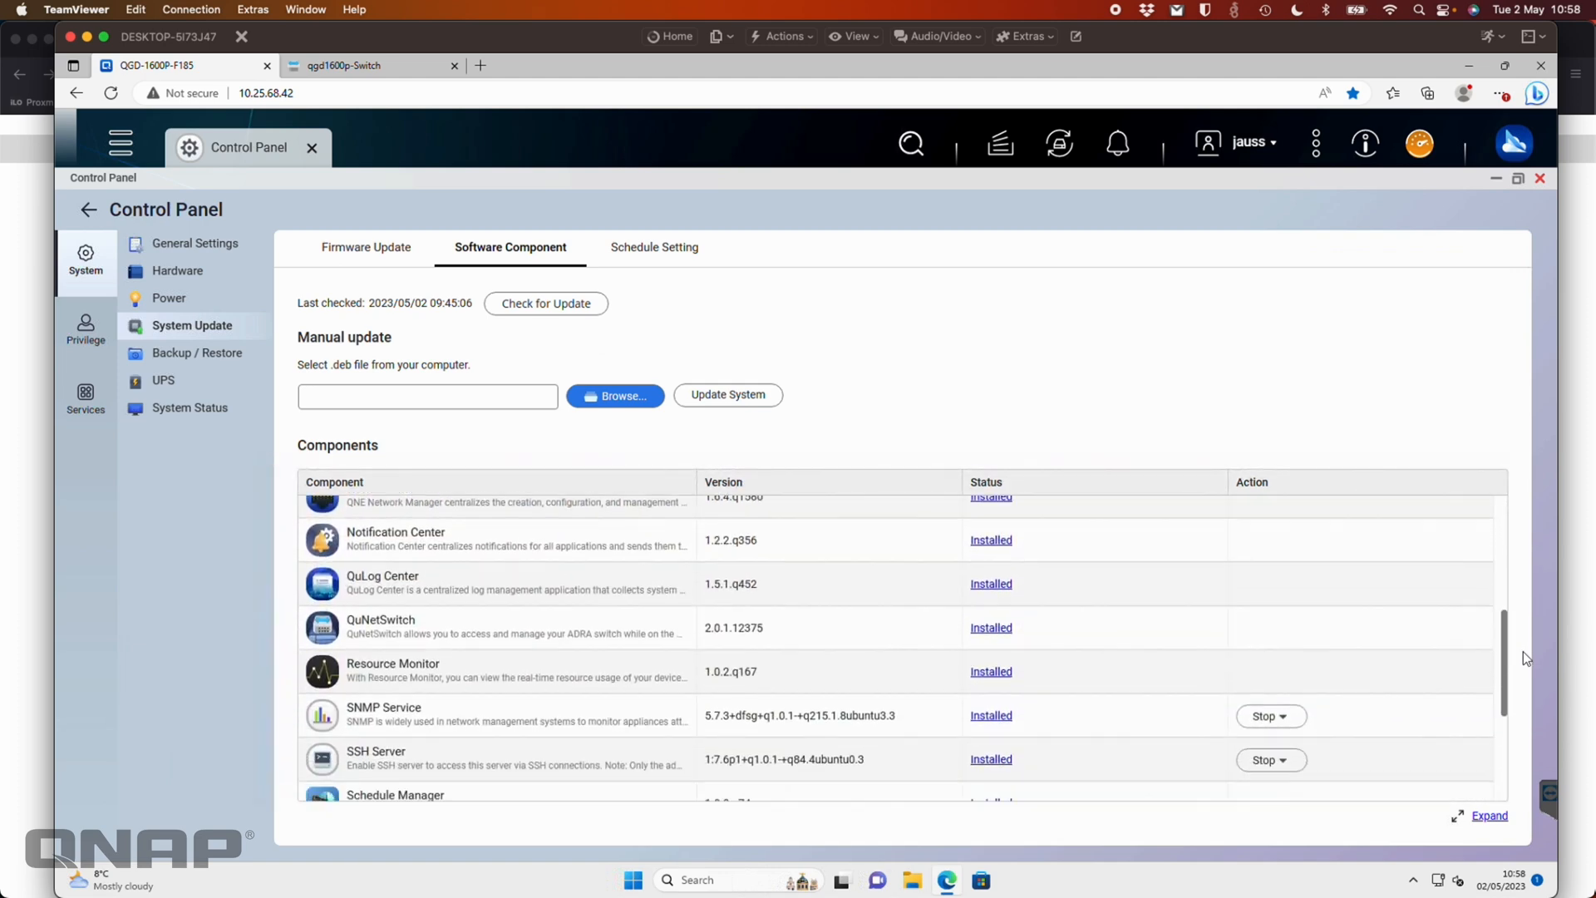
scroll("down", 3)
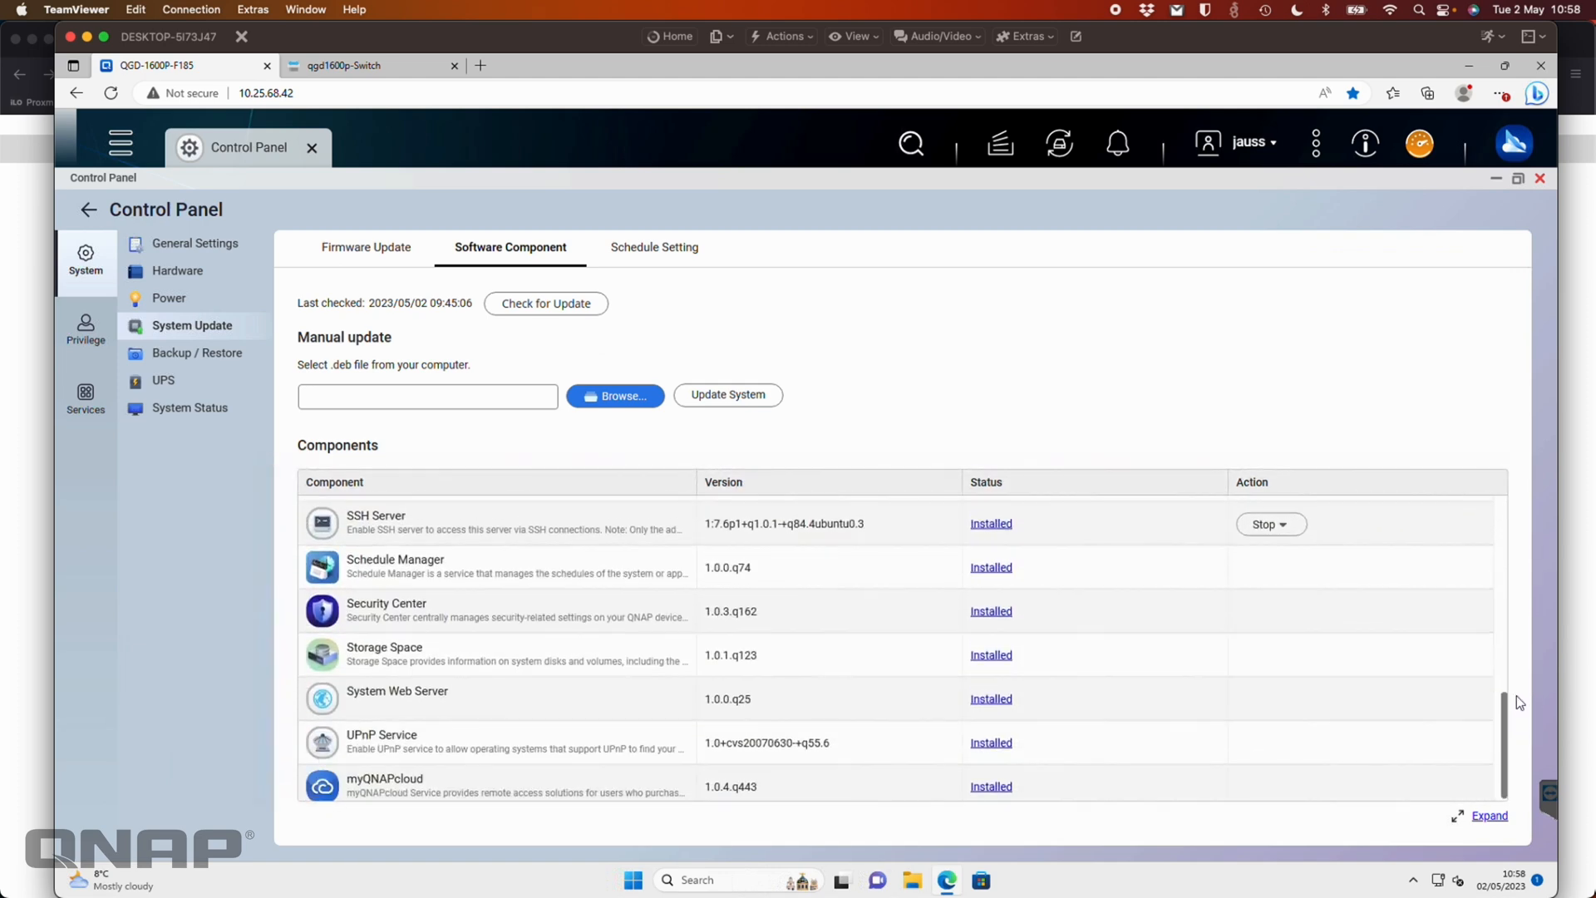
scroll("up", 3)
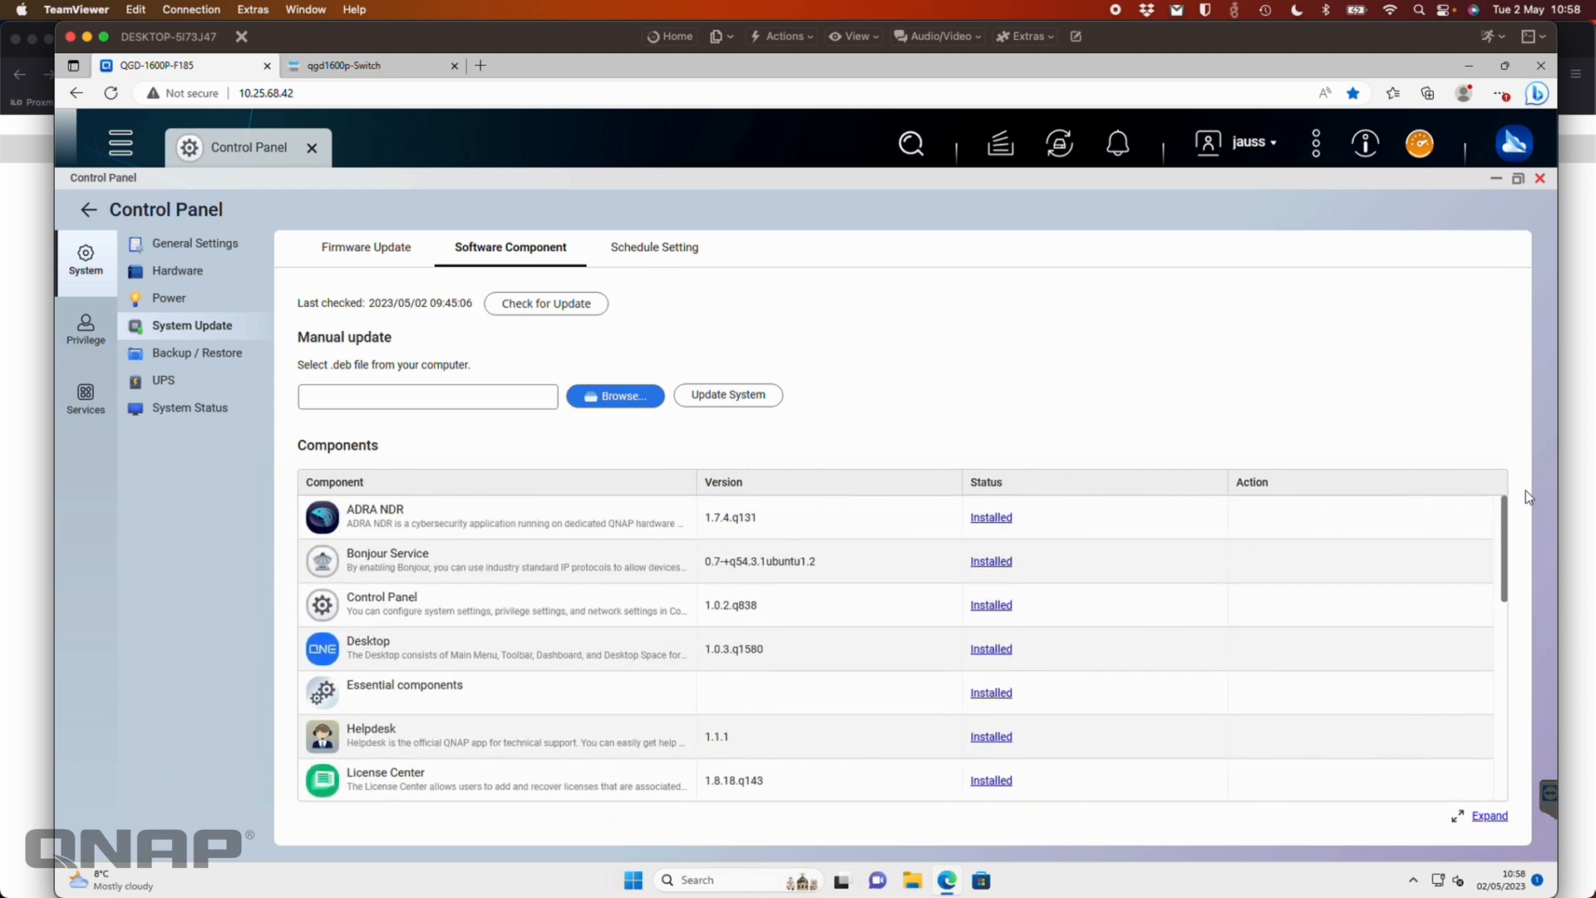
mouse_move(820, 579)
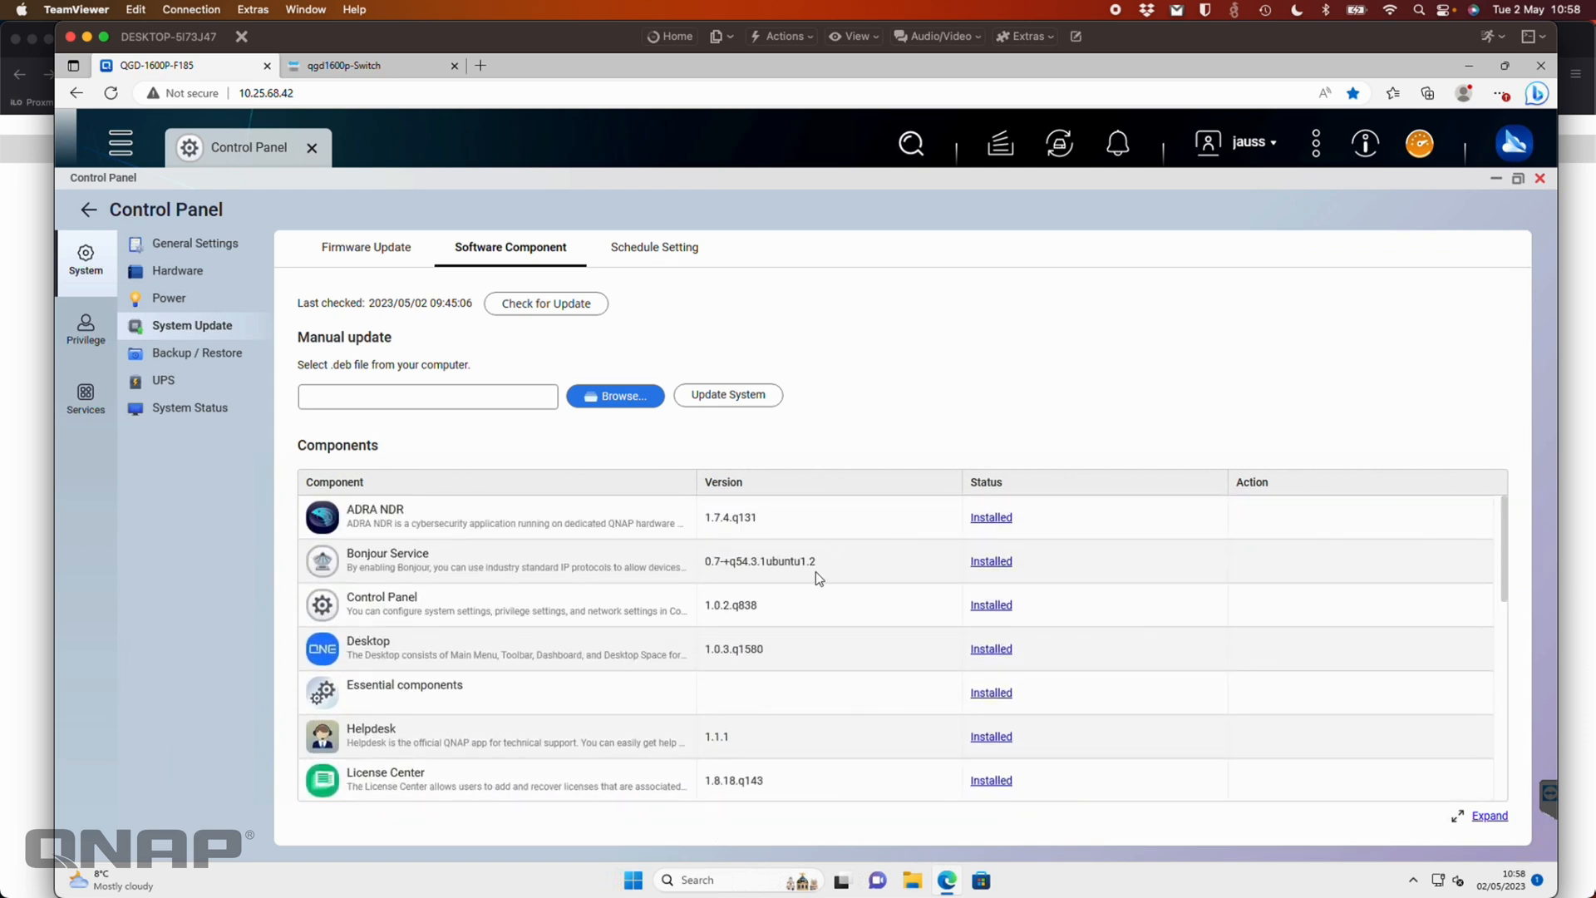
View the daily 03:00 Schedule Setting, close Control Panel, and start ADRA NDR.
left_click(653, 246)
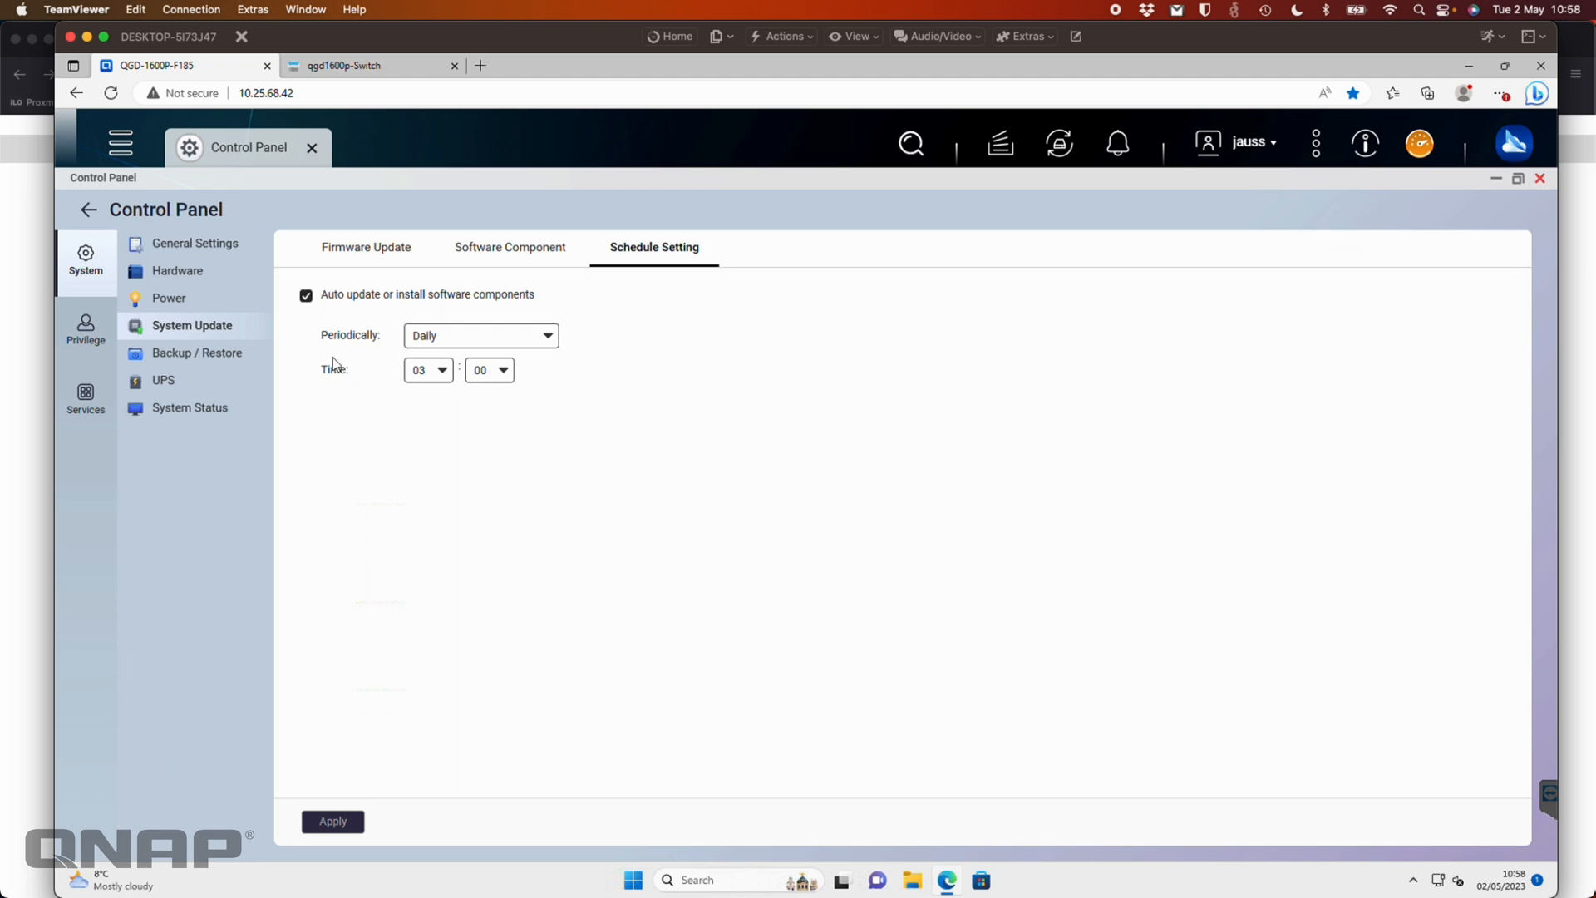
mouse_move(1541, 178)
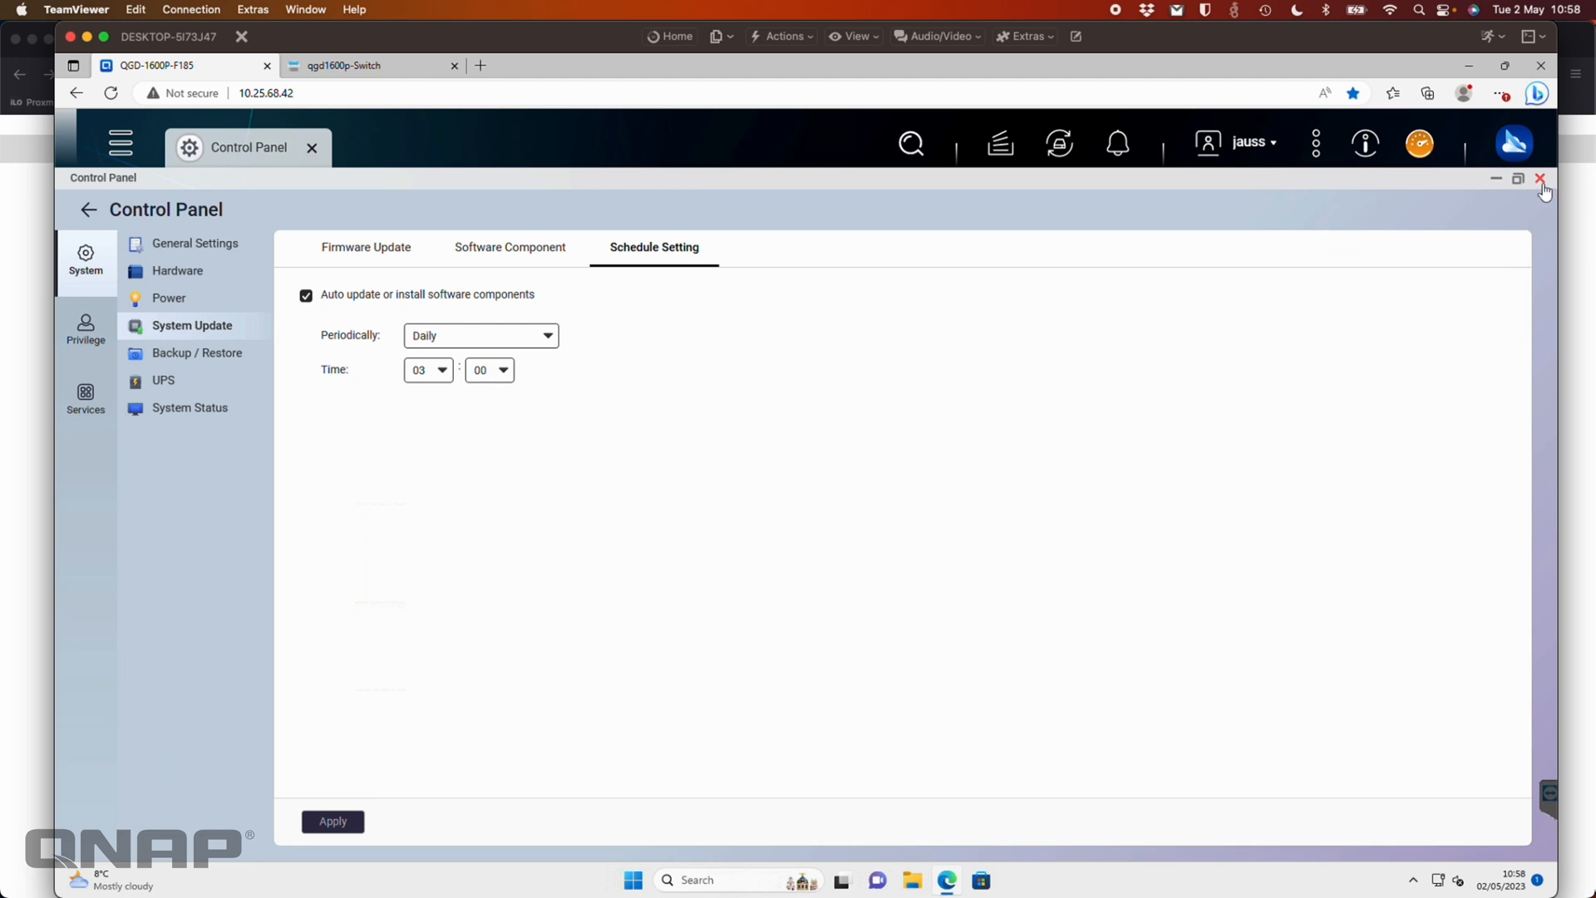
left_click(1540, 178)
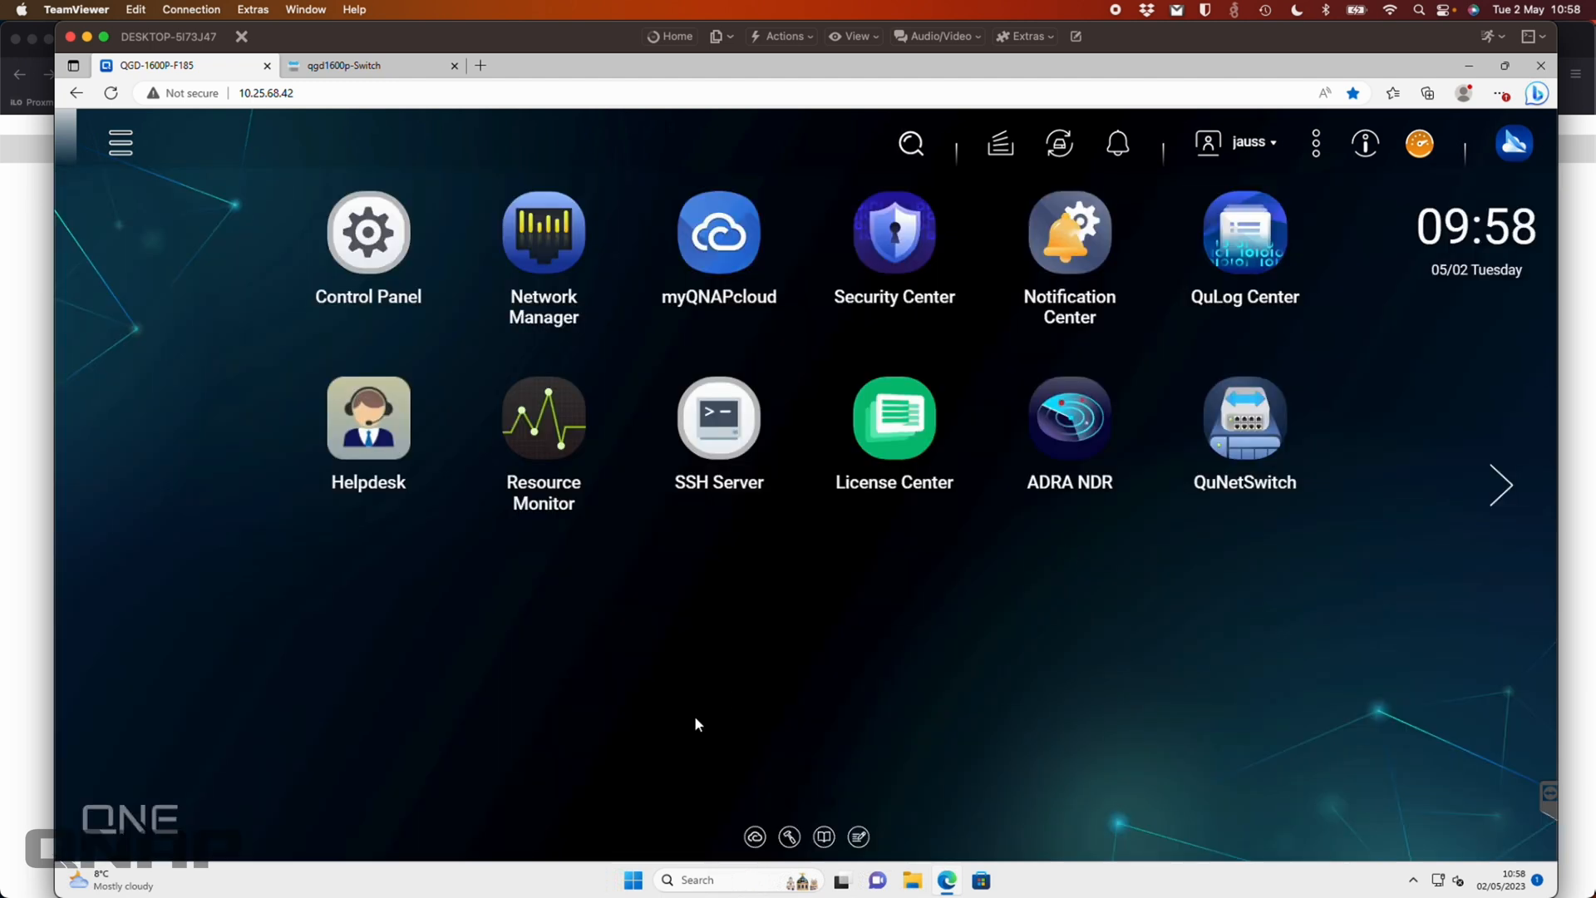
mouse_move(1069, 416)
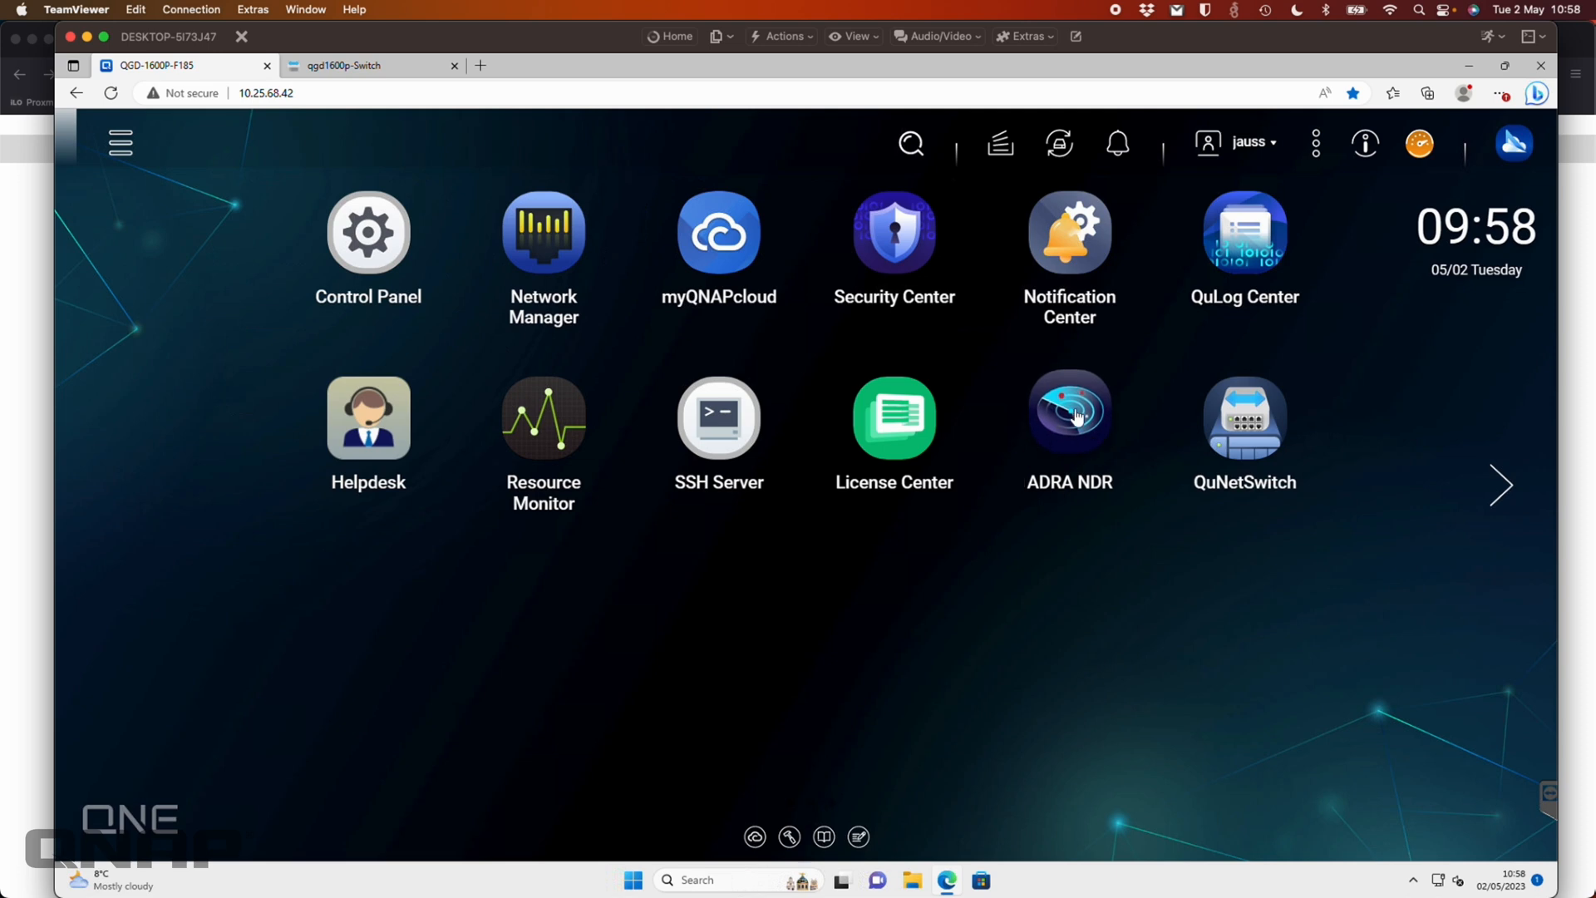
left_click(1070, 416)
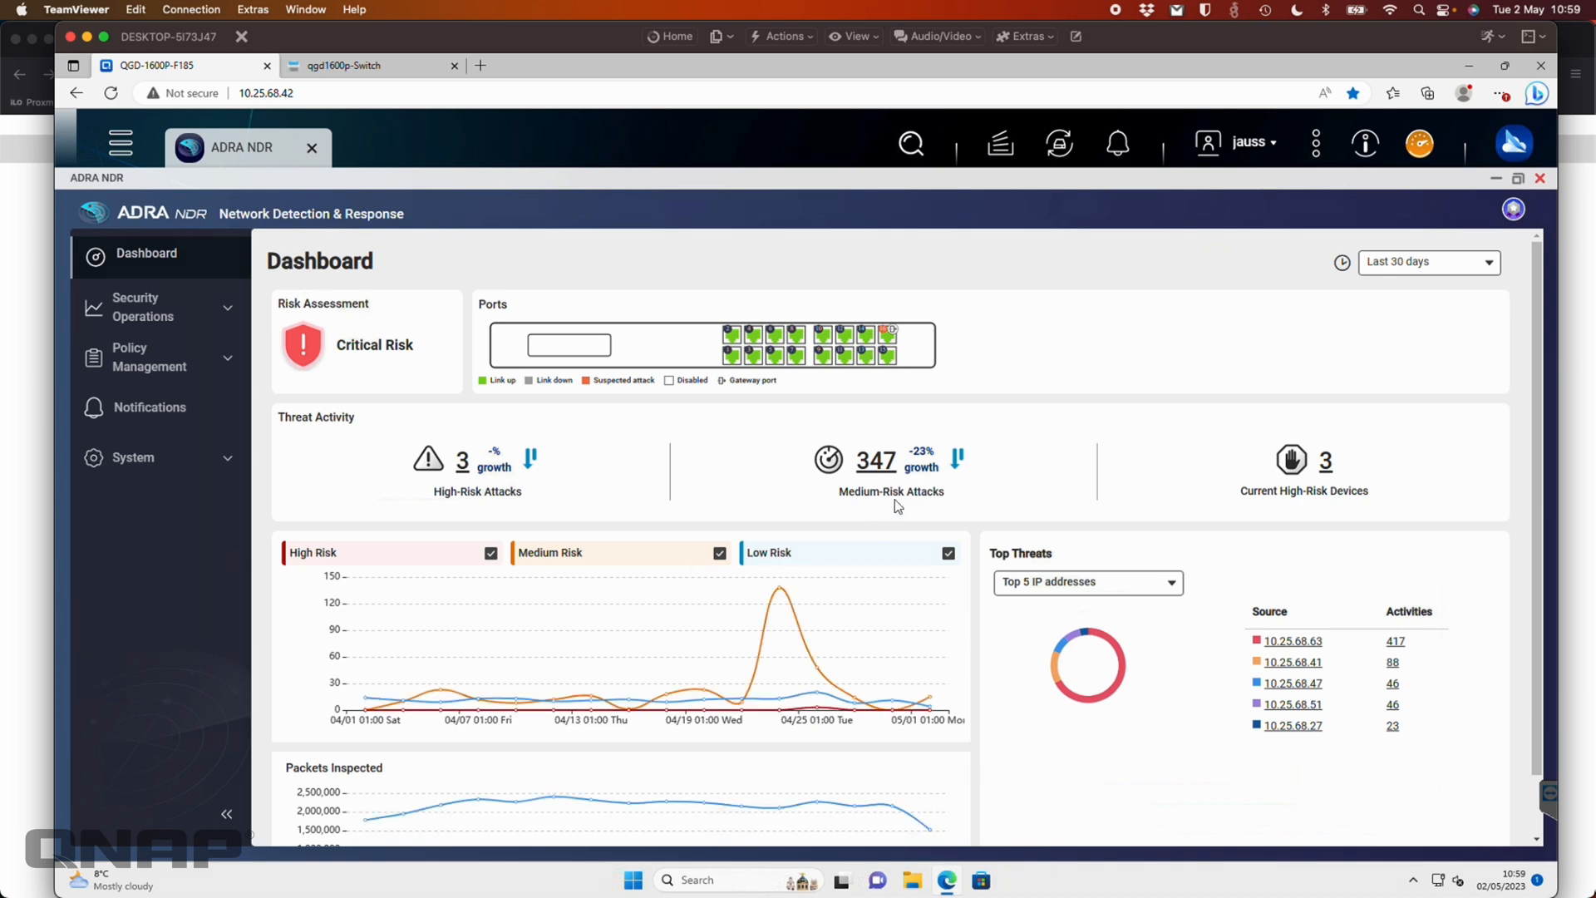
mouse_move(1355, 460)
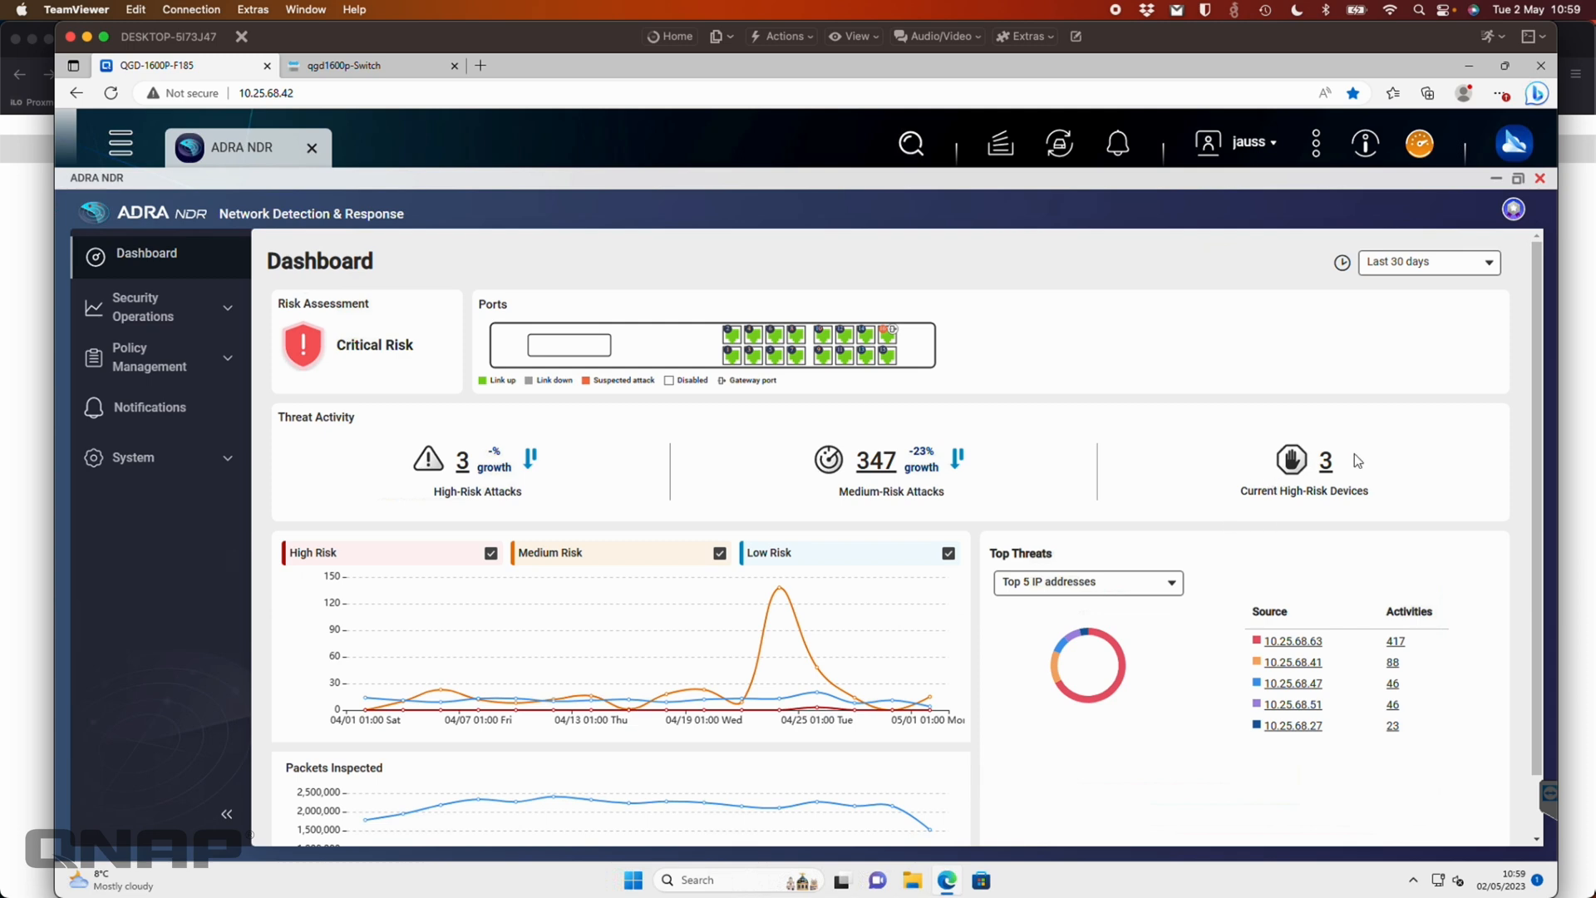
mouse_move(855, 499)
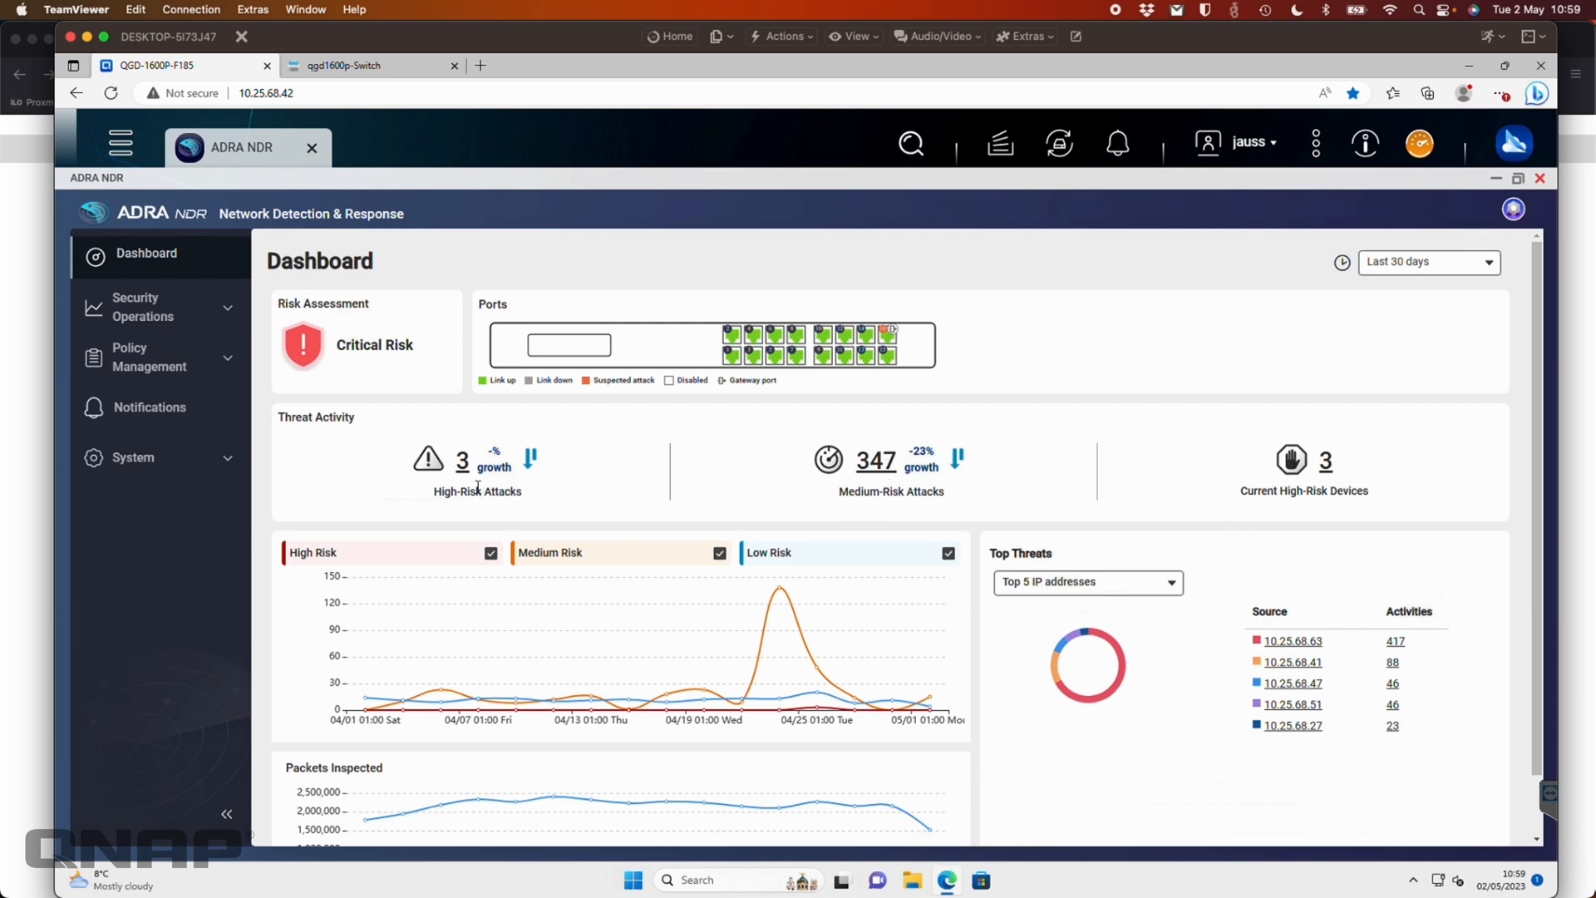
mouse_move(578, 680)
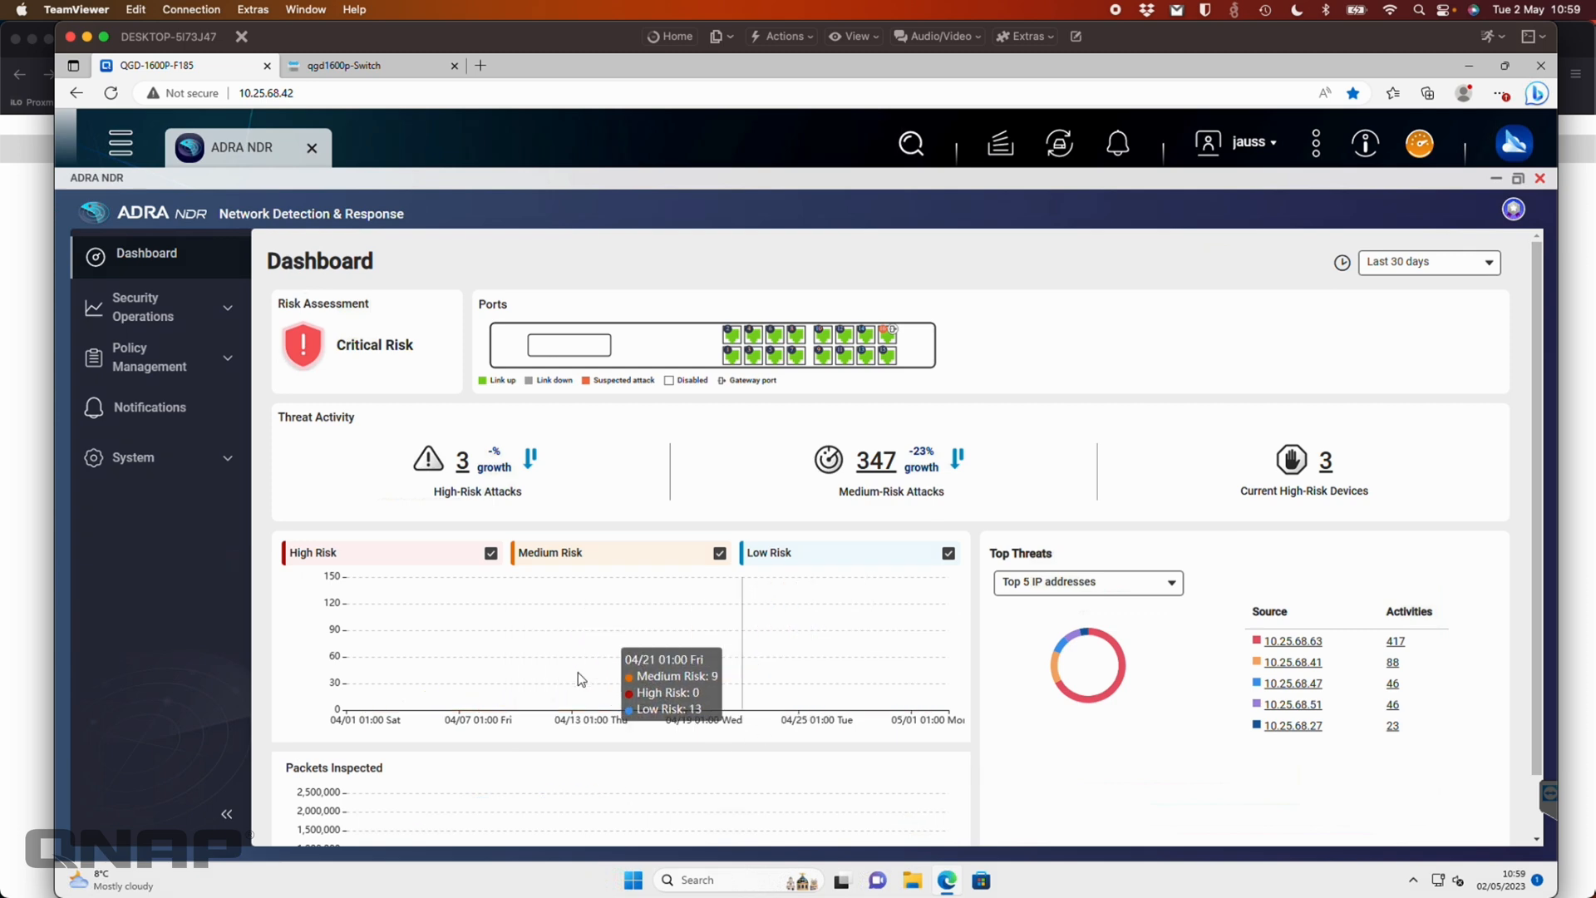
mouse_move(703, 690)
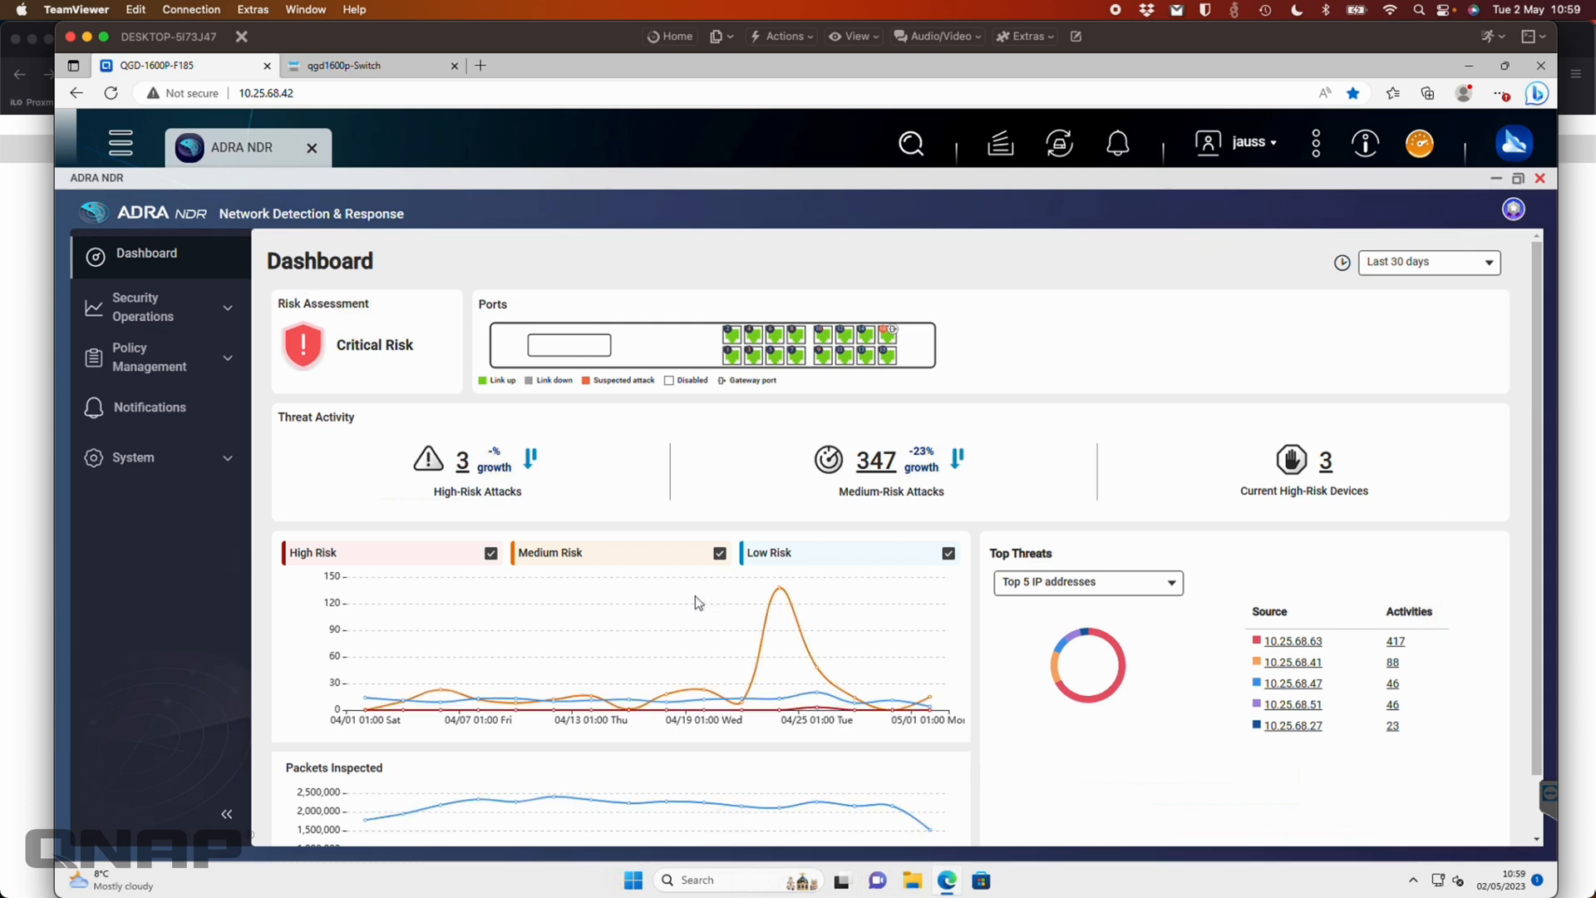
mouse_move(171, 313)
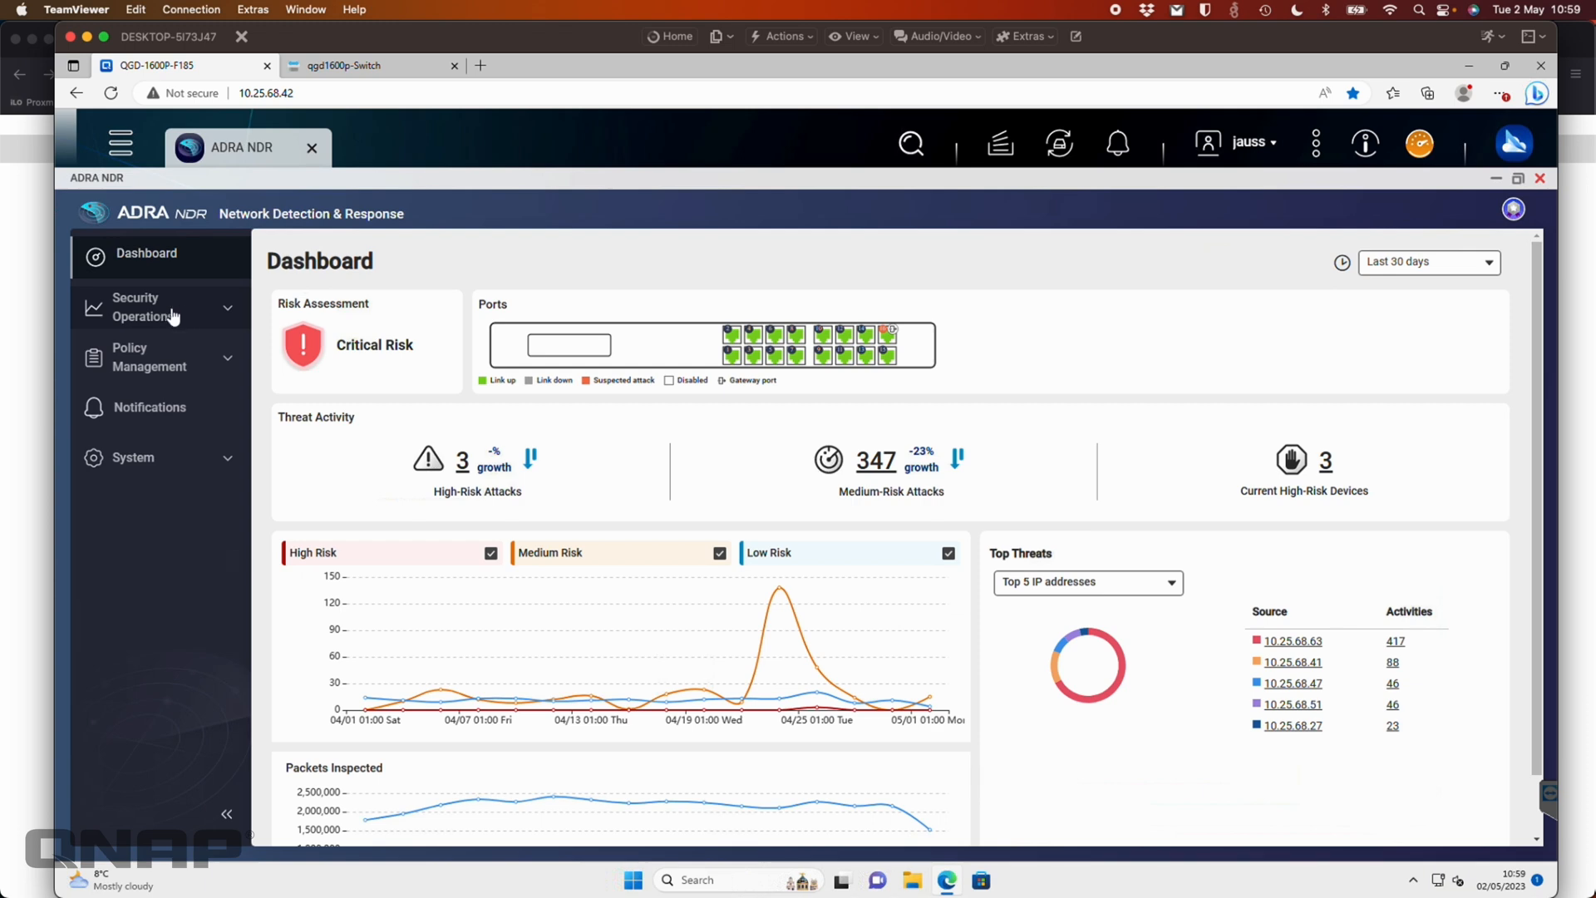
Open Security Operations > Risk Management and scroll the 39-device risk table.
left_click(142, 307)
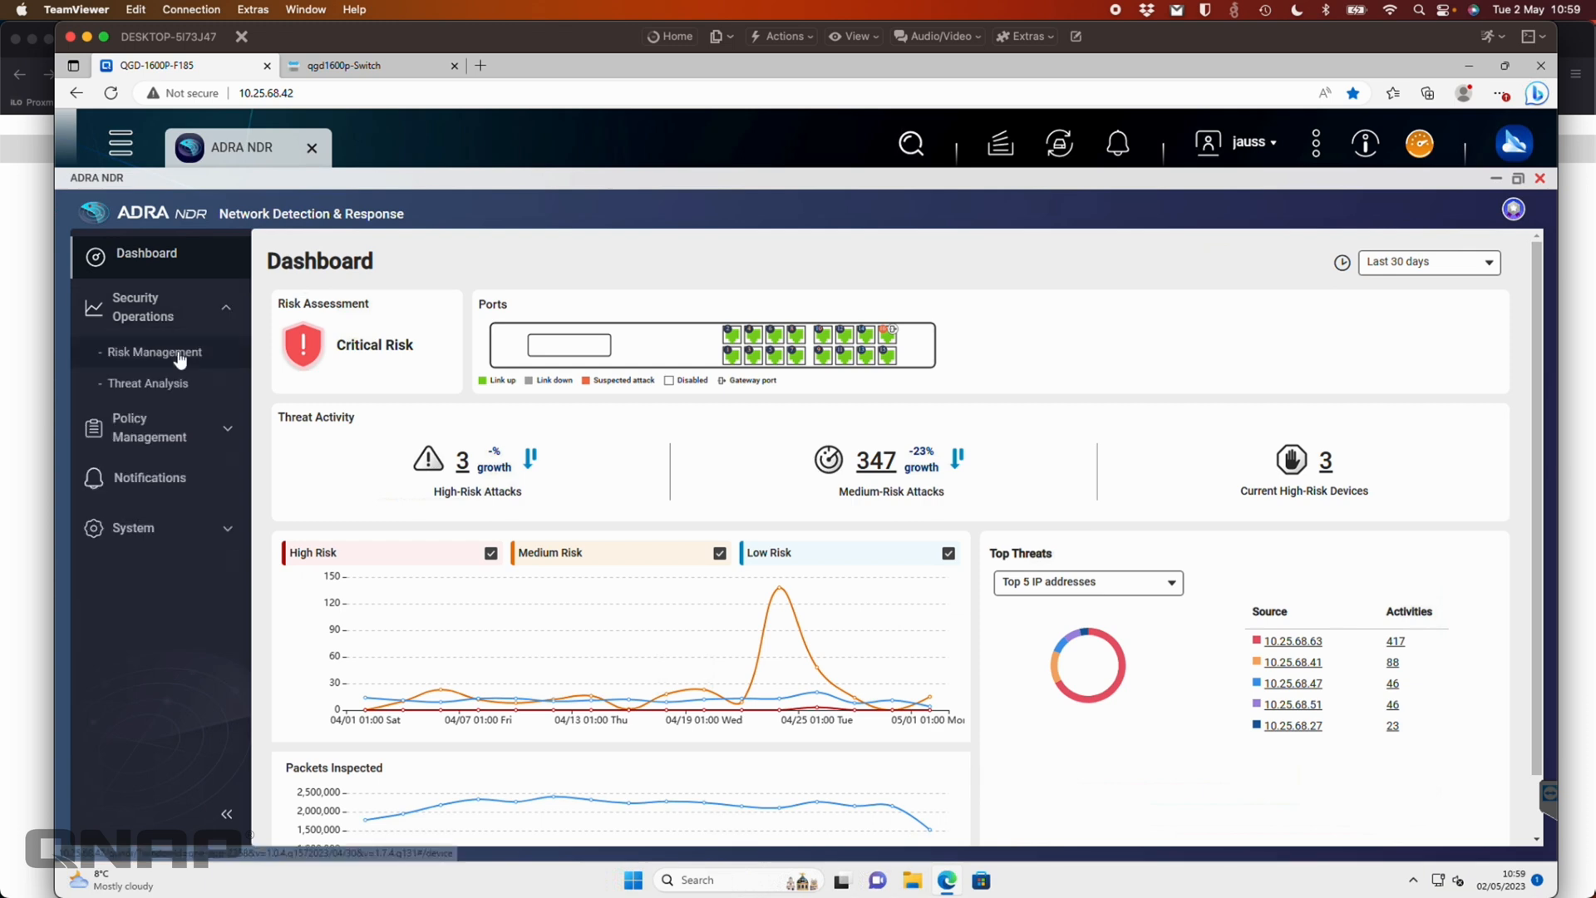
left_click(154, 351)
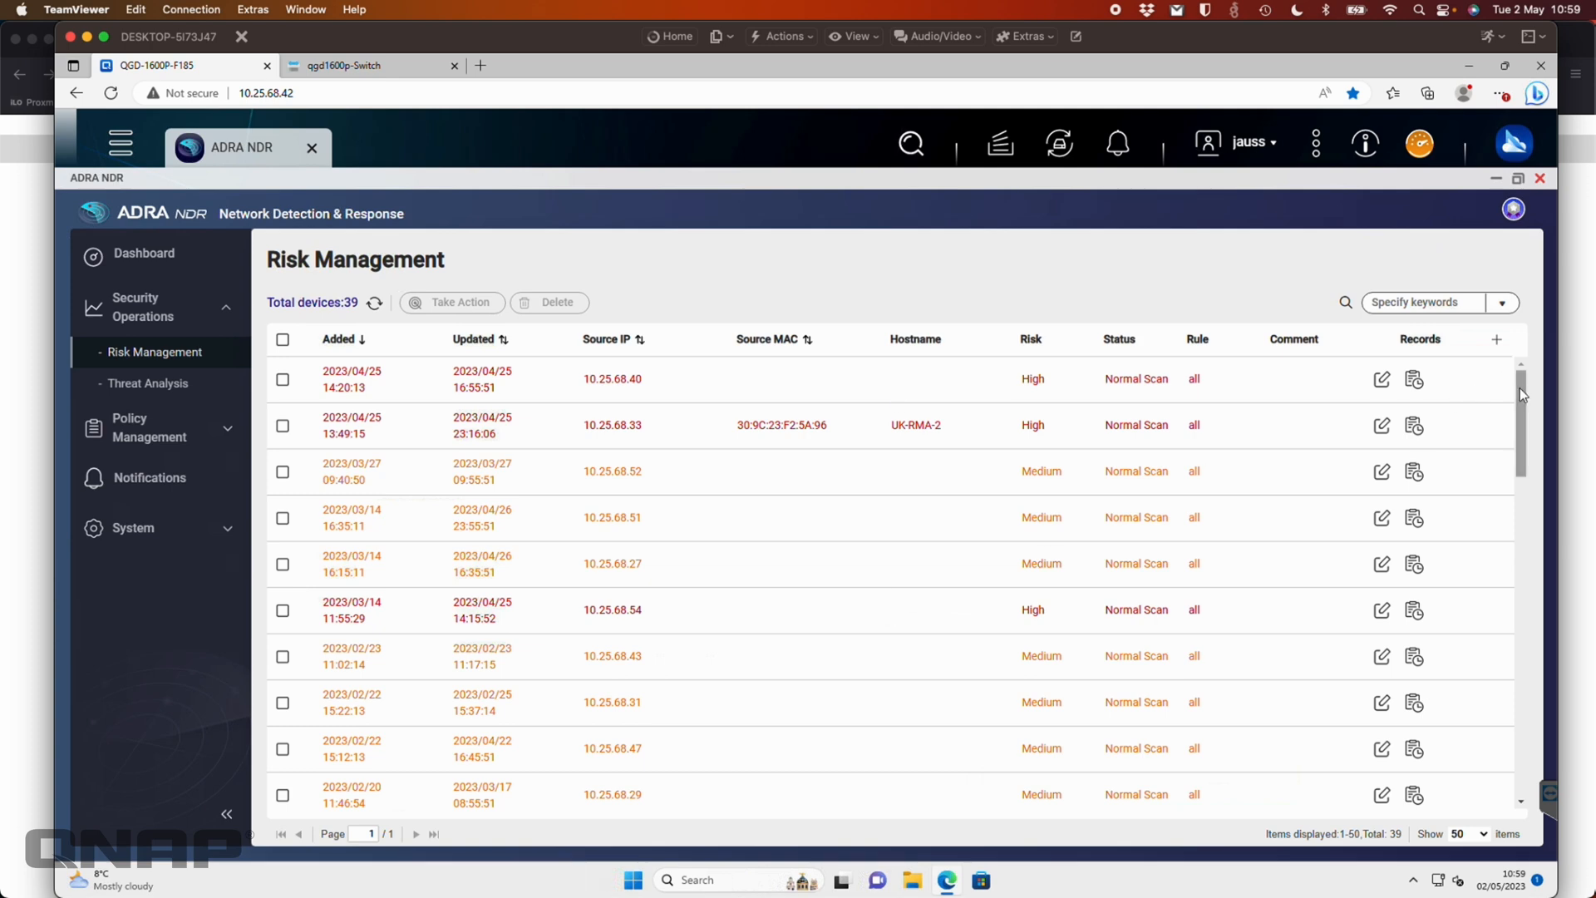
scroll("down", 3)
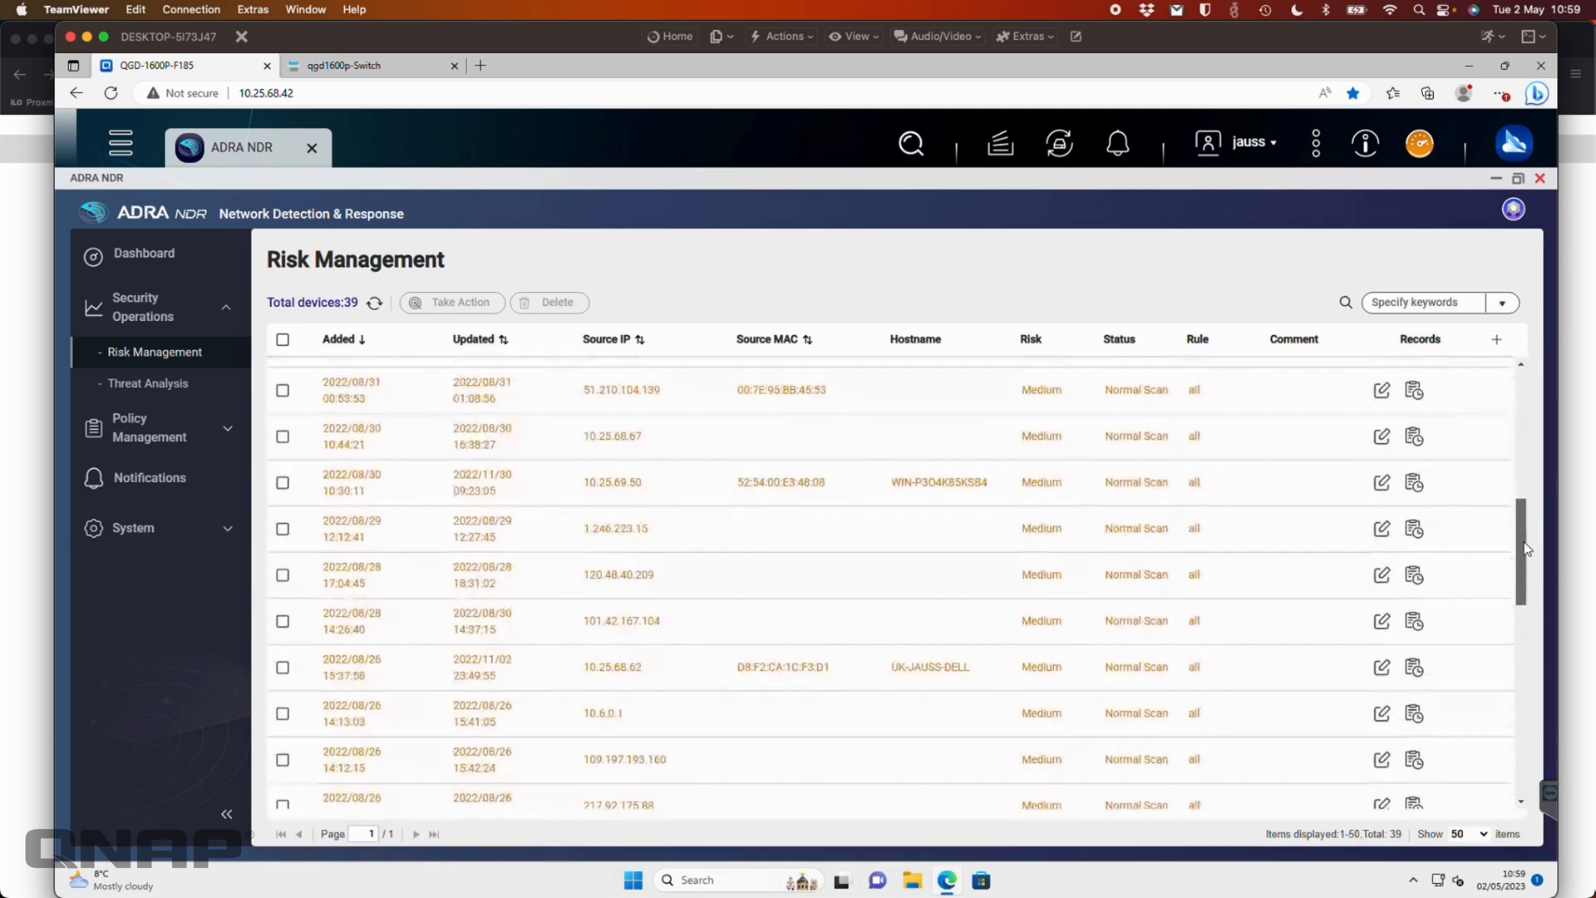
scroll("up", 3)
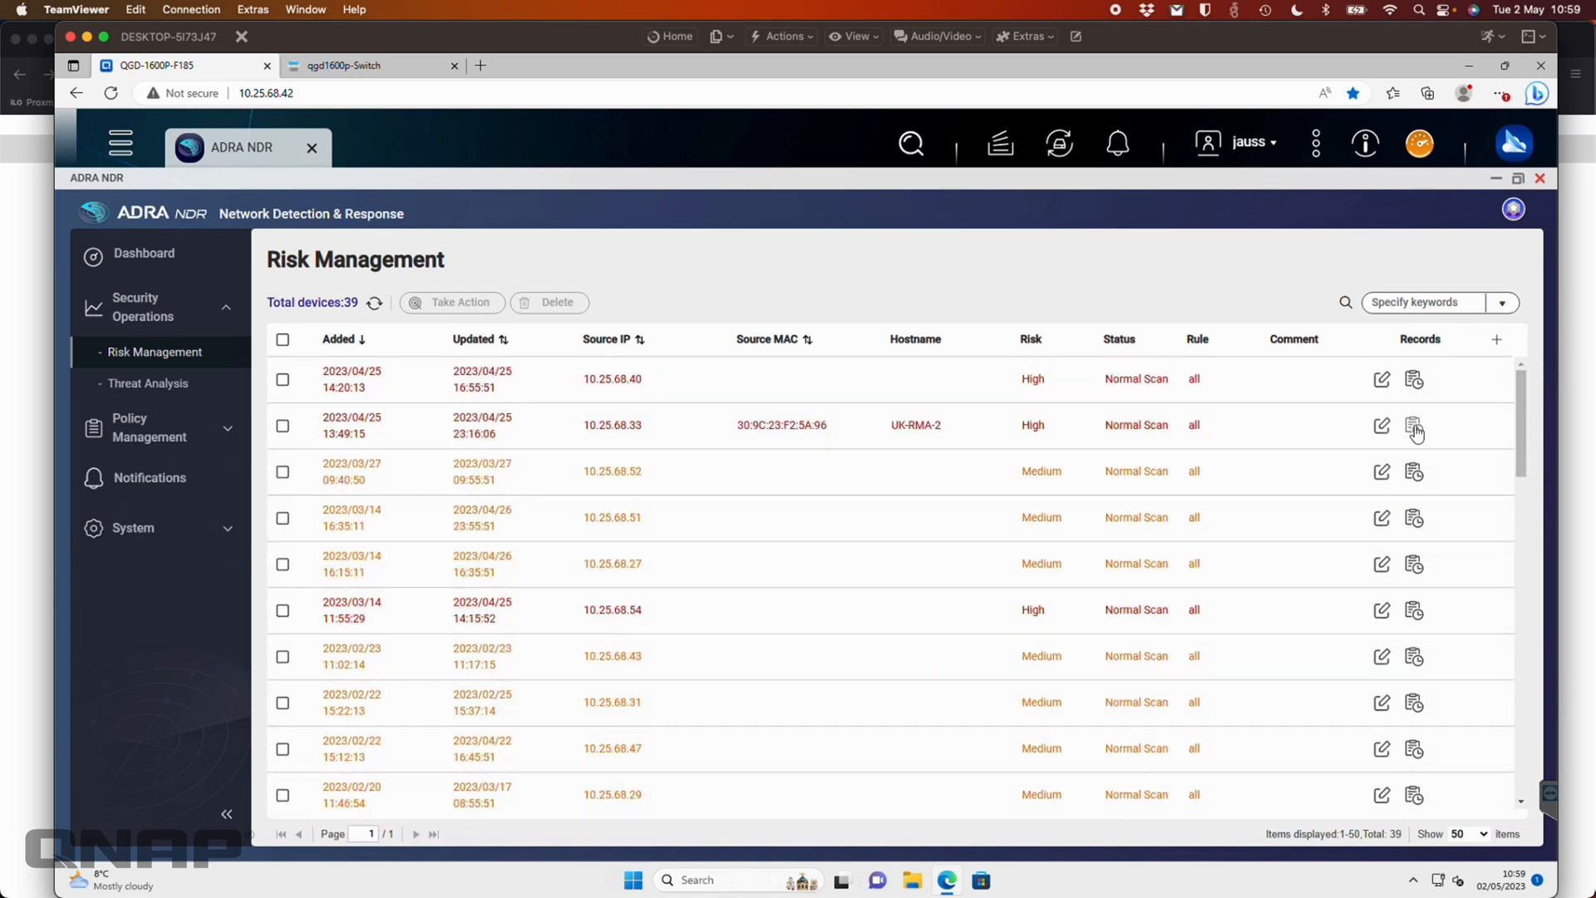
Open and scroll the Device Activity Records for 10.25.68.33.
left_click(1414, 426)
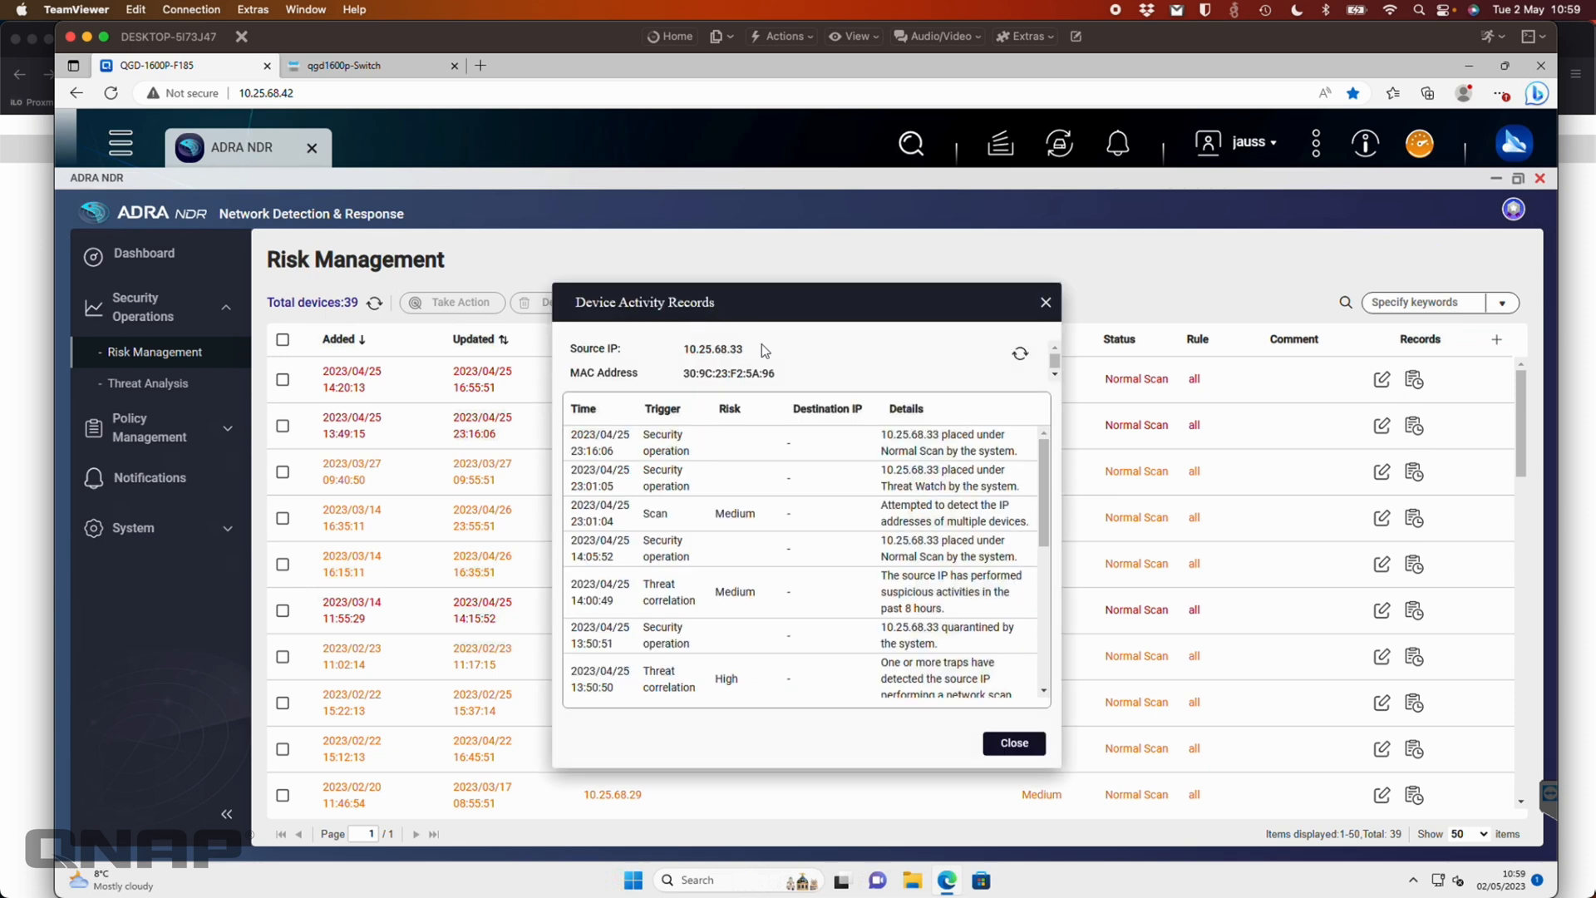
mouse_move(1033, 467)
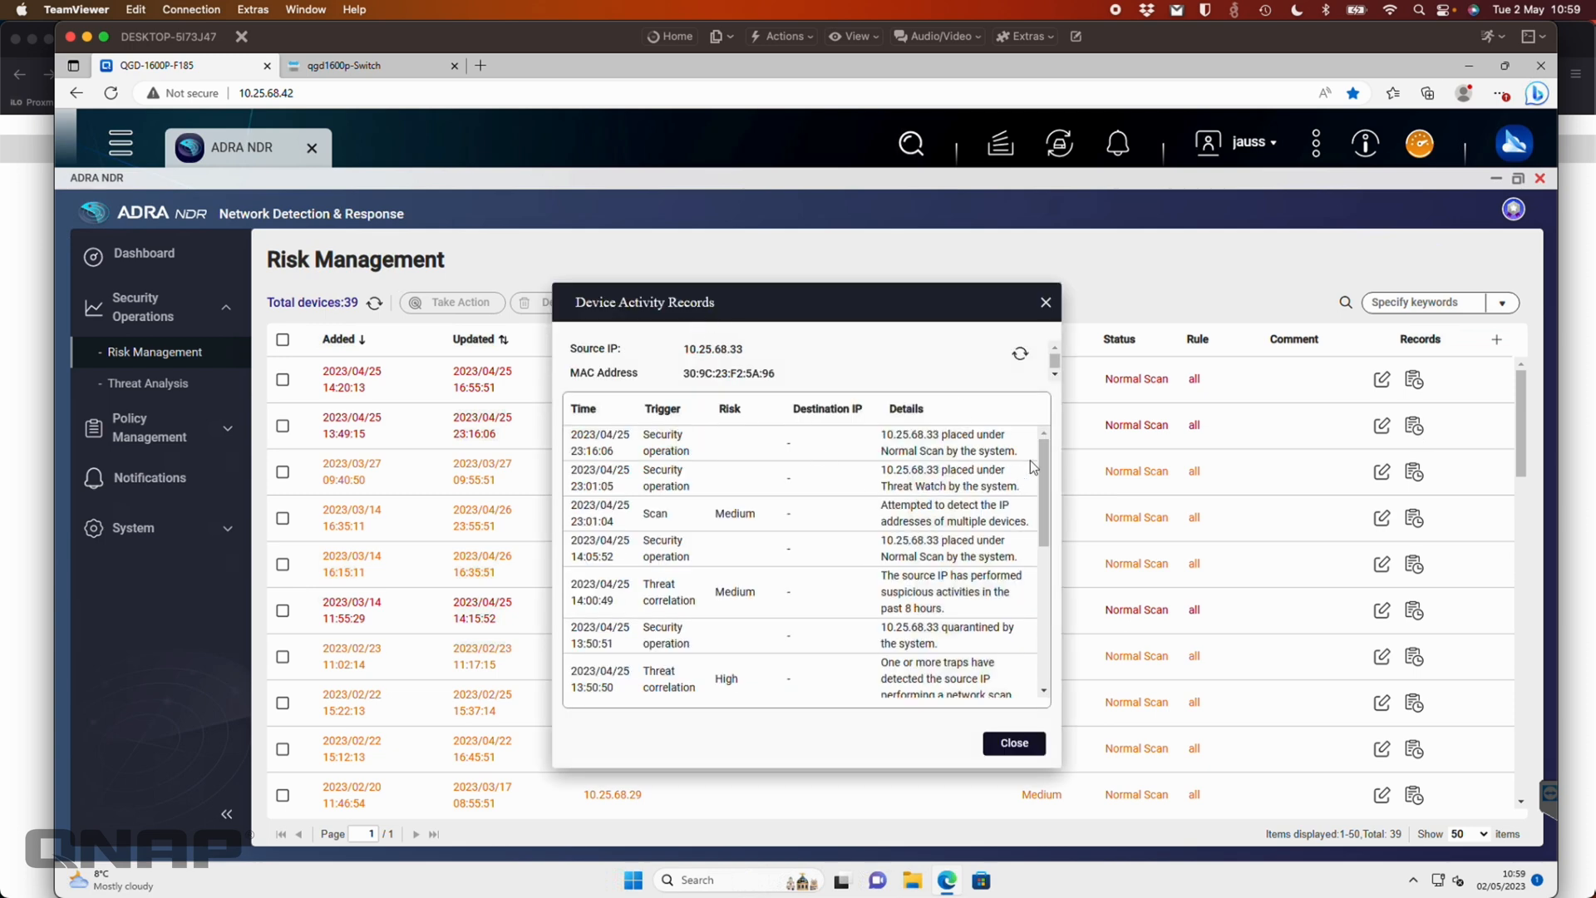
scroll("down", 3)
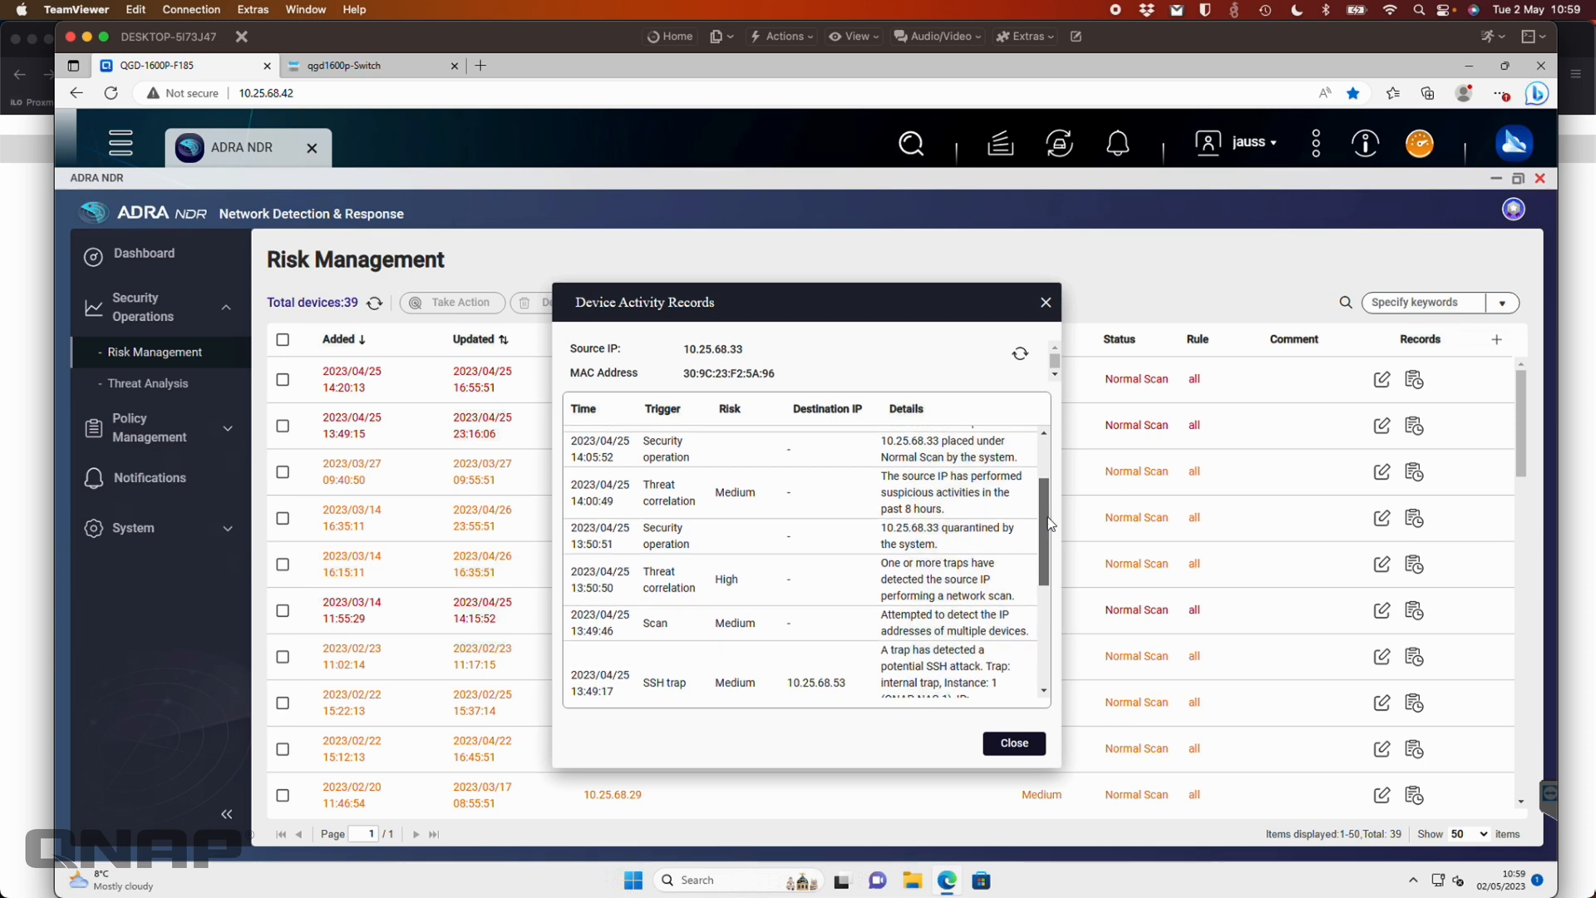
scroll("down", 3)
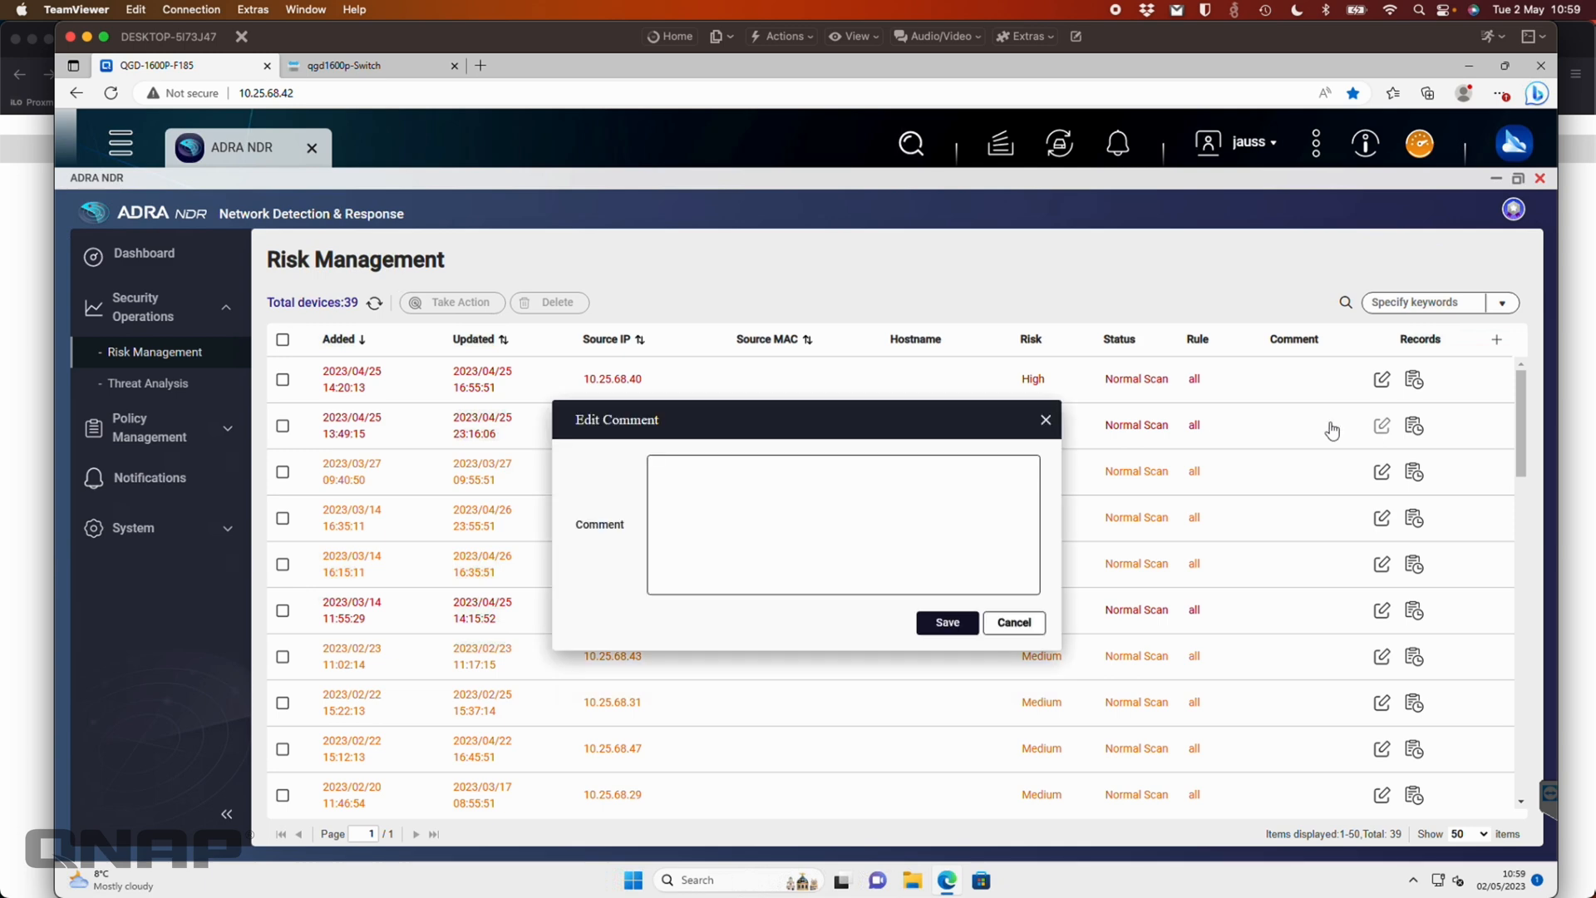
Begin entering the comment 'craig' for device 10.25.68.33 in Edit Comment.
left_click(842, 525)
type("craig")
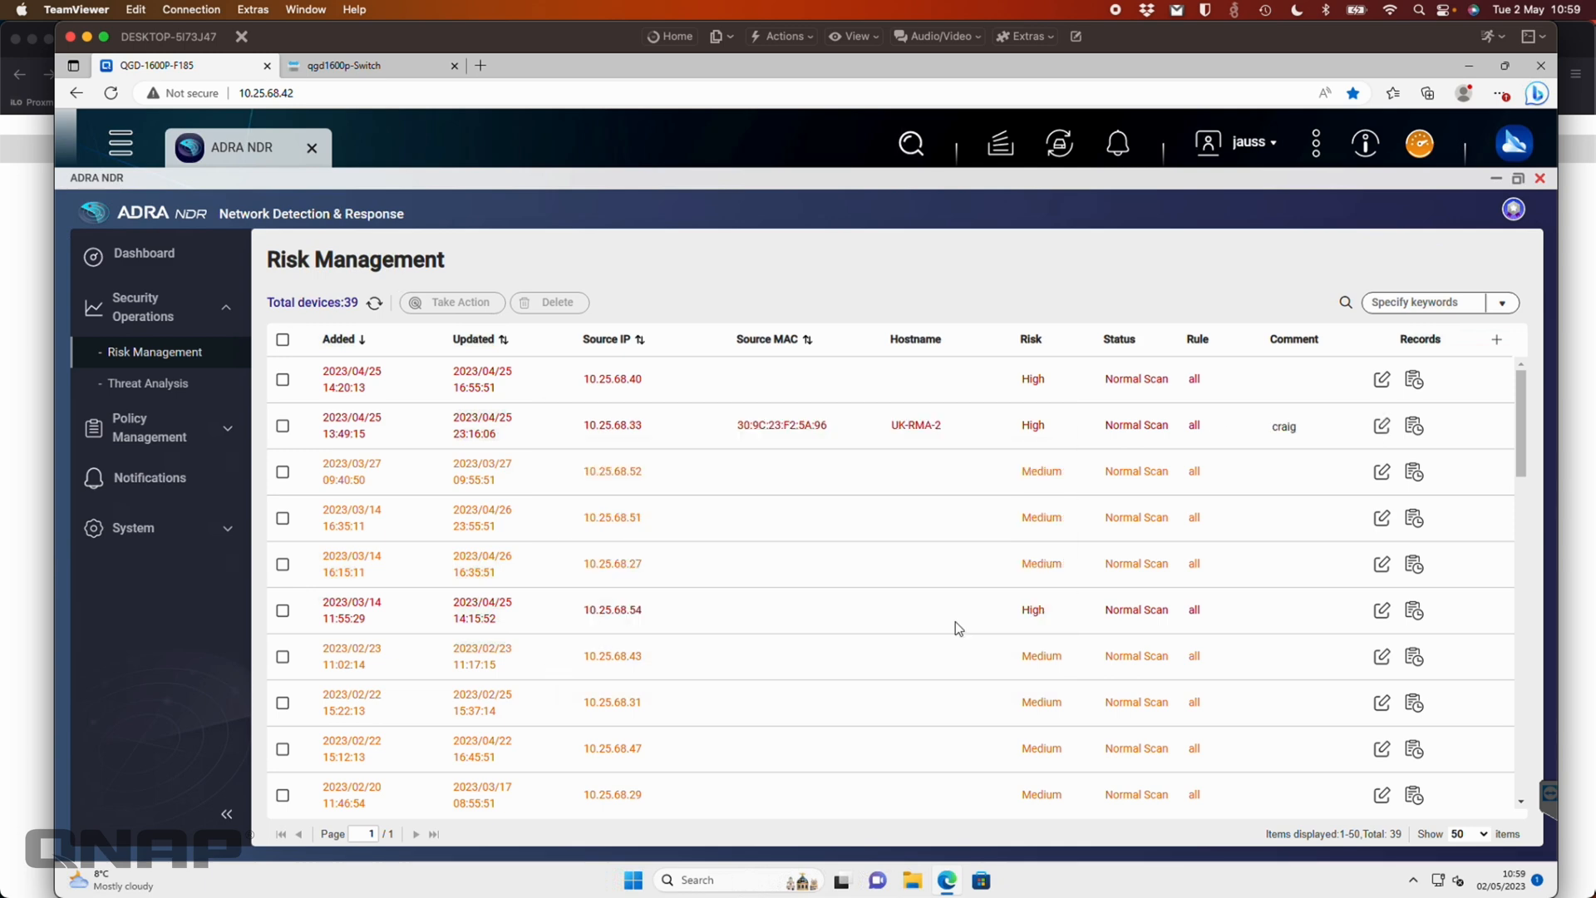
mouse_move(1257, 492)
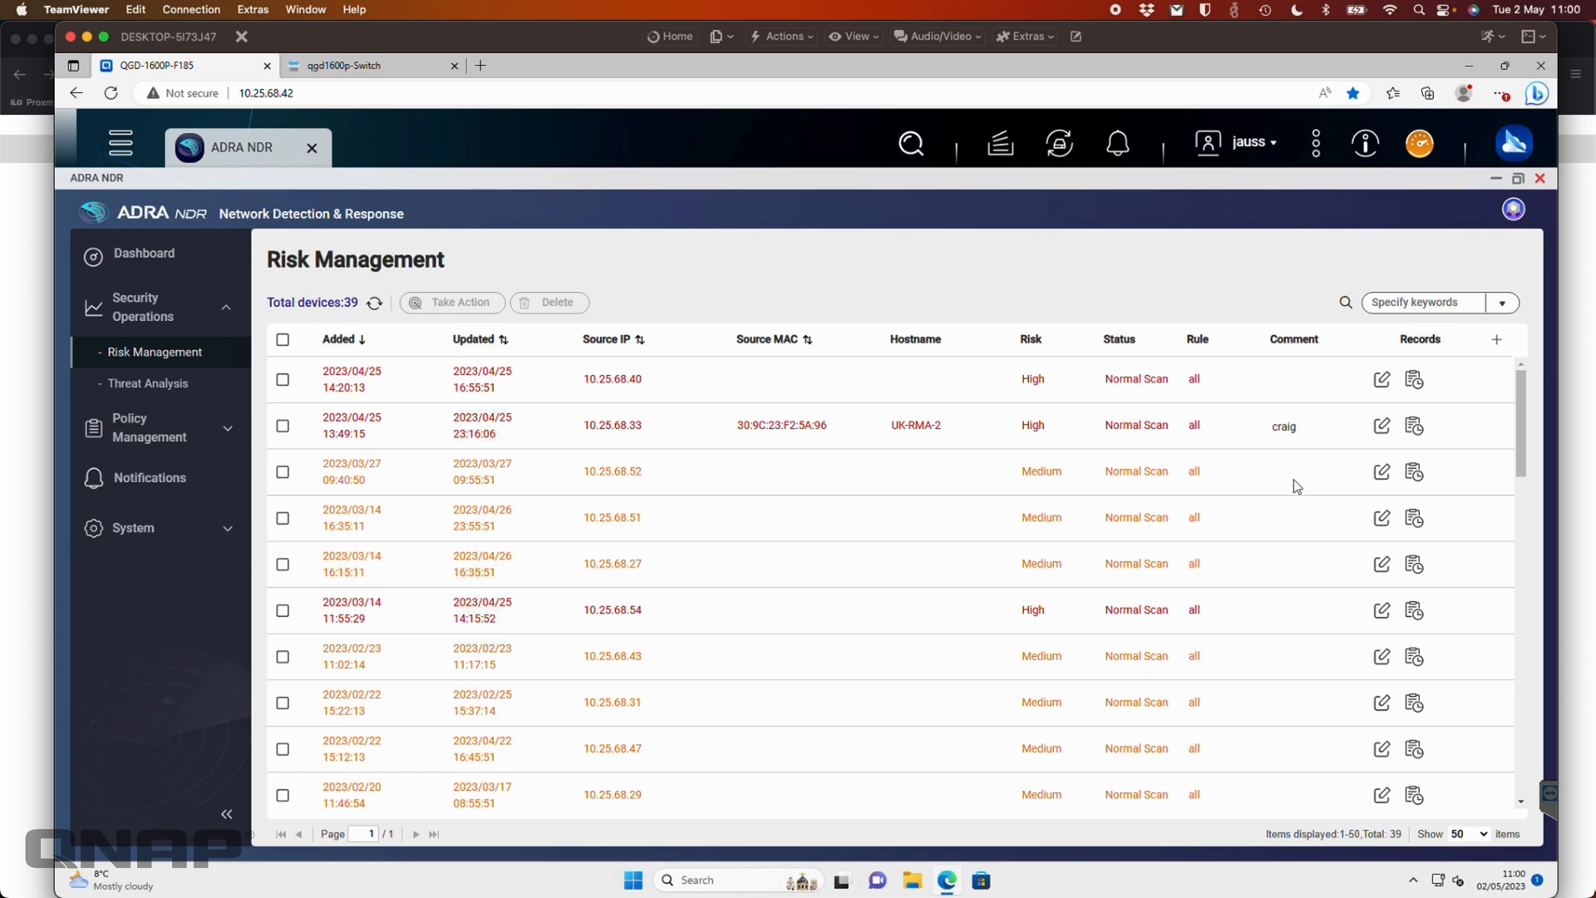
mouse_move(1297, 453)
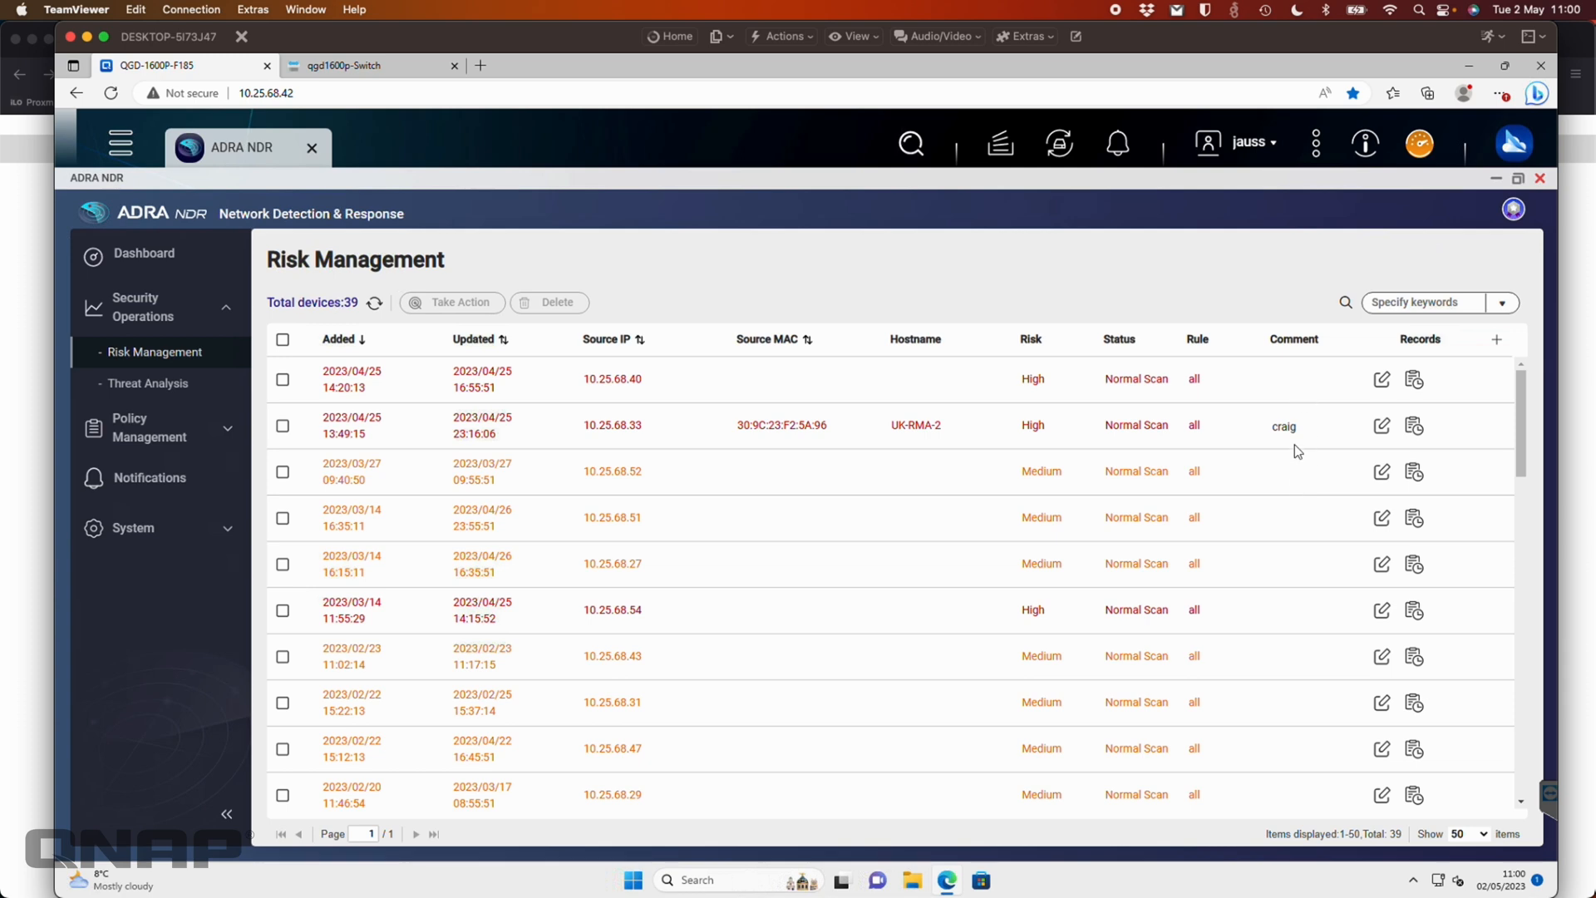
mouse_move(1271, 468)
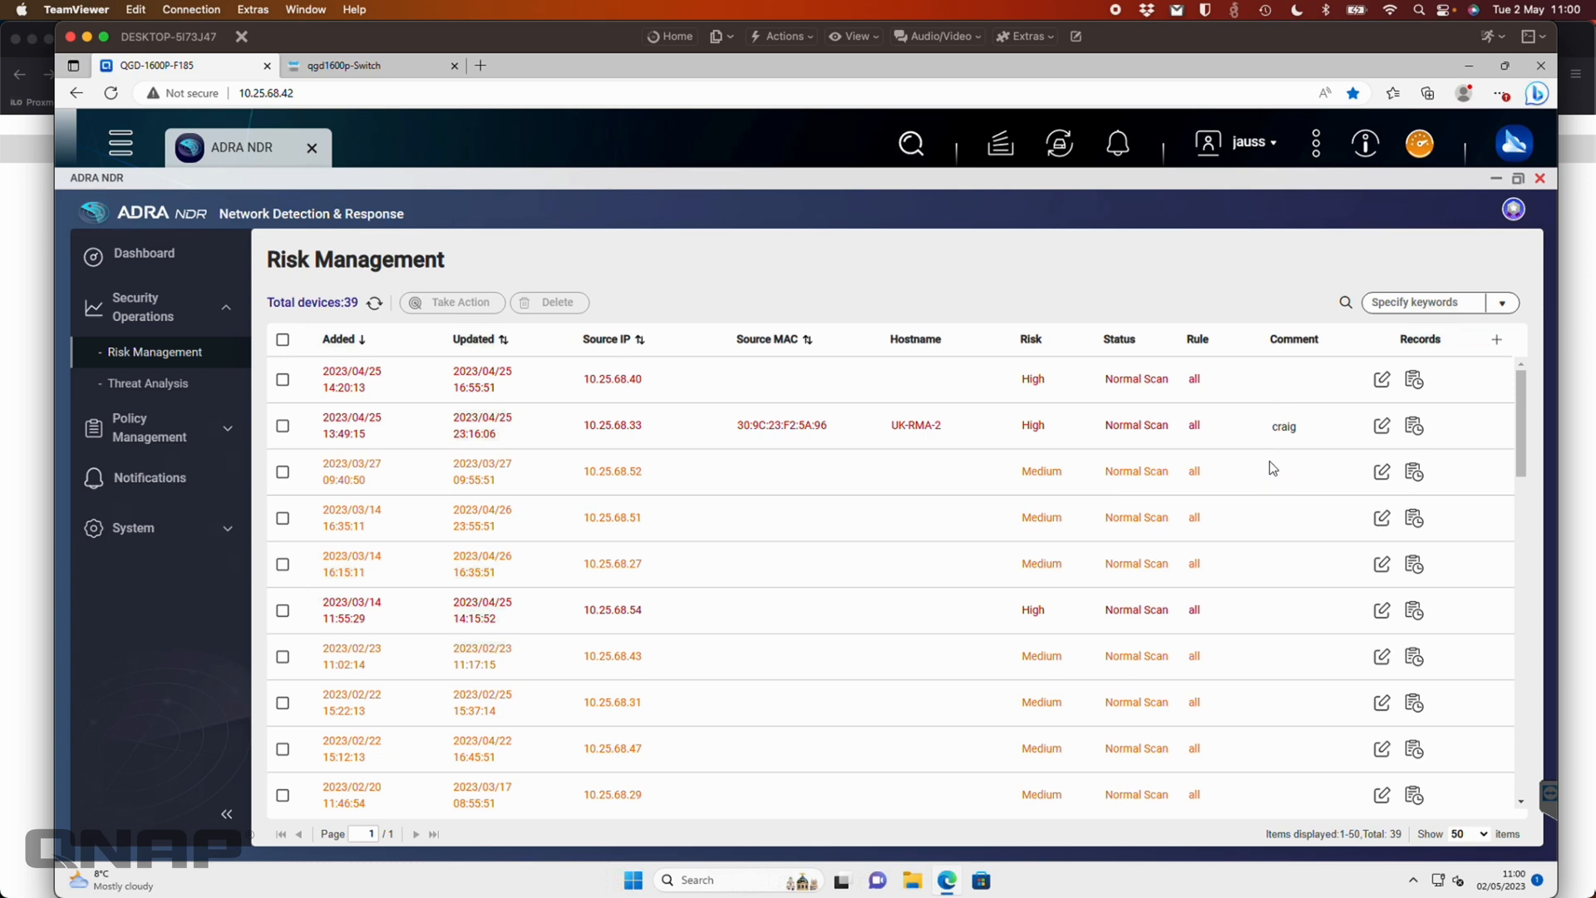
mouse_move(371, 439)
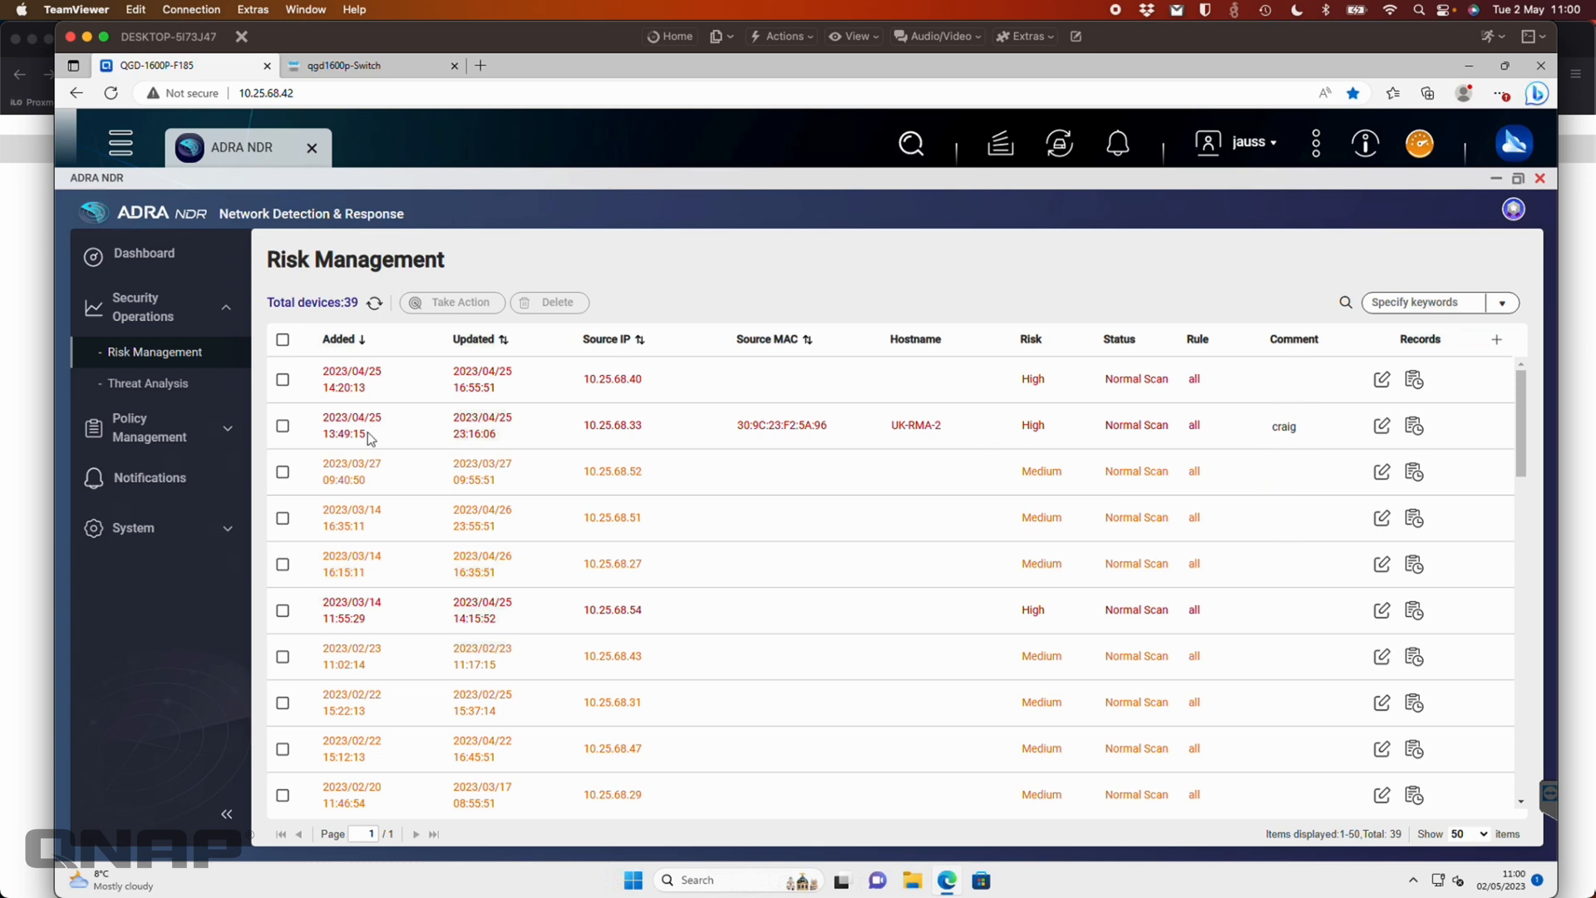
left_click(148, 383)
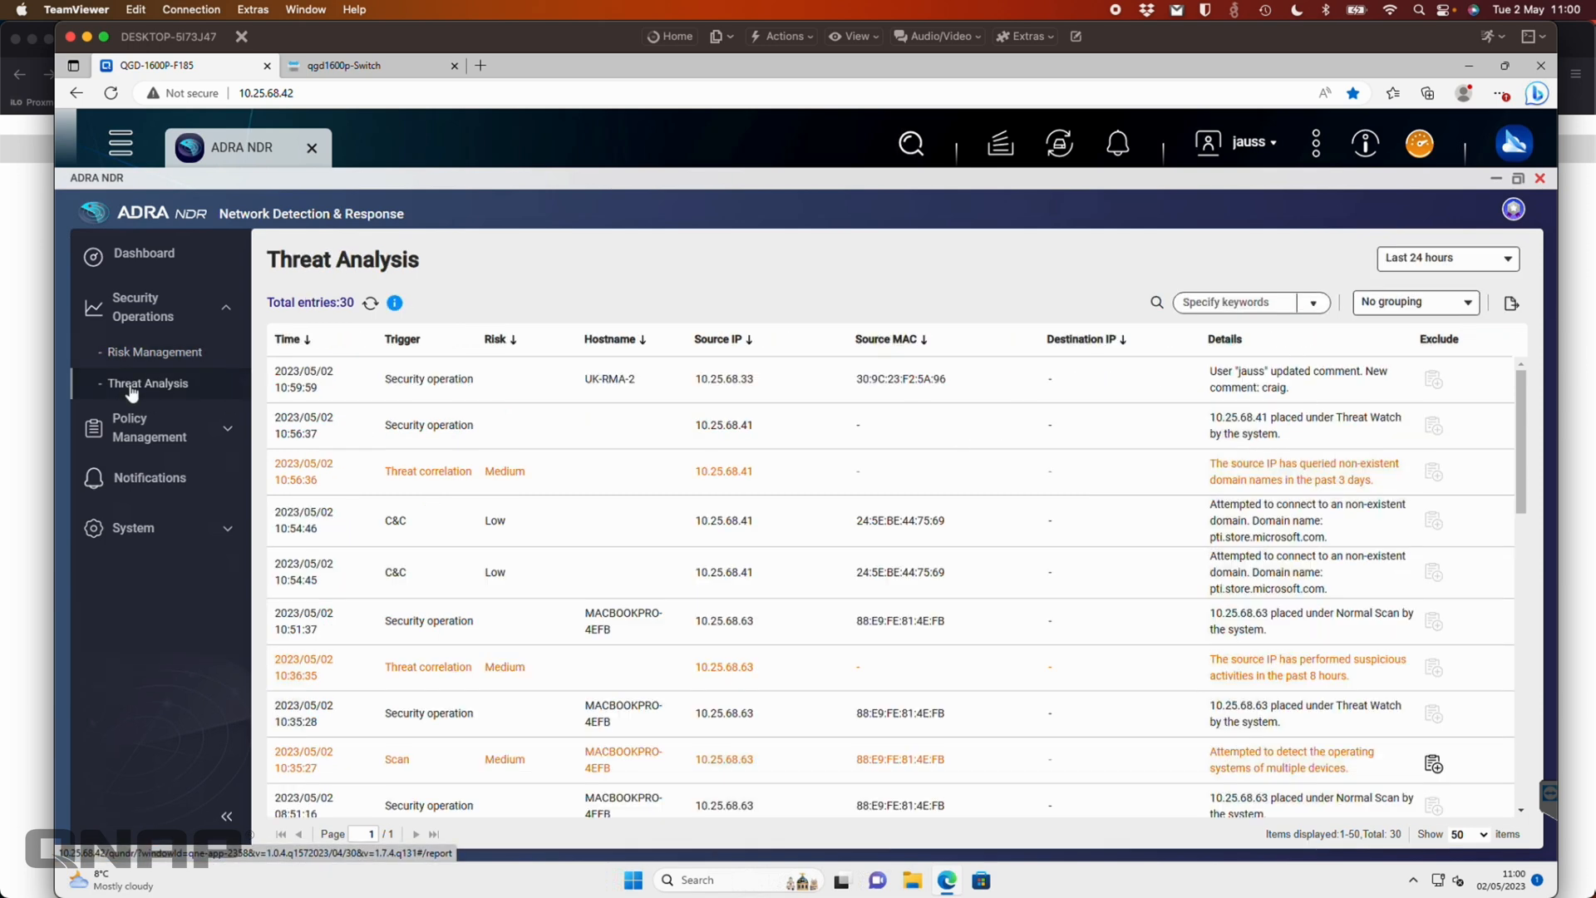
mouse_move(573, 509)
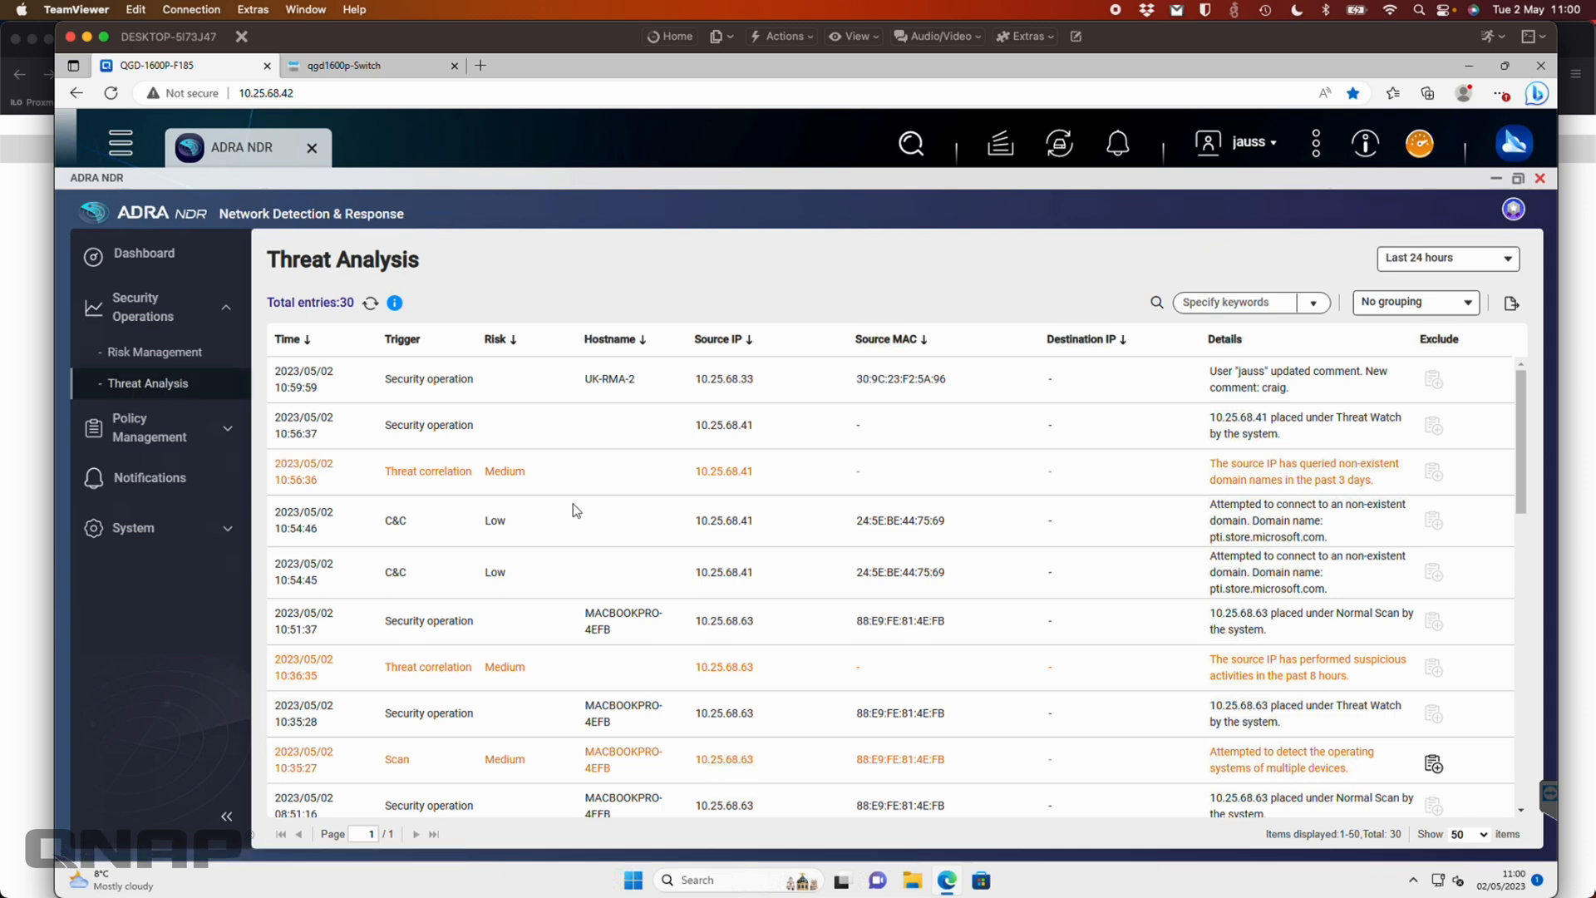
mouse_move(598, 468)
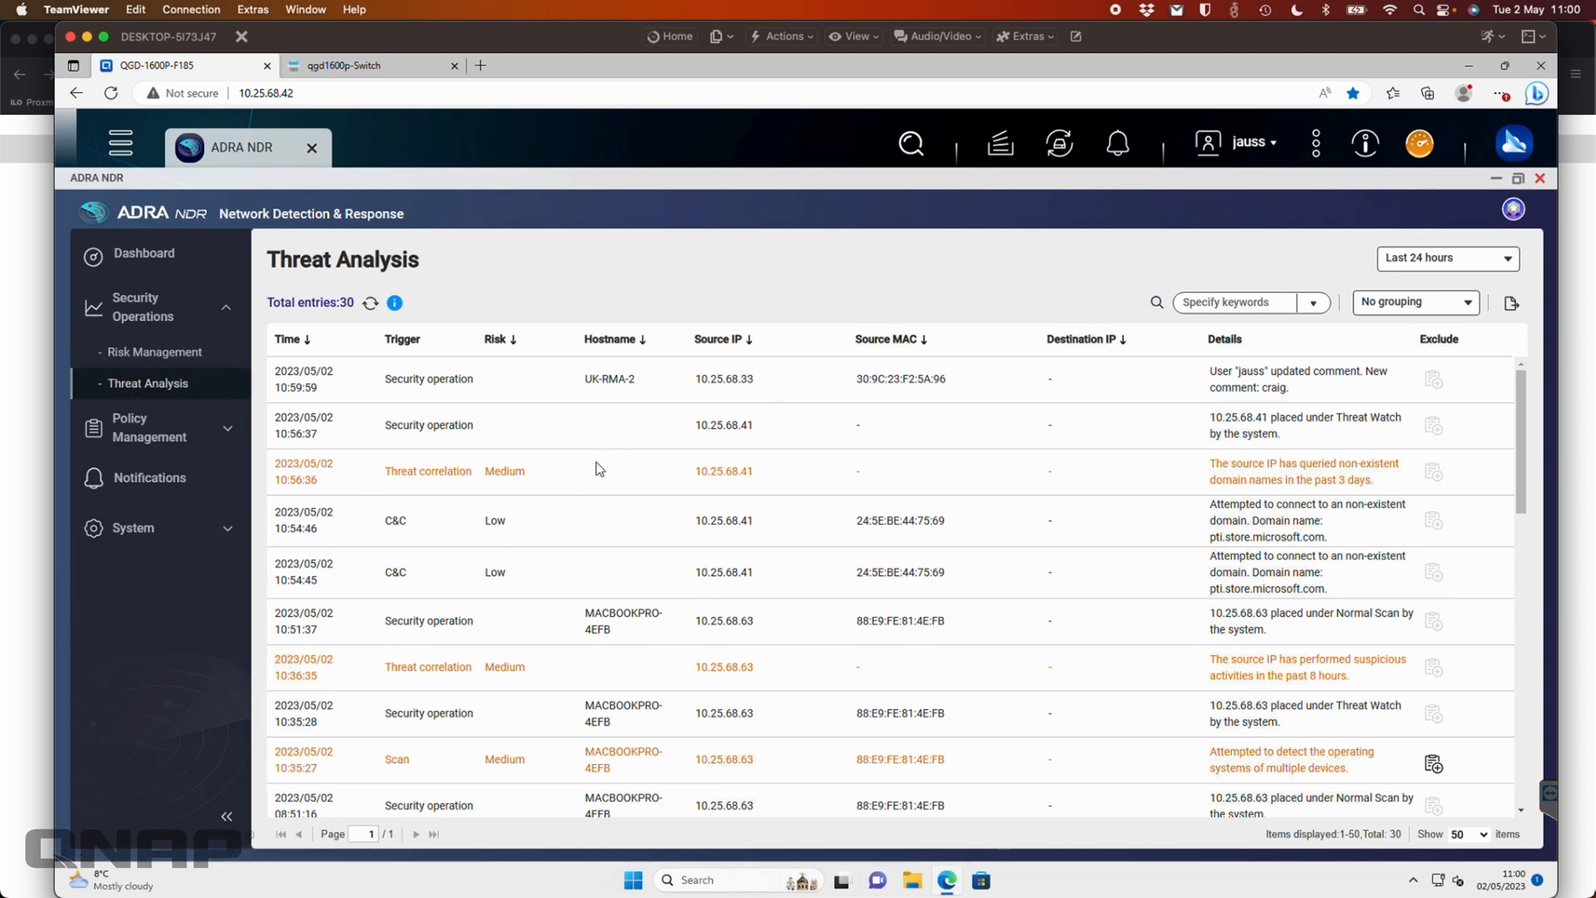
mouse_move(399, 759)
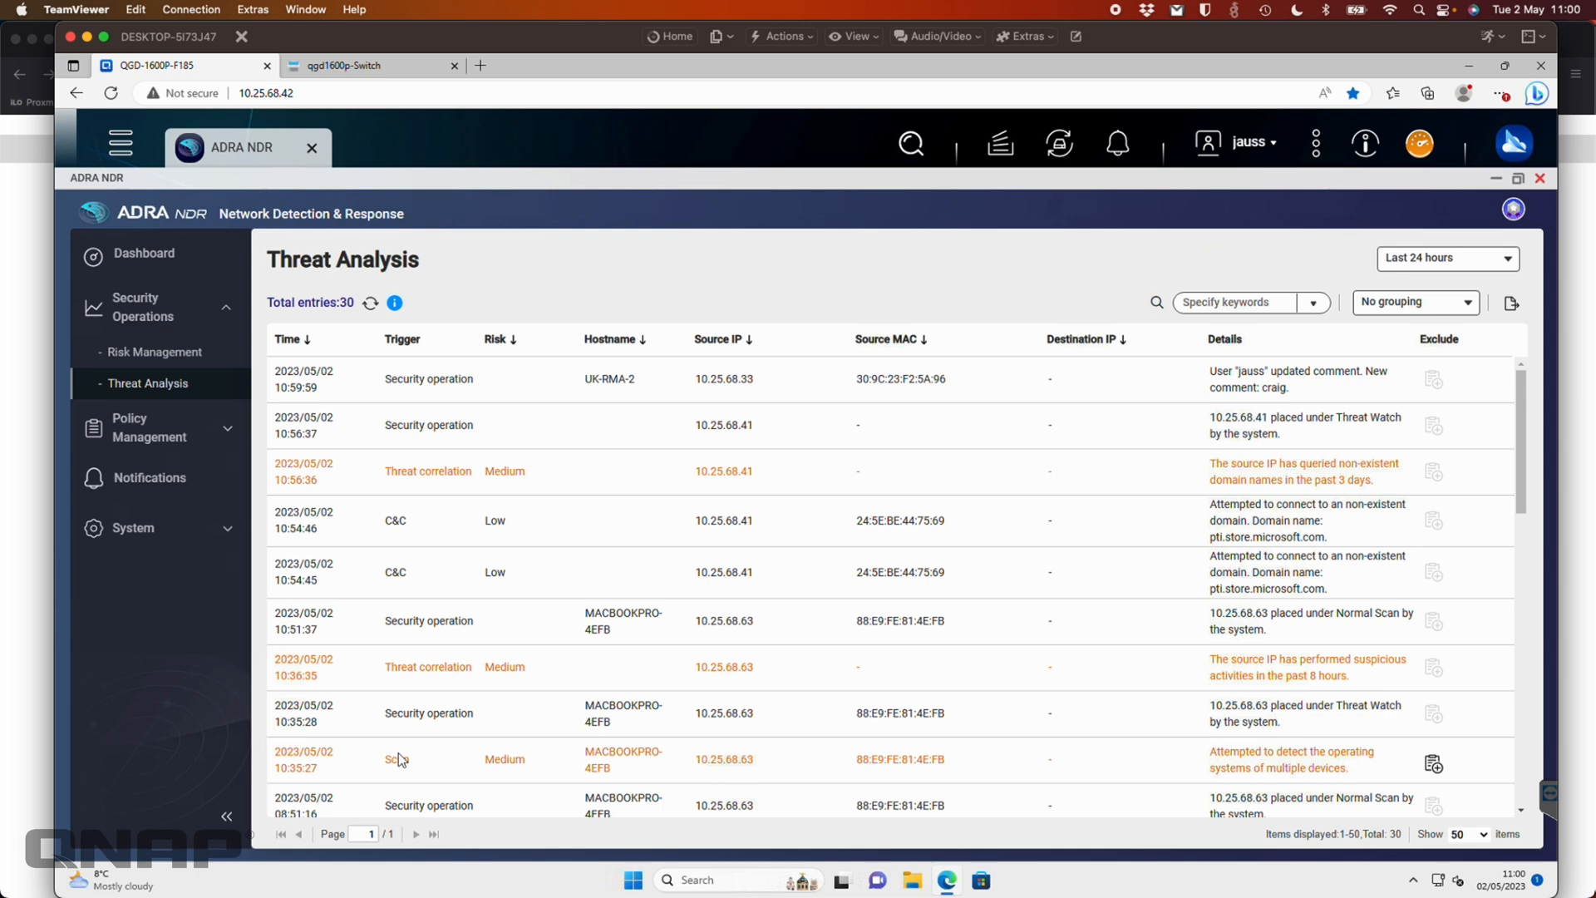
mouse_move(429, 791)
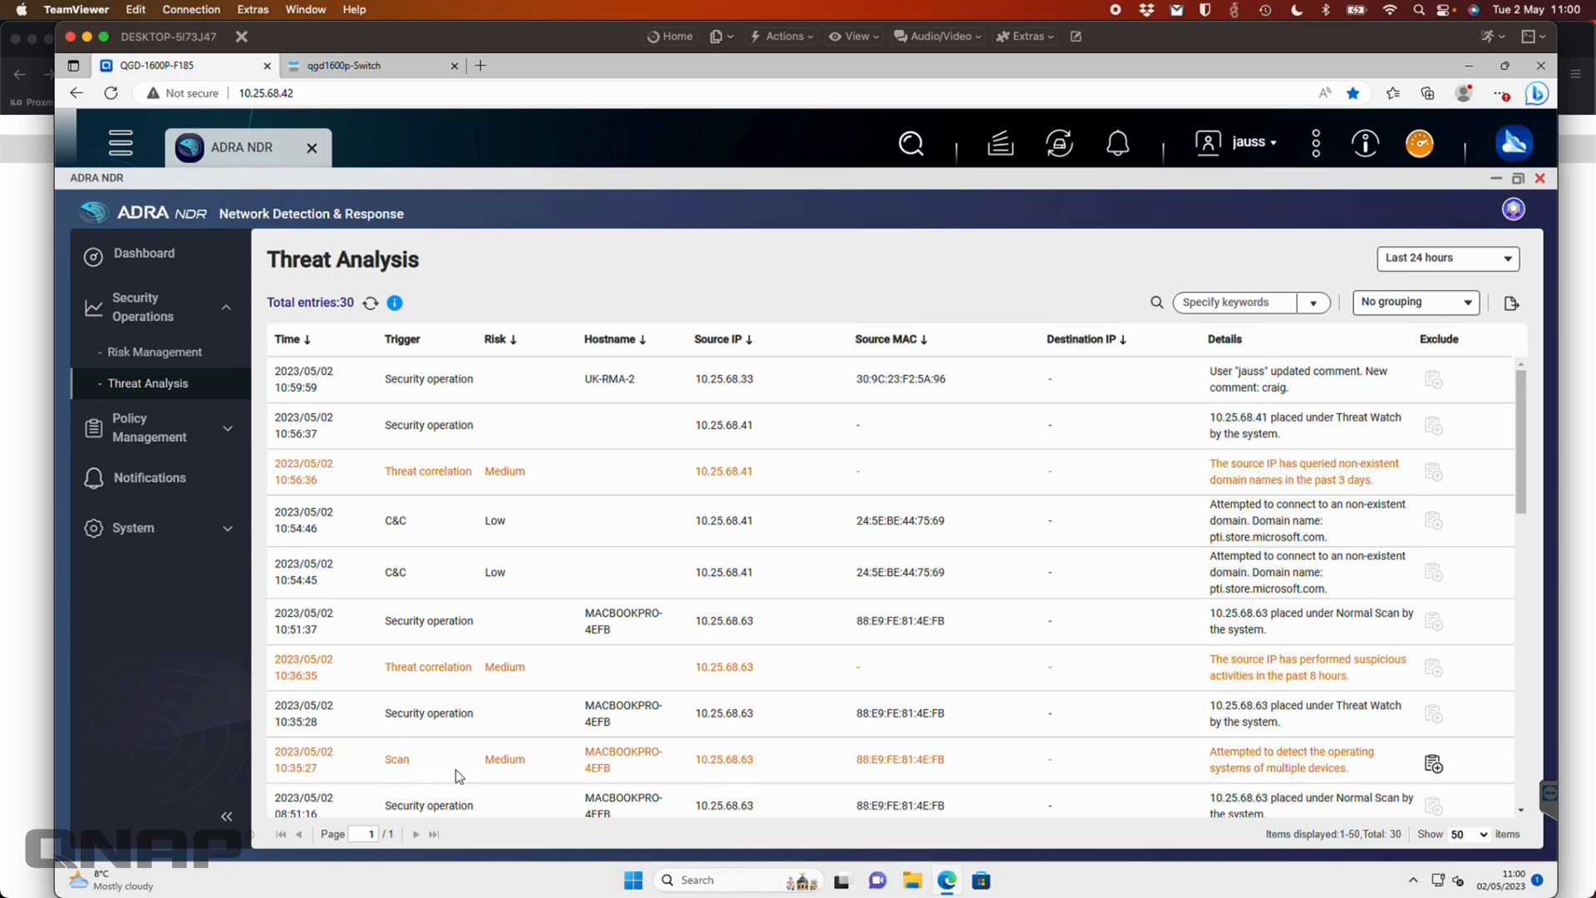
mouse_move(648, 751)
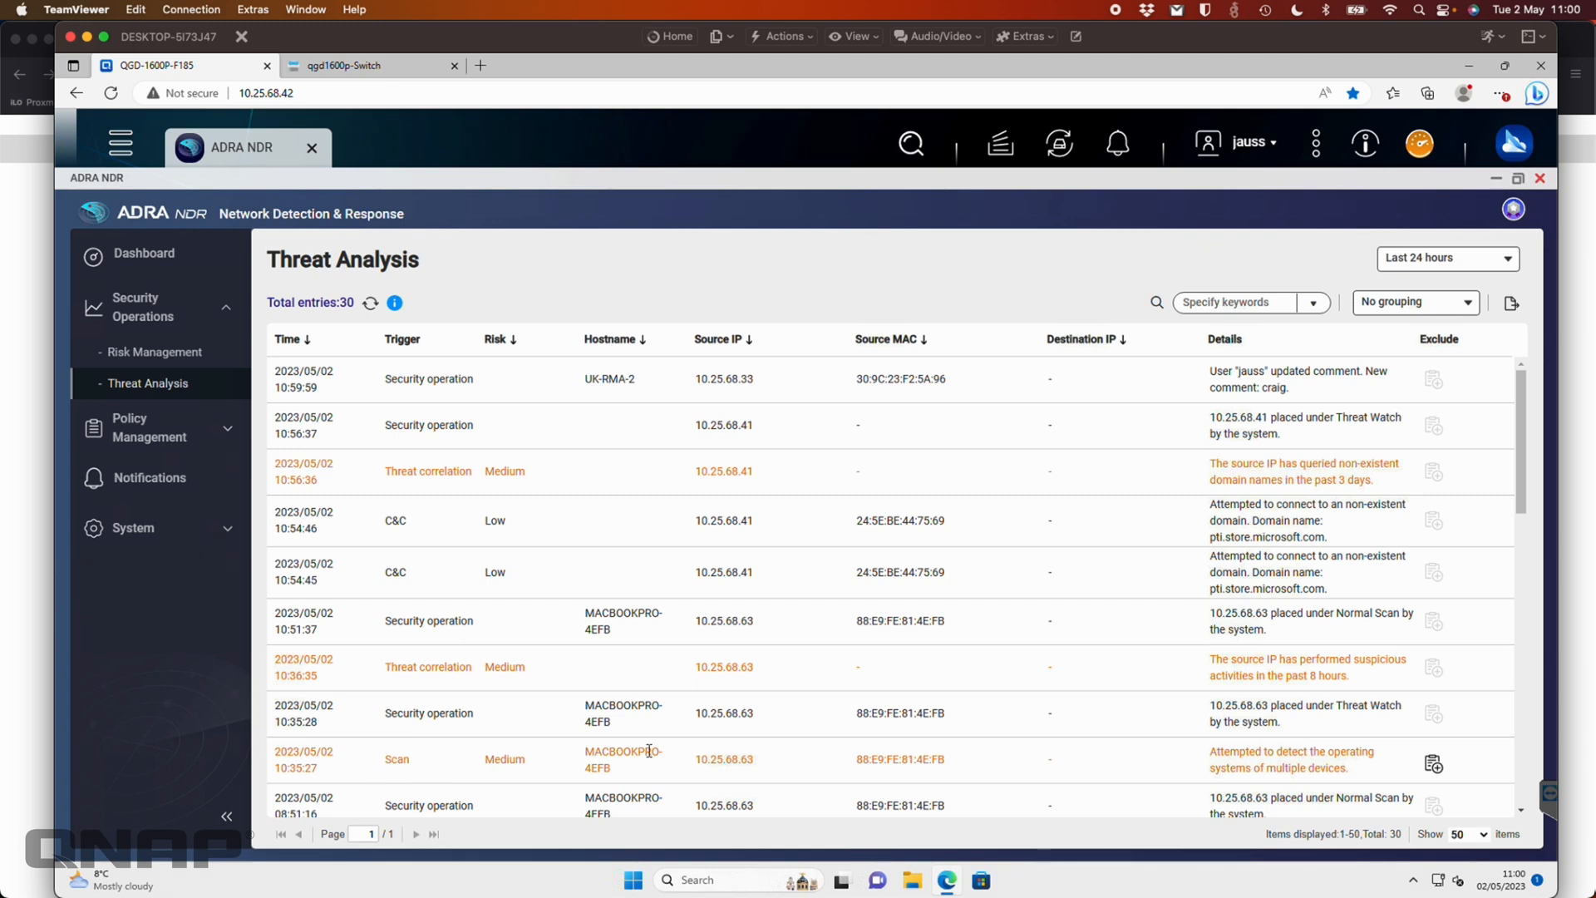
mouse_move(1211, 747)
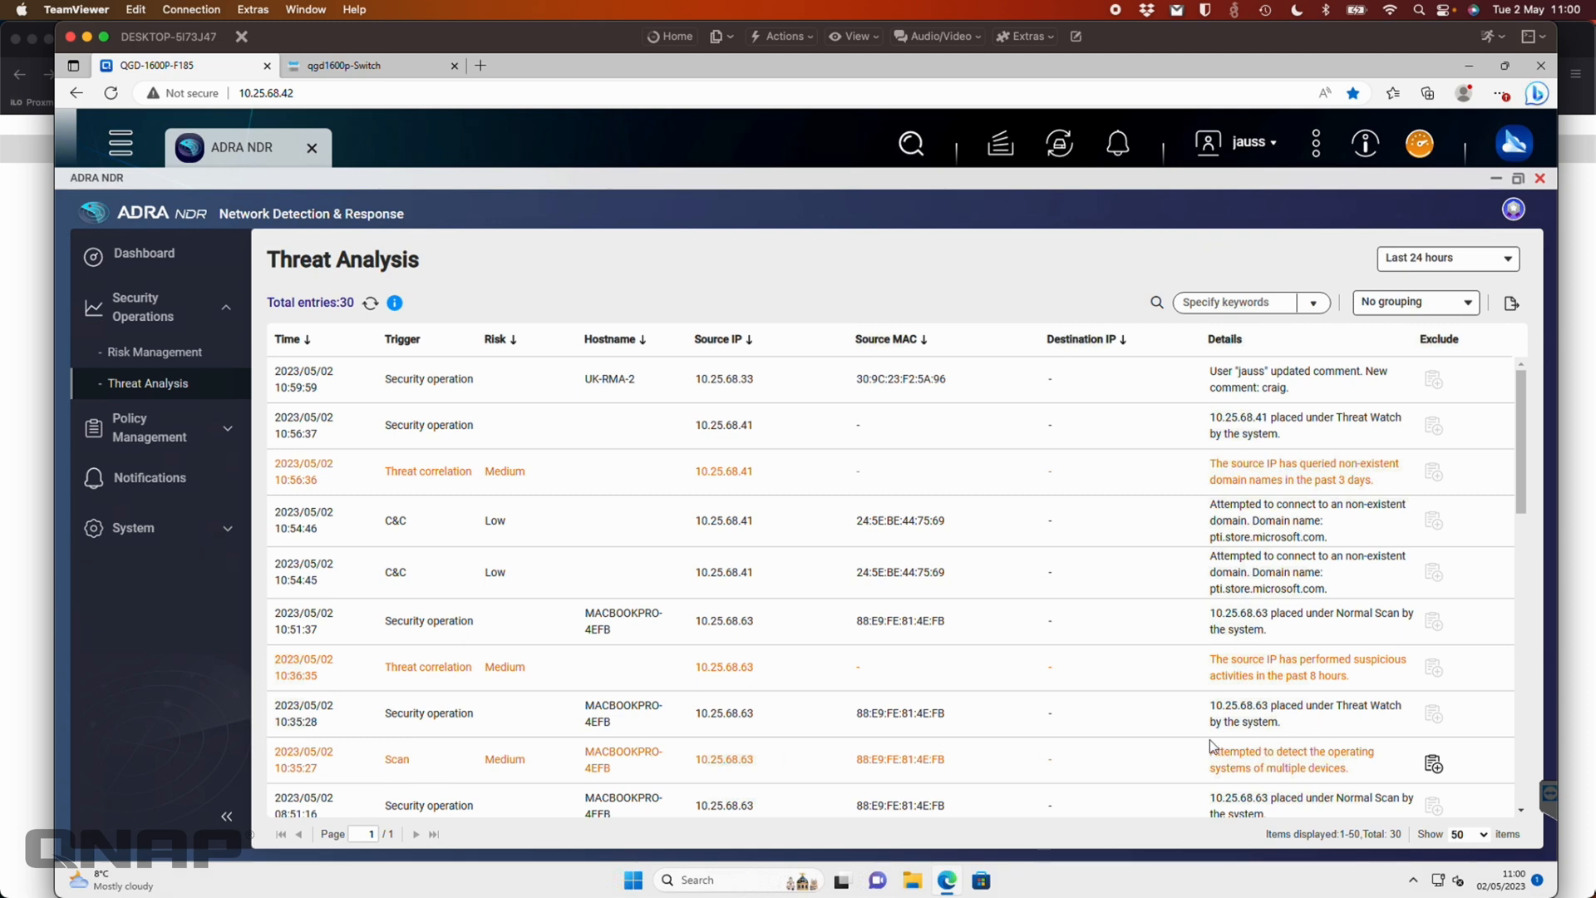
mouse_move(1348, 736)
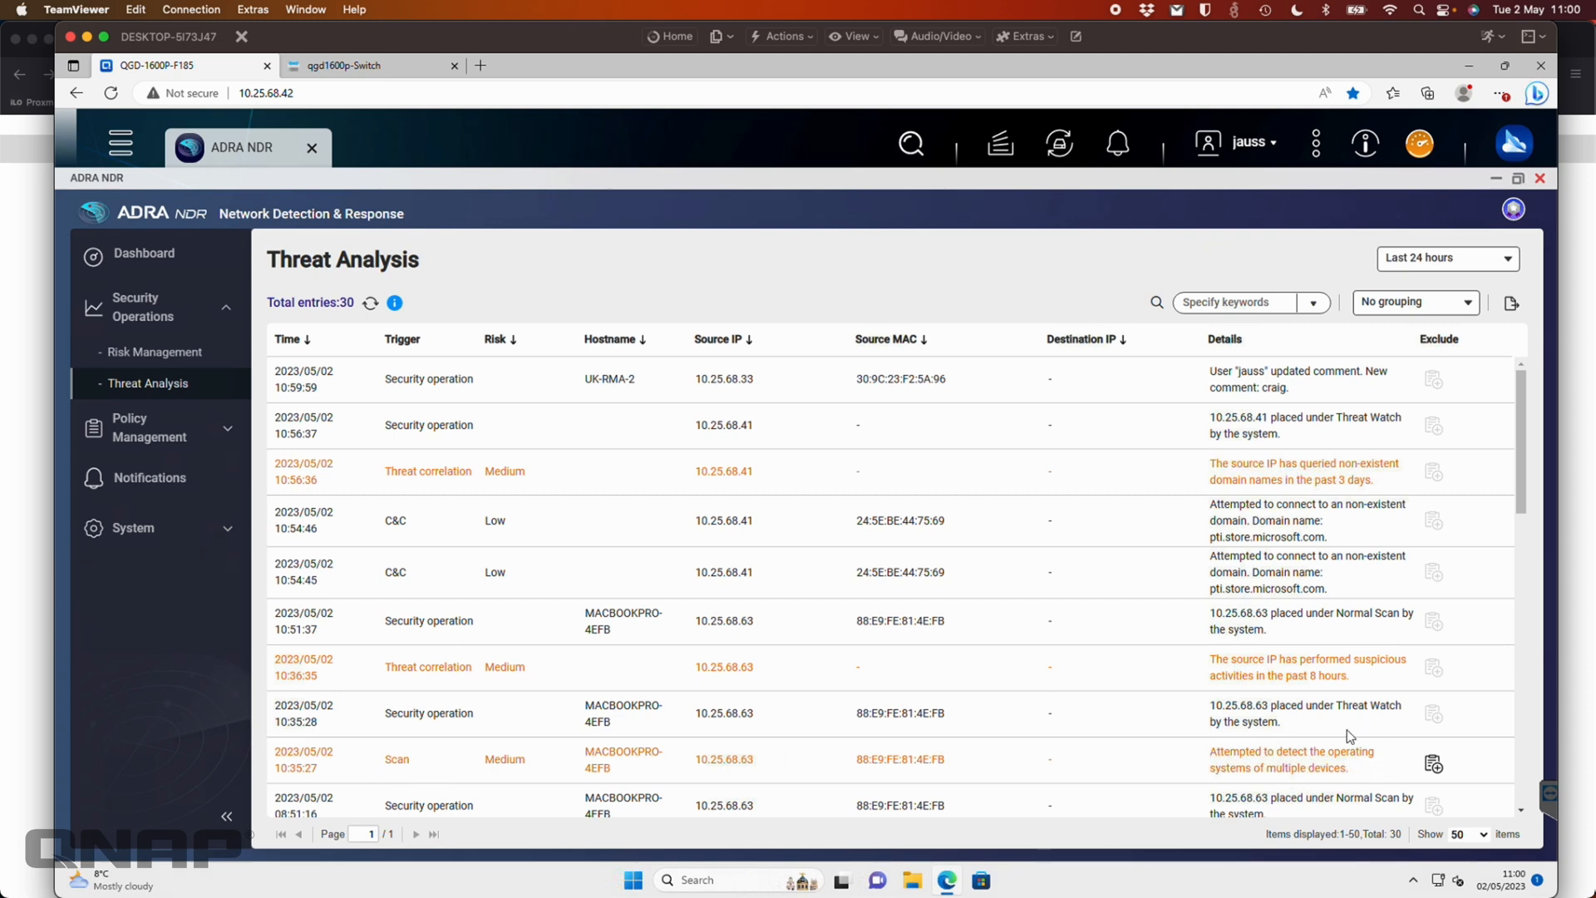
mouse_move(1046, 765)
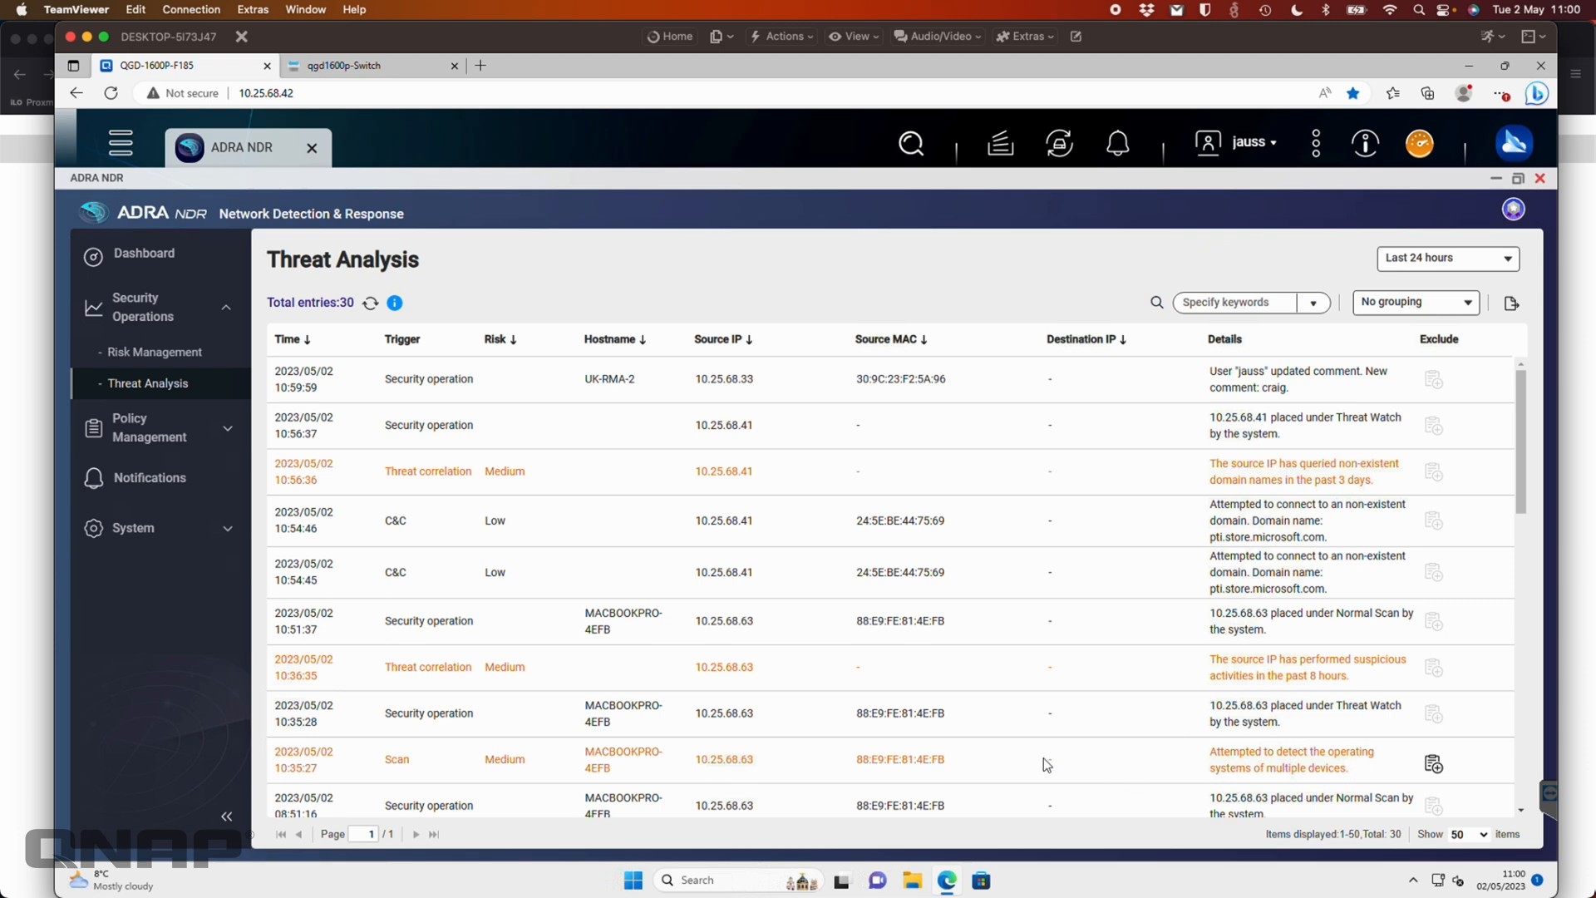
mouse_move(1320, 753)
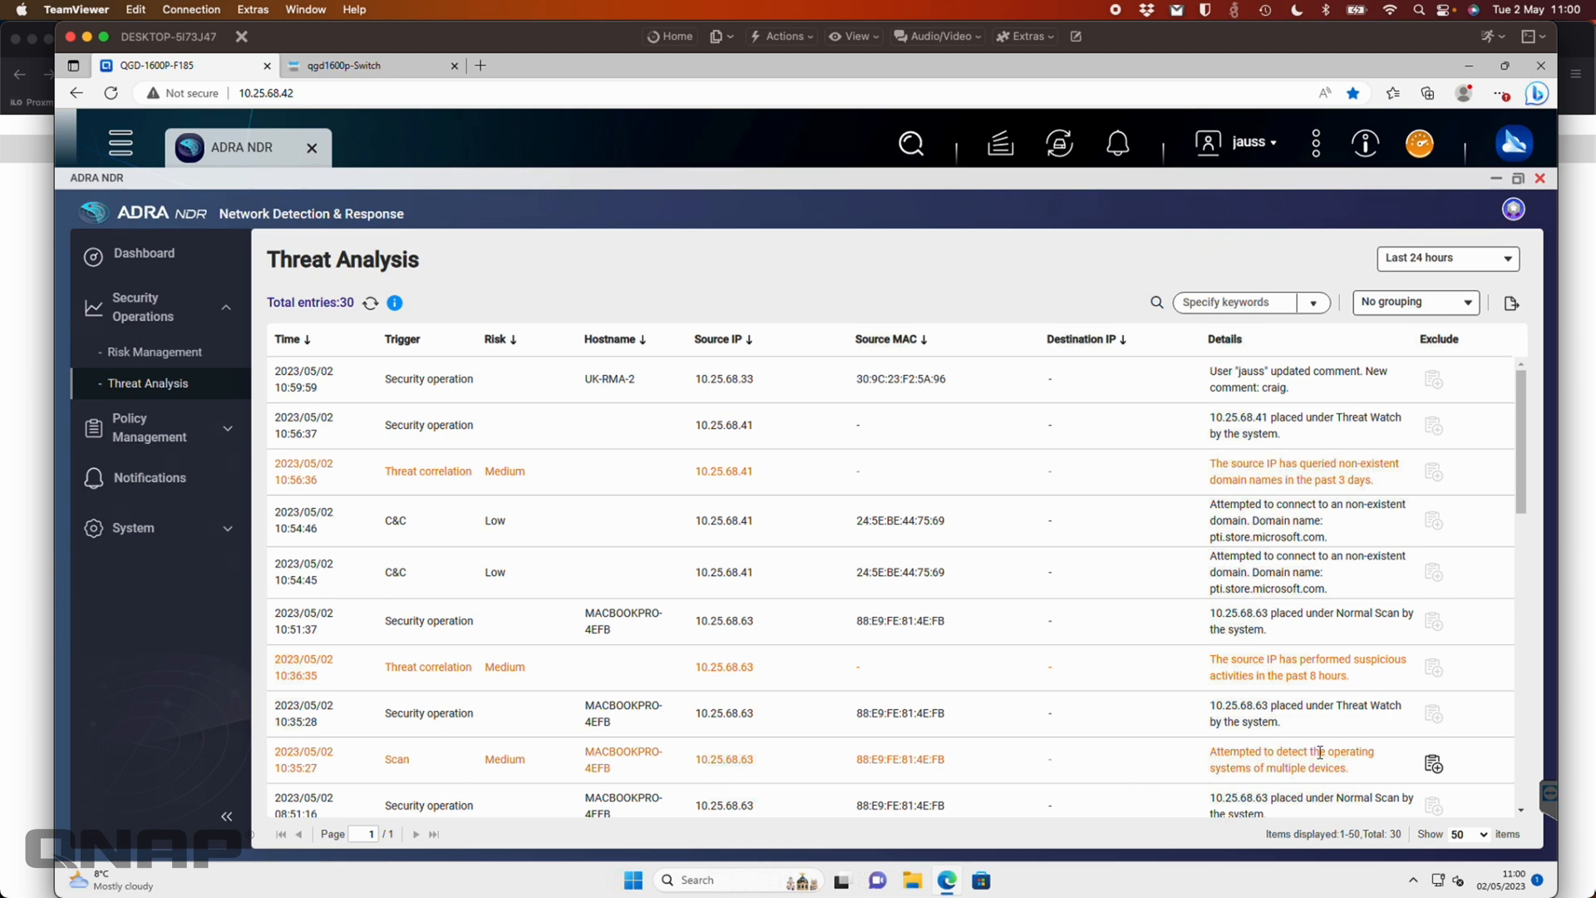
mouse_move(746, 759)
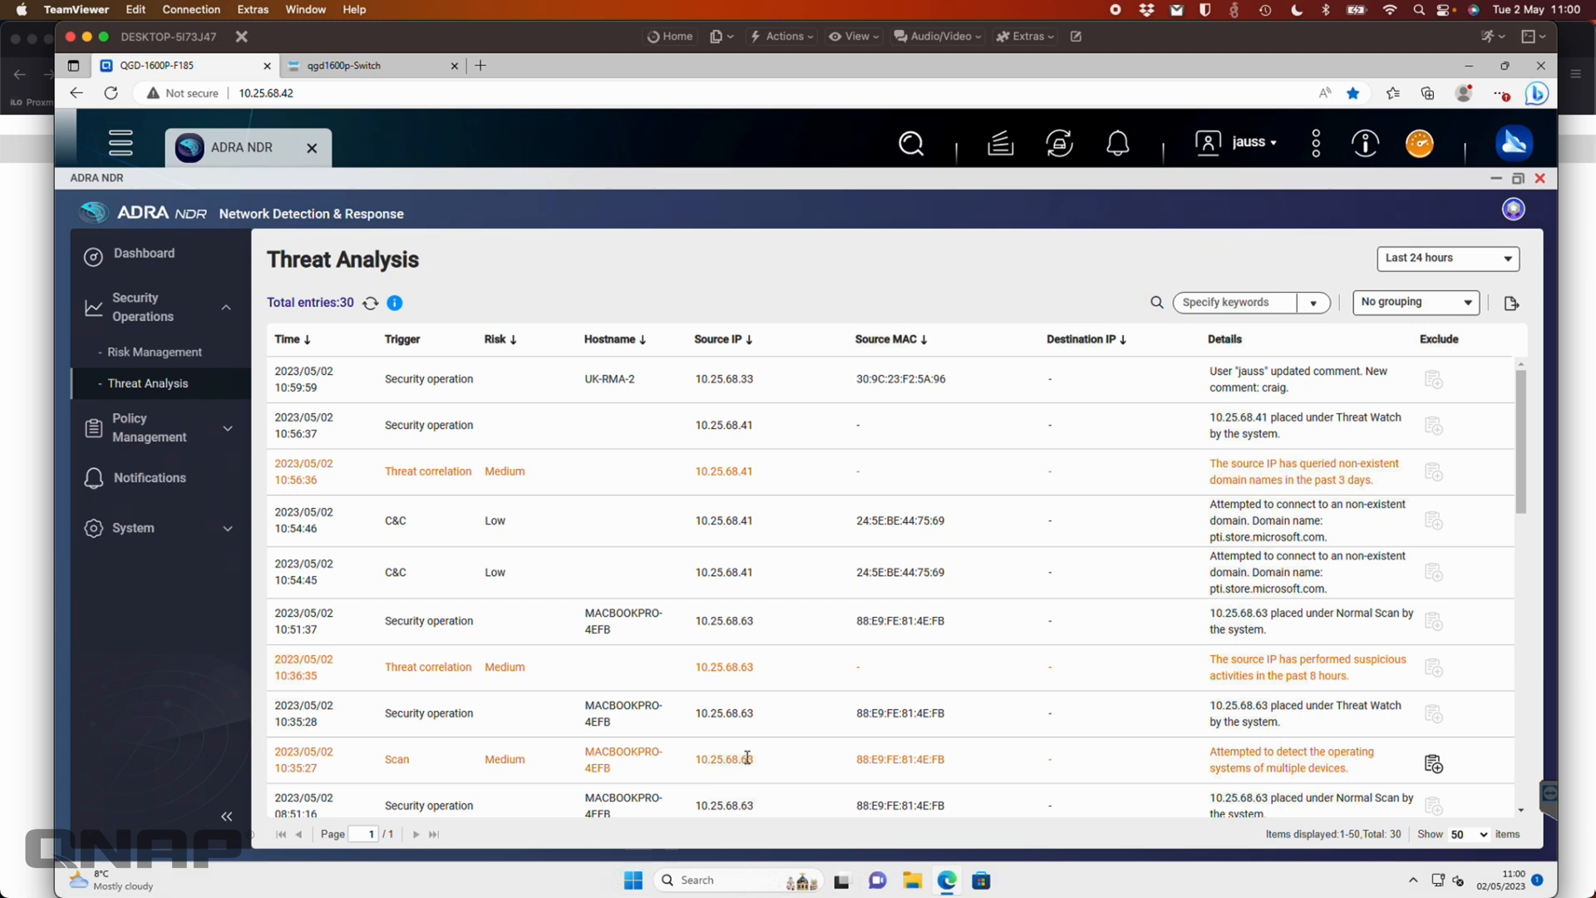
mouse_move(831, 758)
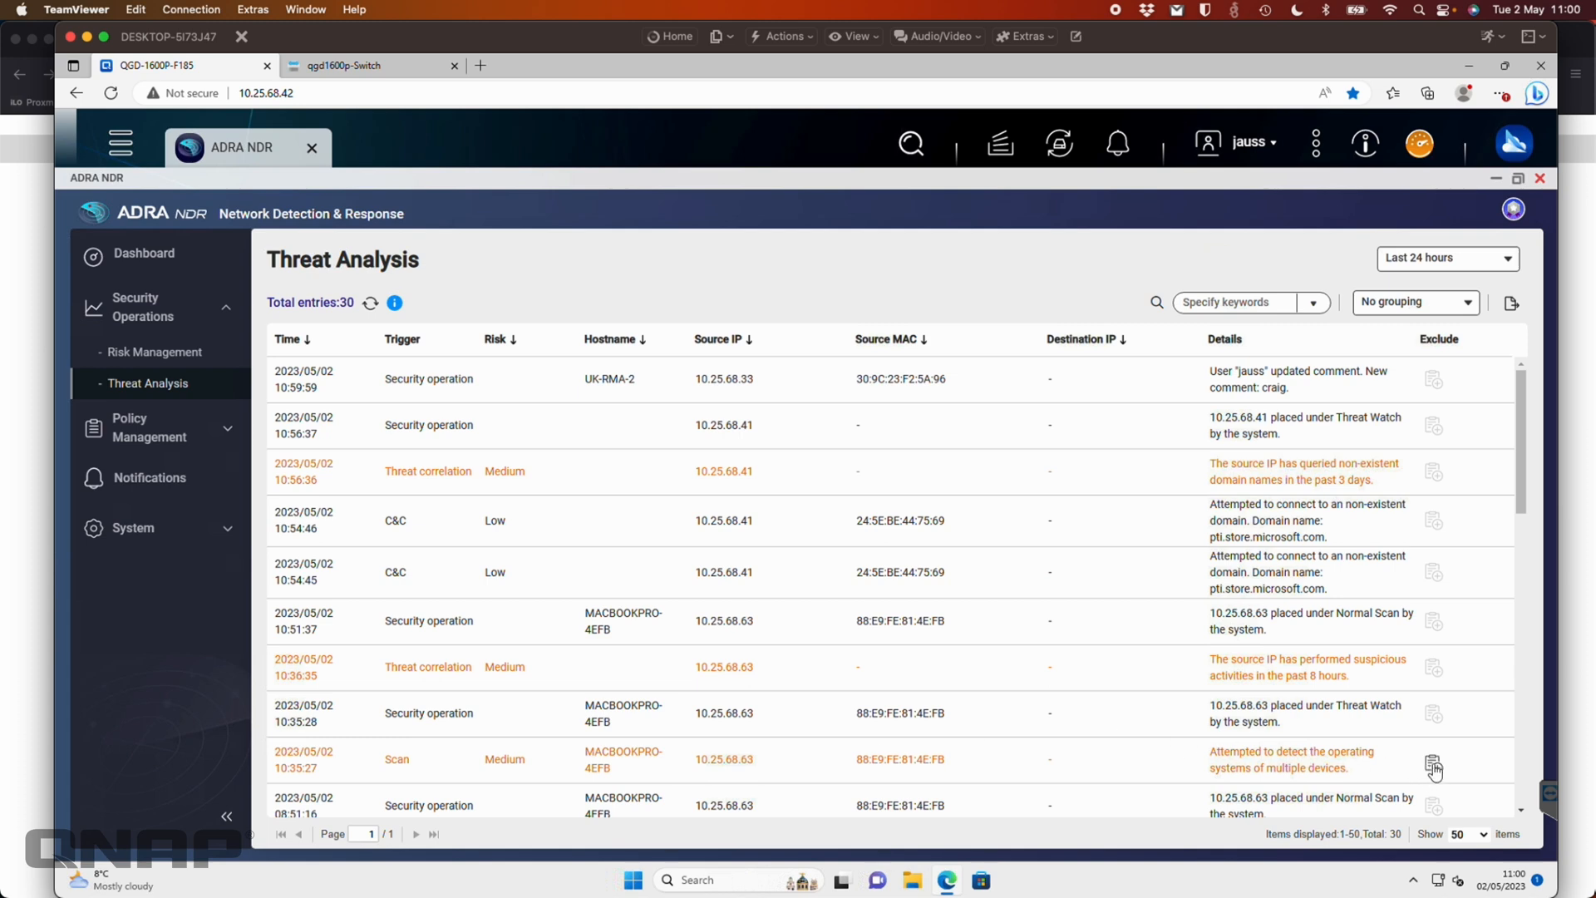
left_click(1433, 765)
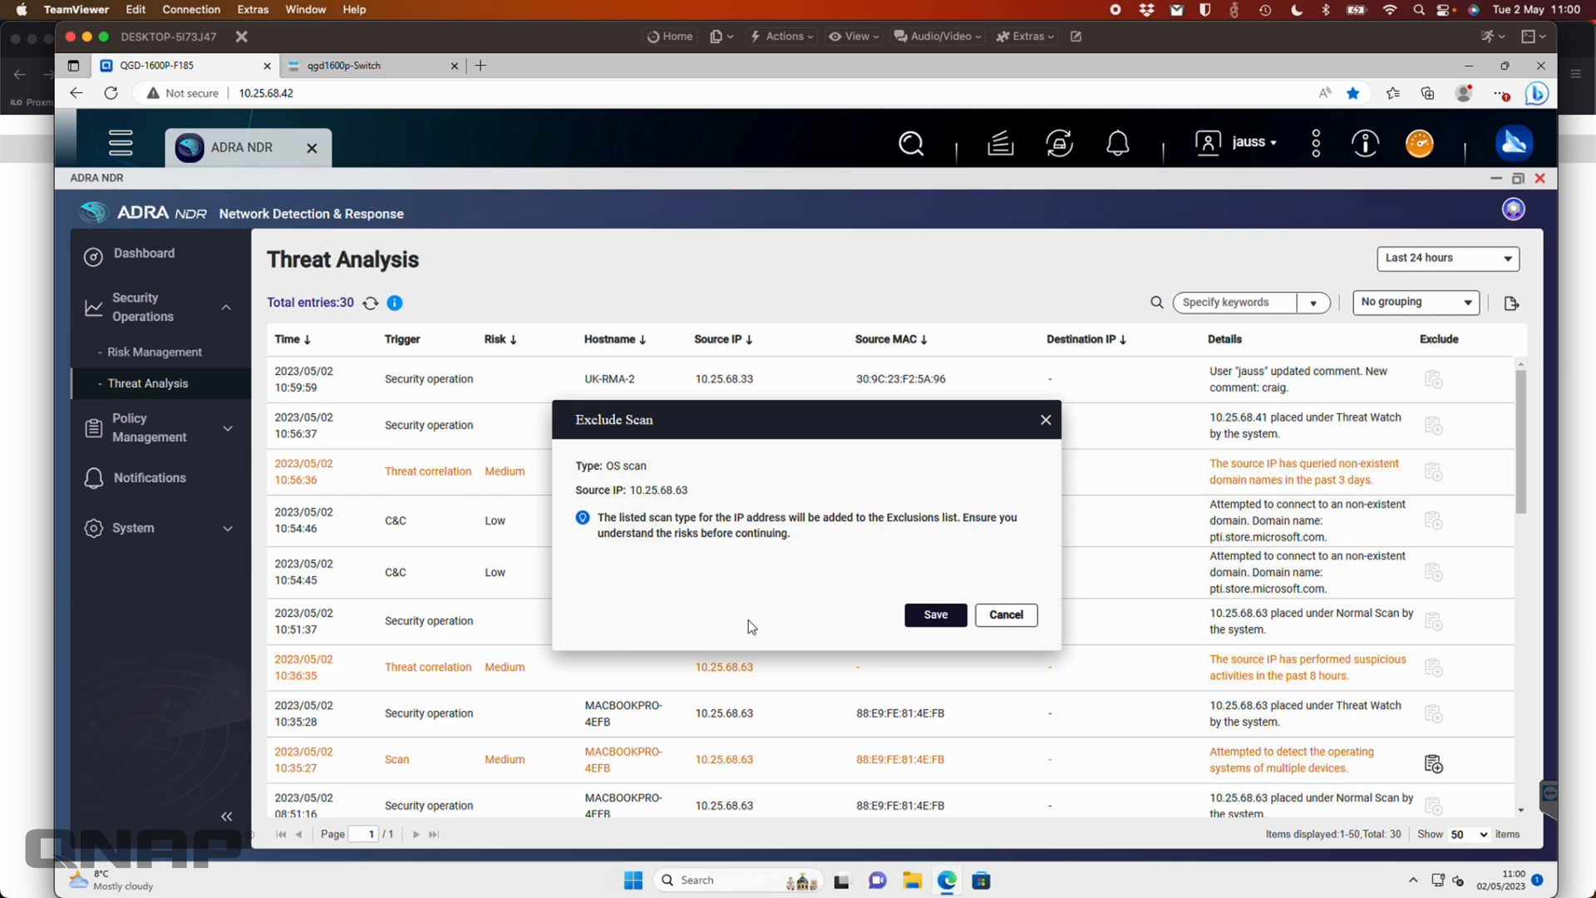
mouse_move(648, 468)
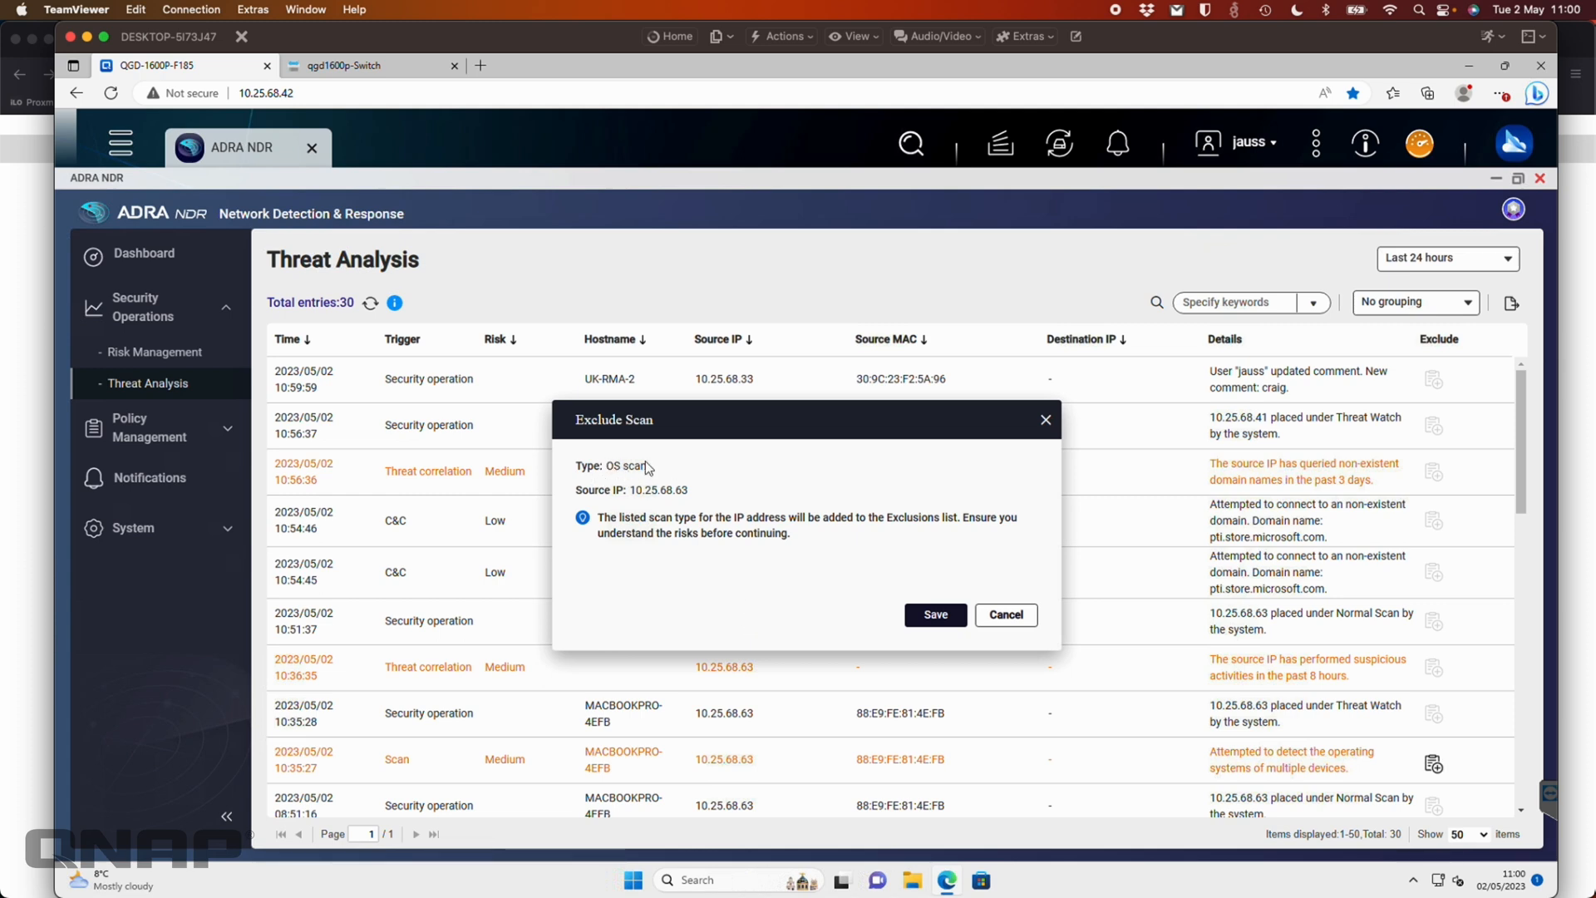
mouse_move(608, 505)
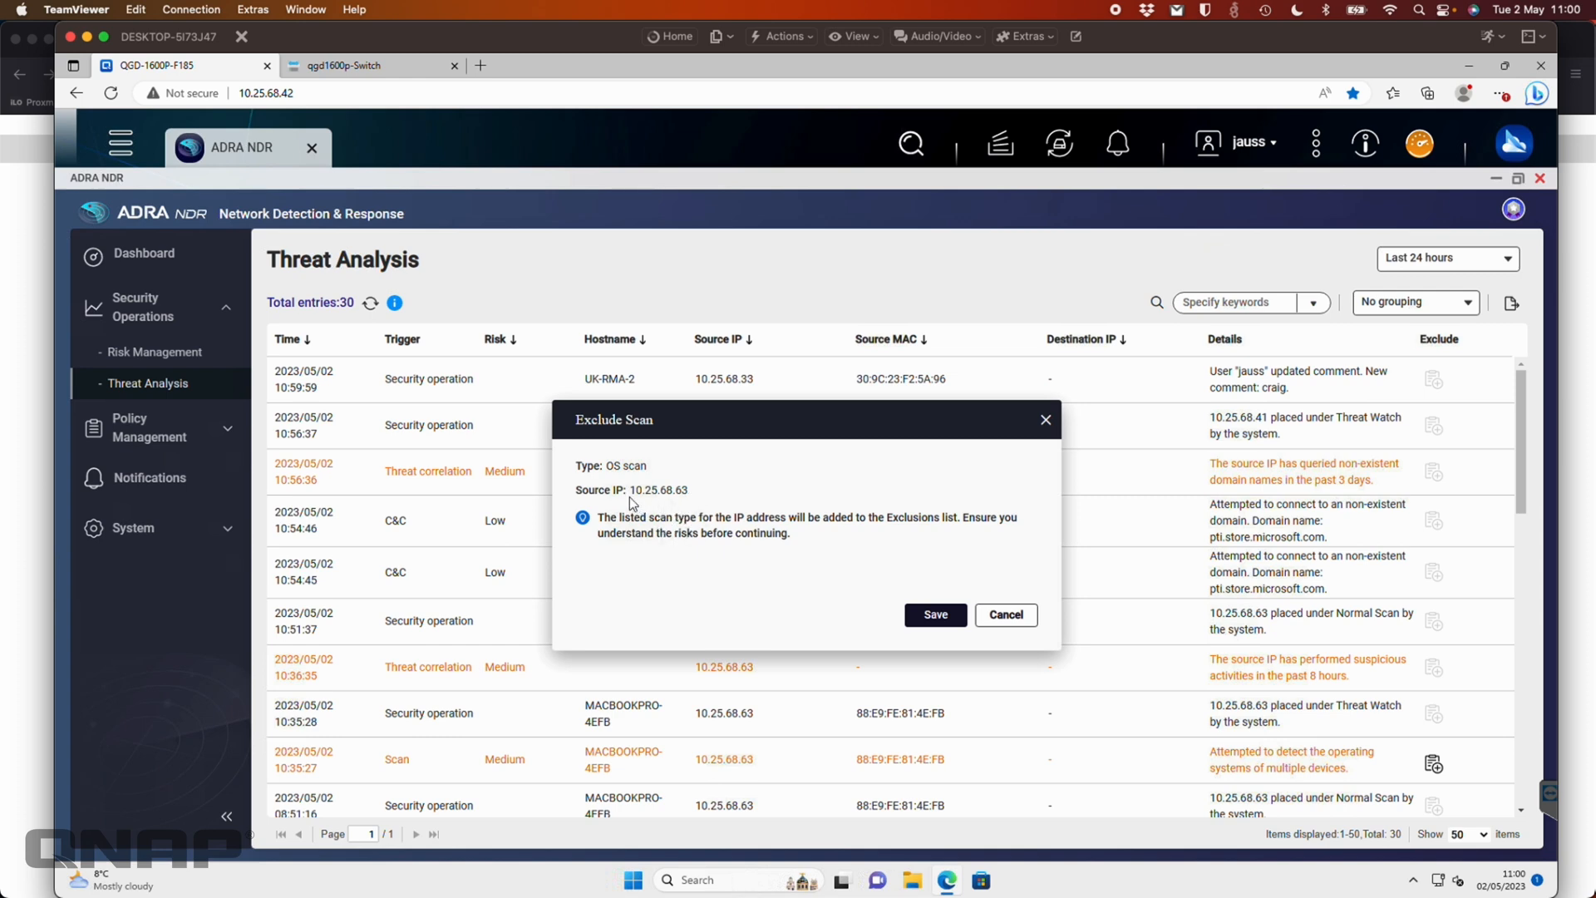
mouse_move(668, 474)
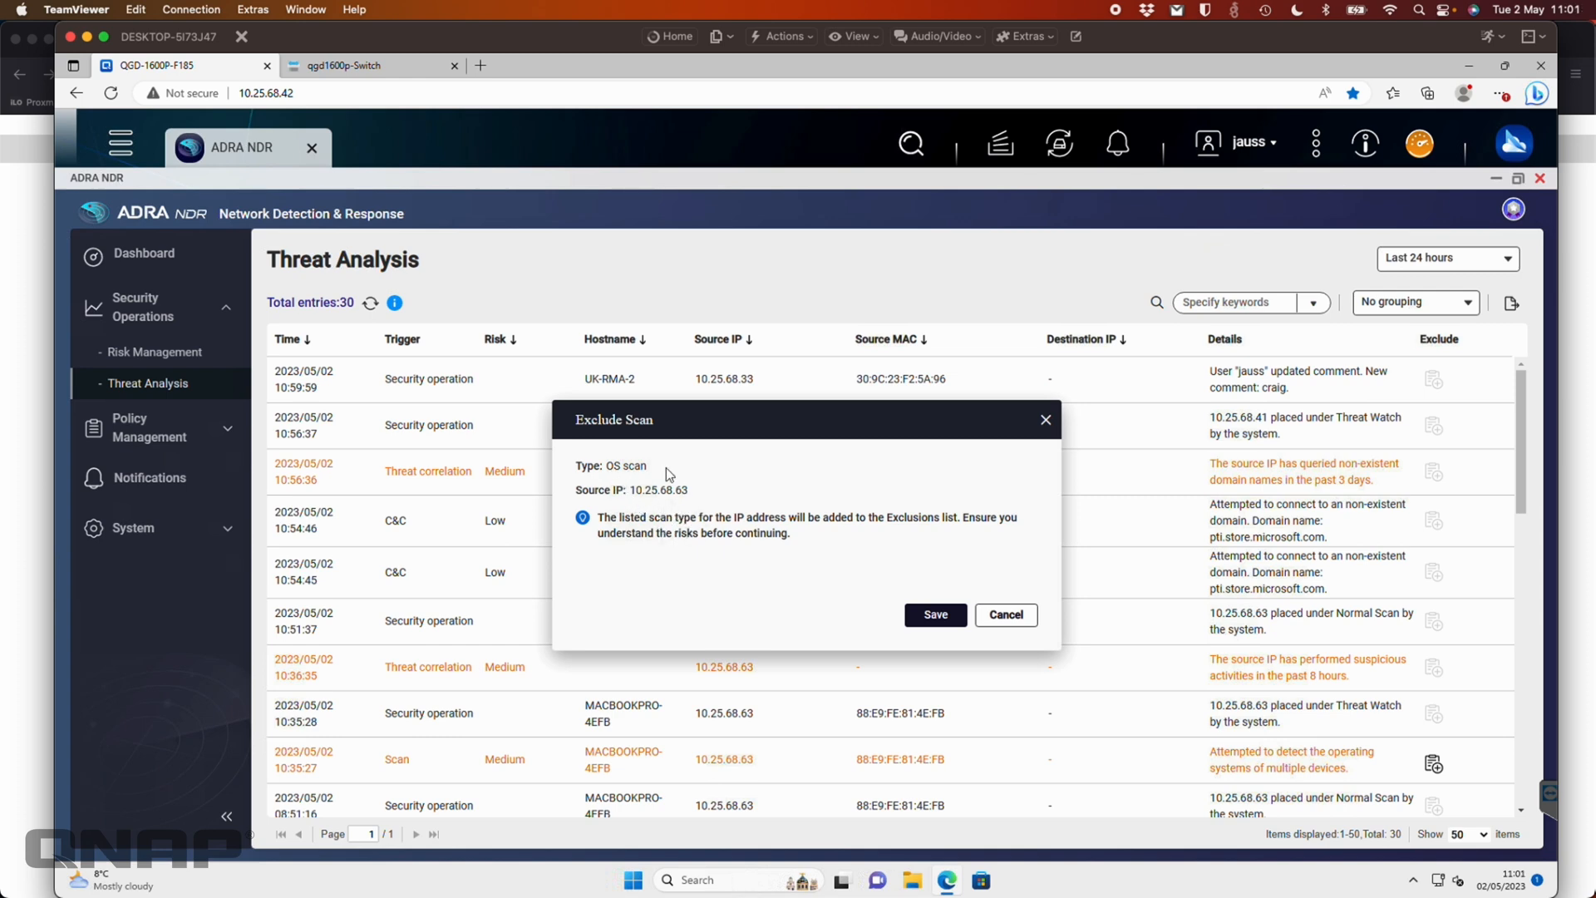
mouse_move(935, 540)
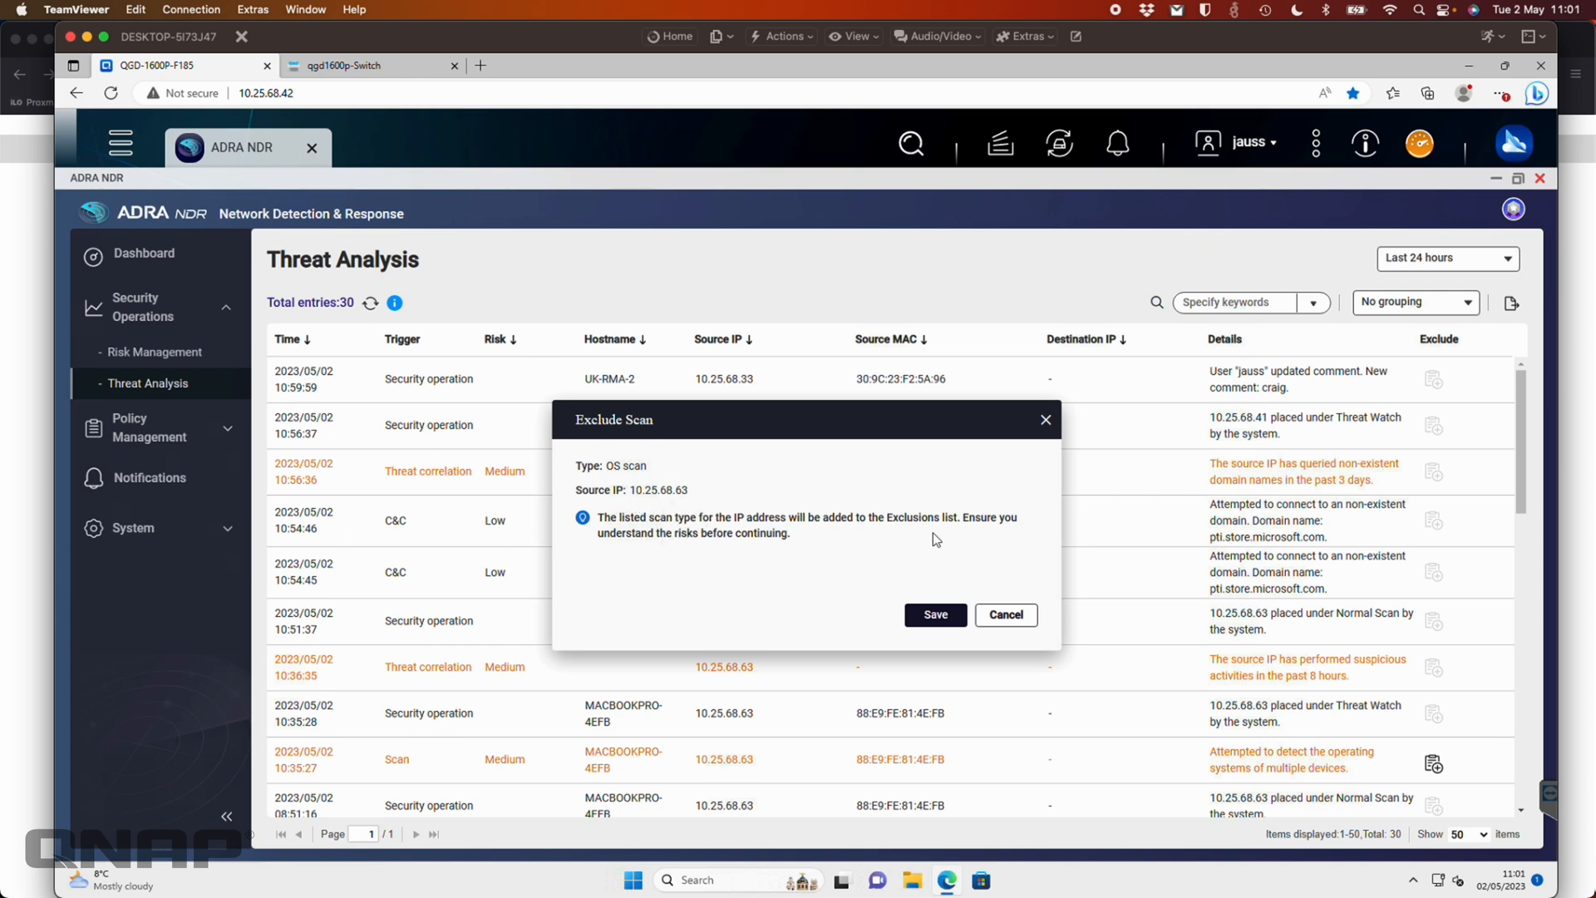
mouse_move(1017, 612)
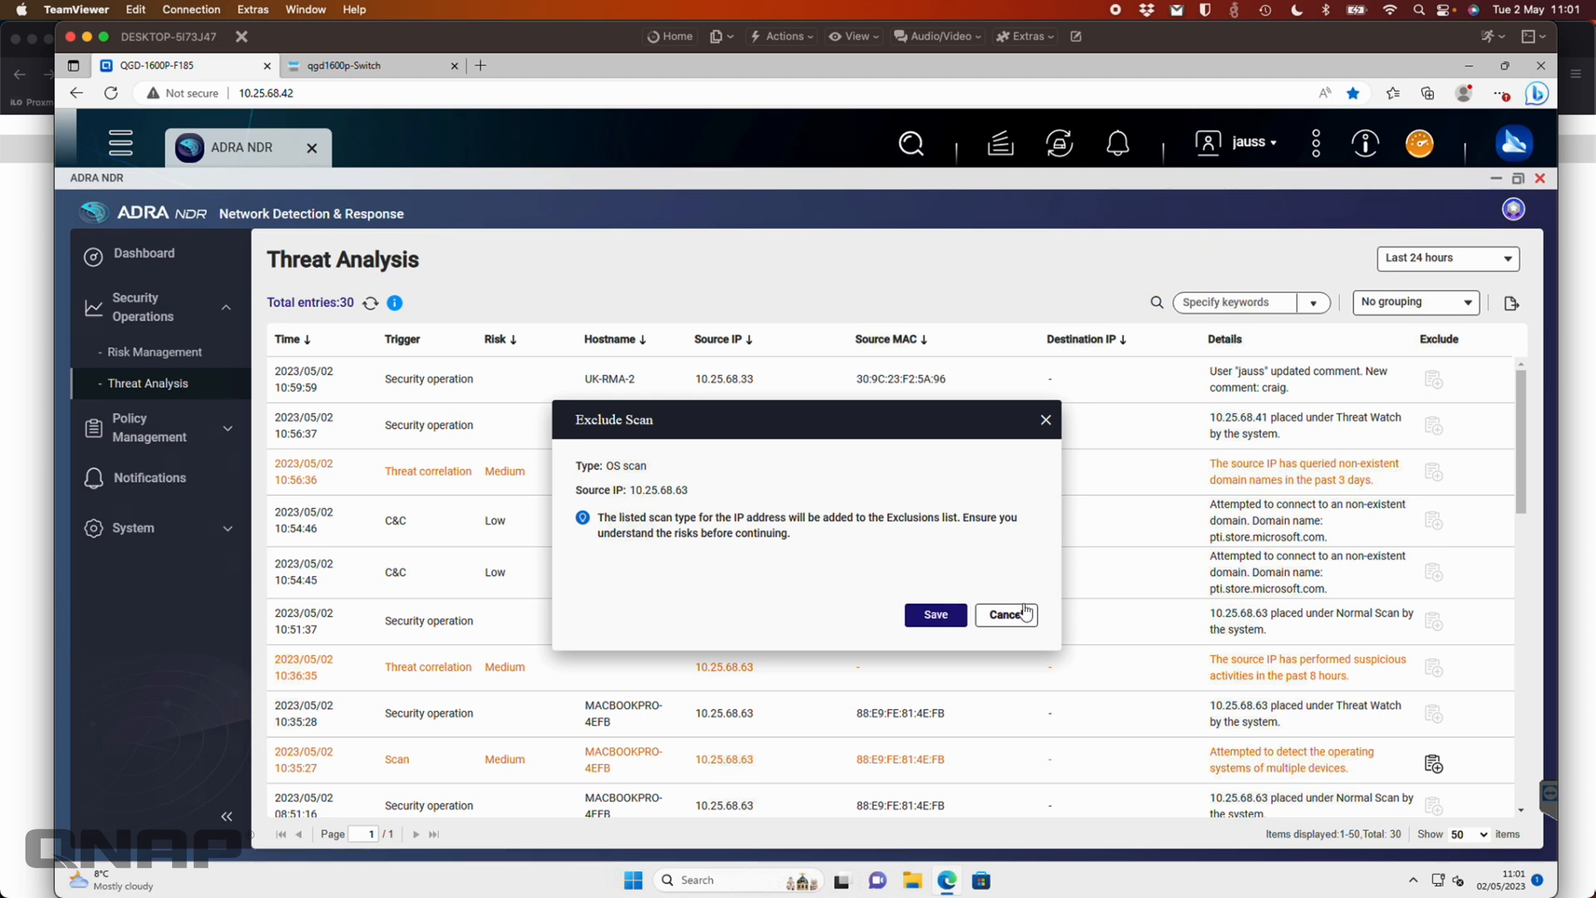
left_click(1006, 614)
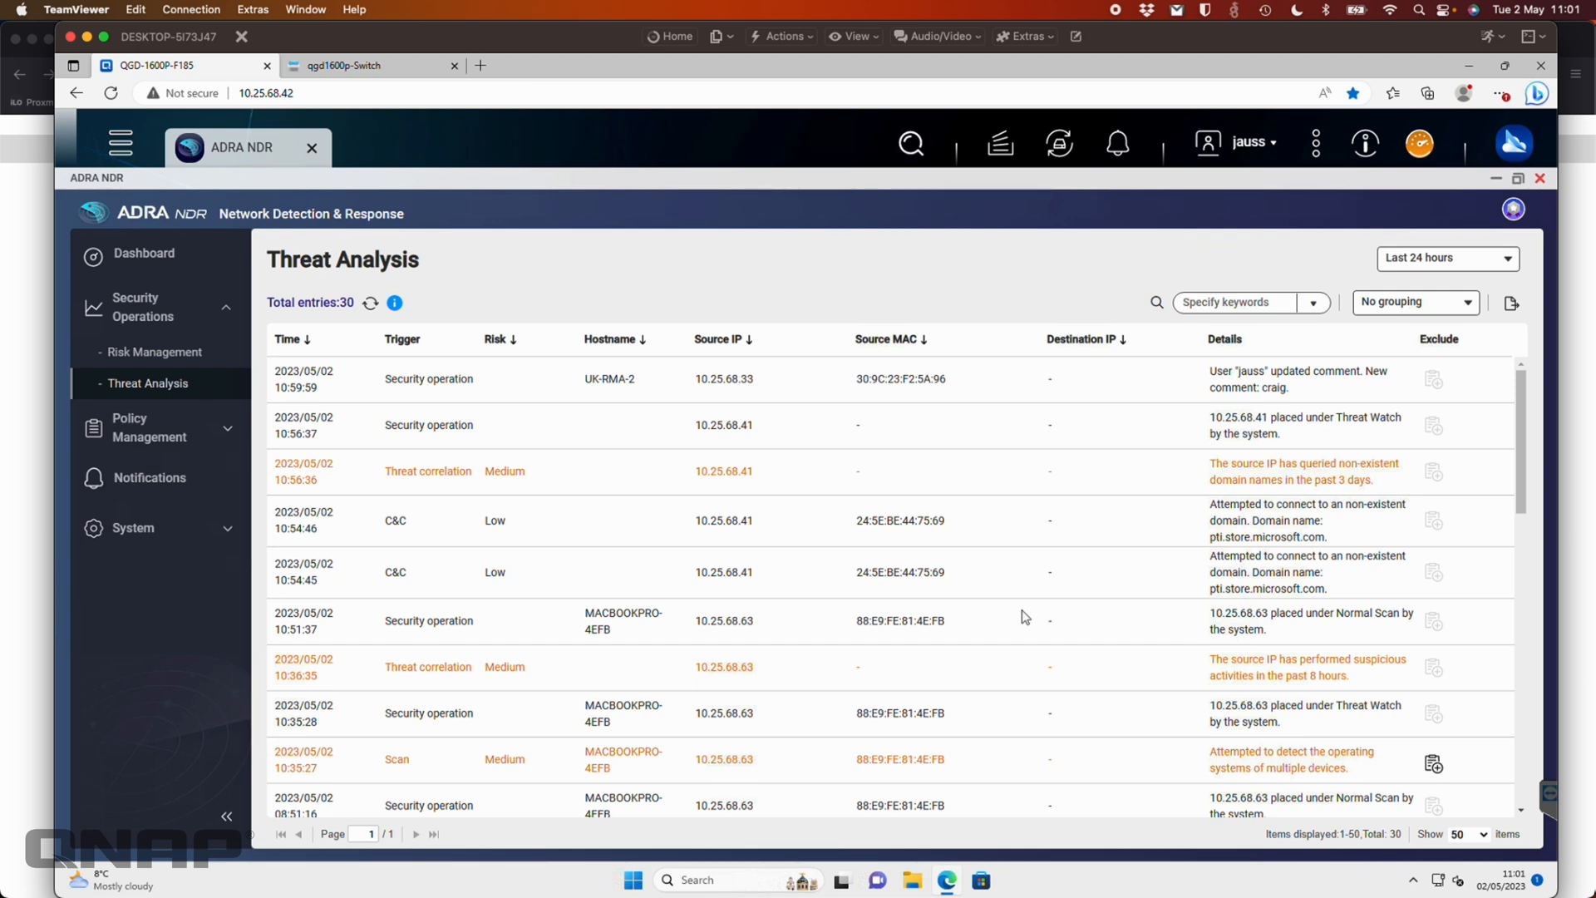
mouse_move(182, 436)
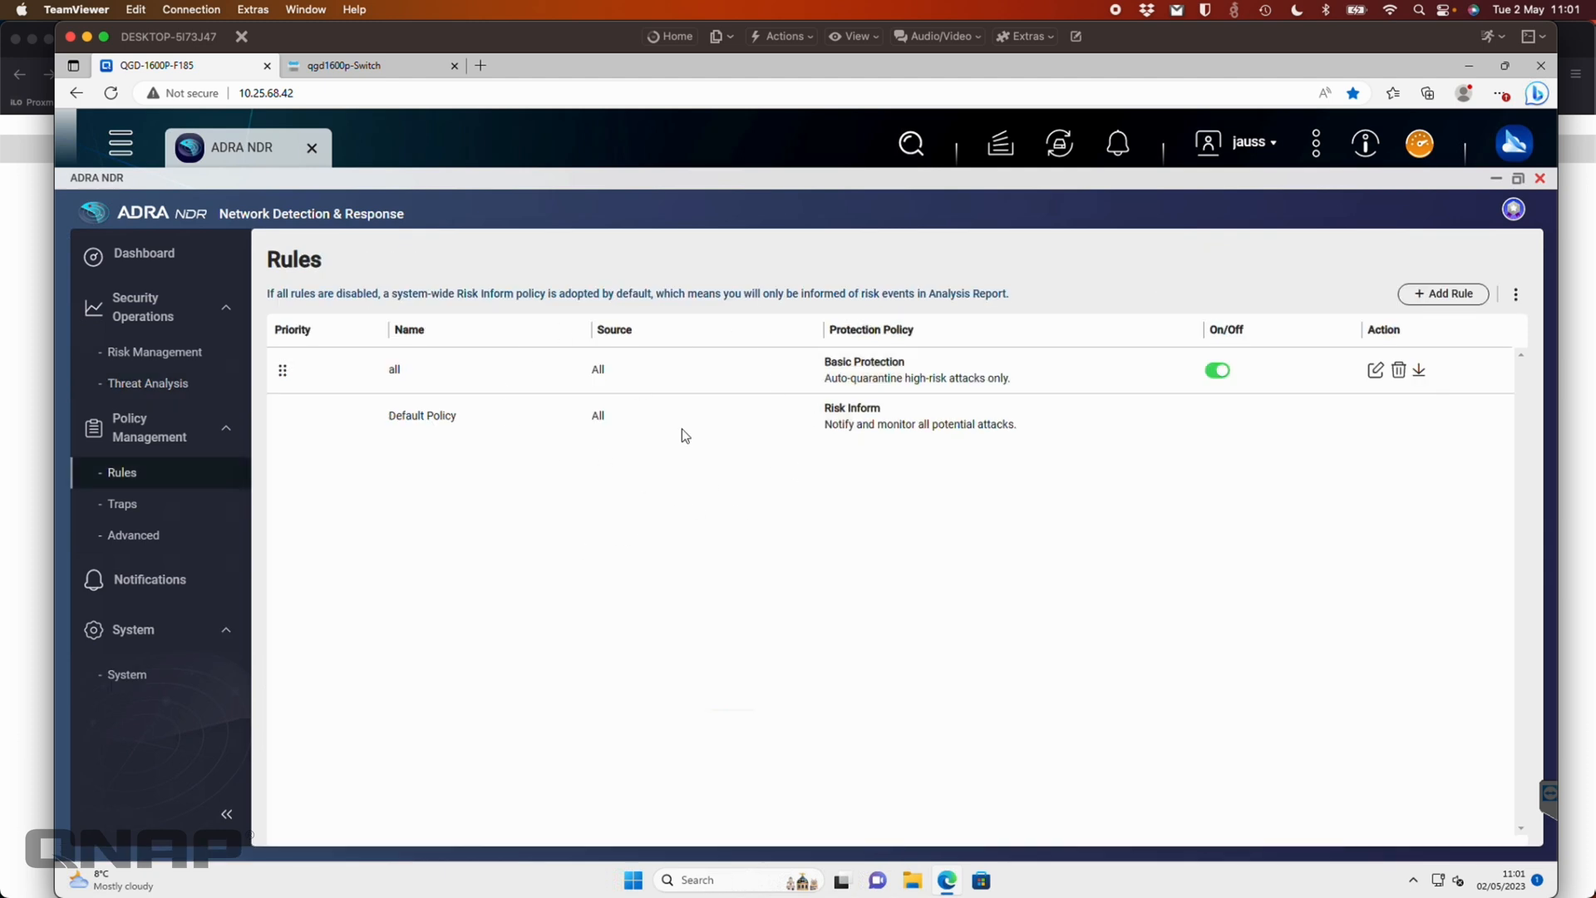
mouse_move(685, 413)
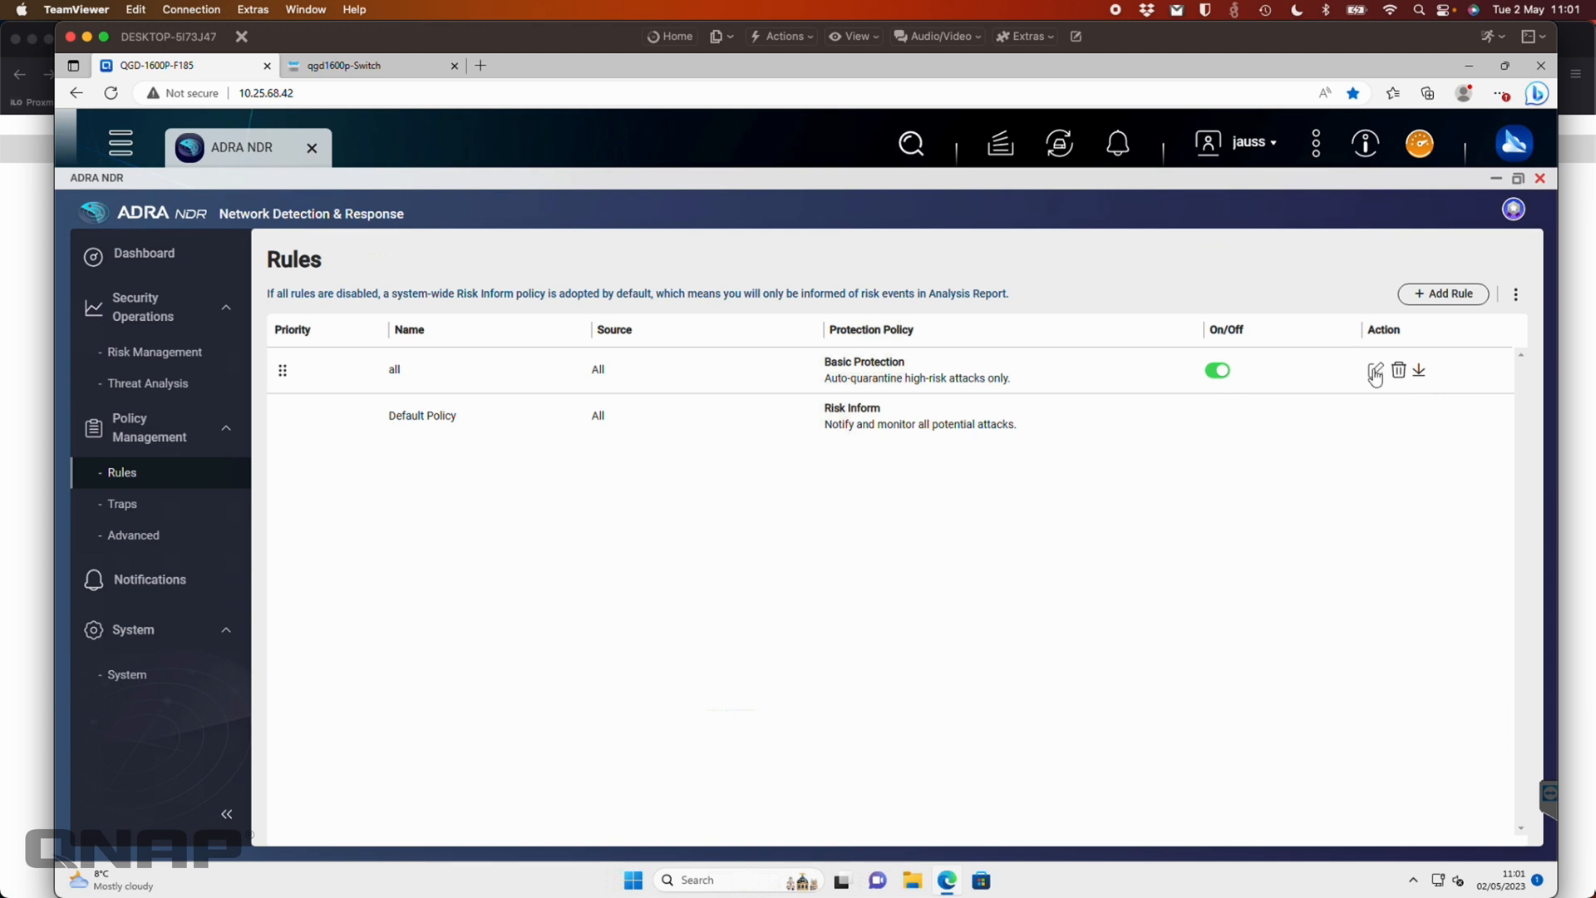
left_click(1374, 369)
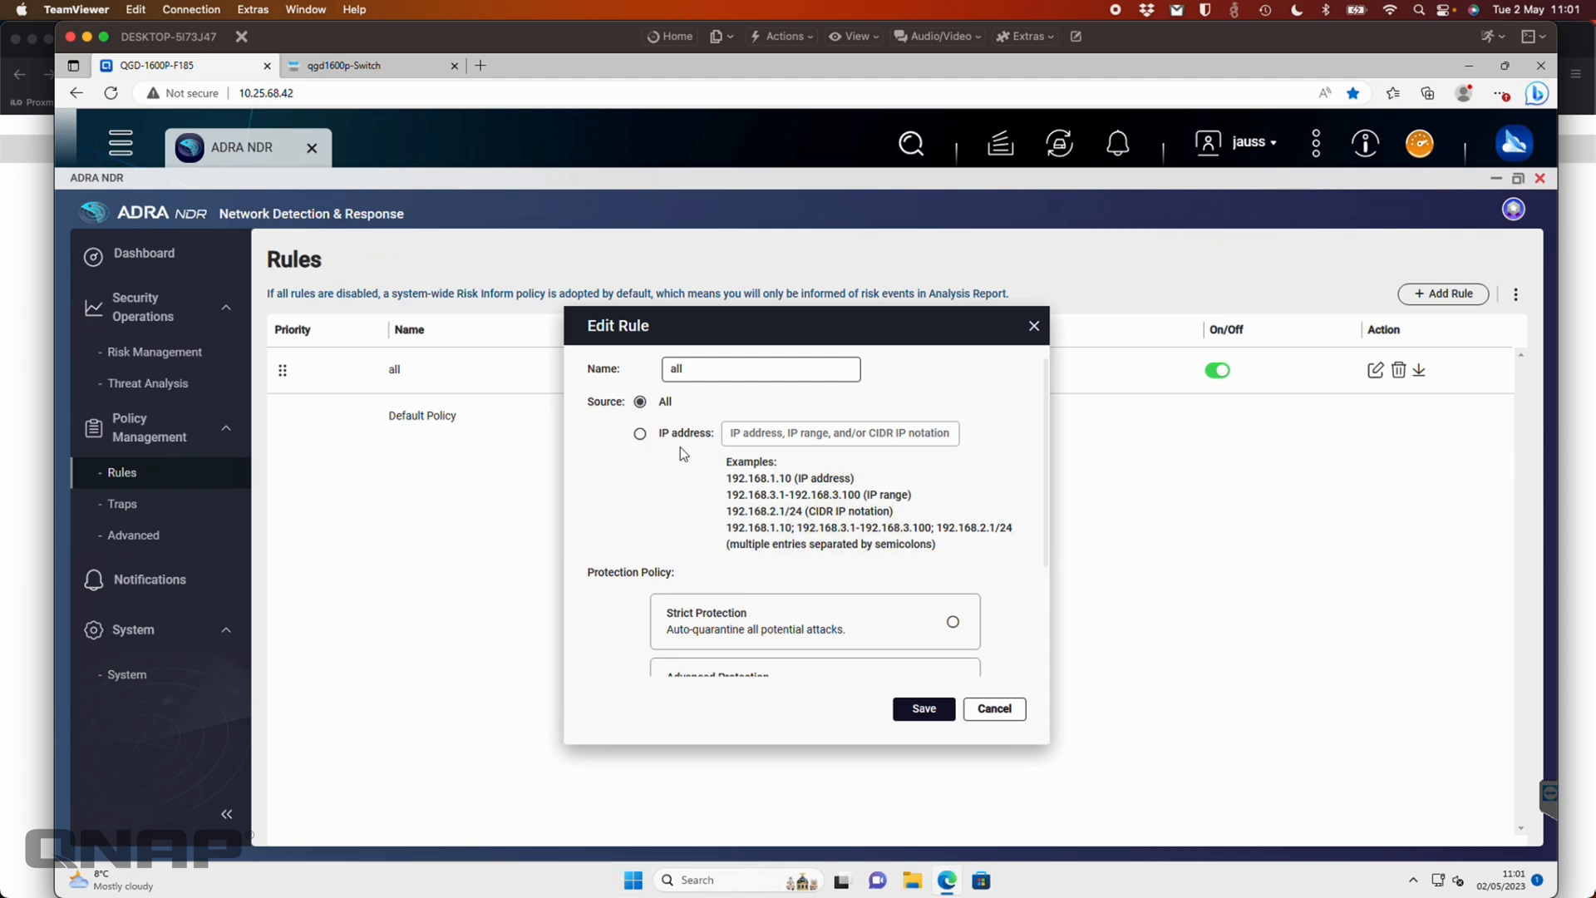
scroll("down", 3)
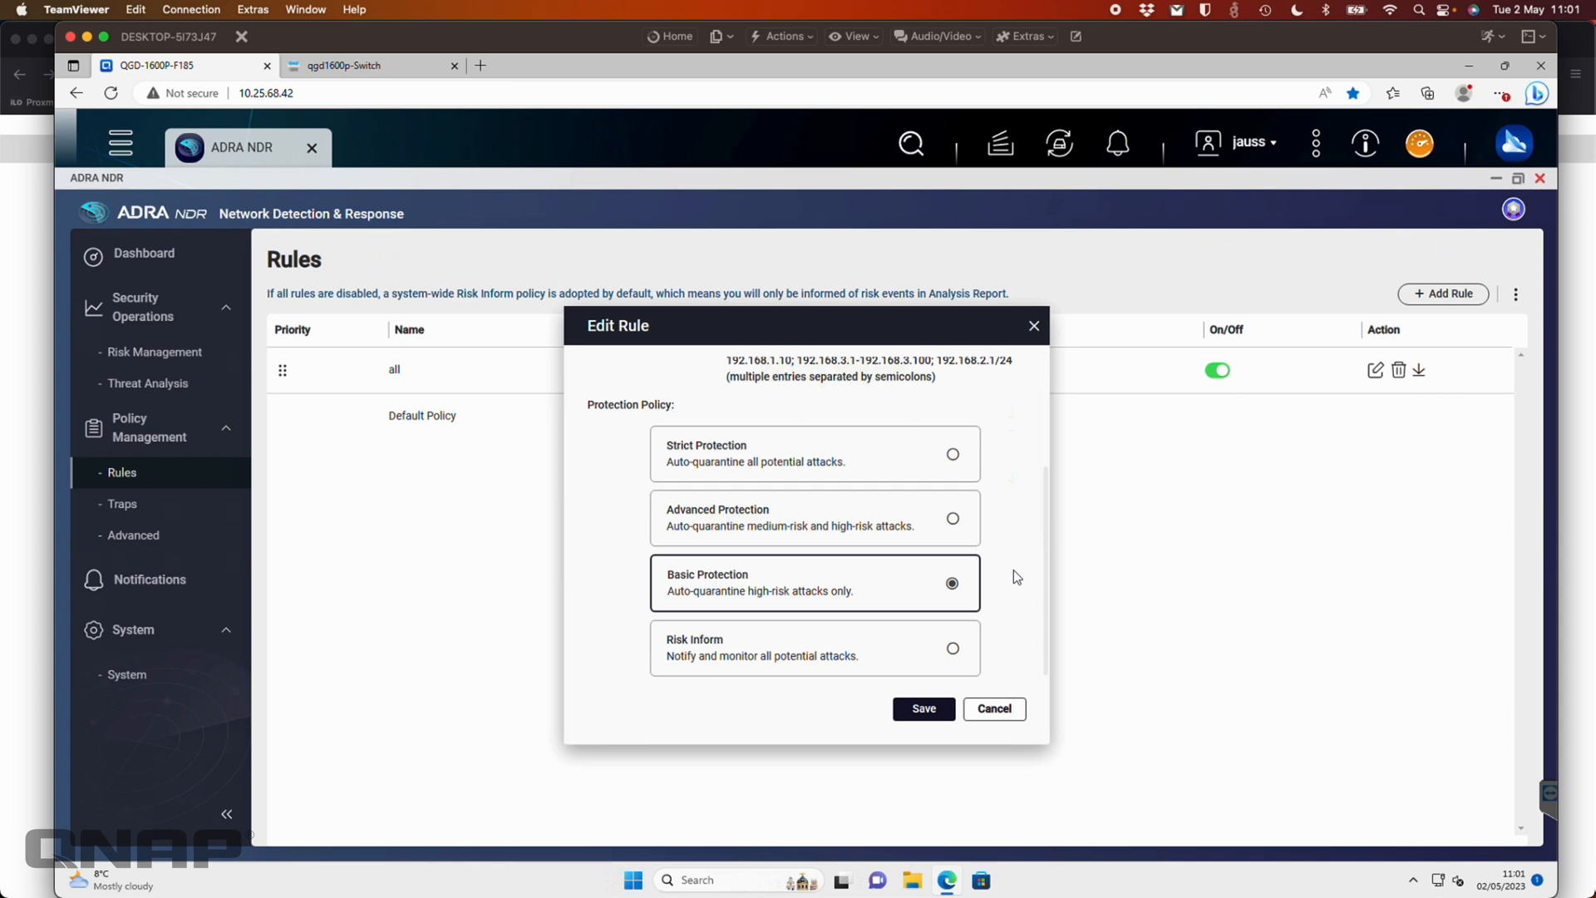
mouse_move(842, 555)
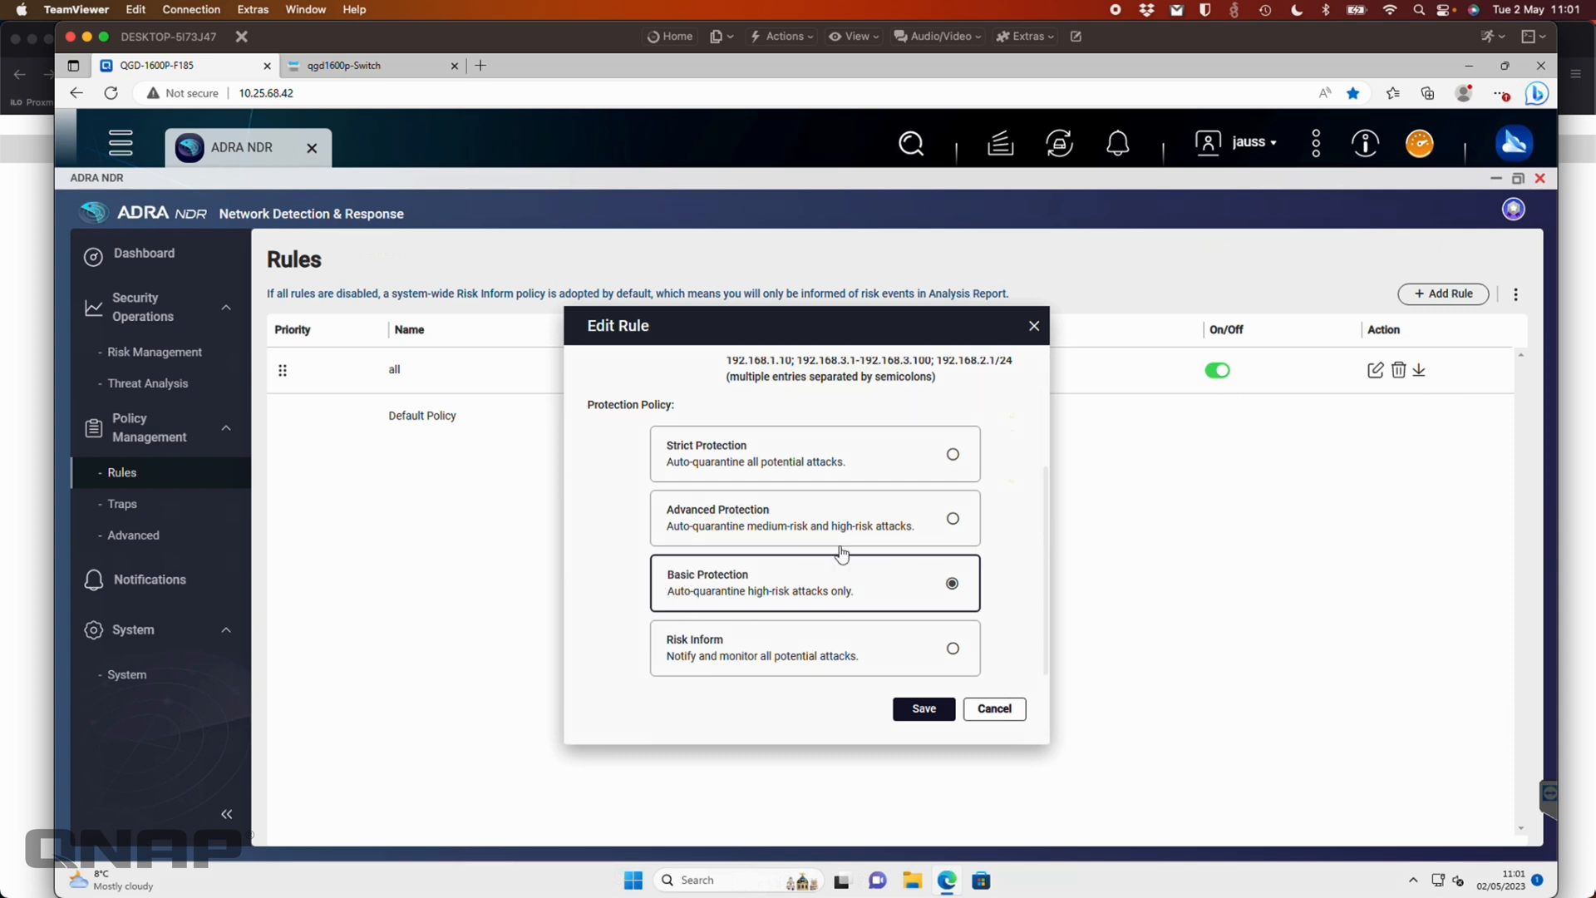
mouse_move(793, 613)
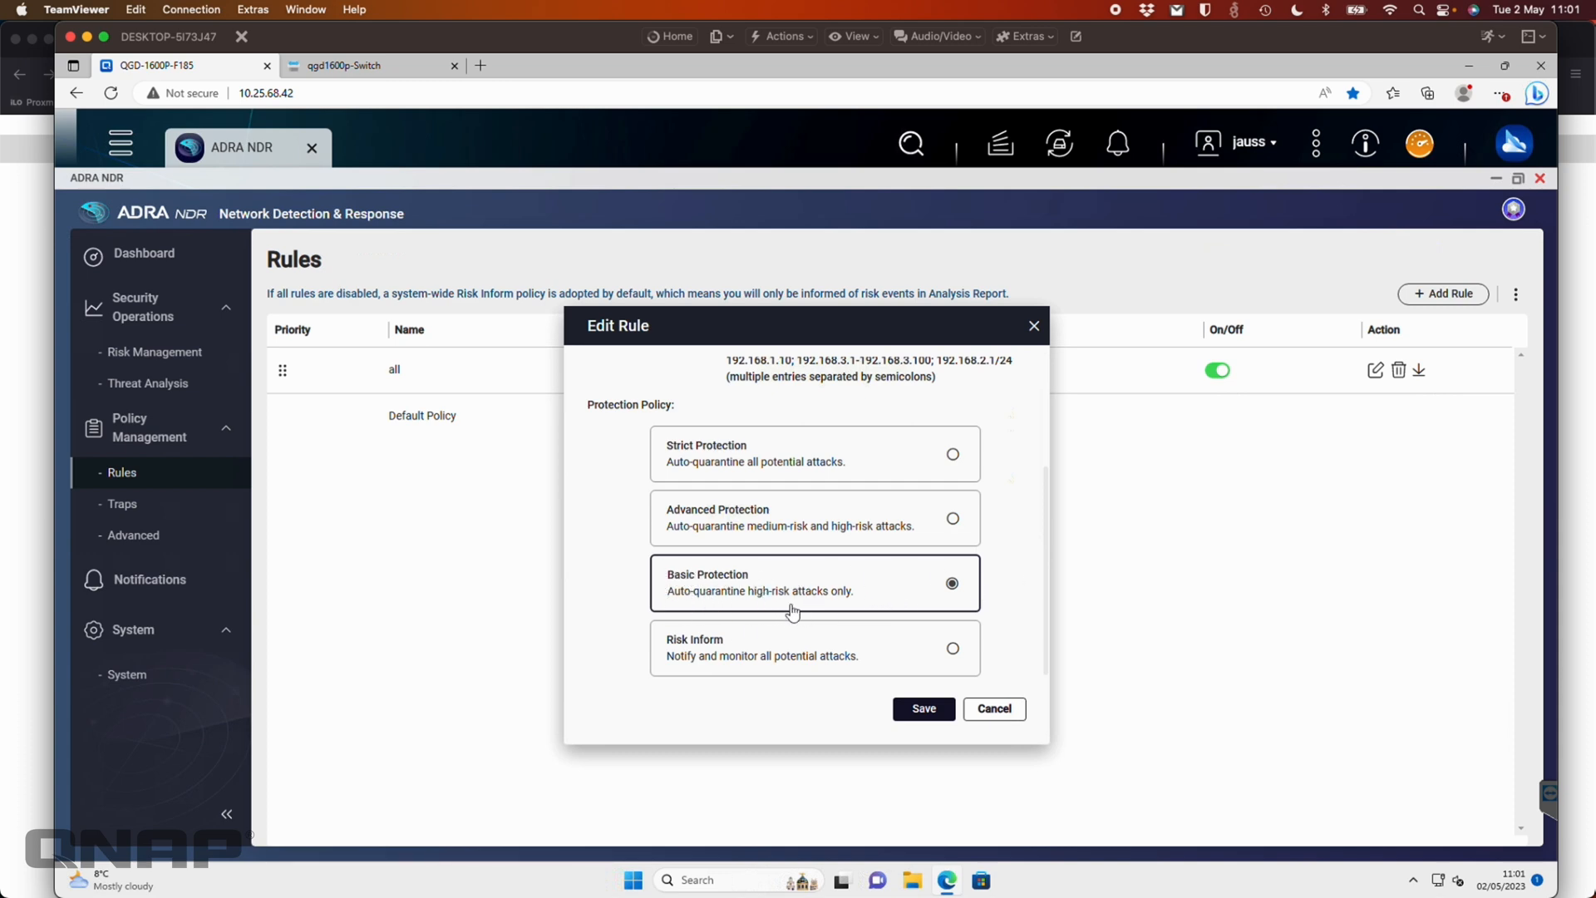
mouse_move(1014, 585)
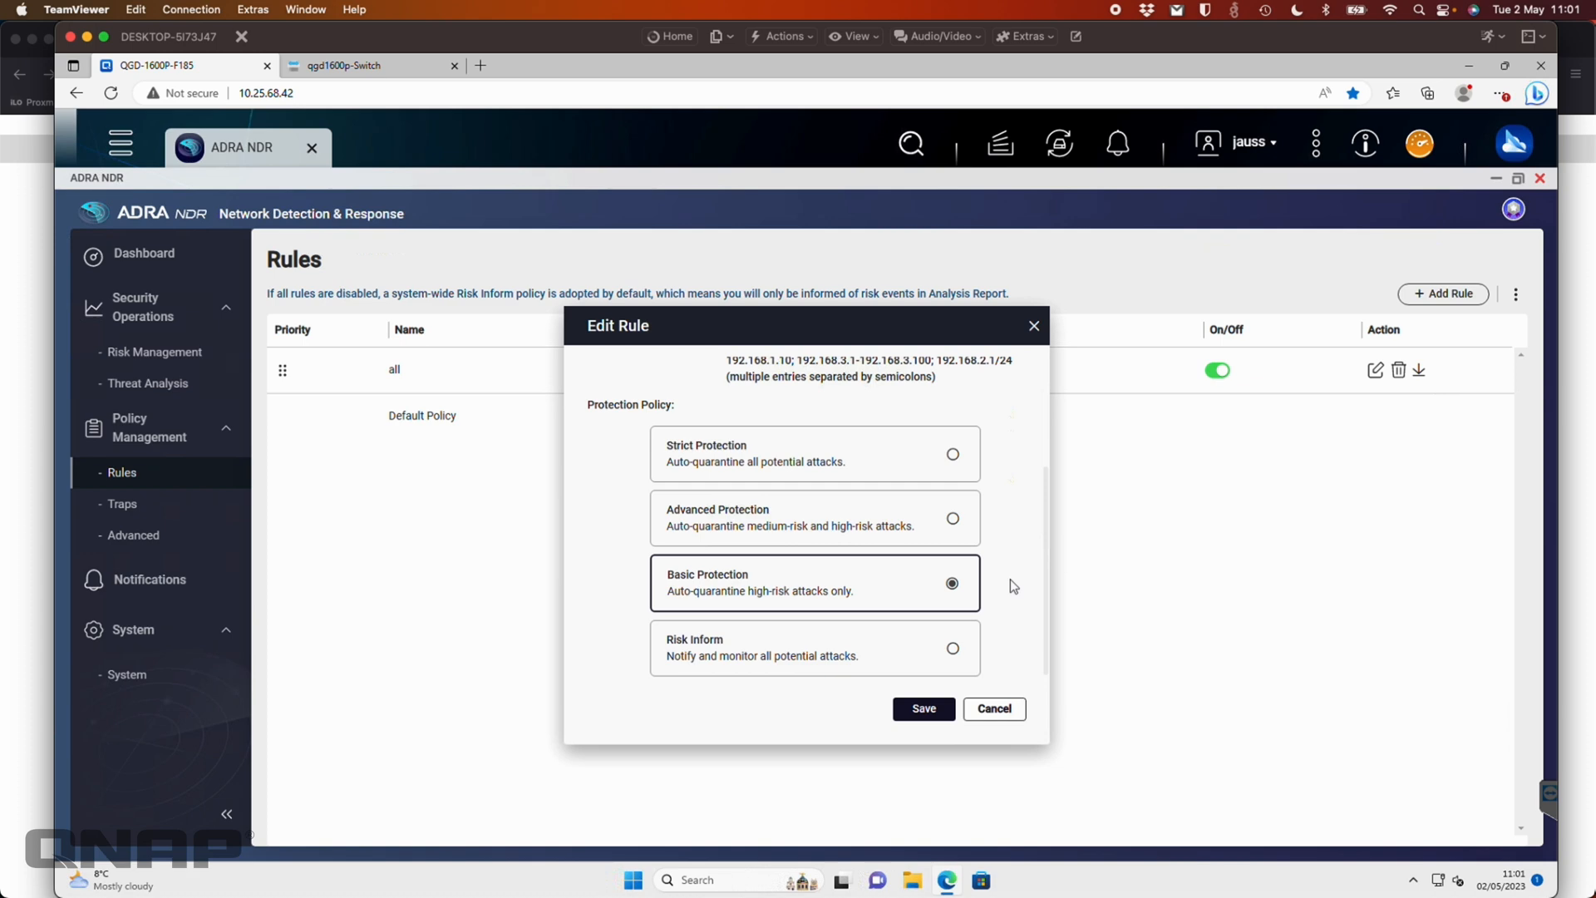
mouse_move(752, 553)
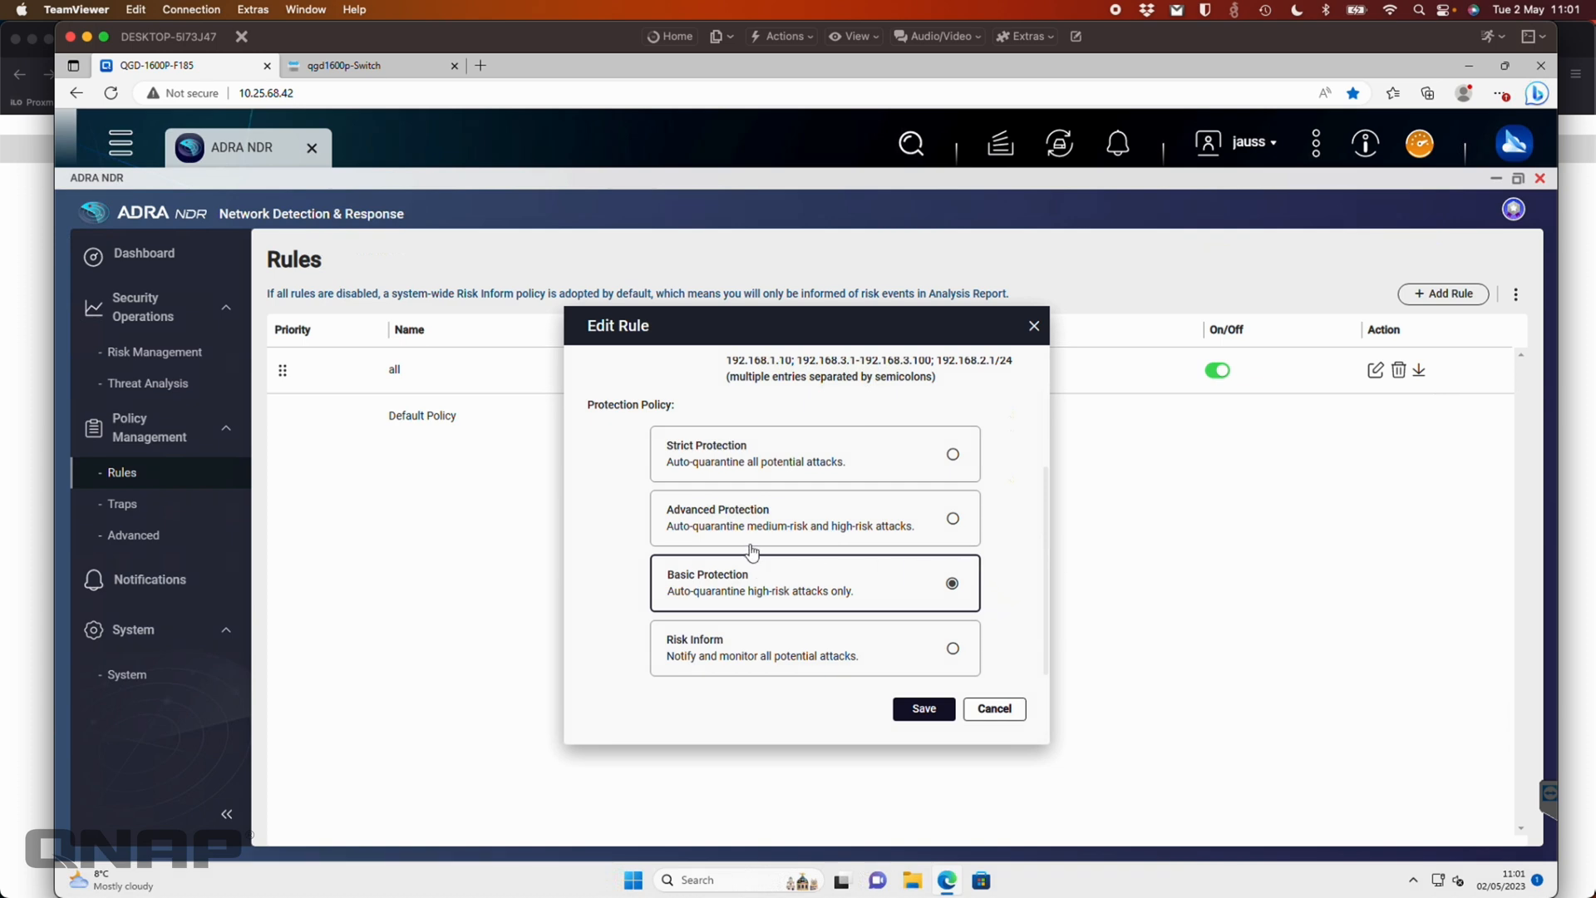
mouse_move(917, 562)
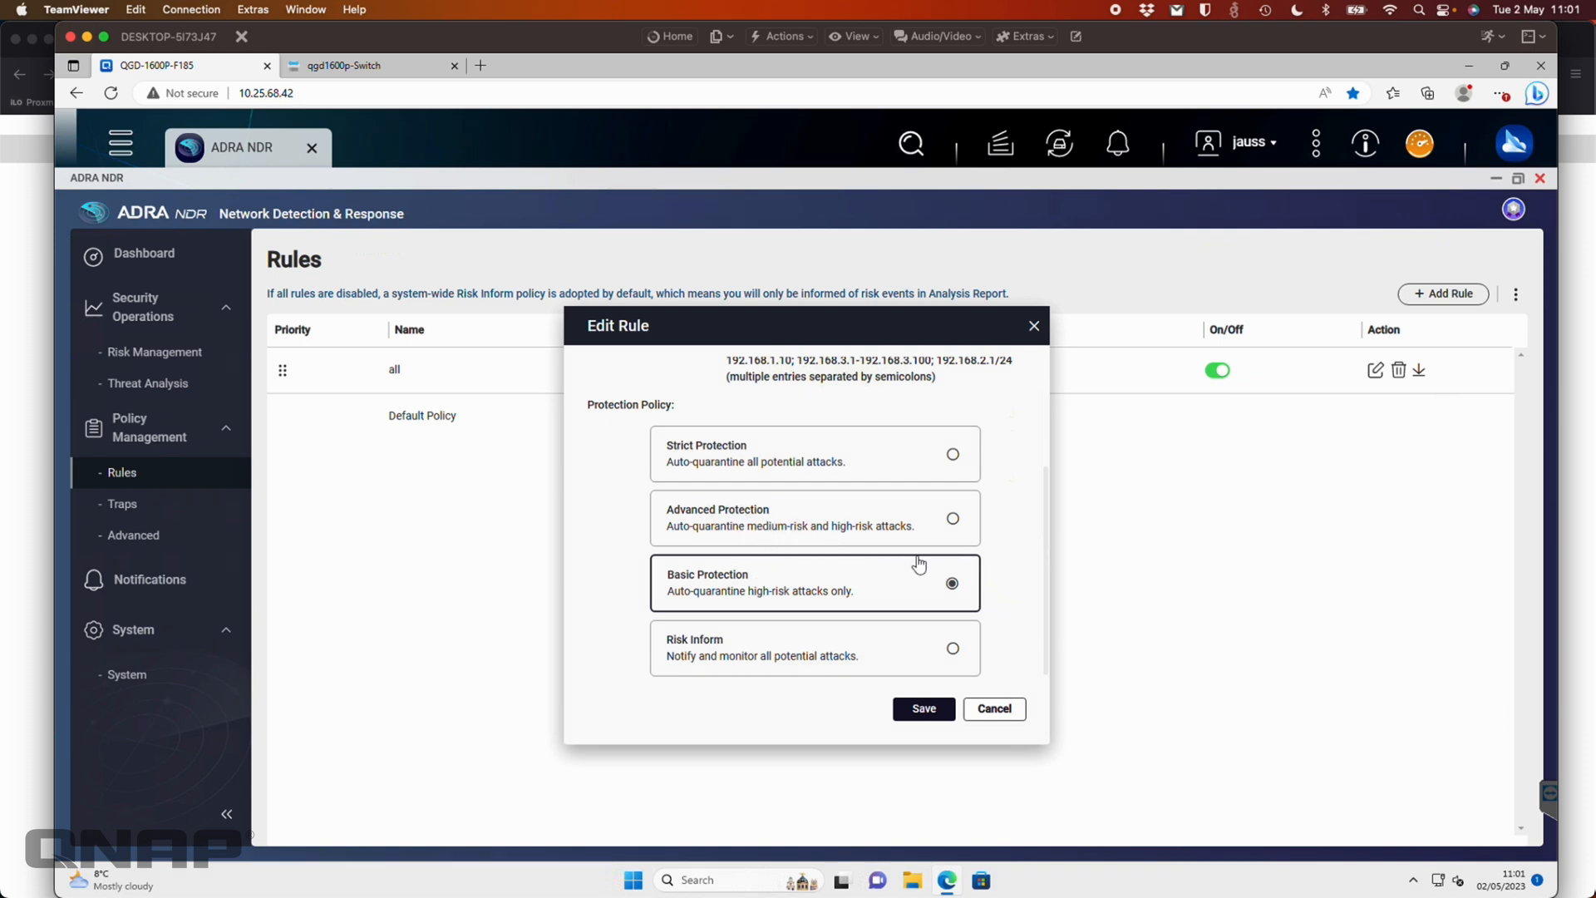
mouse_move(1016, 602)
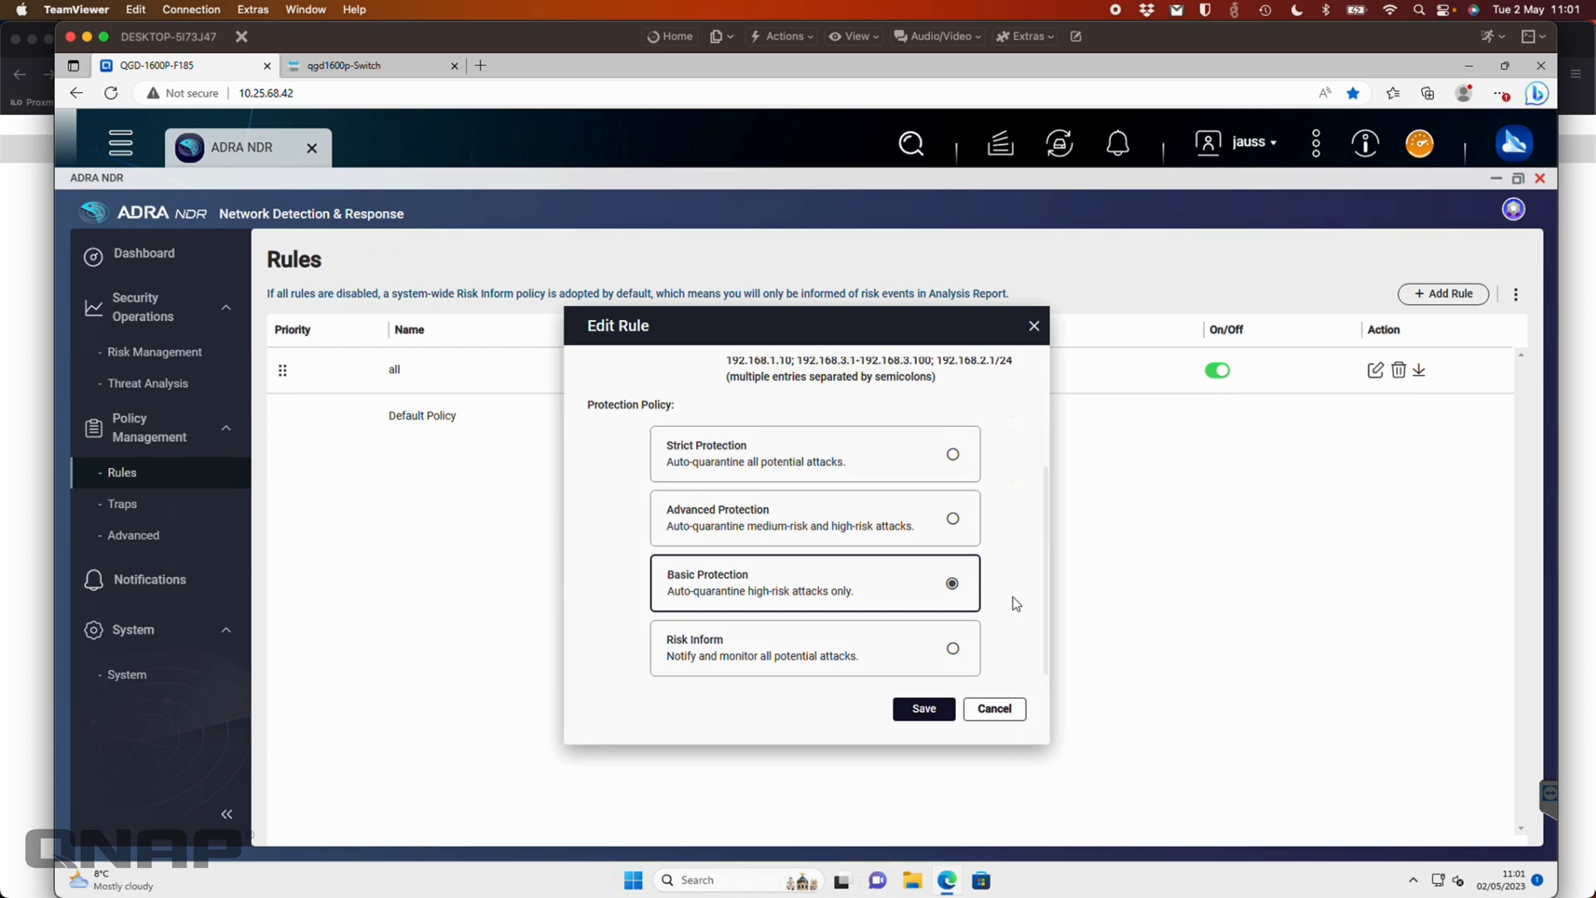
mouse_move(932, 536)
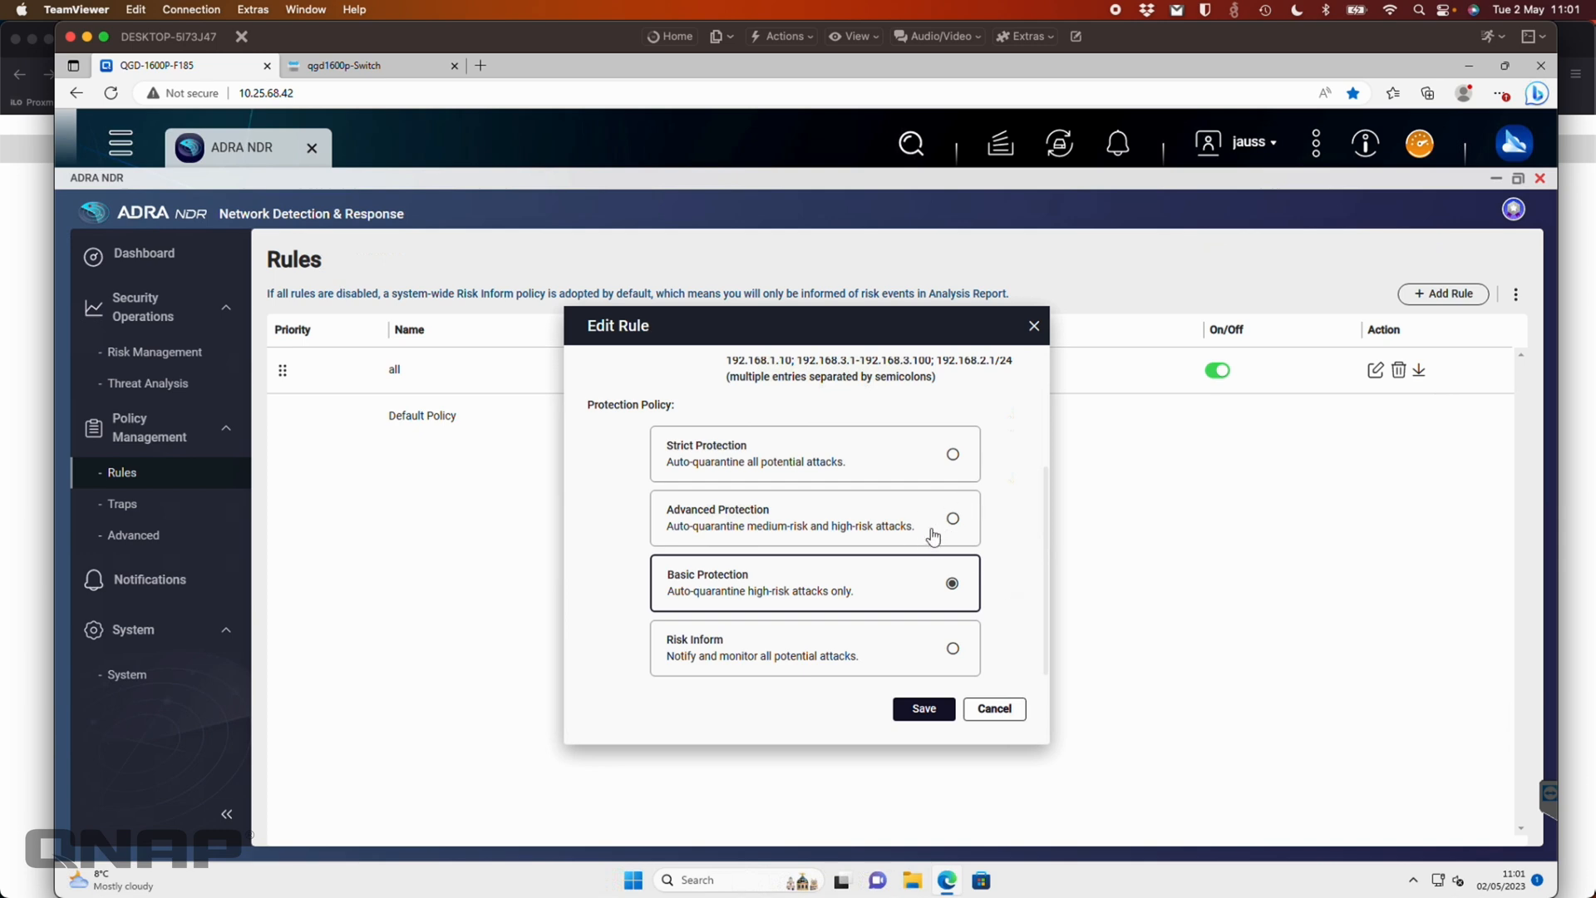
mouse_move(916, 557)
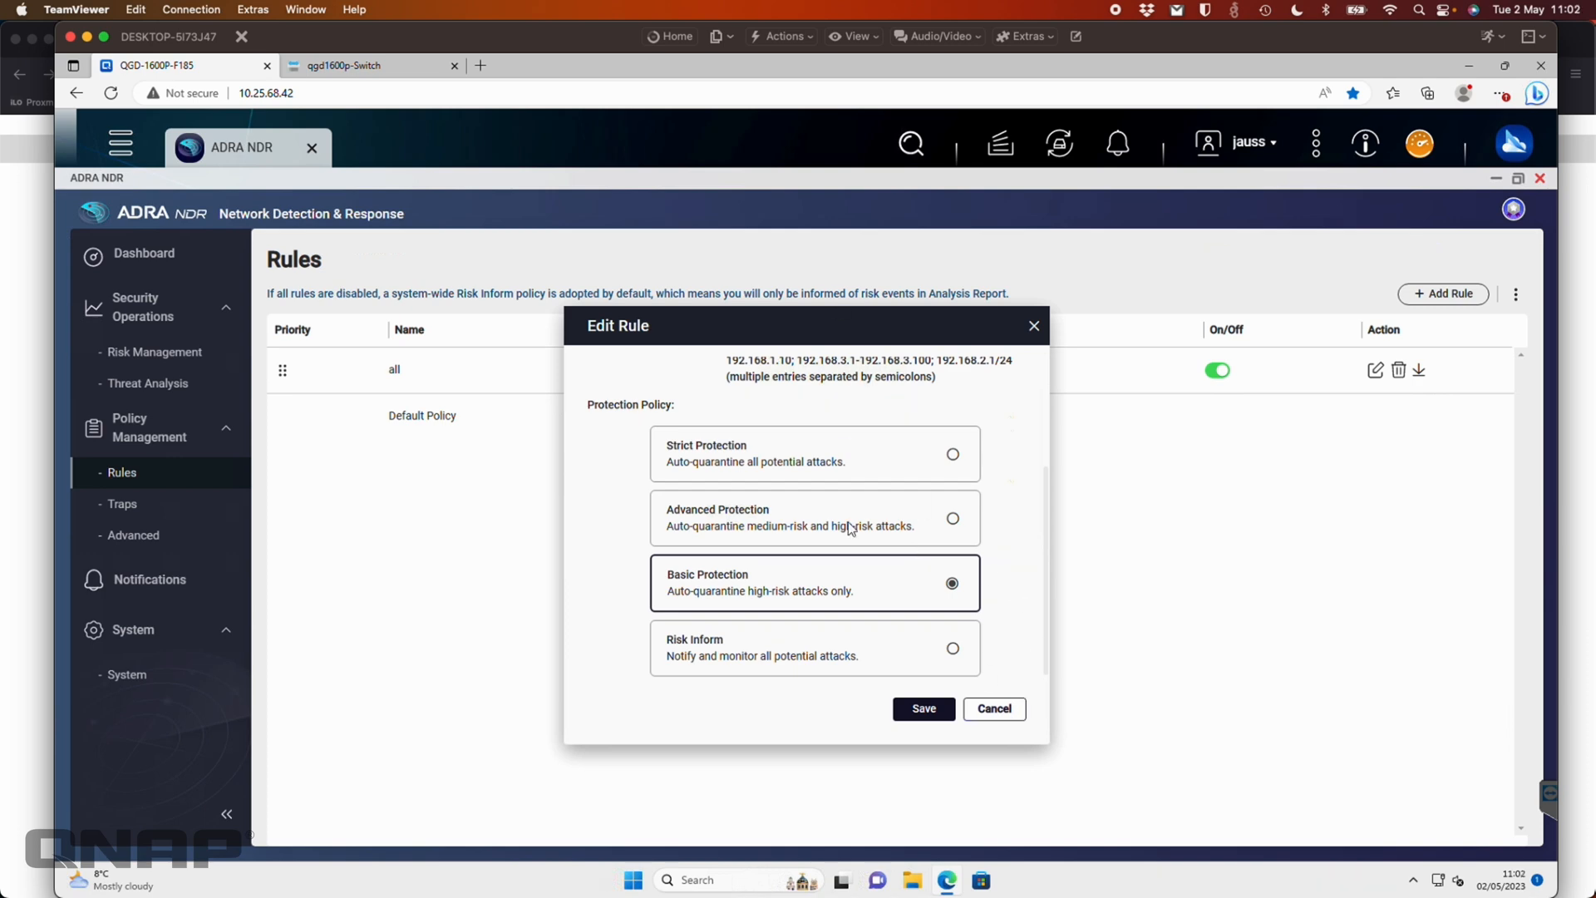
scroll("up", 3)
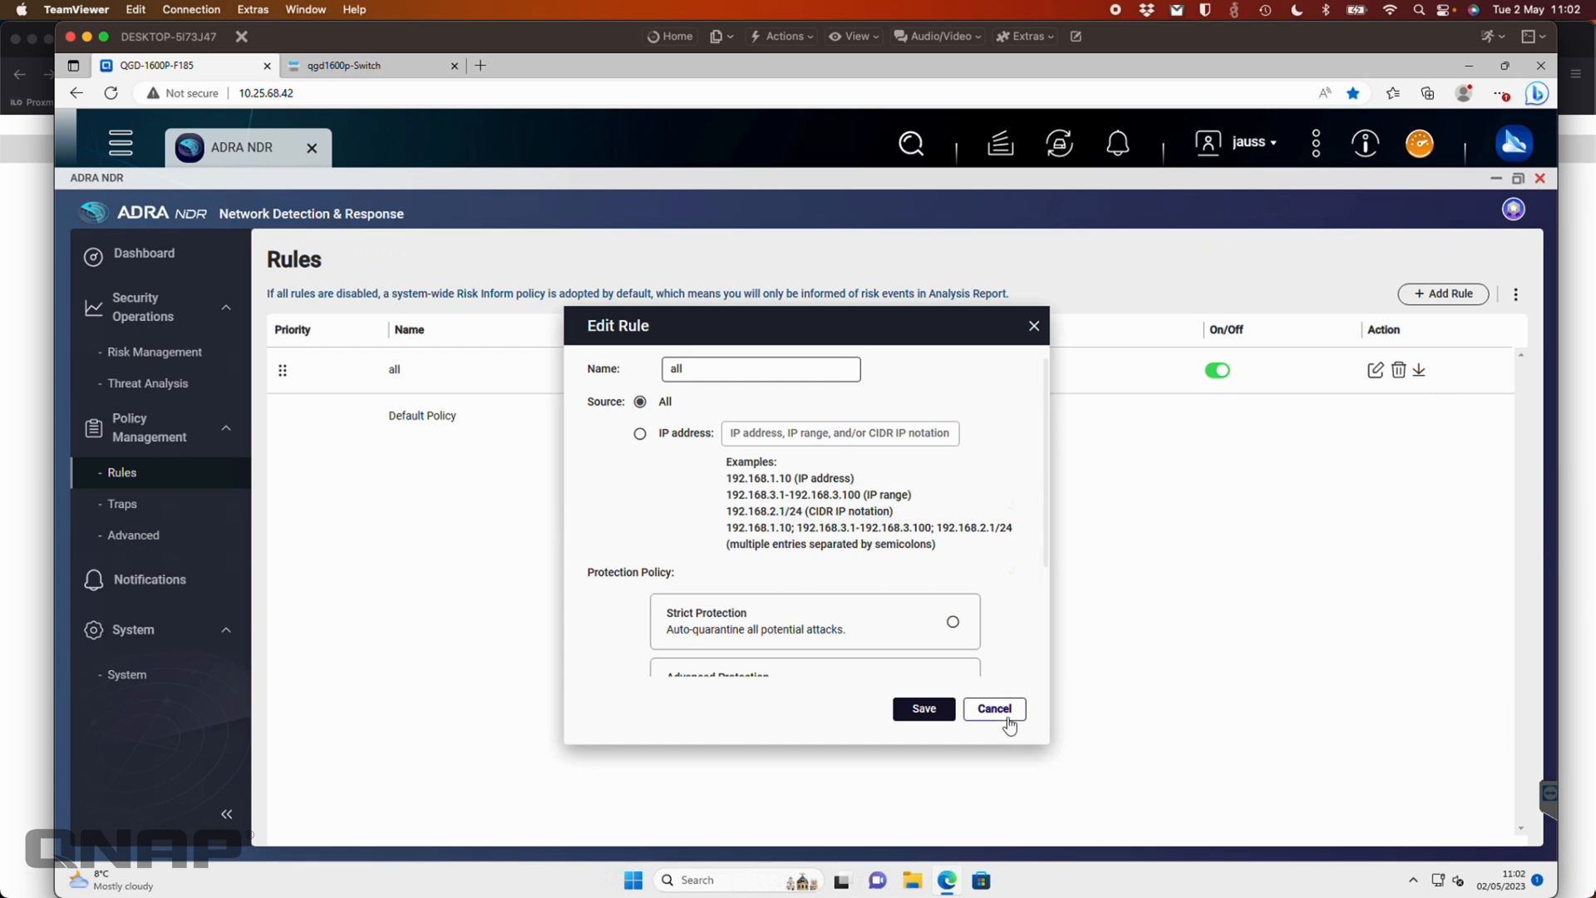
left_click(993, 708)
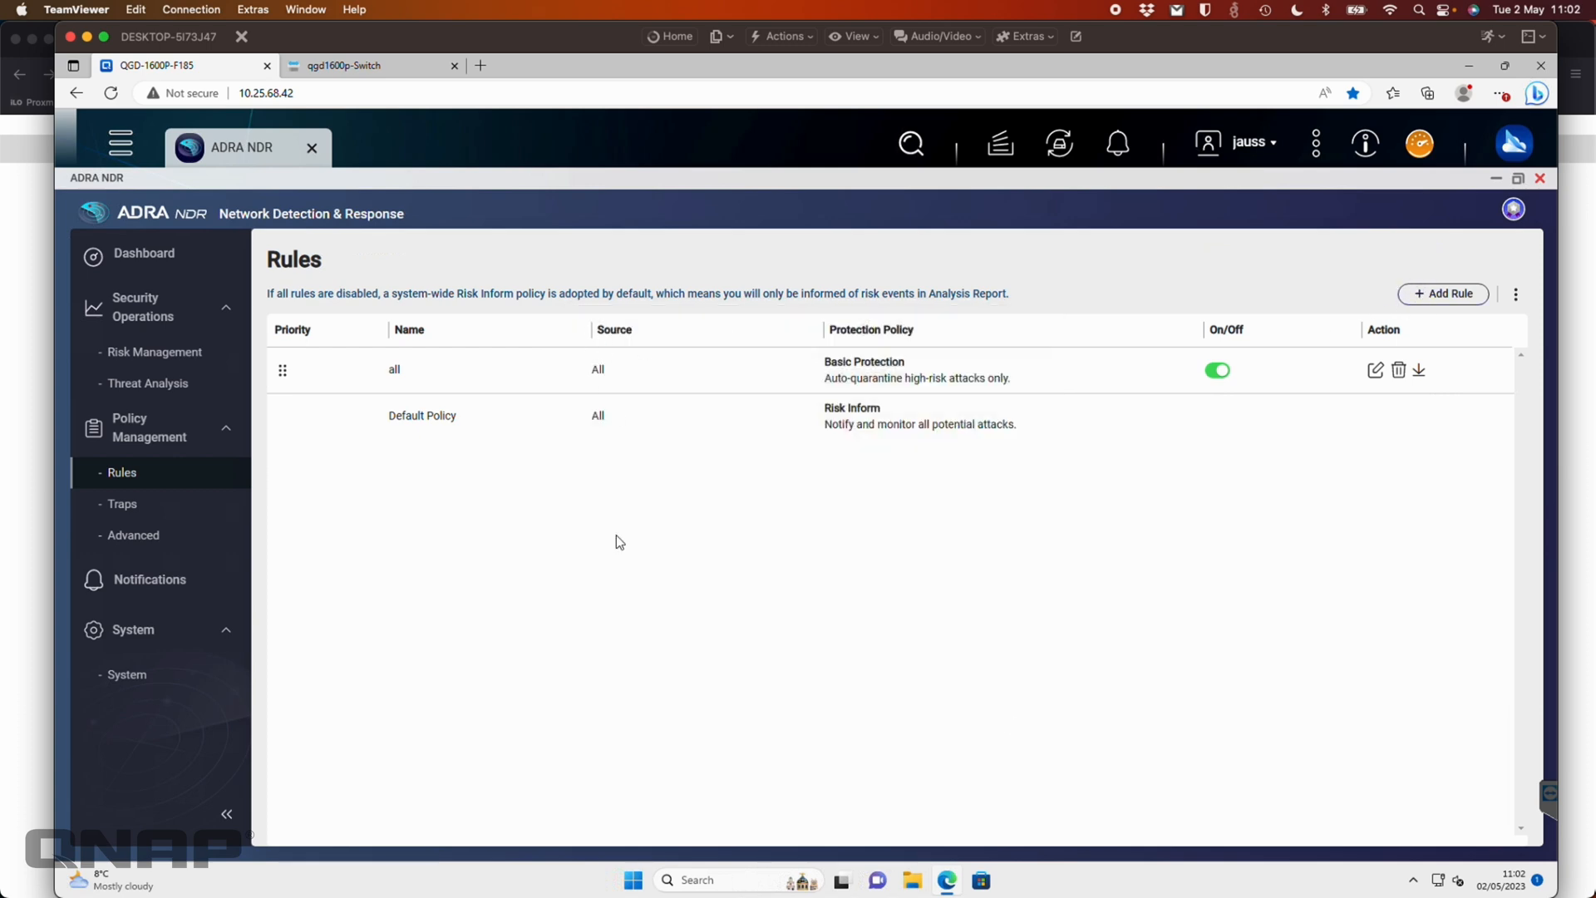
mouse_move(122, 503)
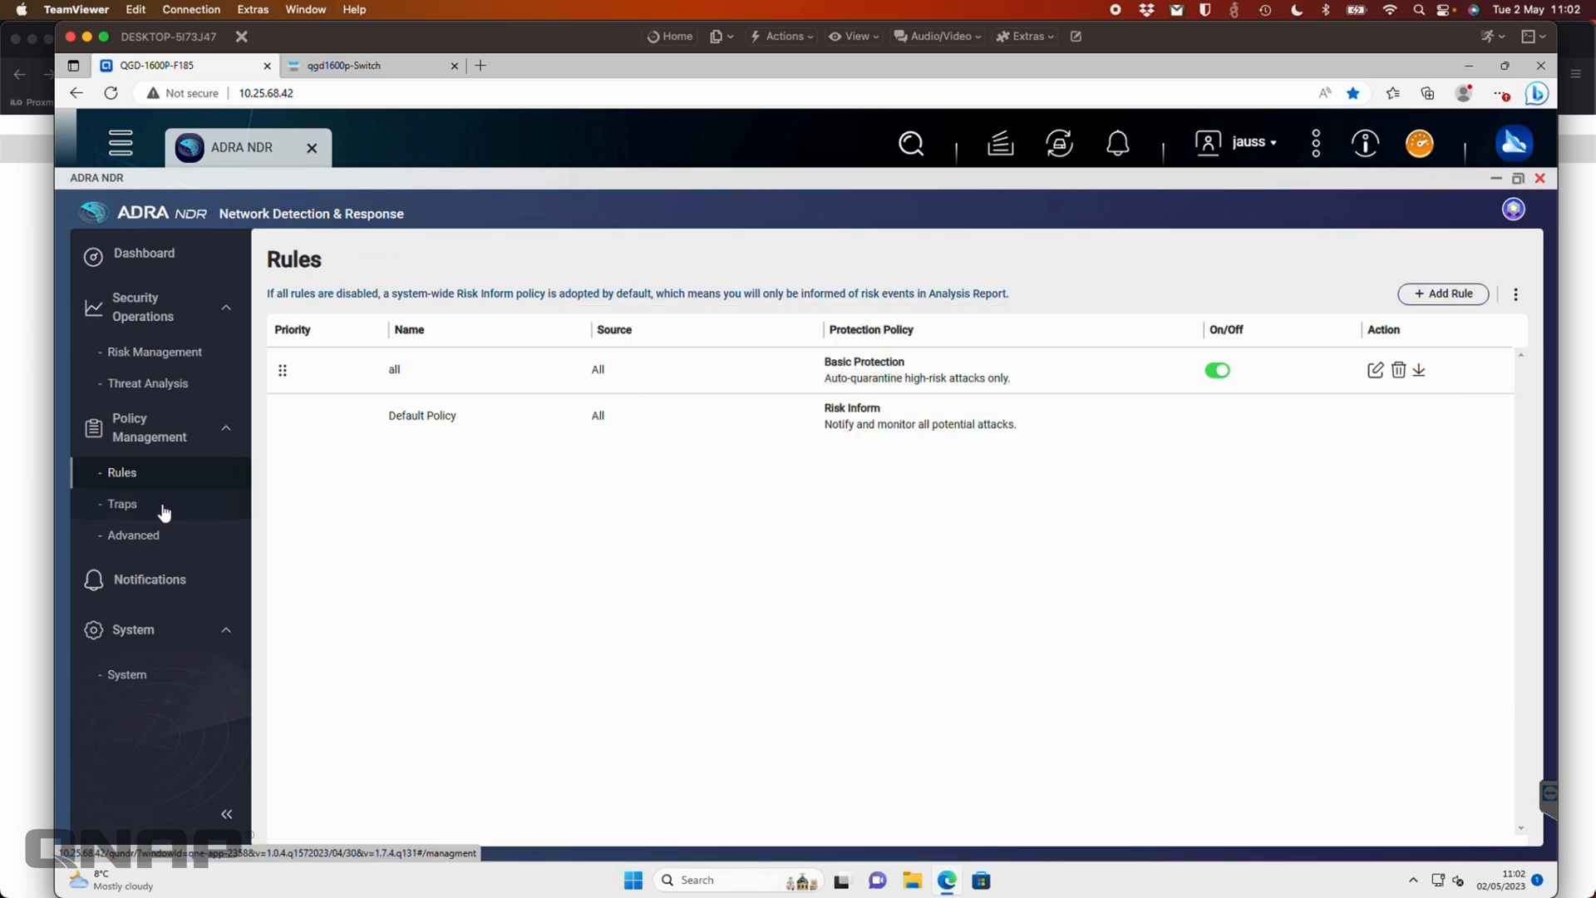
Review Default Trap Instance 1 on QNAP-NAS-1, then open Policy Management > Advanced.
left_click(121, 503)
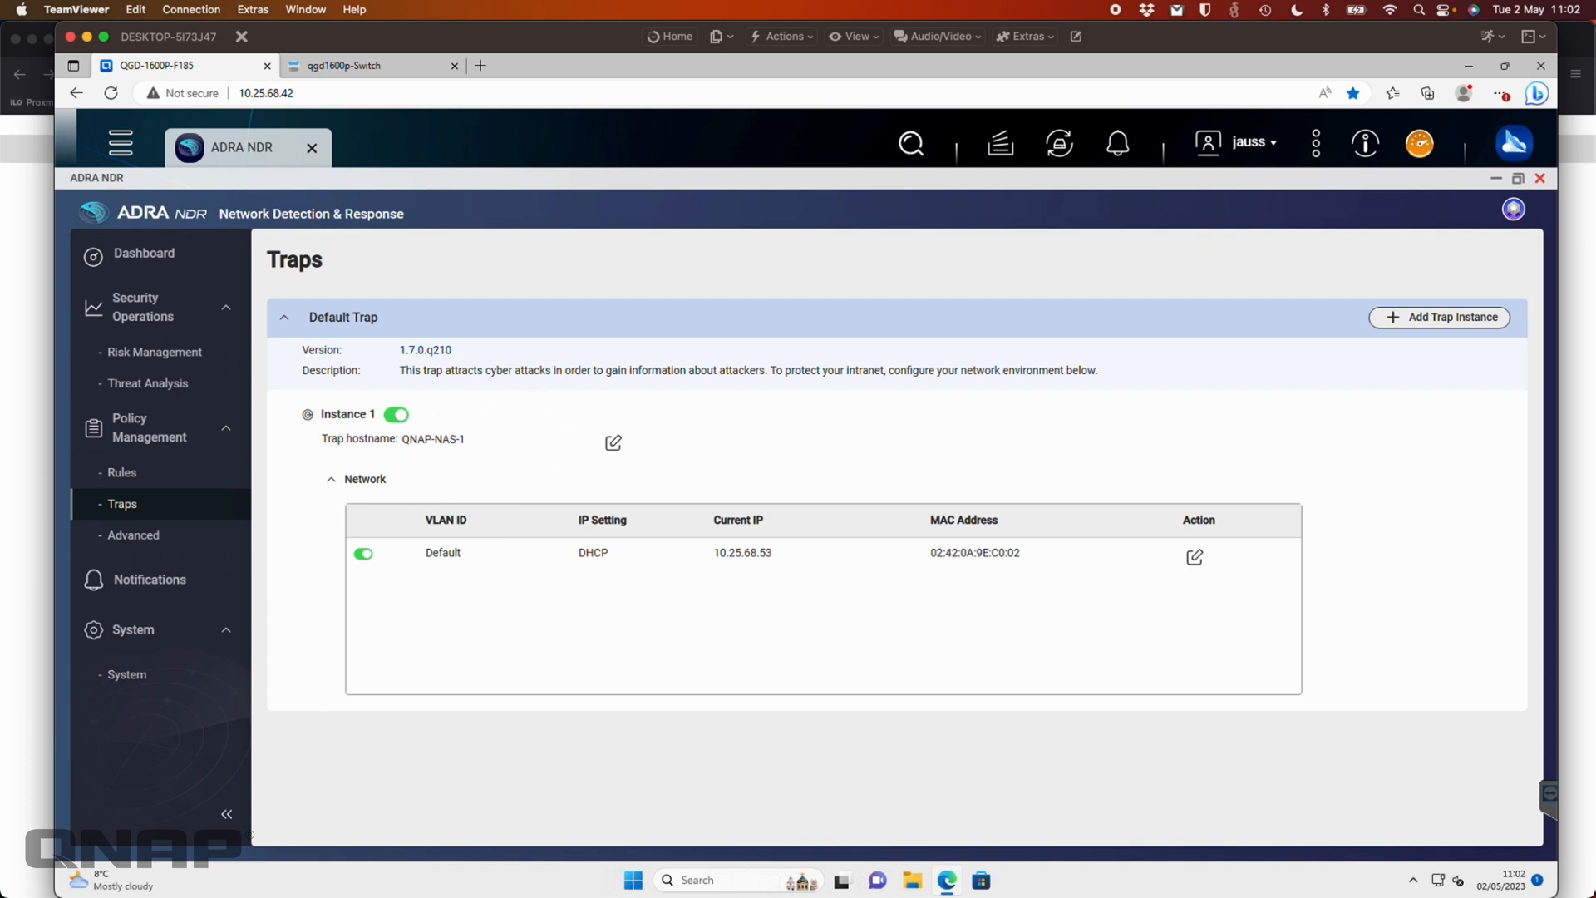
mouse_move(824, 397)
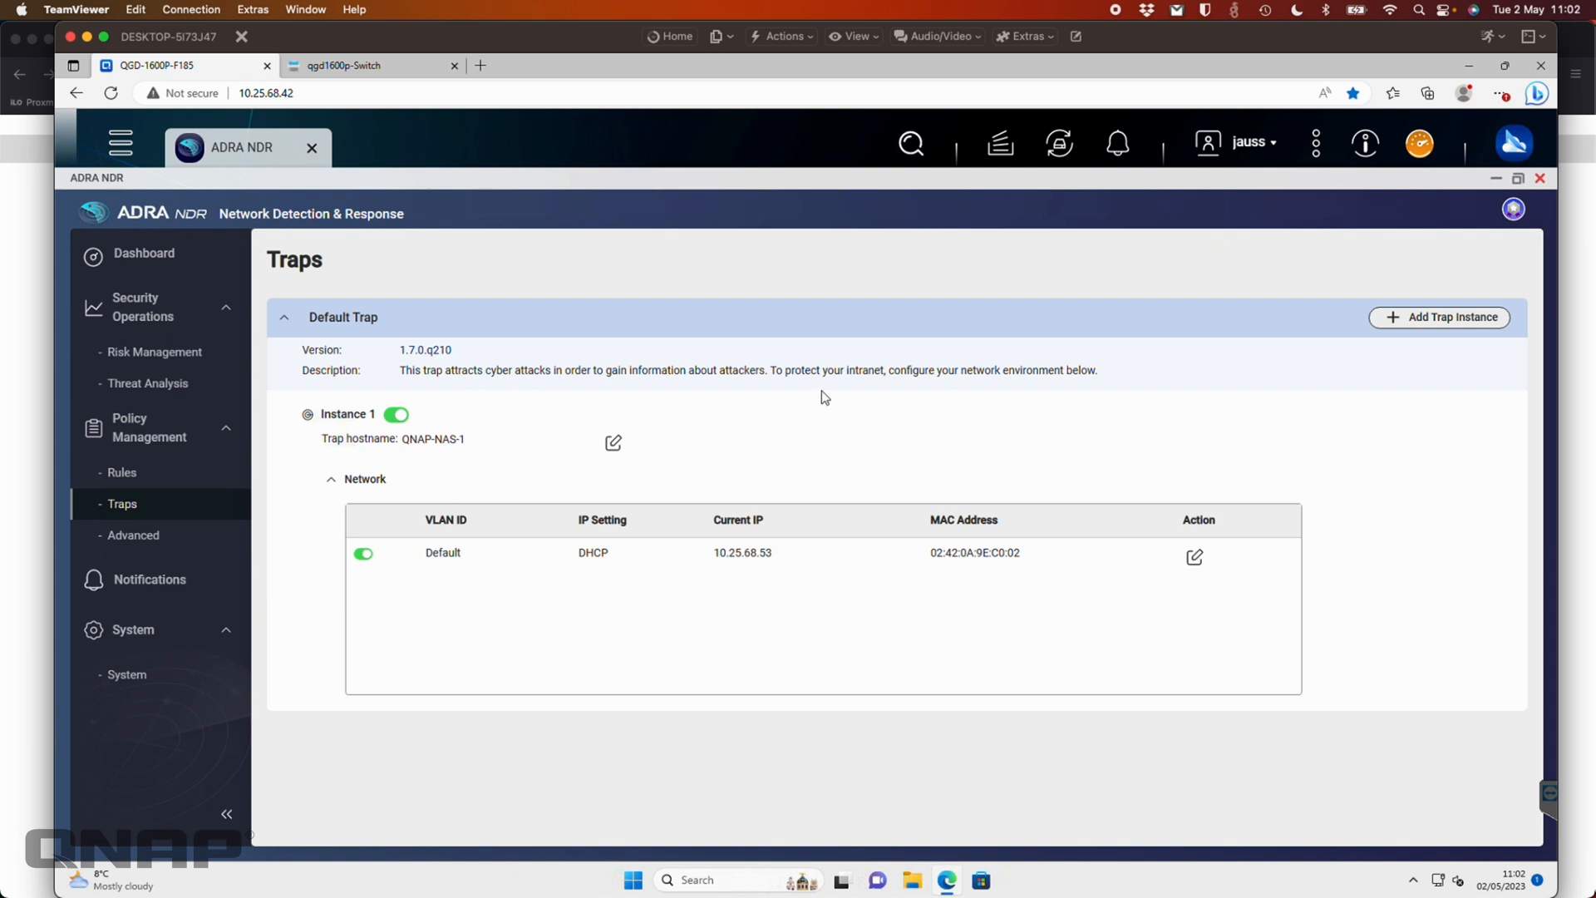
mouse_move(1262, 485)
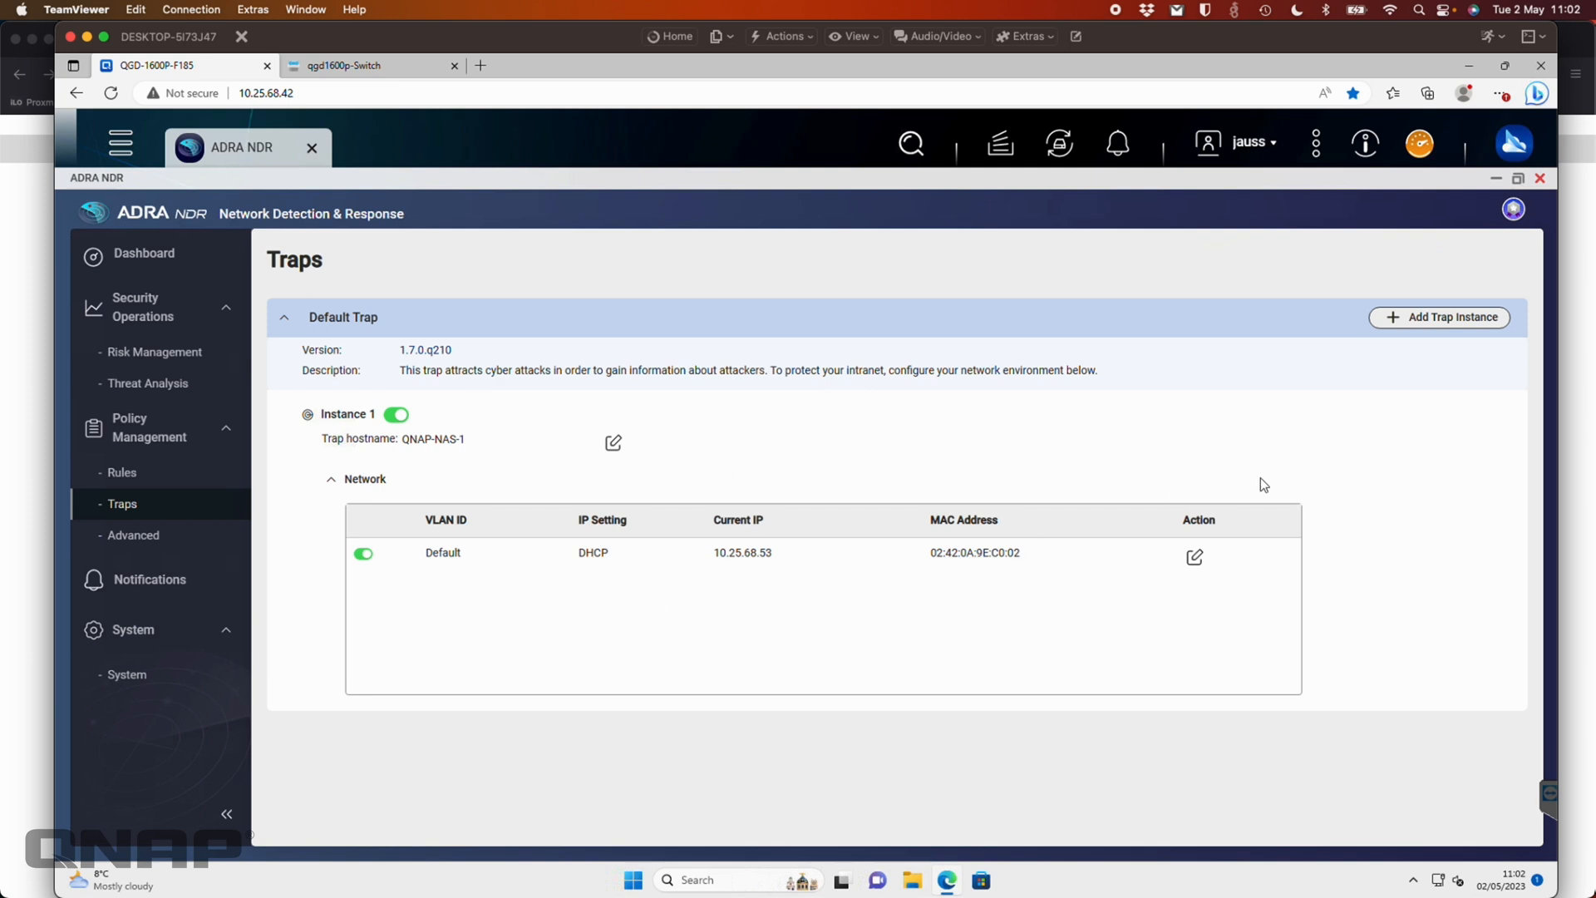
mouse_move(1069, 386)
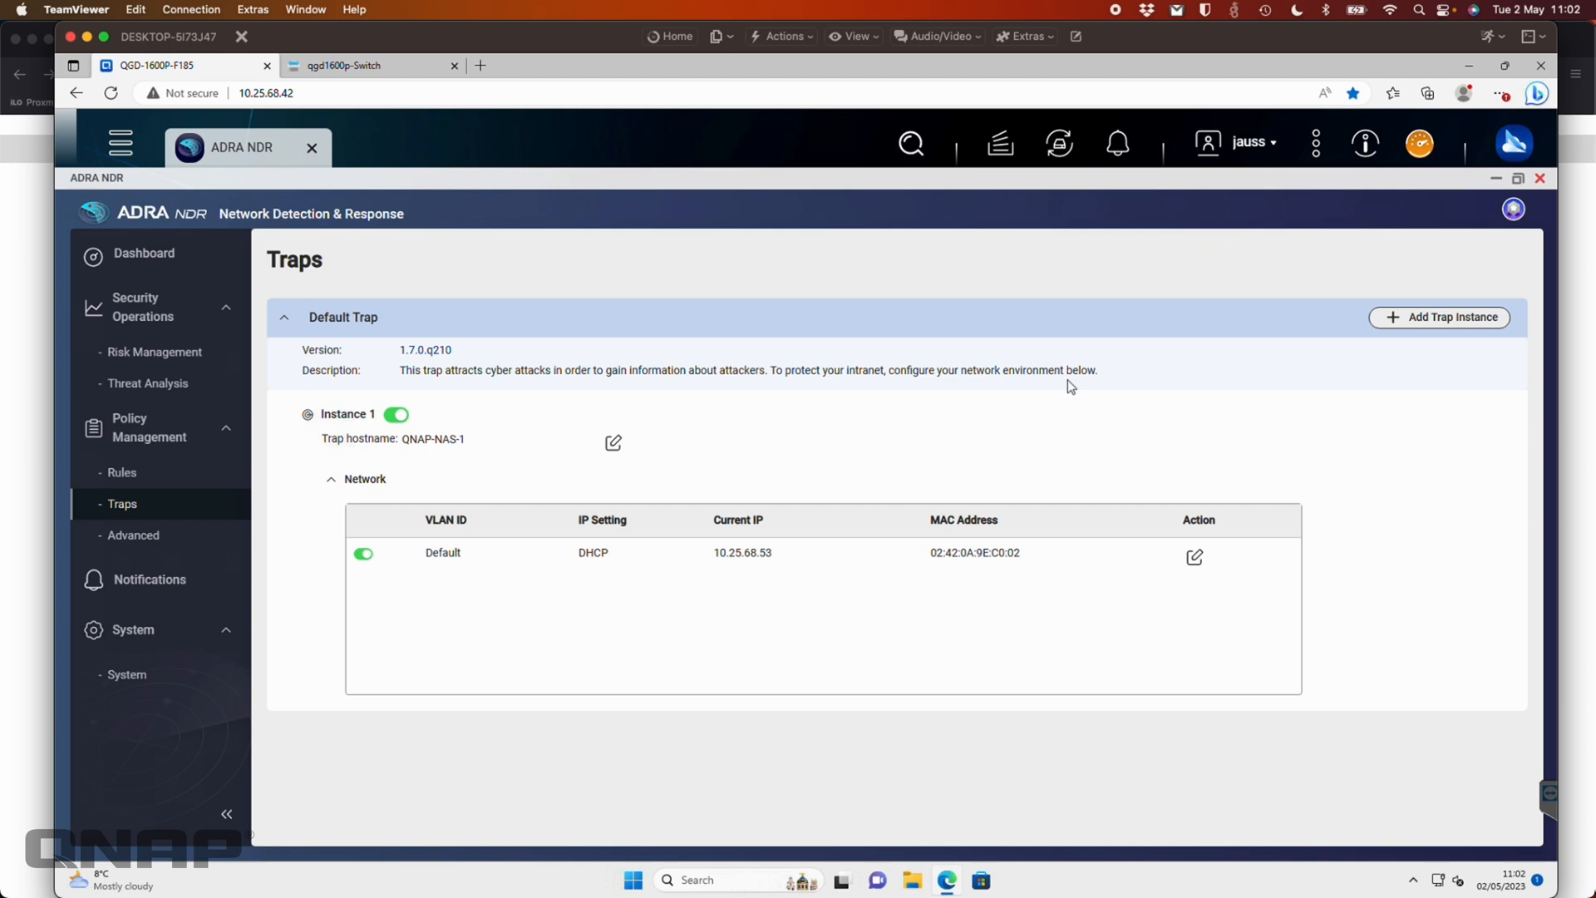
mouse_move(446, 443)
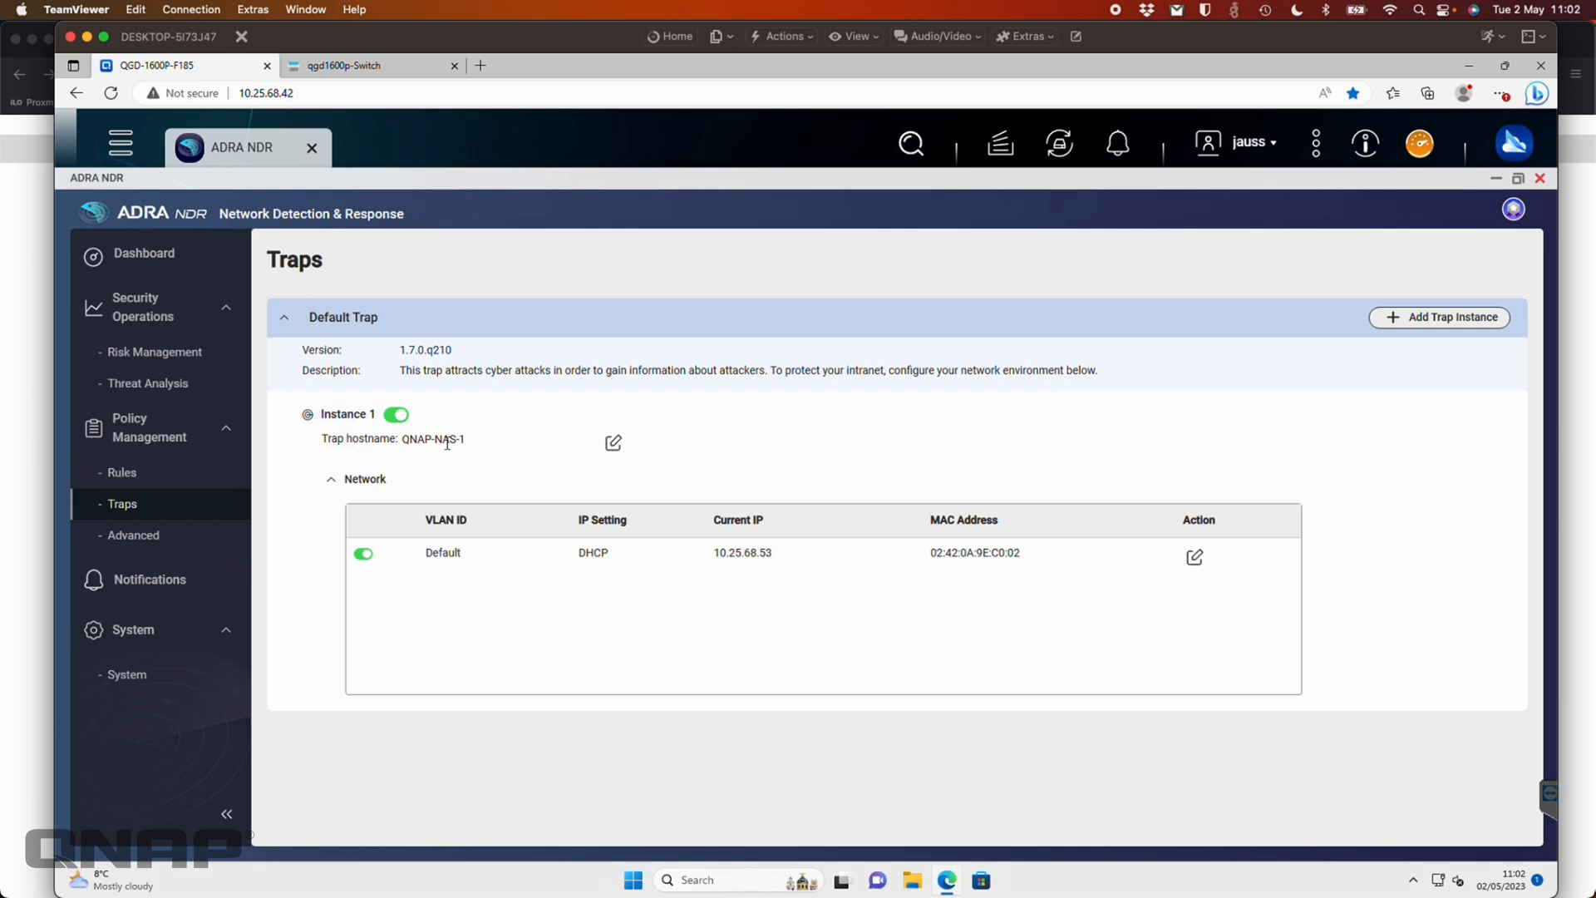
mouse_move(426, 577)
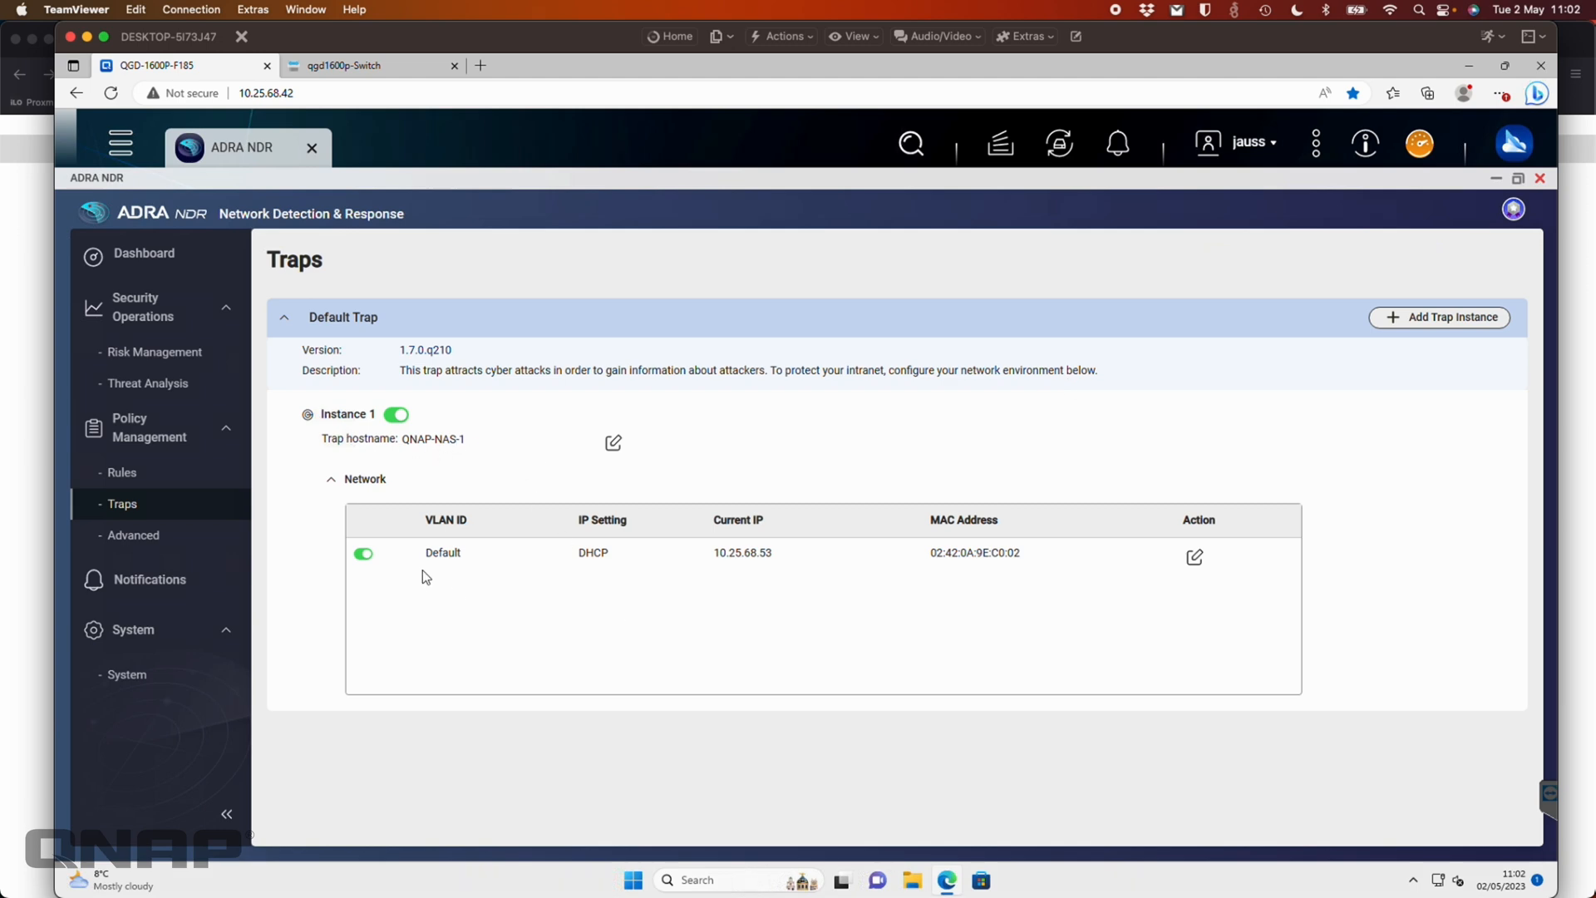
mouse_move(723, 581)
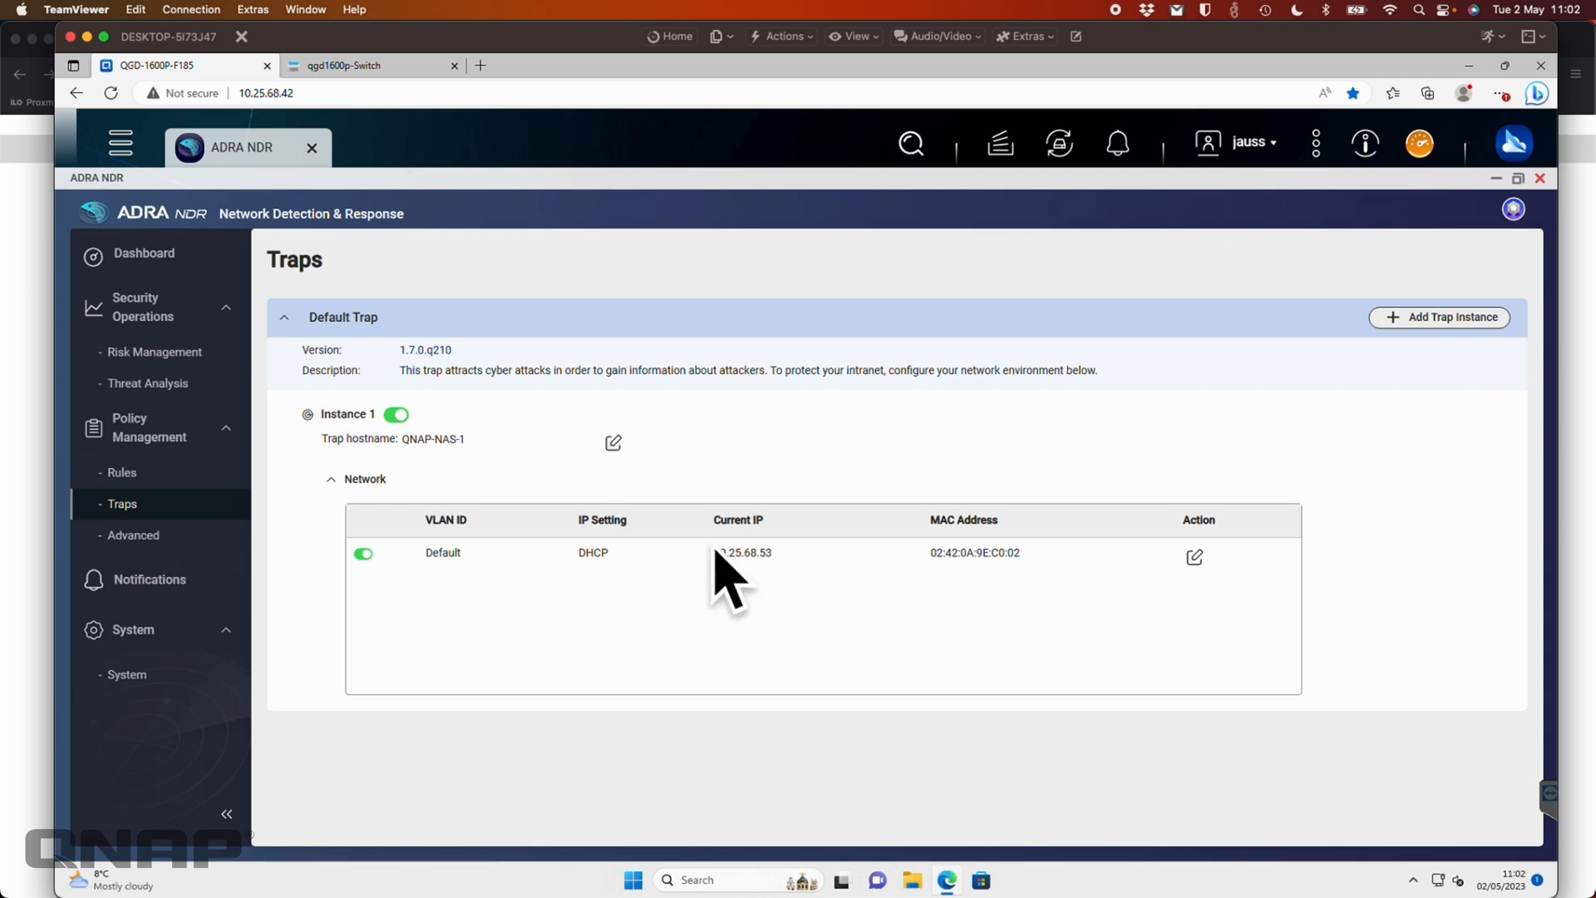
mouse_move(739, 403)
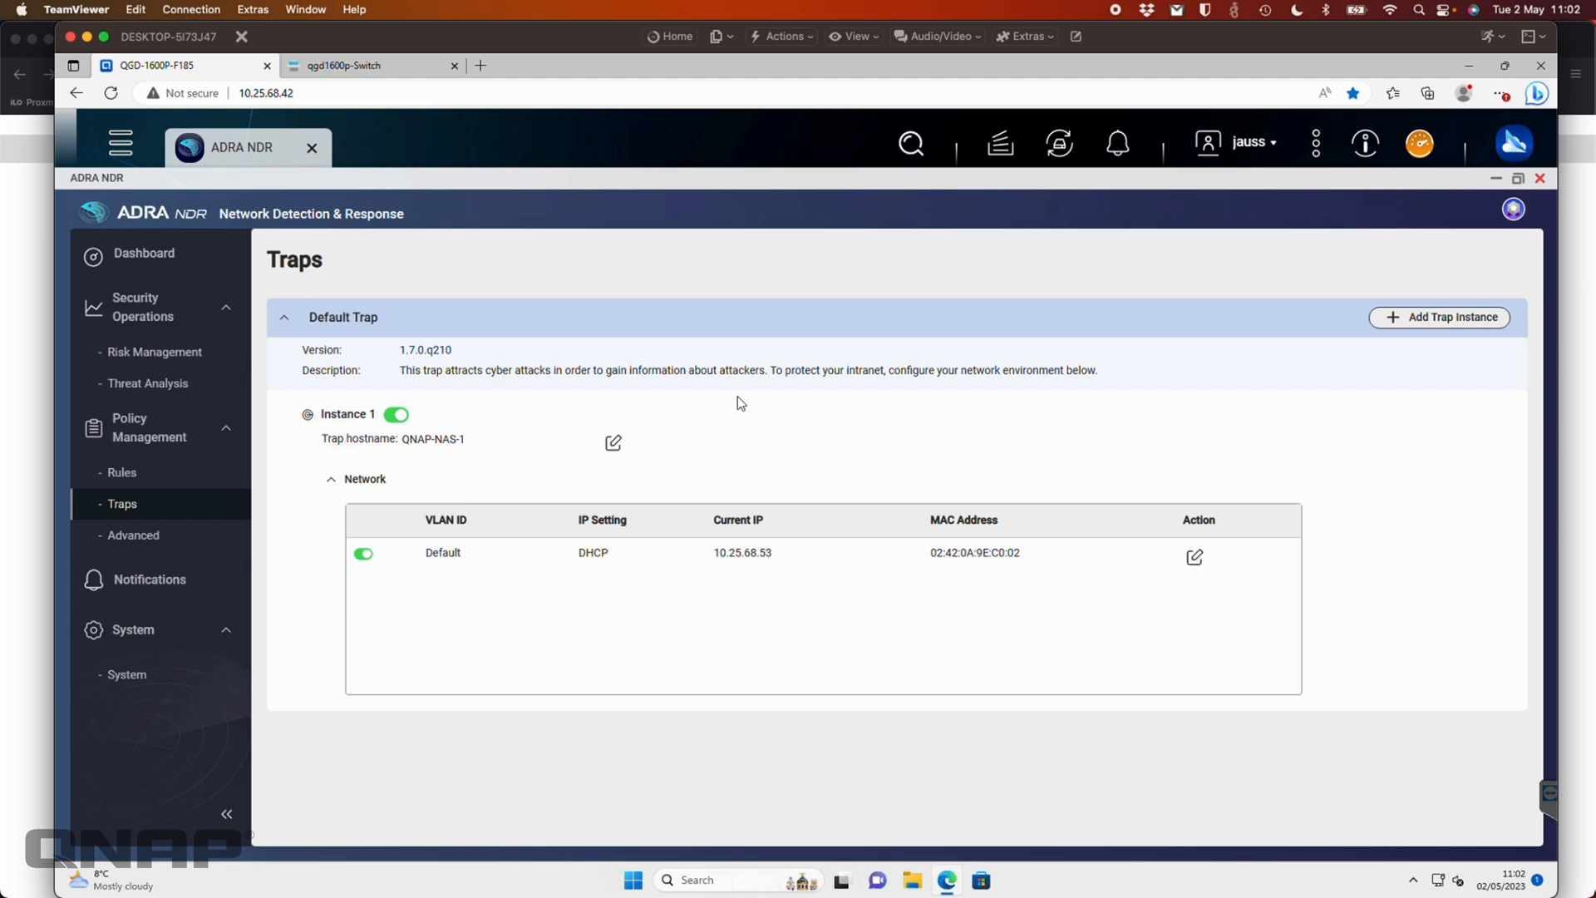
mouse_move(840, 599)
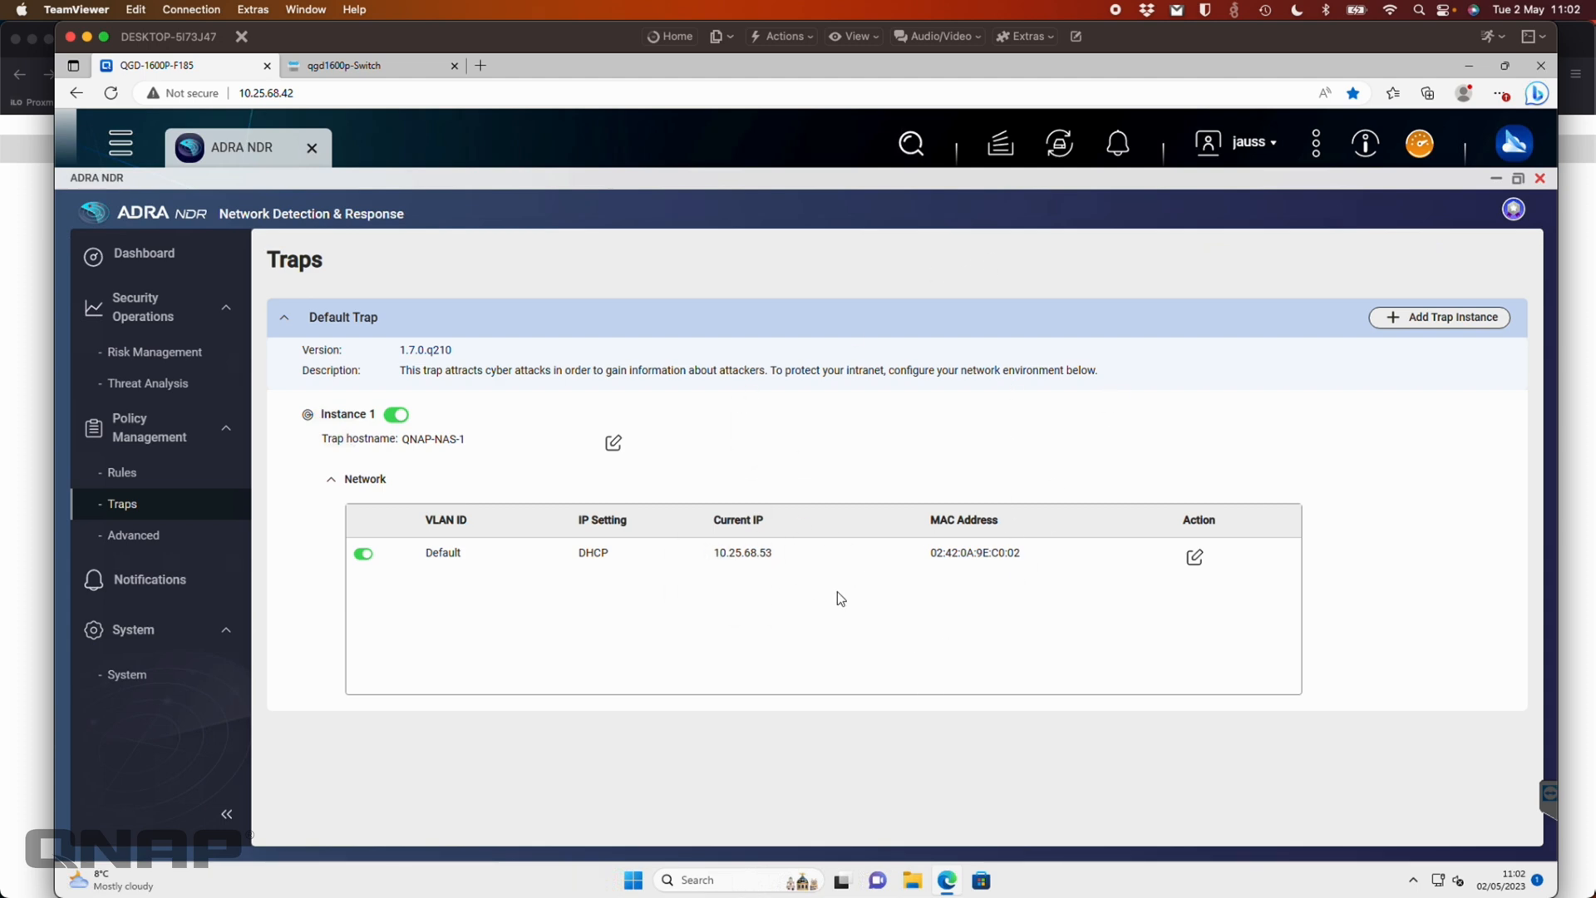
left_click(132, 534)
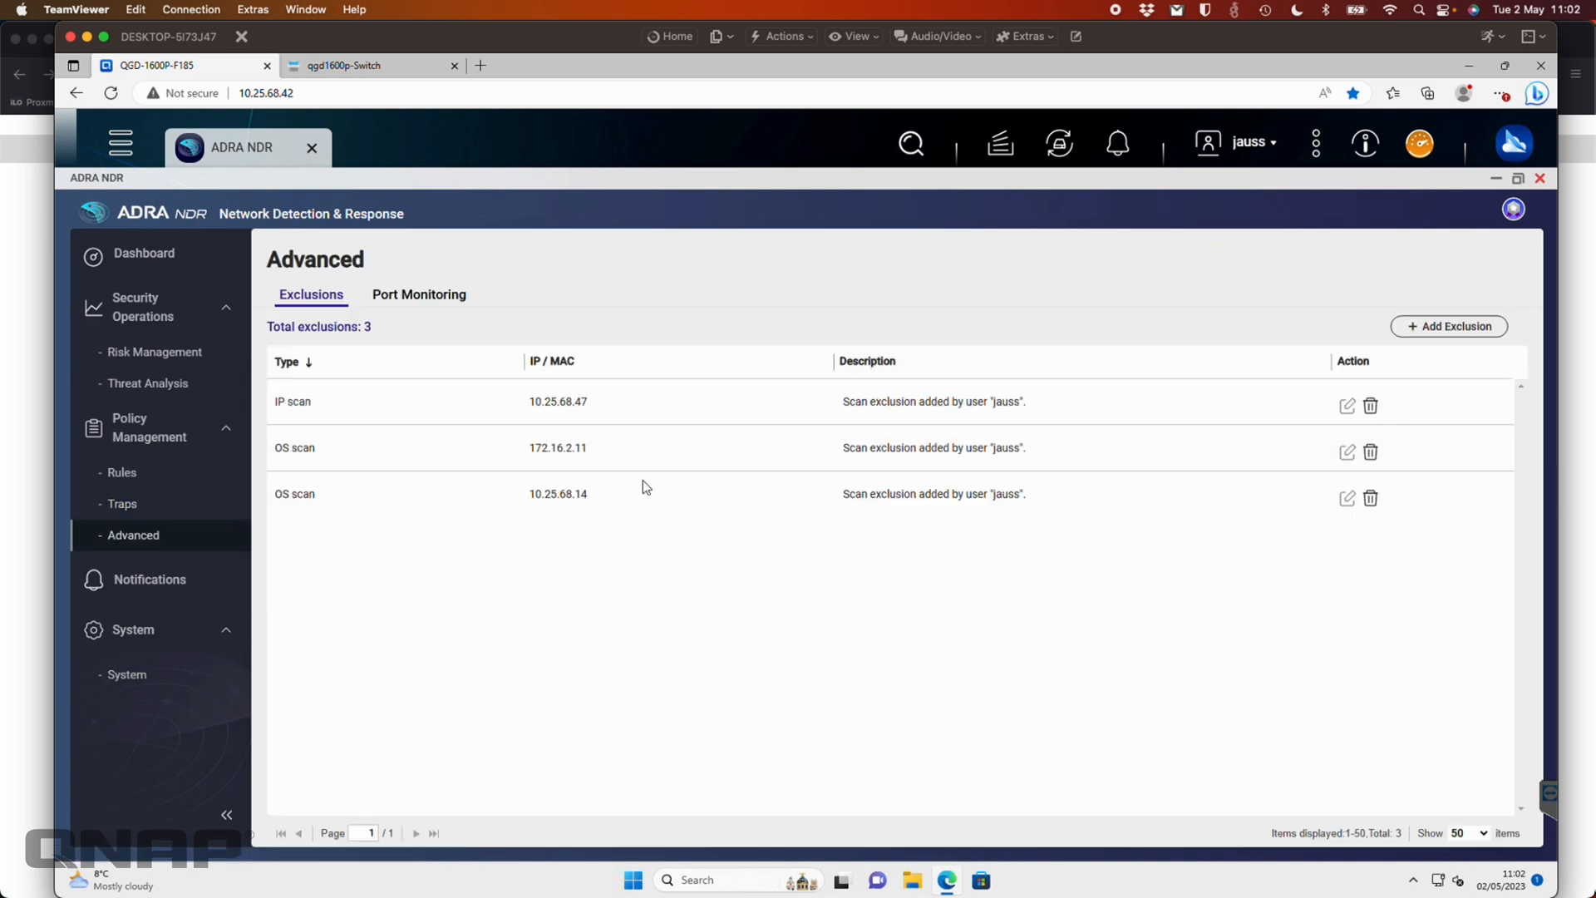
mouse_move(926, 697)
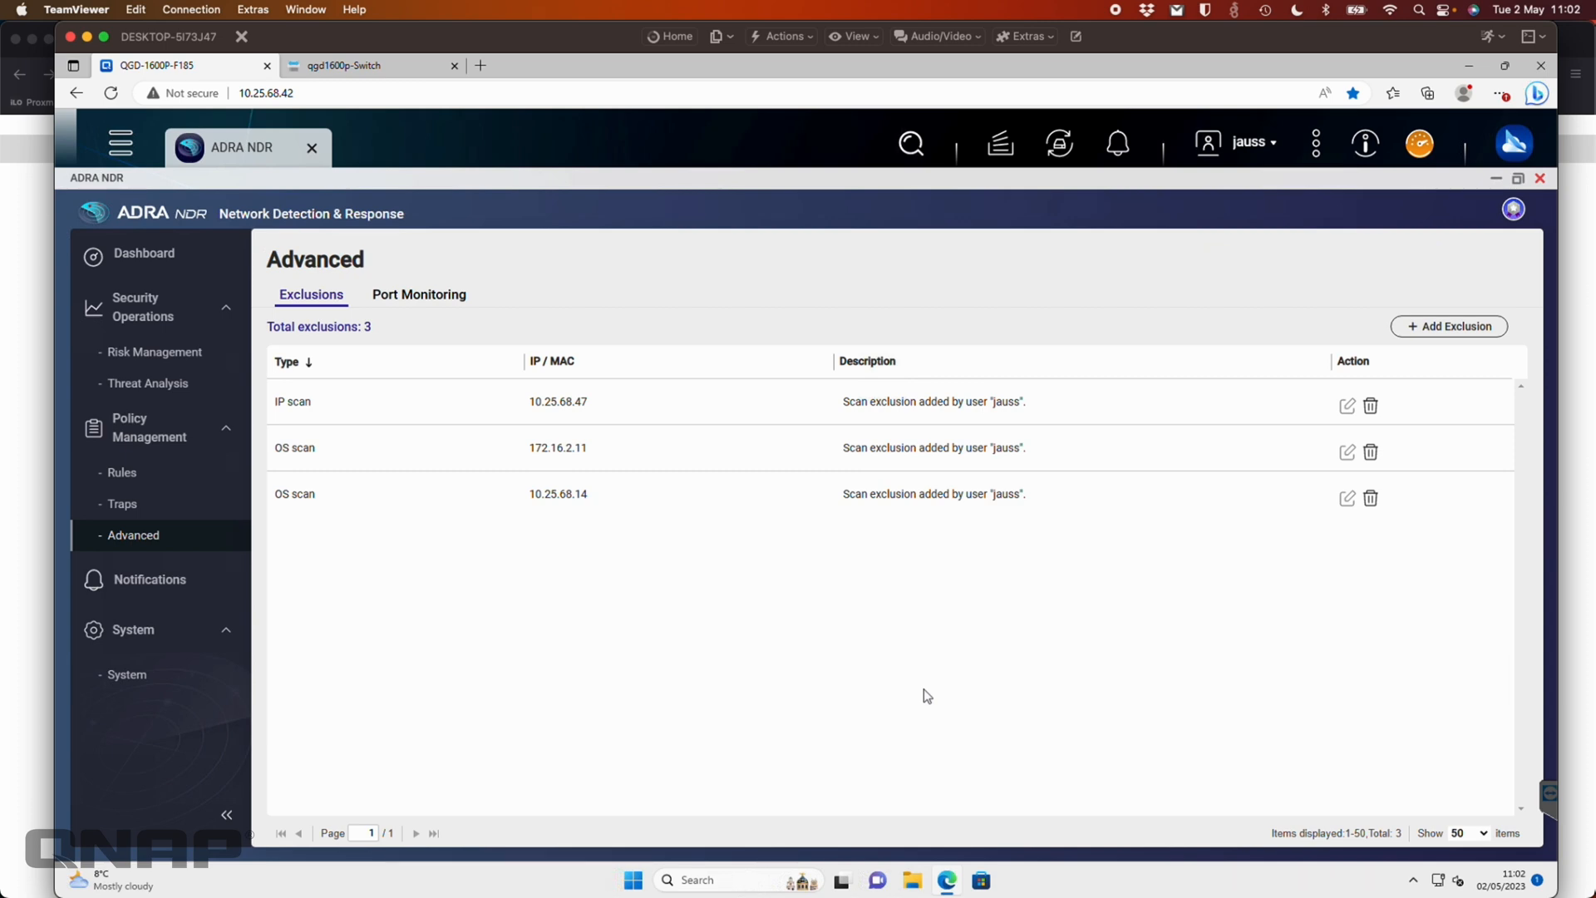
mouse_move(601, 416)
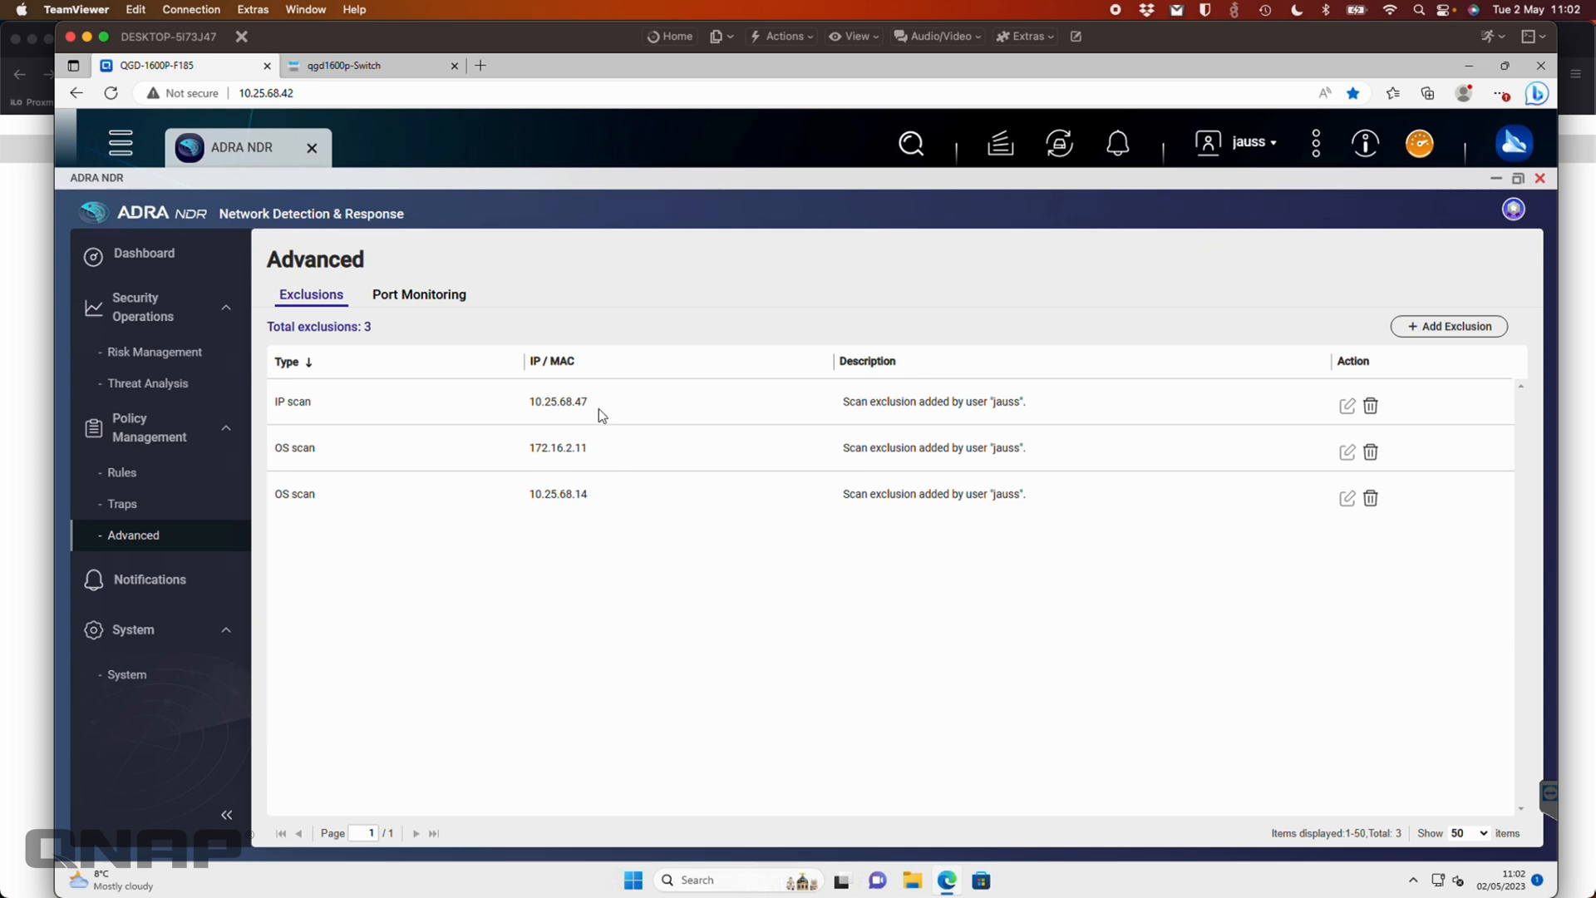
mouse_move(621, 341)
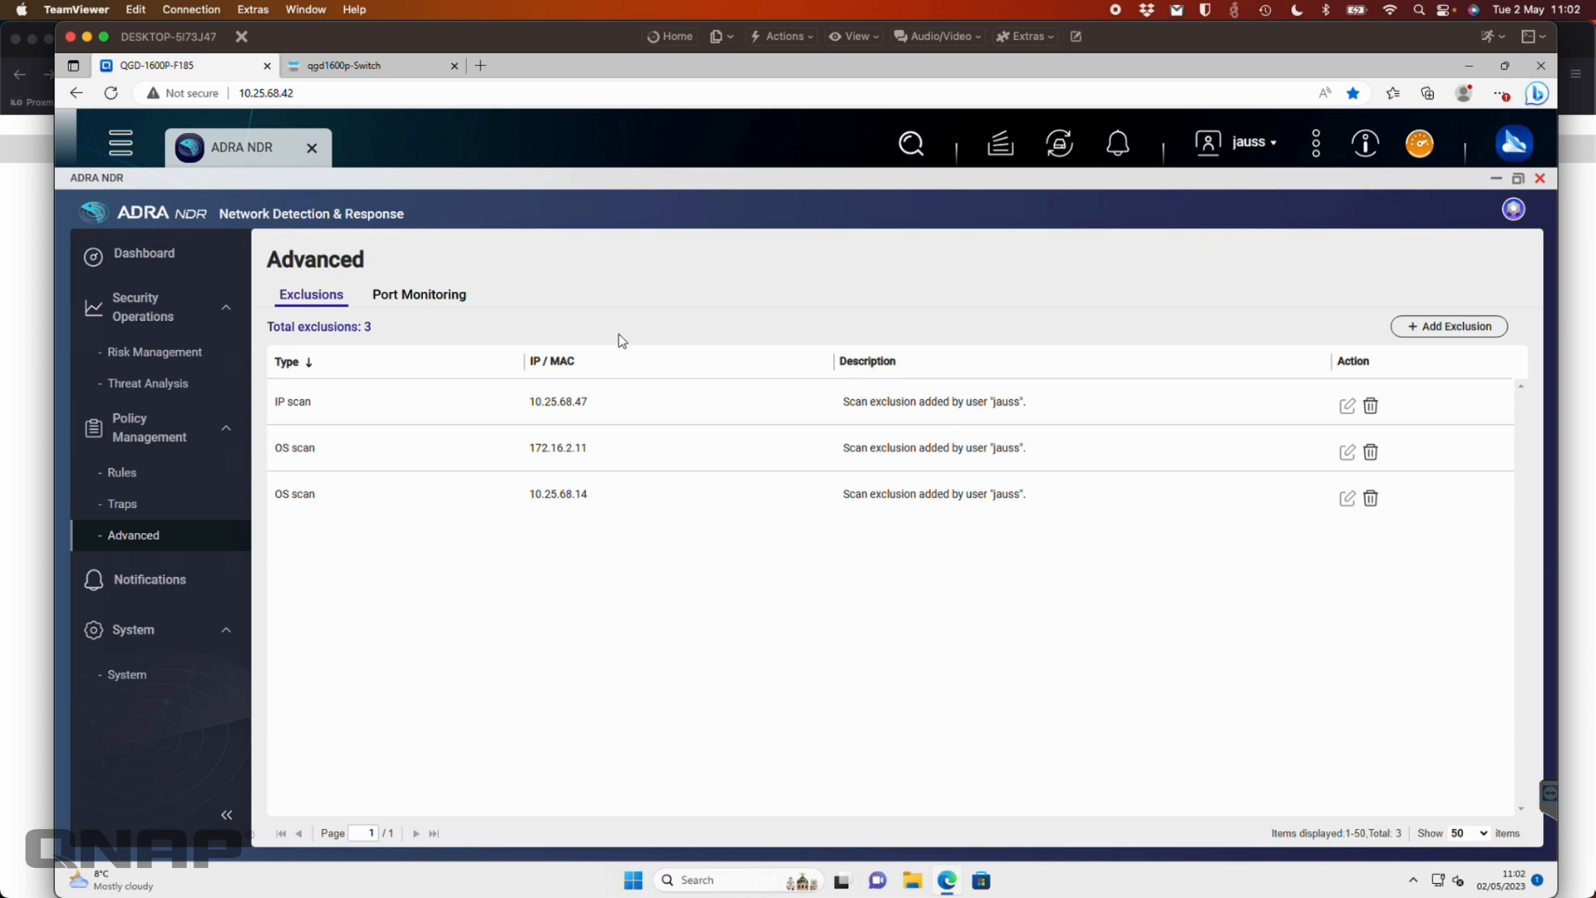
mouse_move(547, 499)
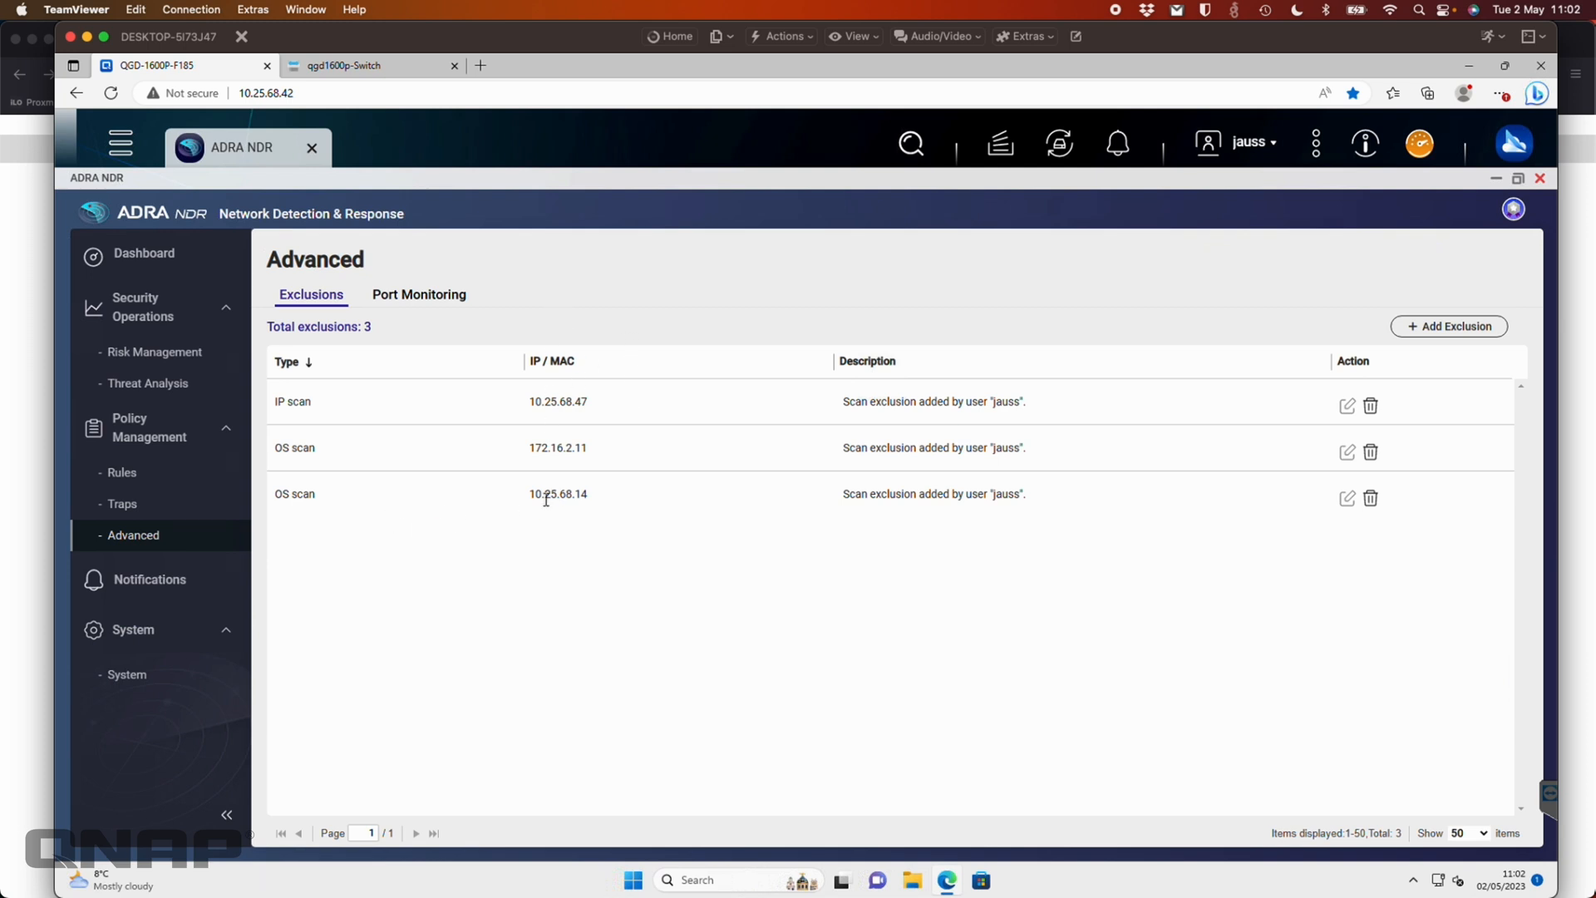
mouse_move(737, 497)
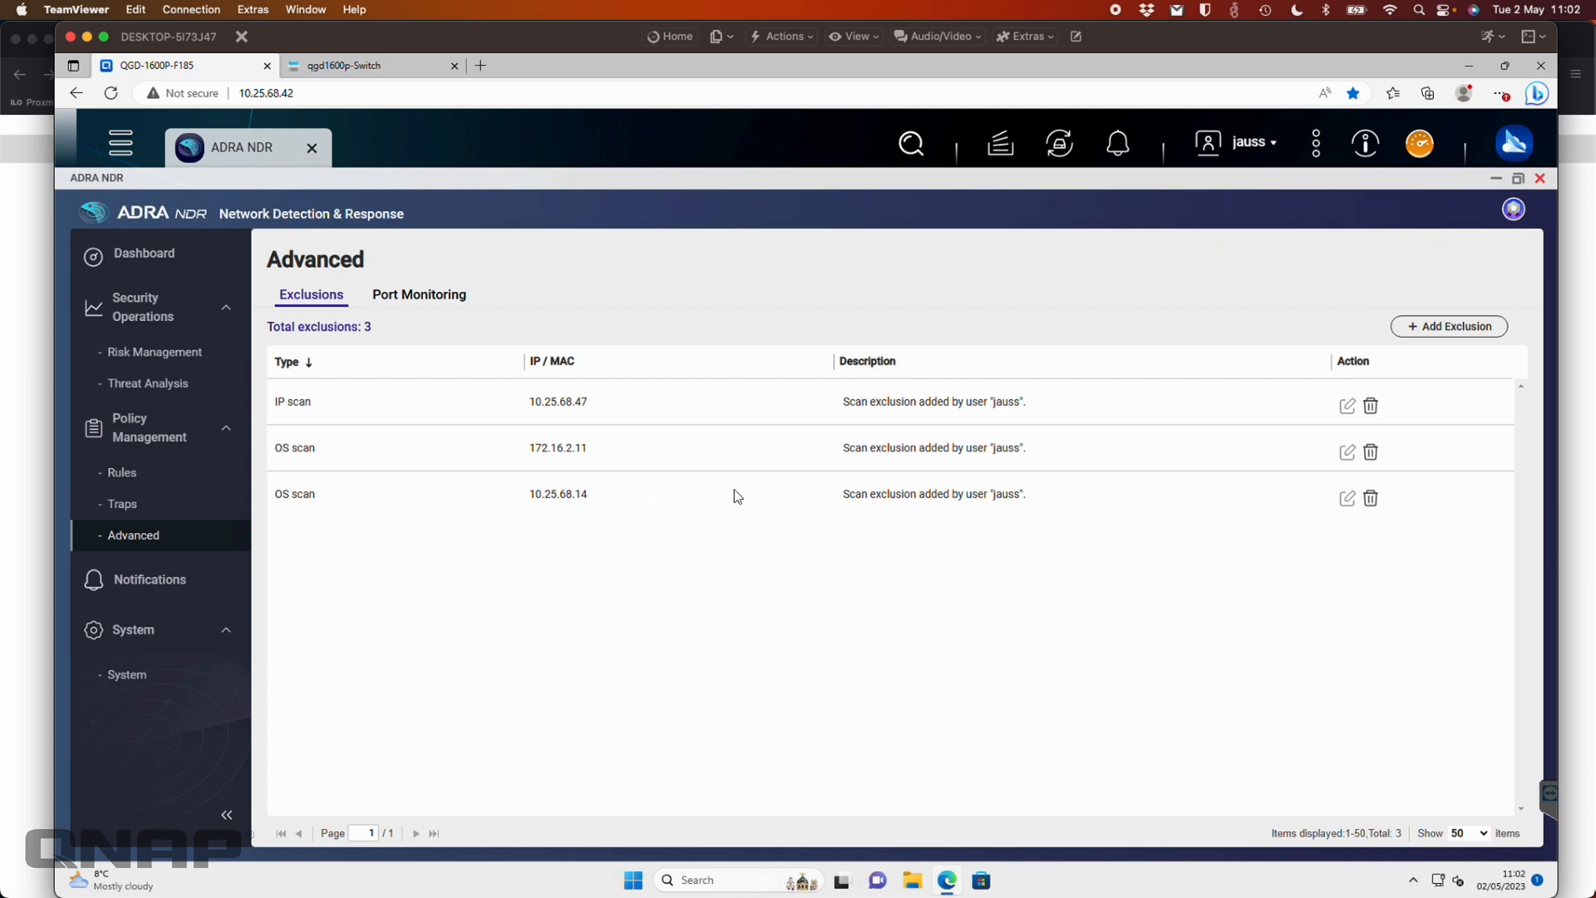
mouse_move(386, 504)
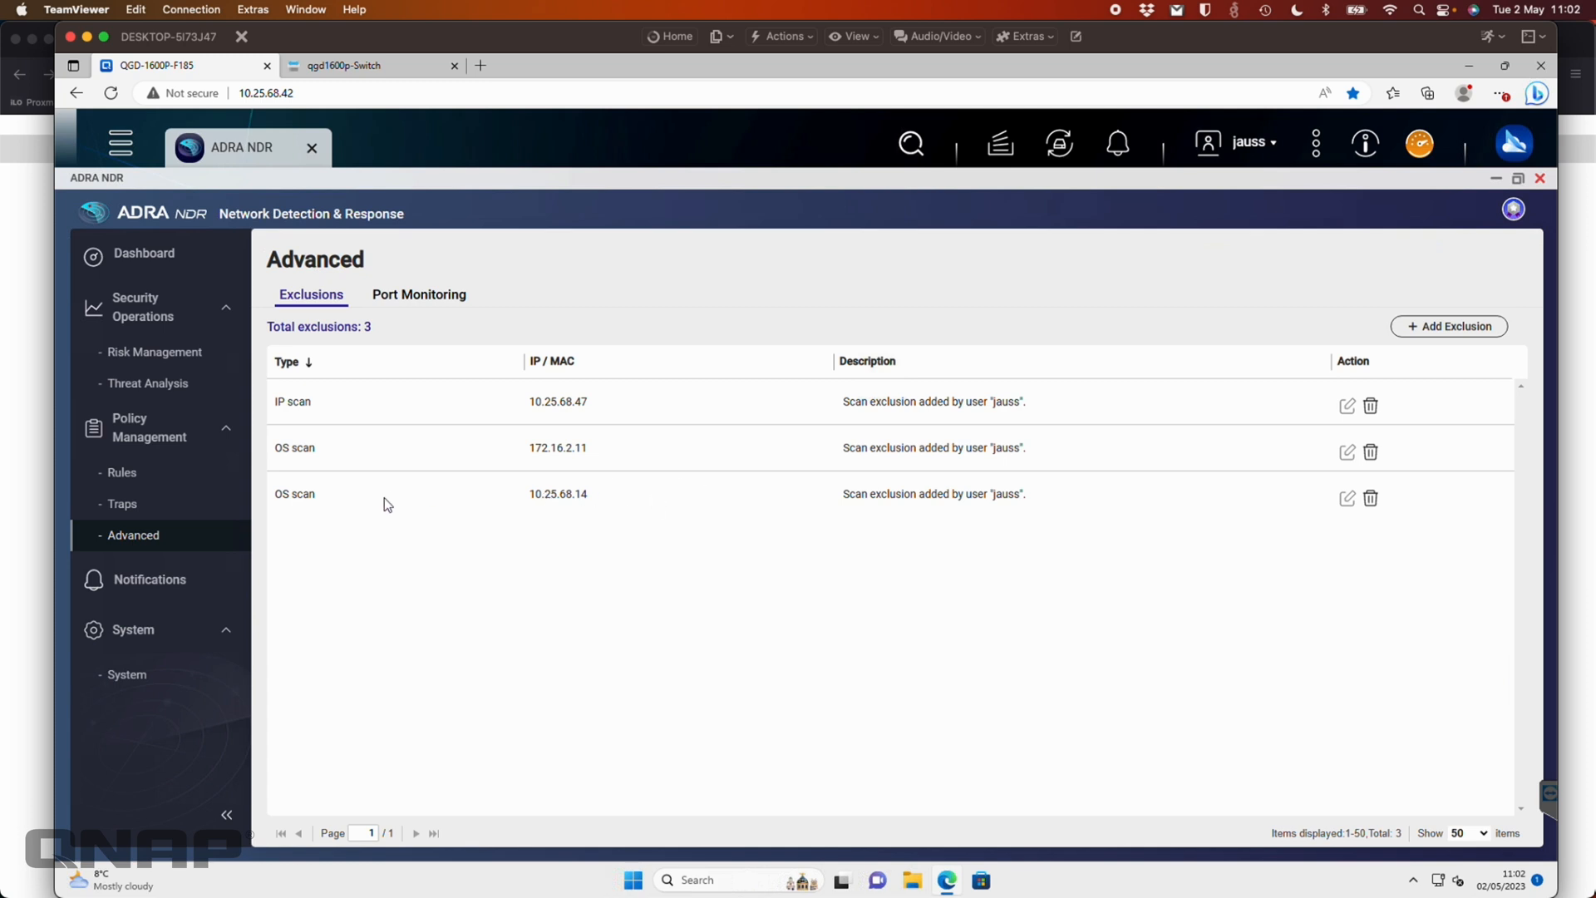
mouse_move(1324, 503)
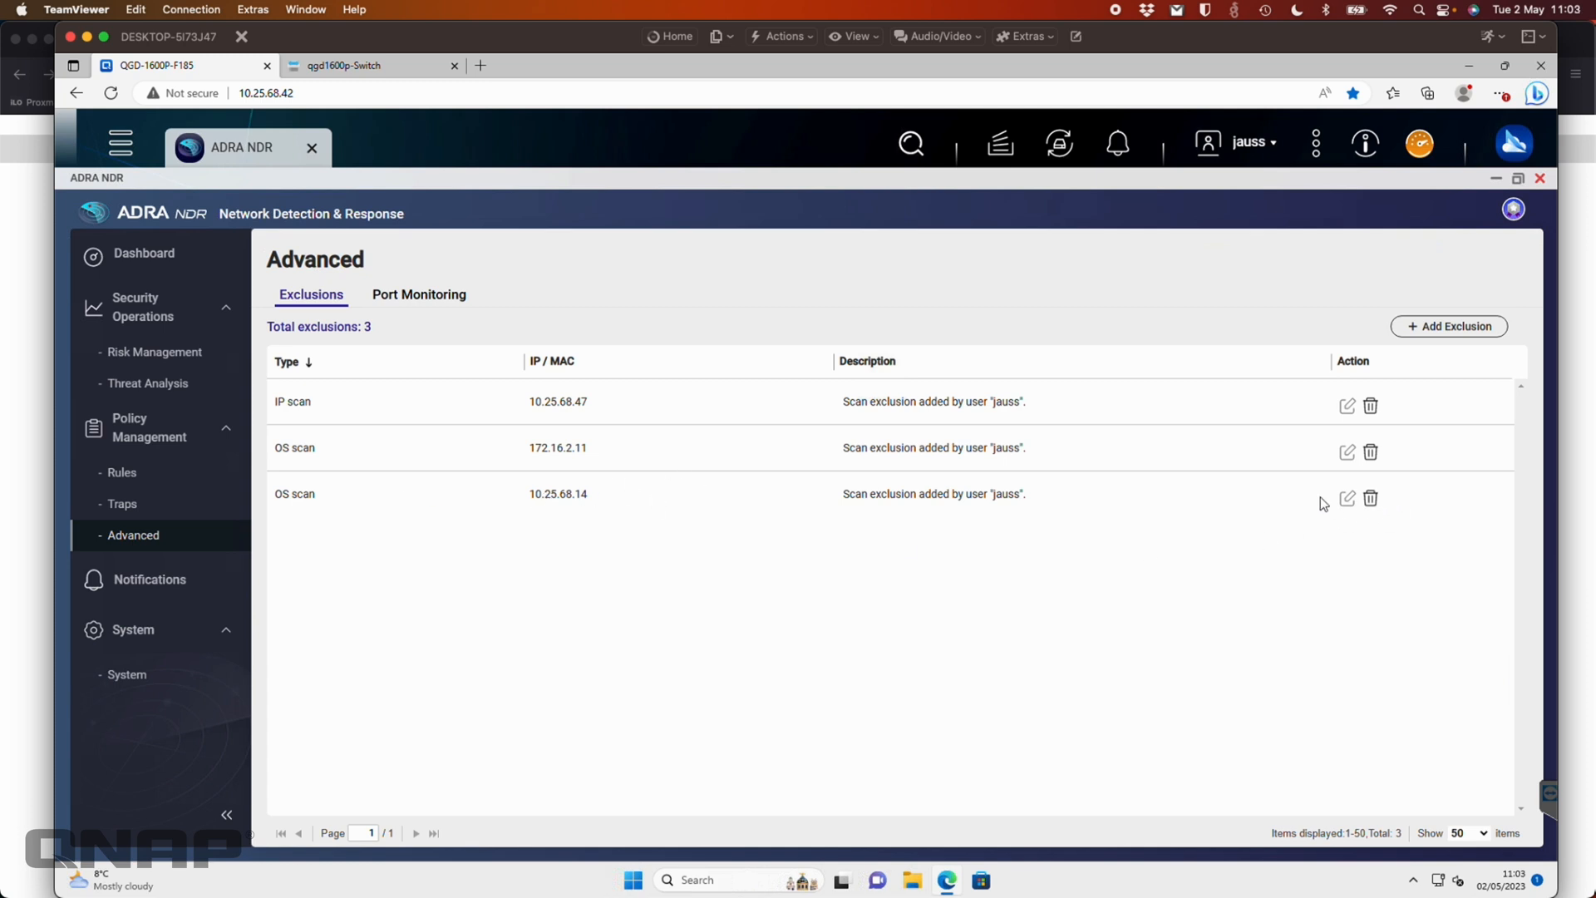
mouse_move(568, 759)
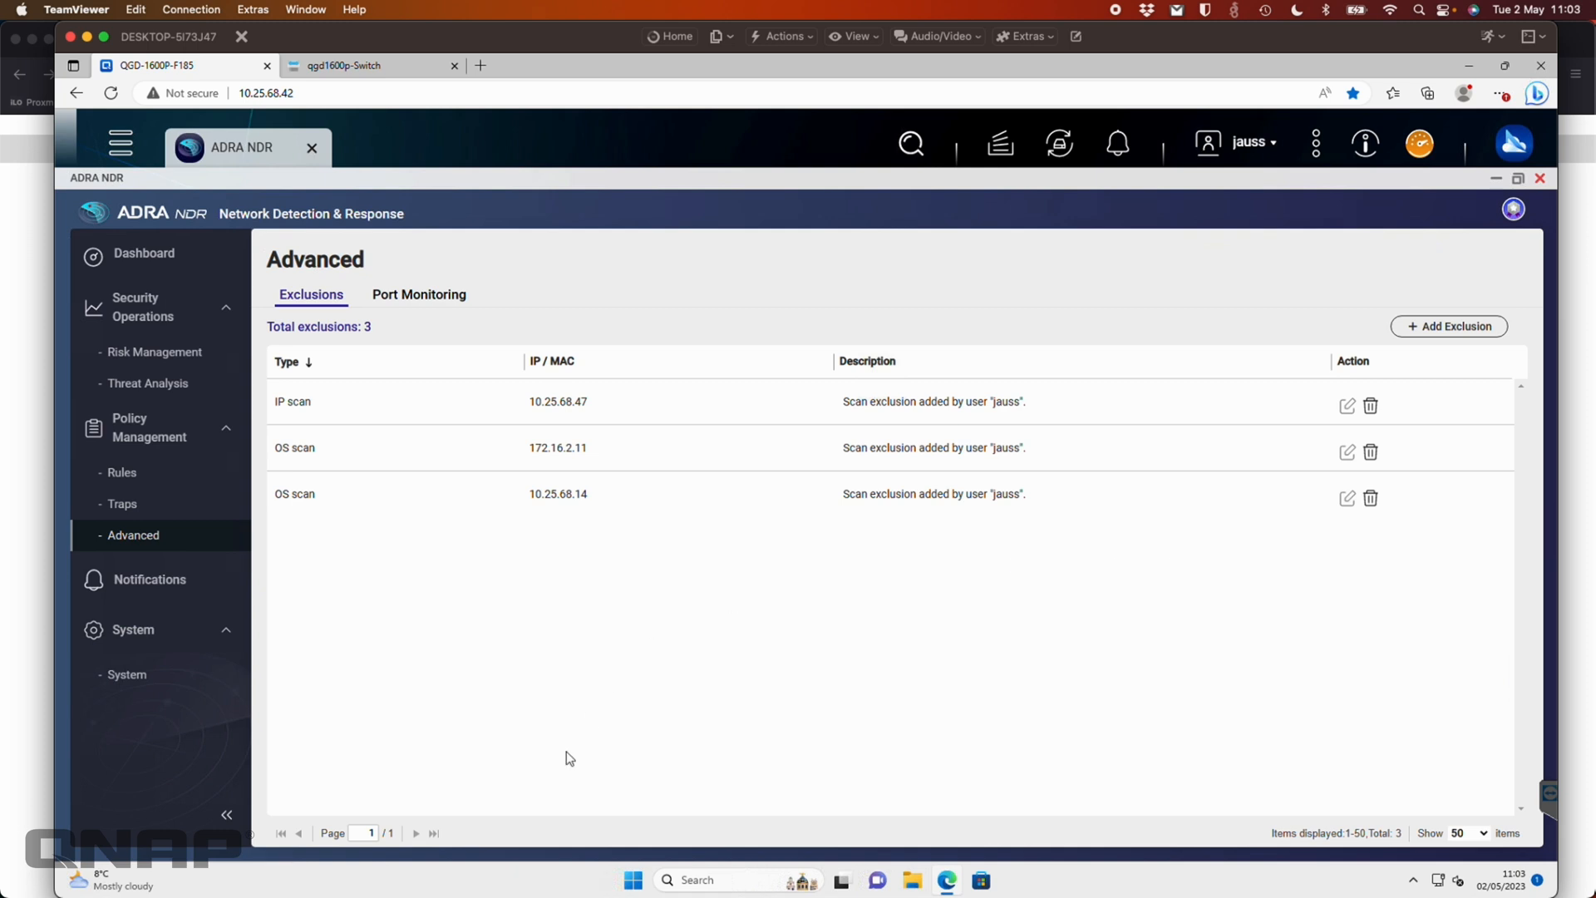
mouse_move(427, 307)
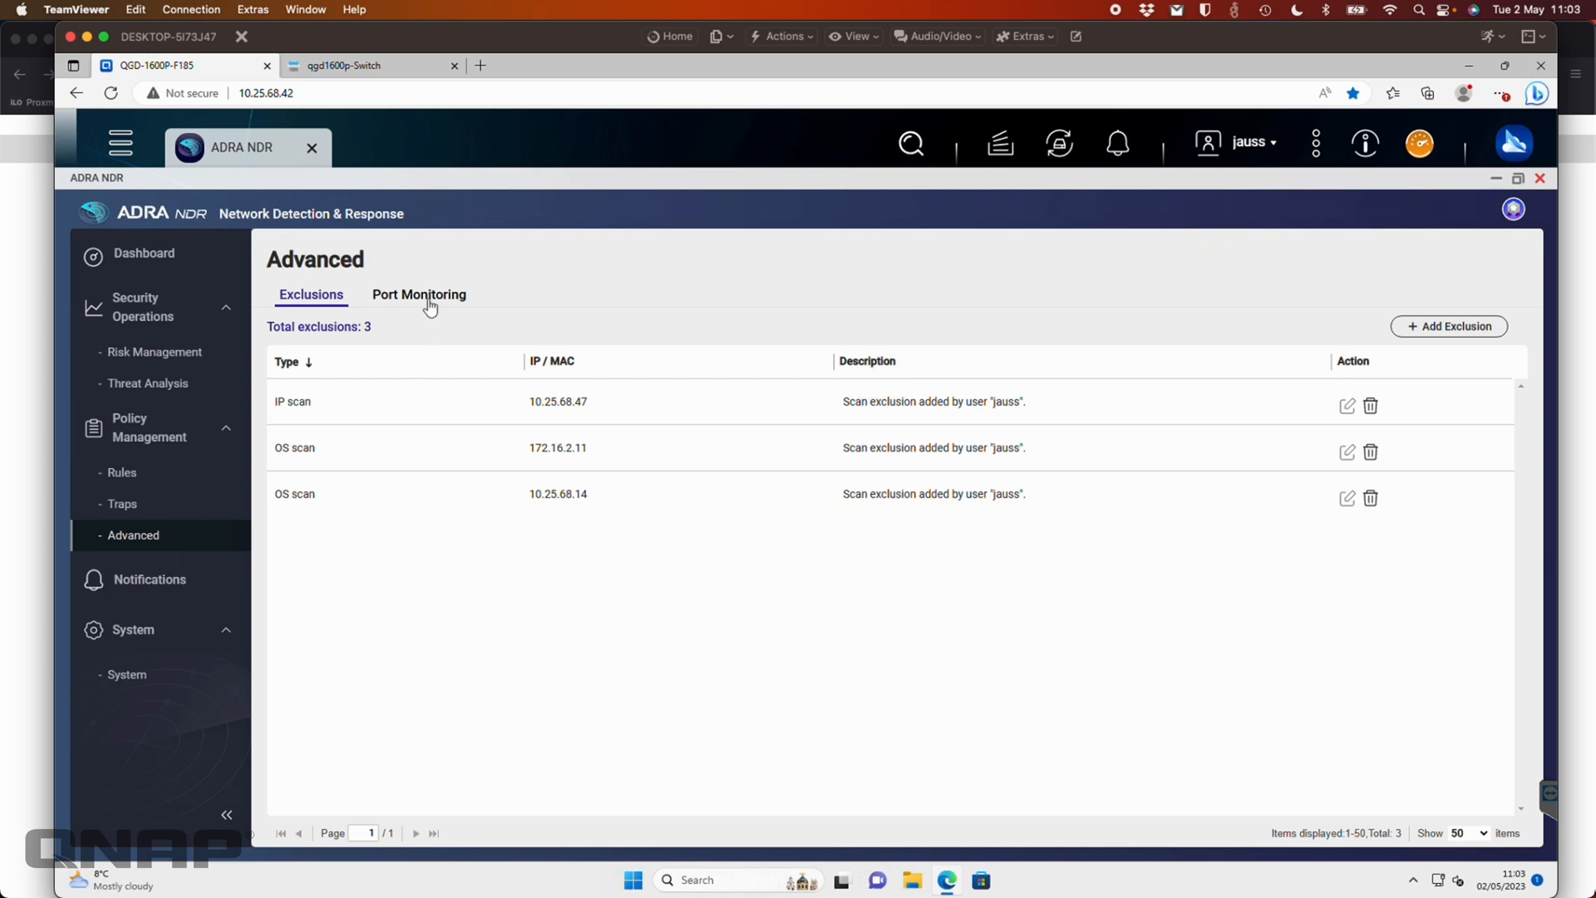
Show the Port Monitoring tab with all 16 switch ports checked.
left_click(418, 295)
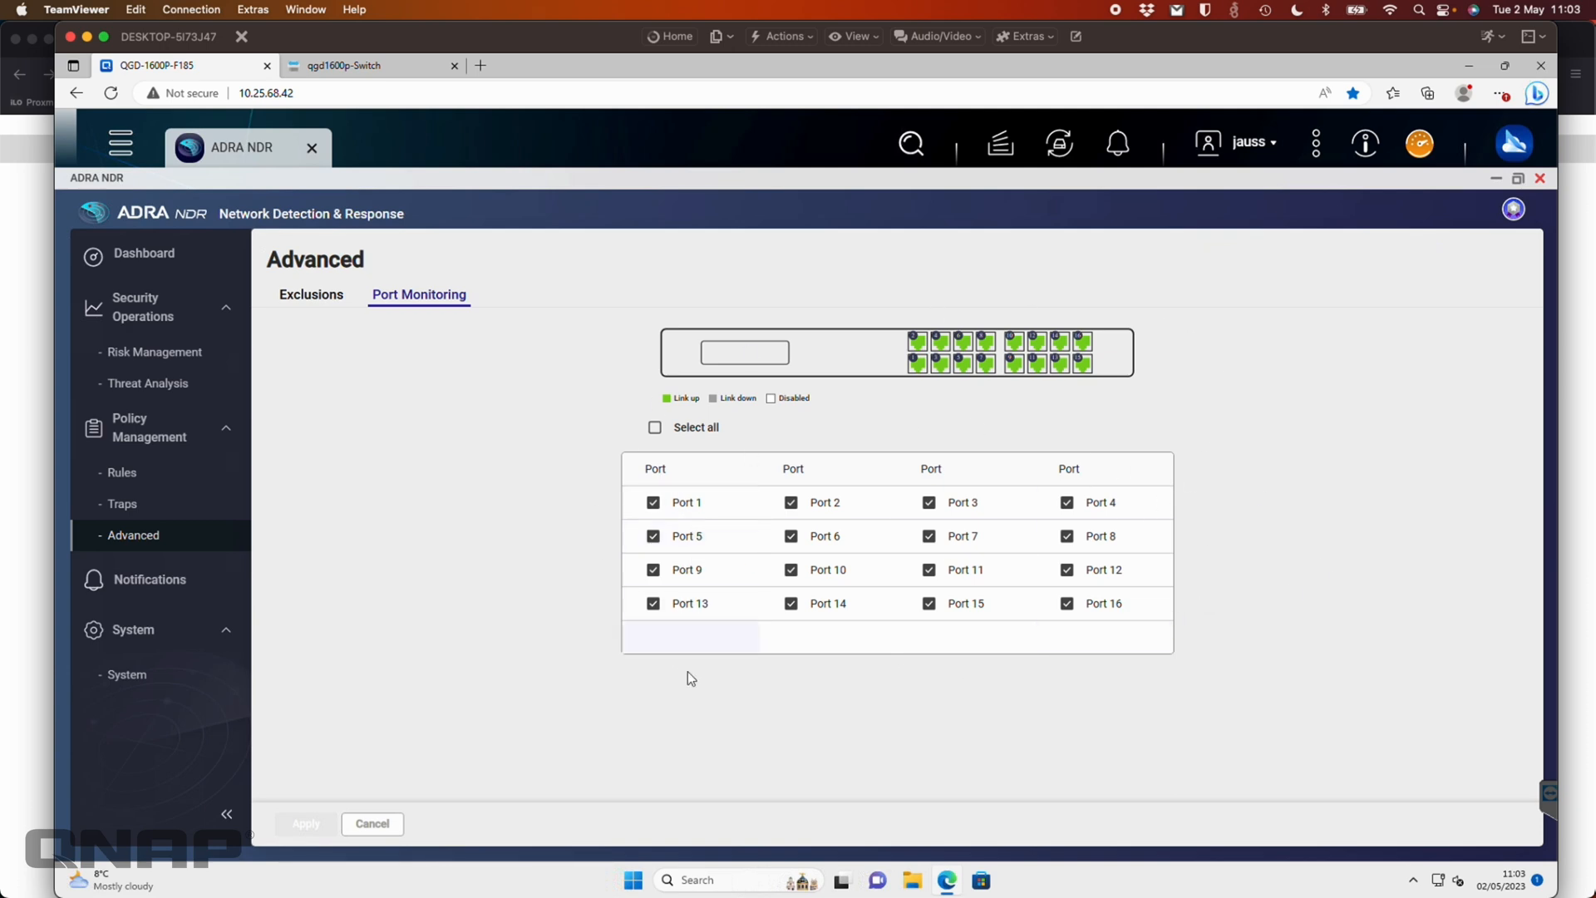
mouse_move(411, 679)
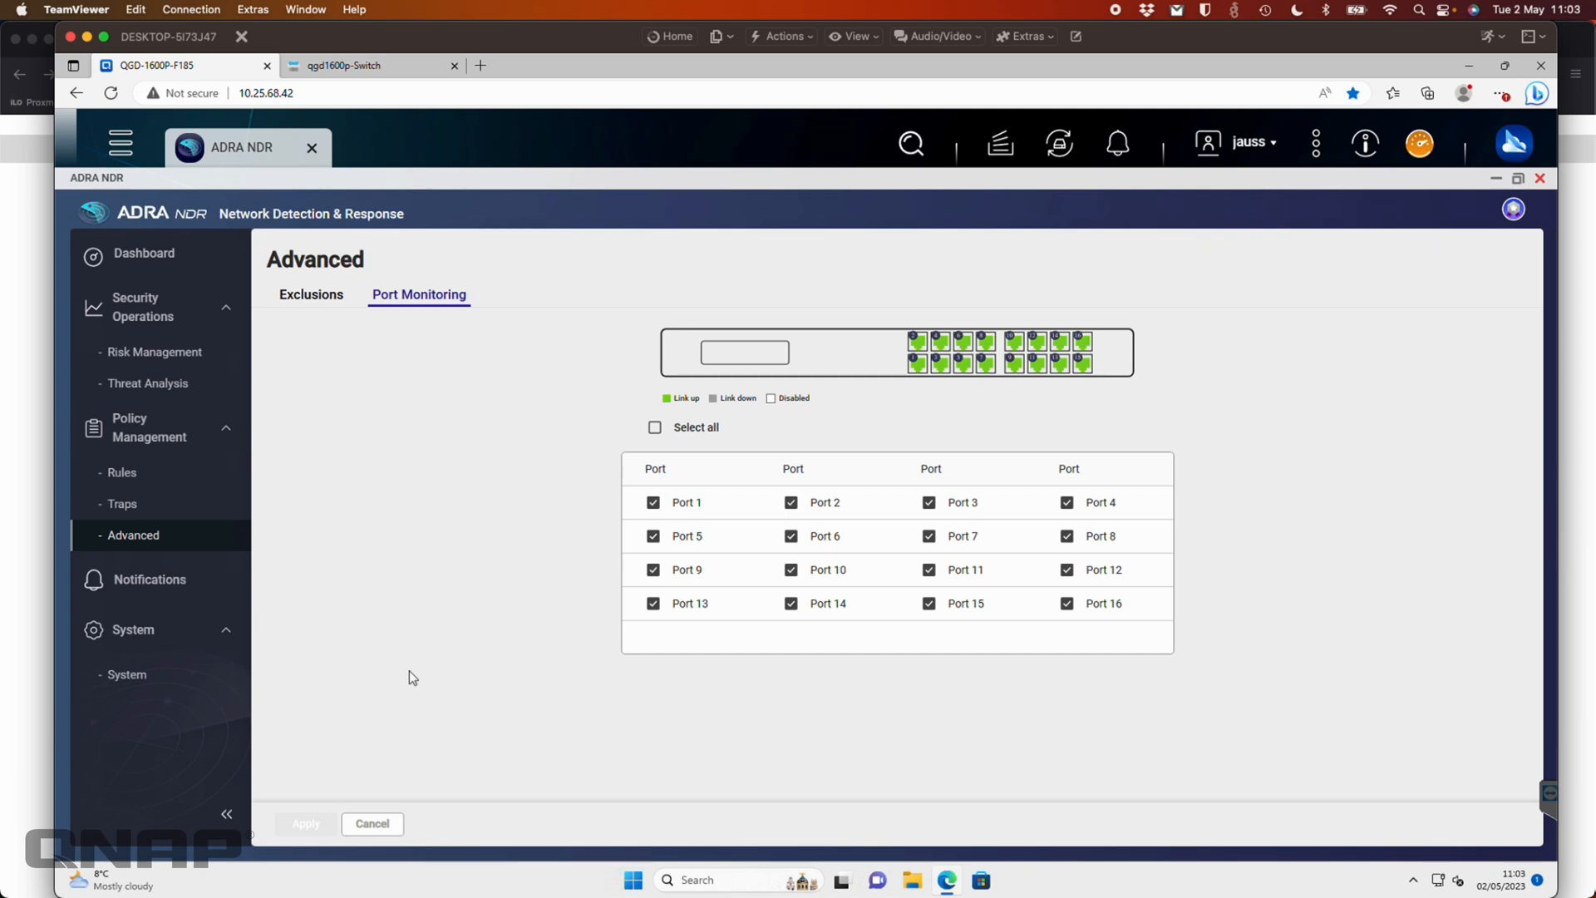
Switch to Notifications in the sidebar, confirming no notification rules exist yet.
left_click(150, 579)
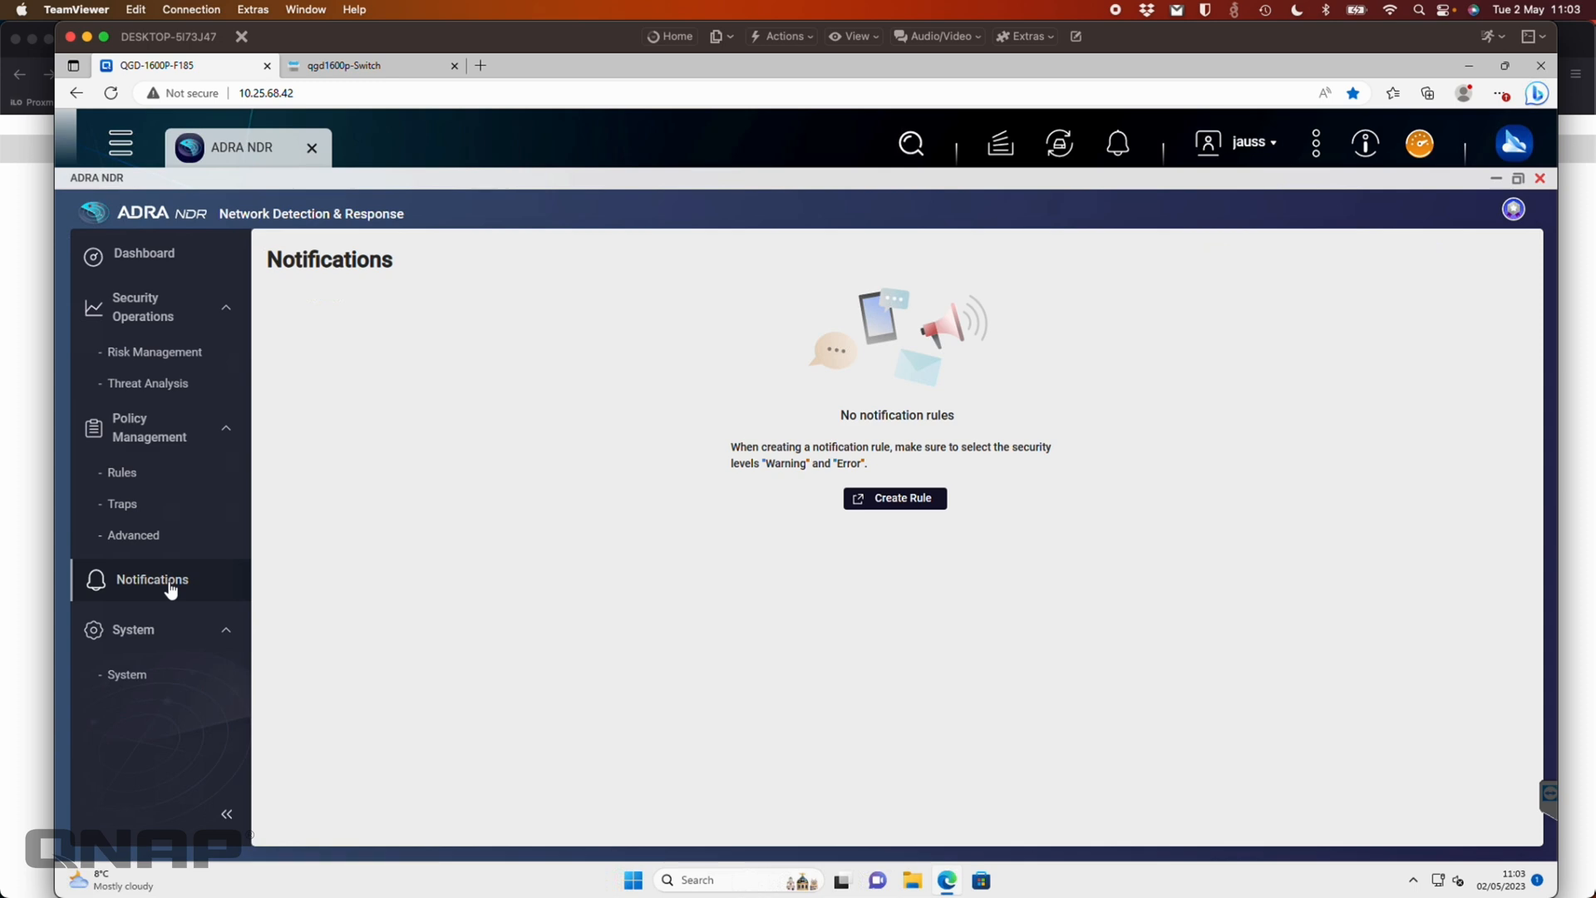
mouse_move(906, 570)
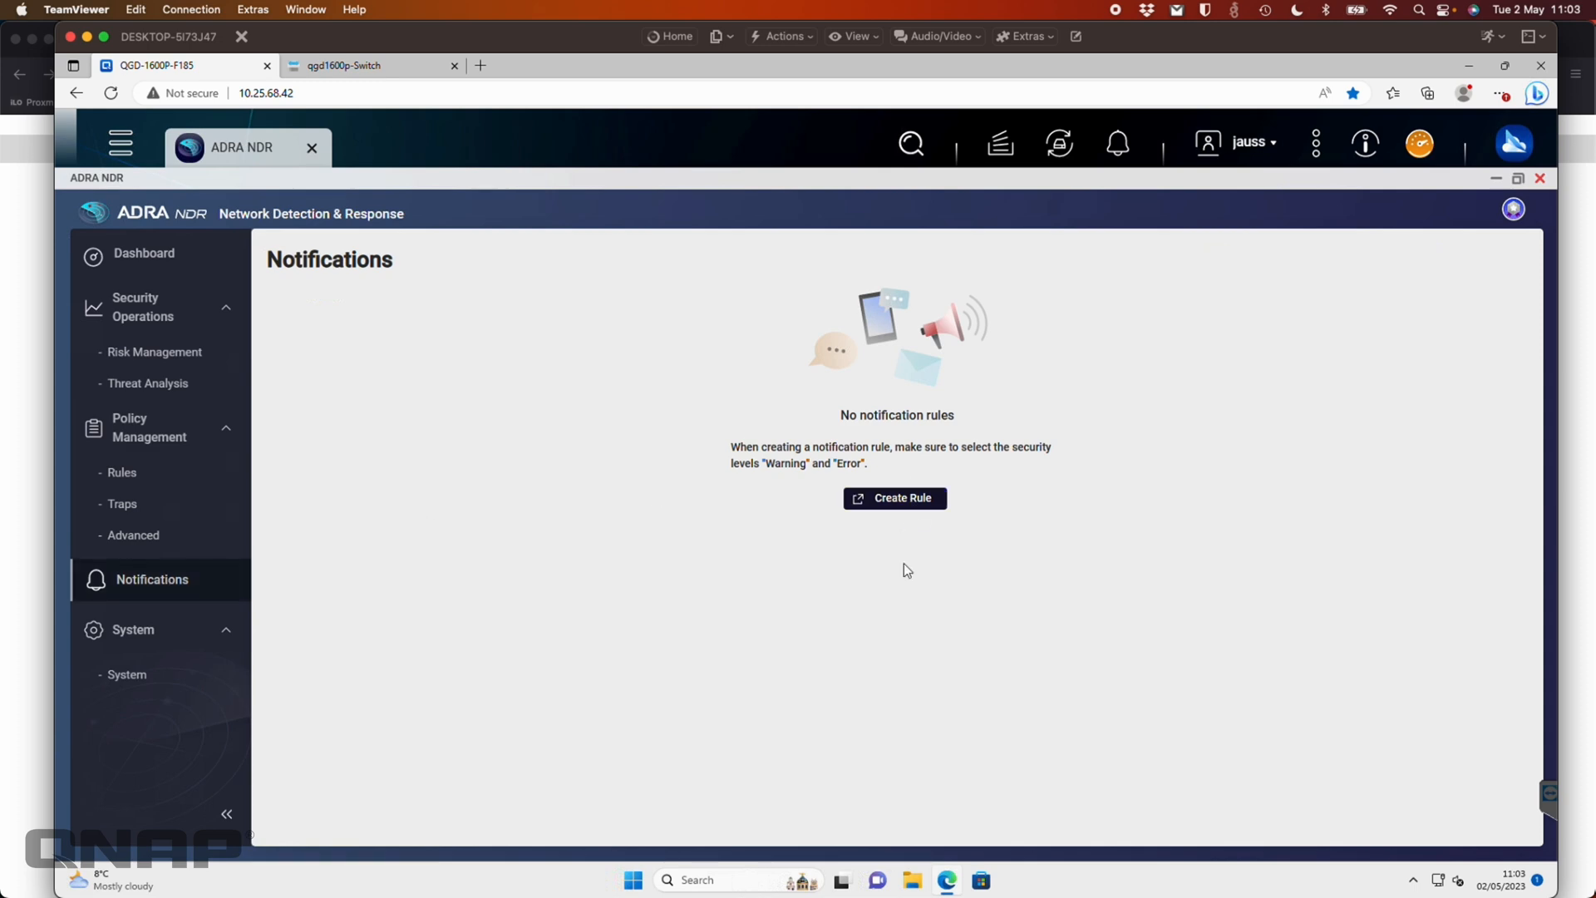
mouse_move(912, 512)
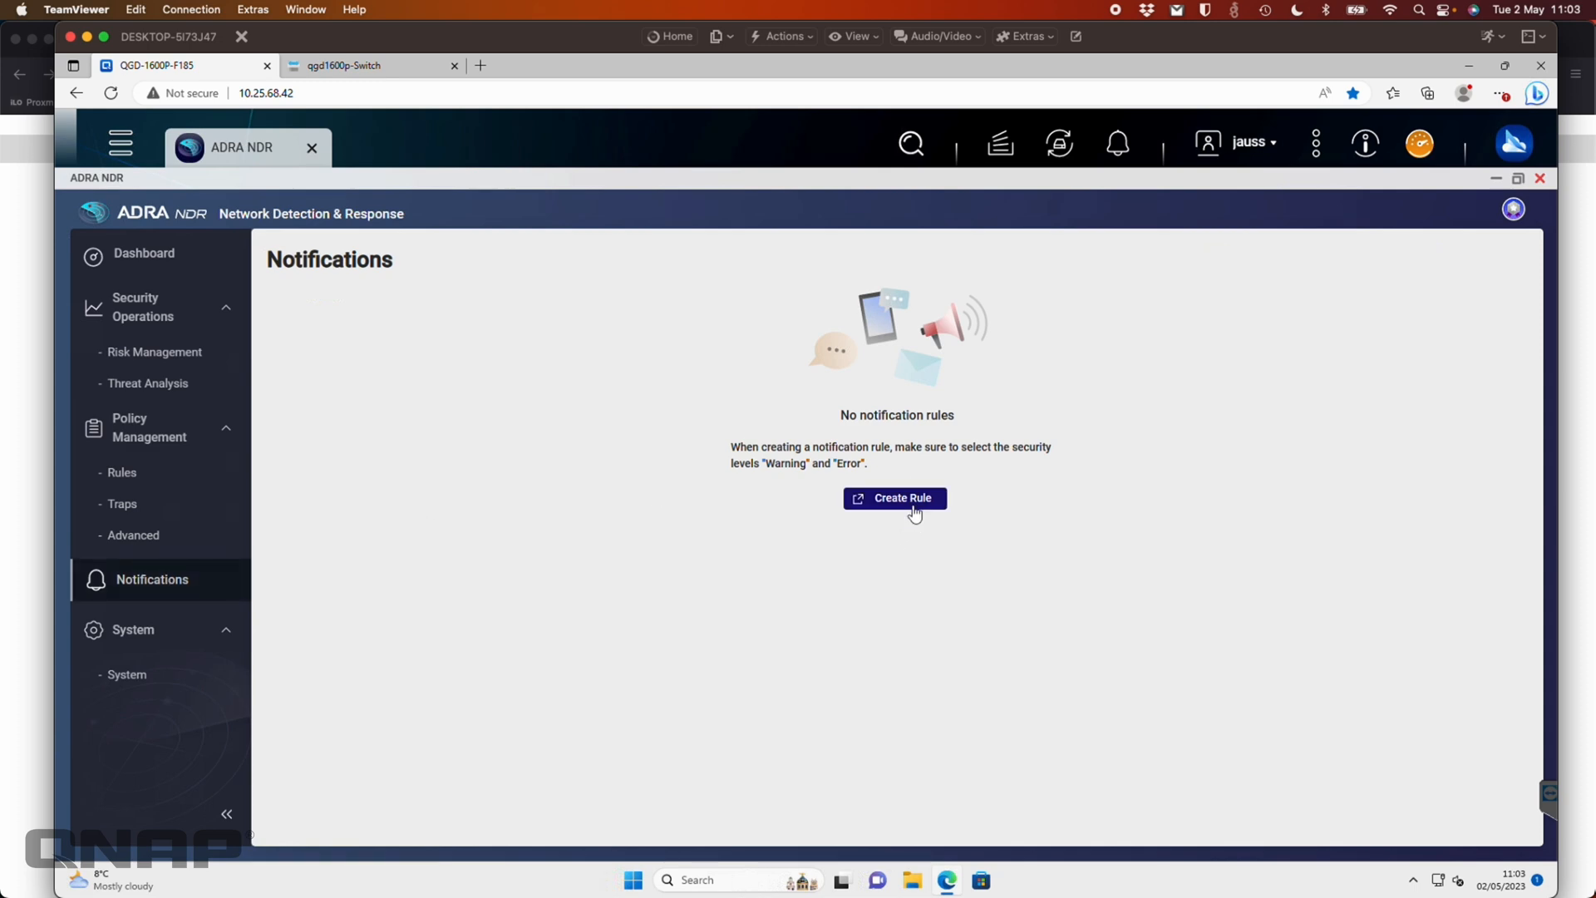
left_click(894, 498)
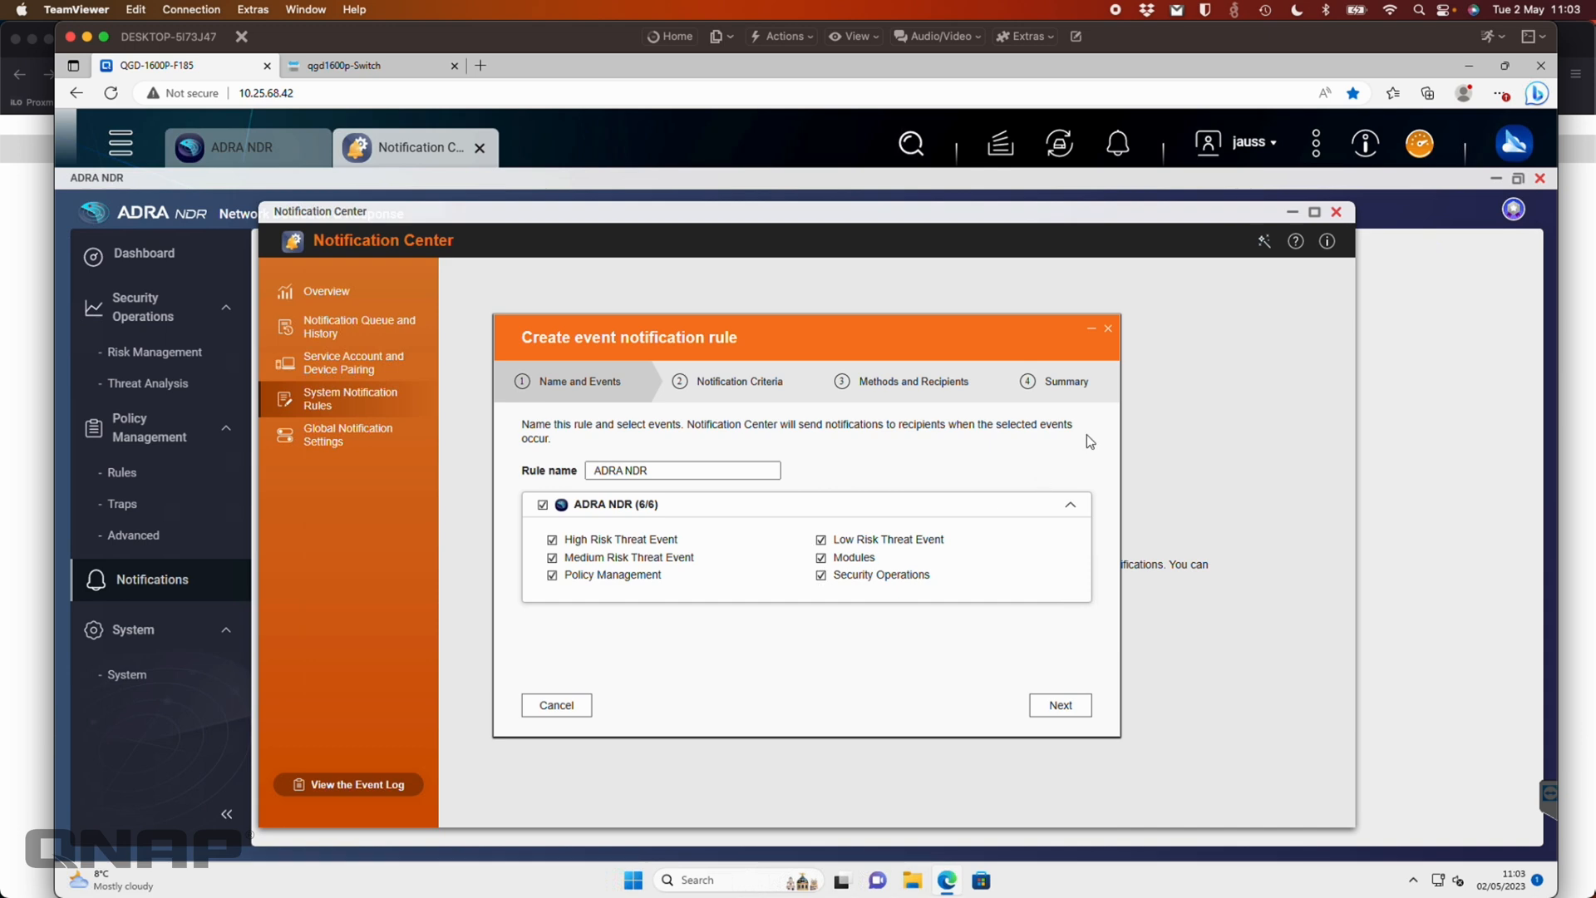
mouse_move(1120, 342)
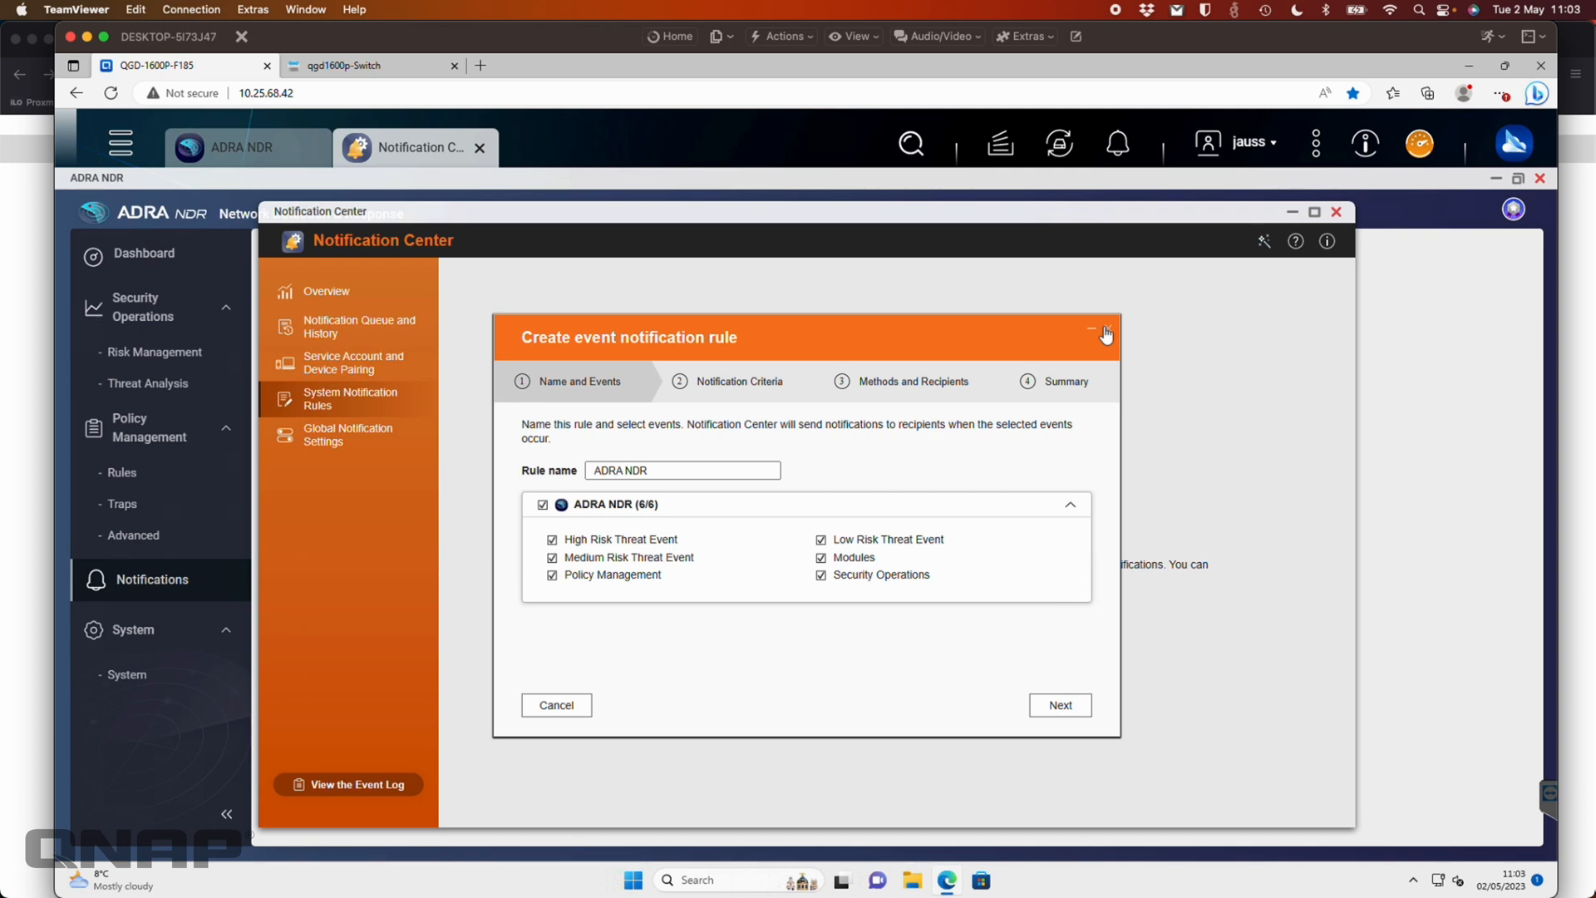
mouse_move(1107, 339)
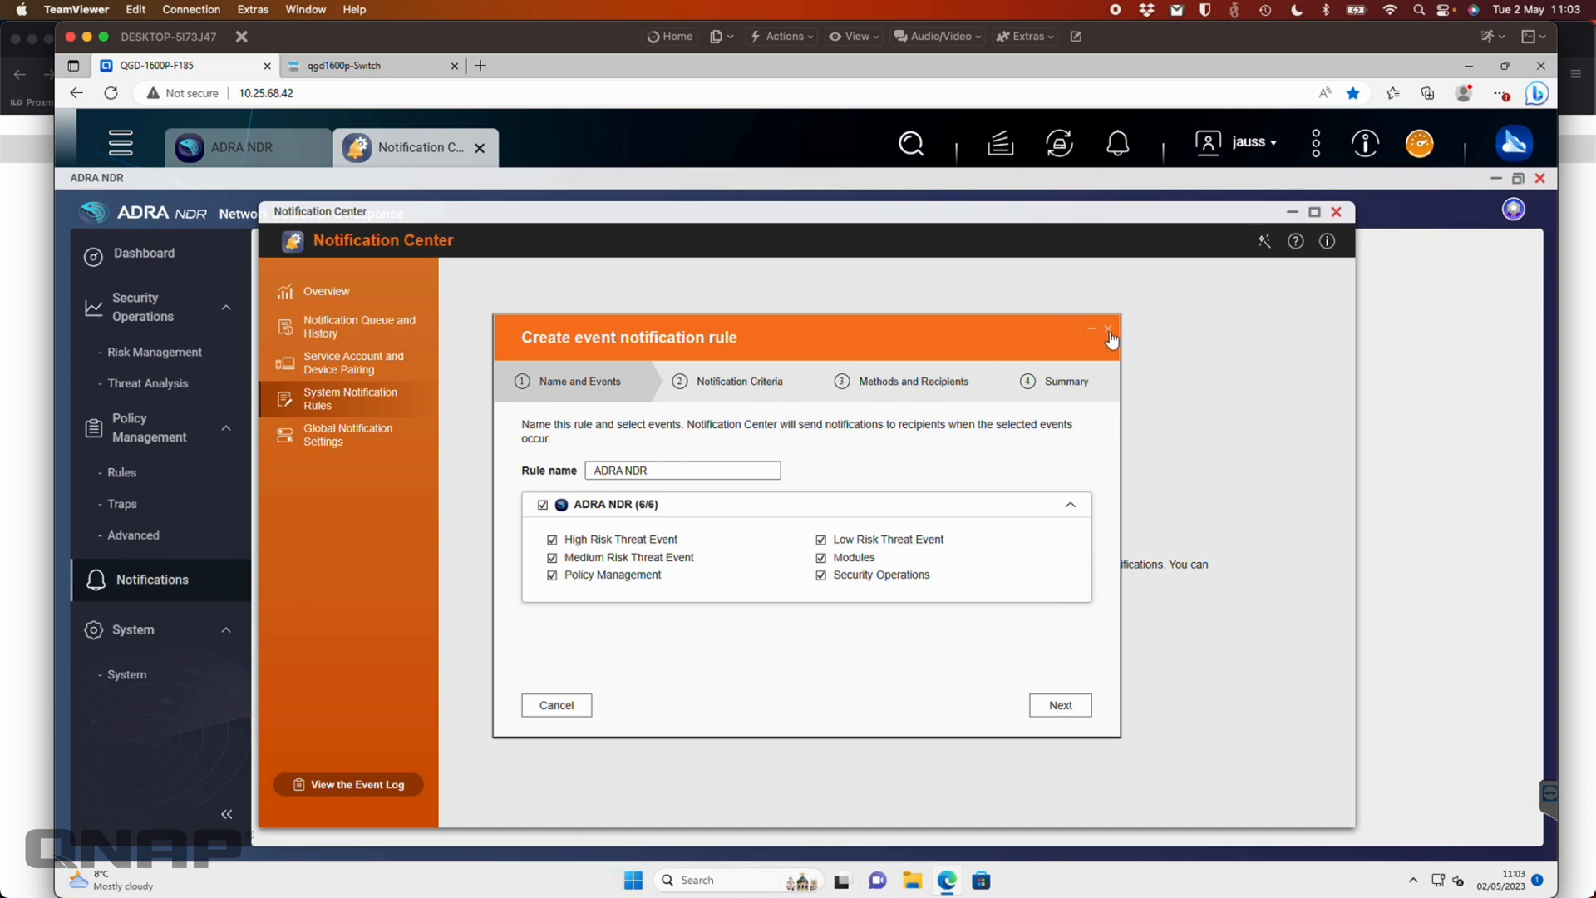
left_click(1108, 337)
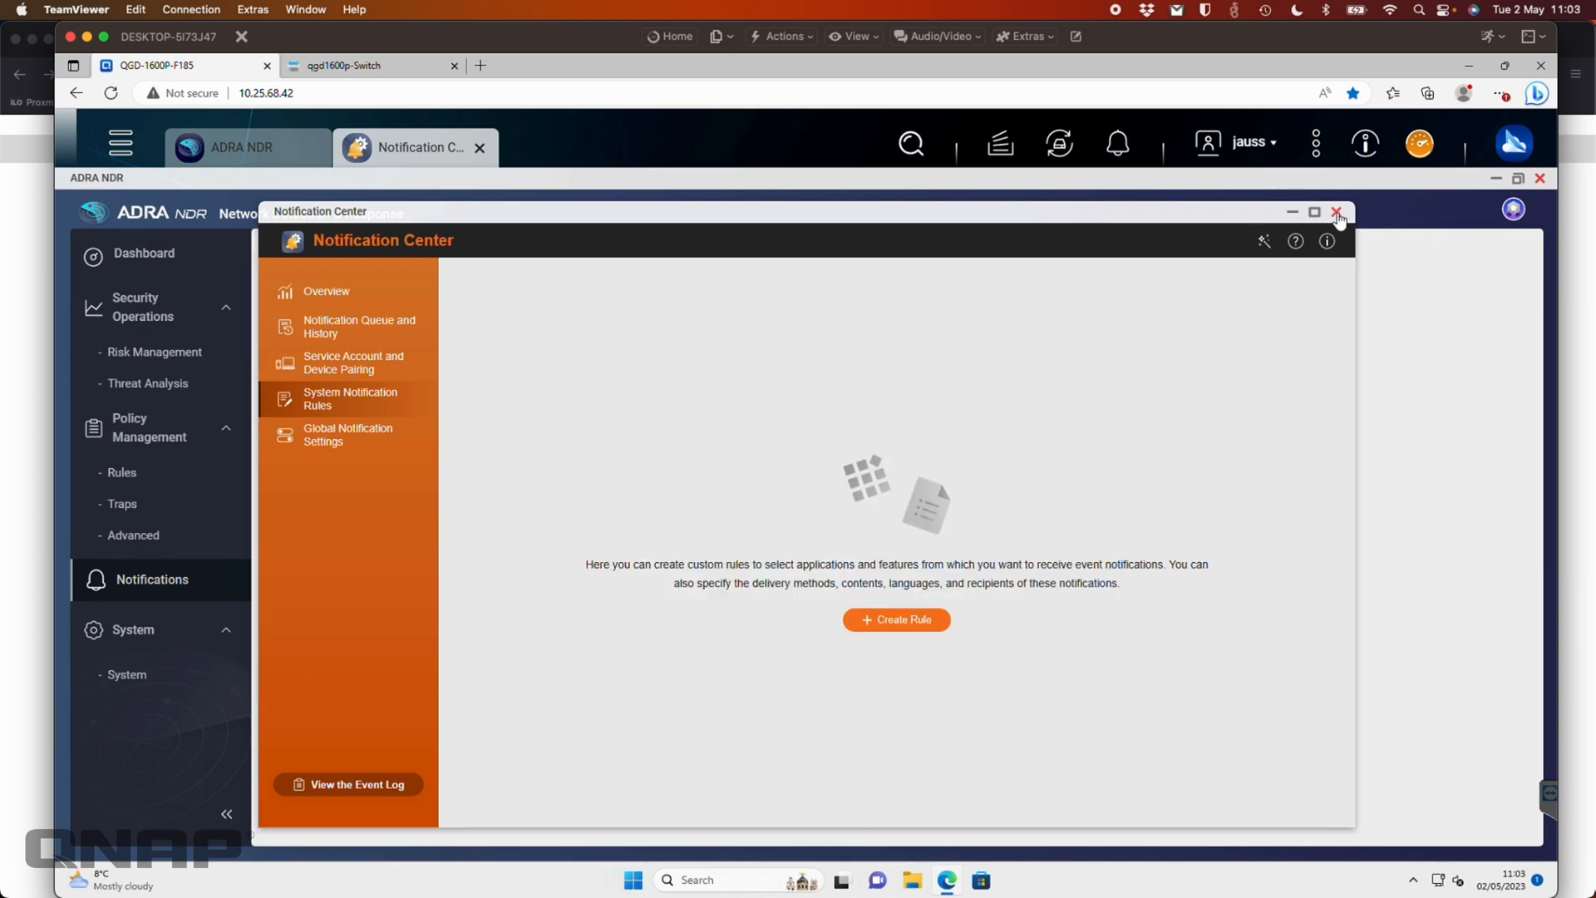
left_click(1336, 212)
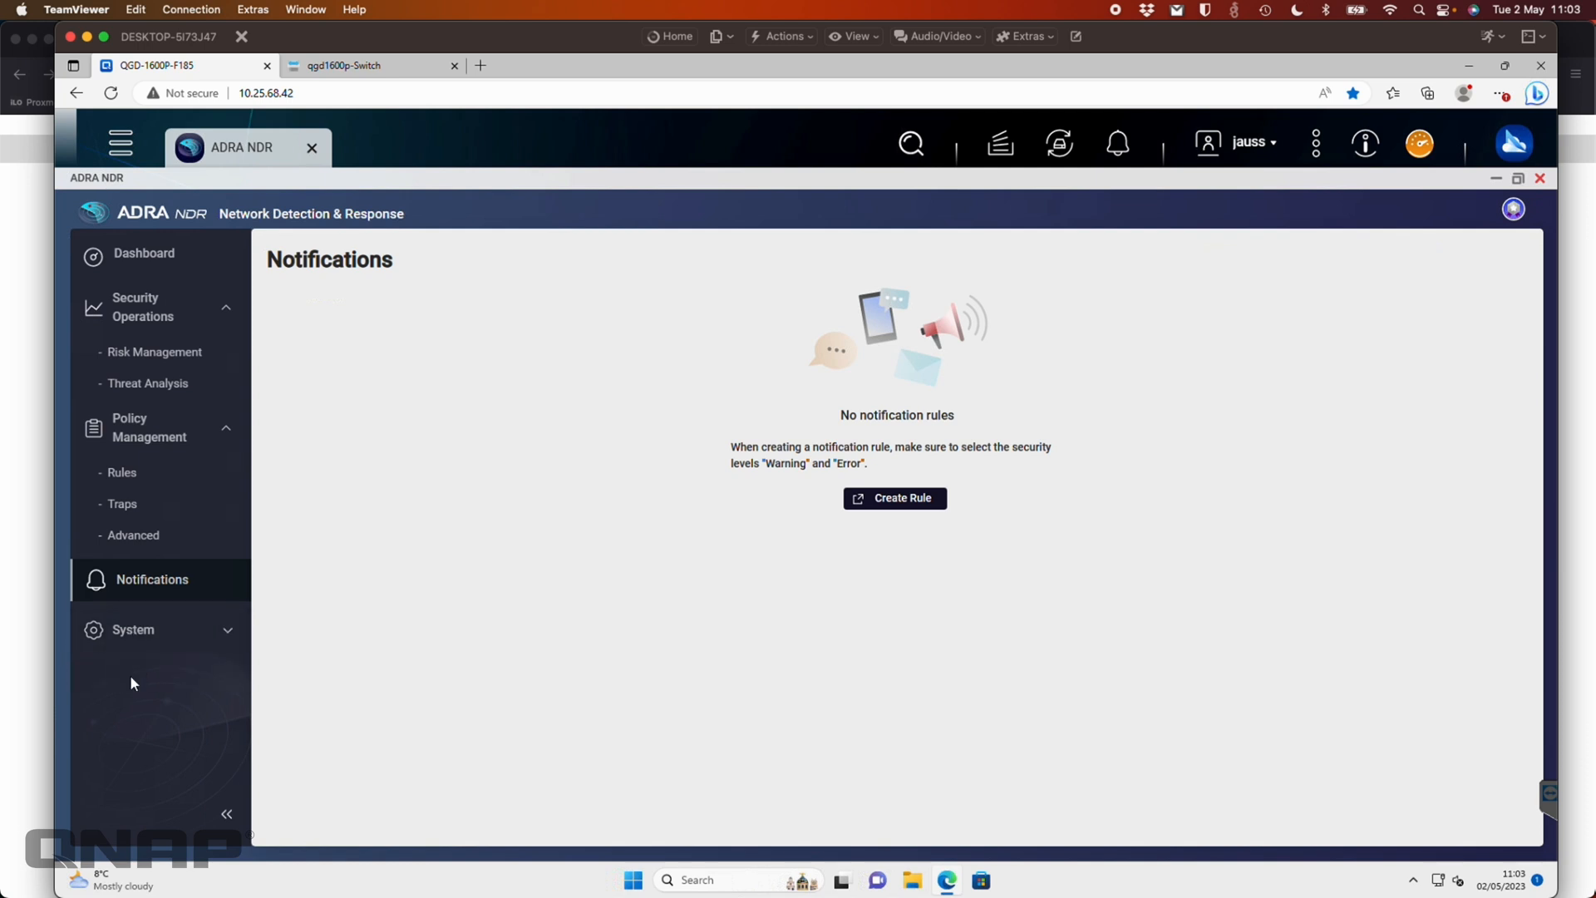
Scroll through the Components table to confirm all six components, Rules through Traps, are up to date.
left_click(132, 629)
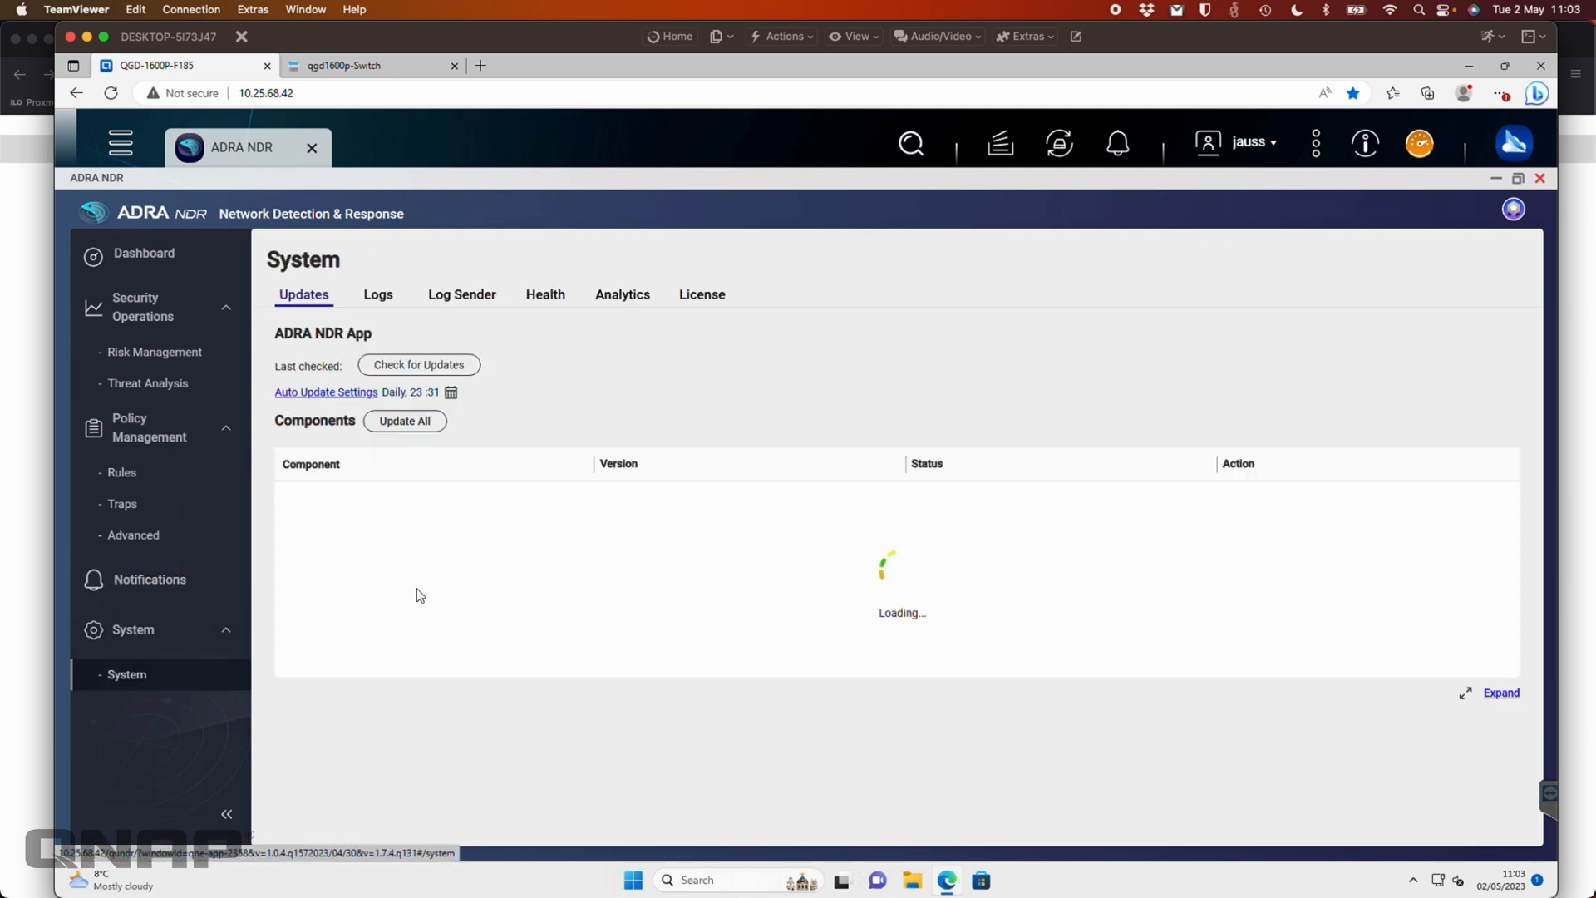
mouse_move(660, 685)
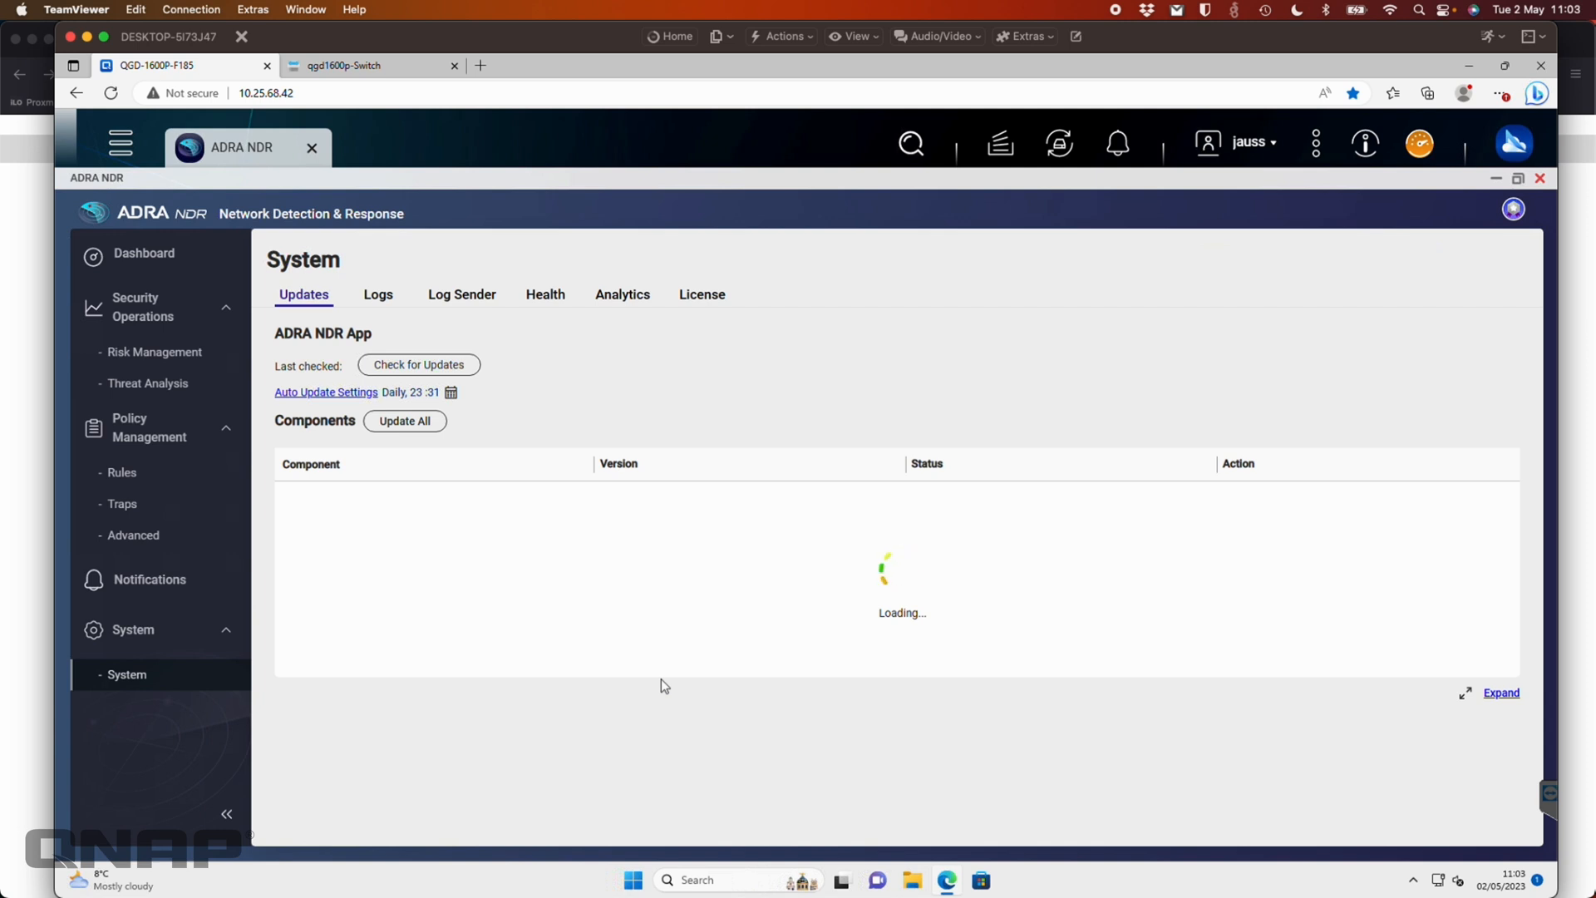
left_click(418, 364)
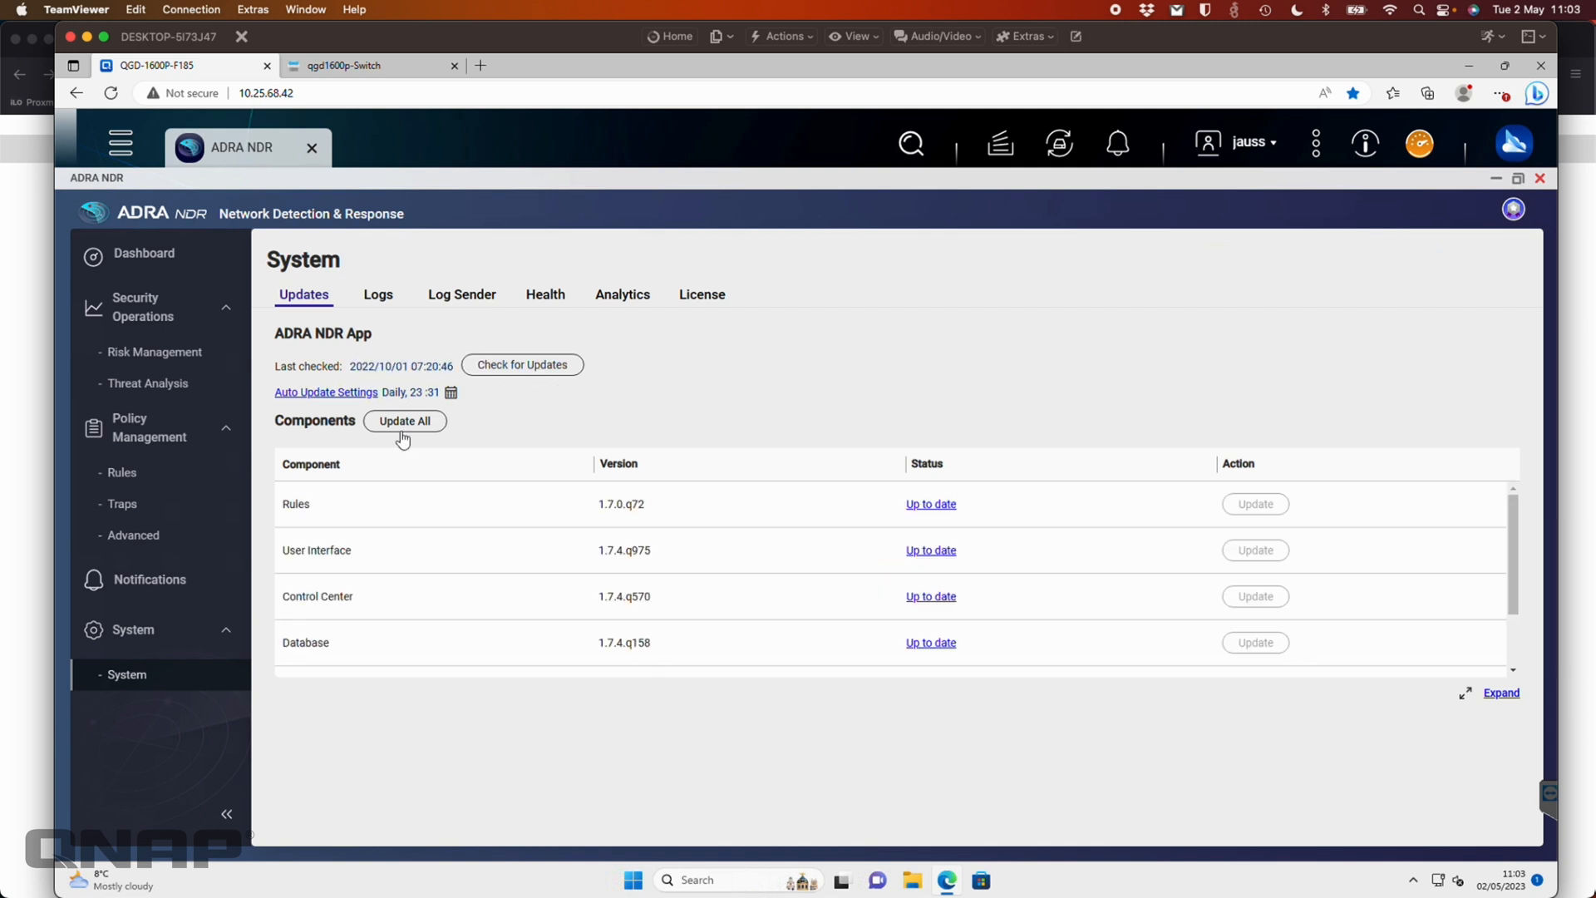
mouse_move(377, 298)
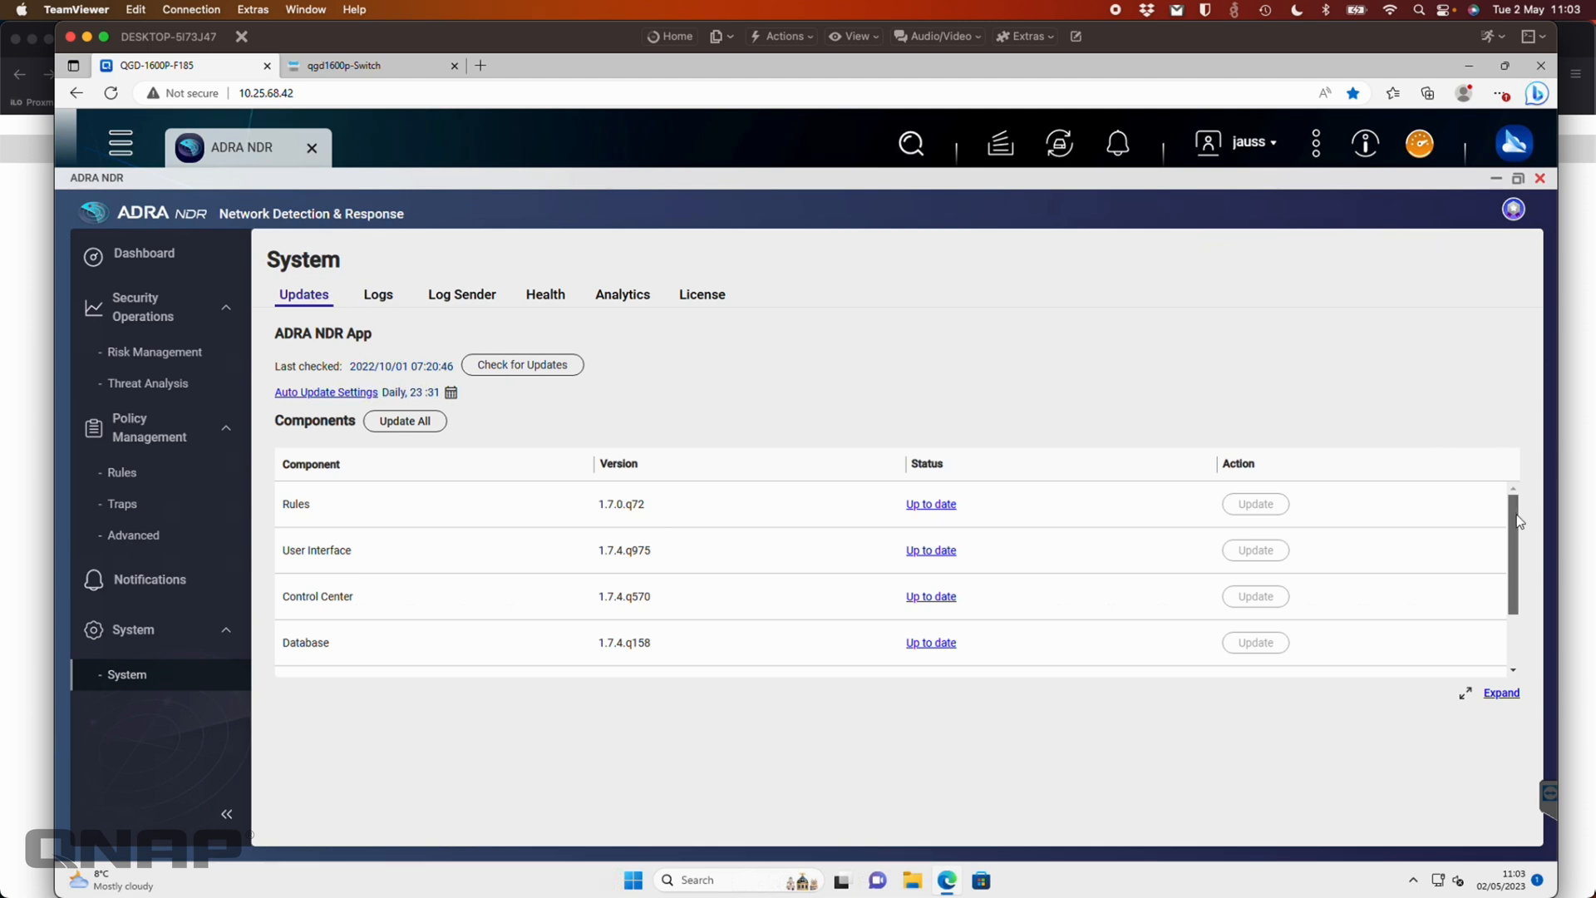
scroll("down", 3)
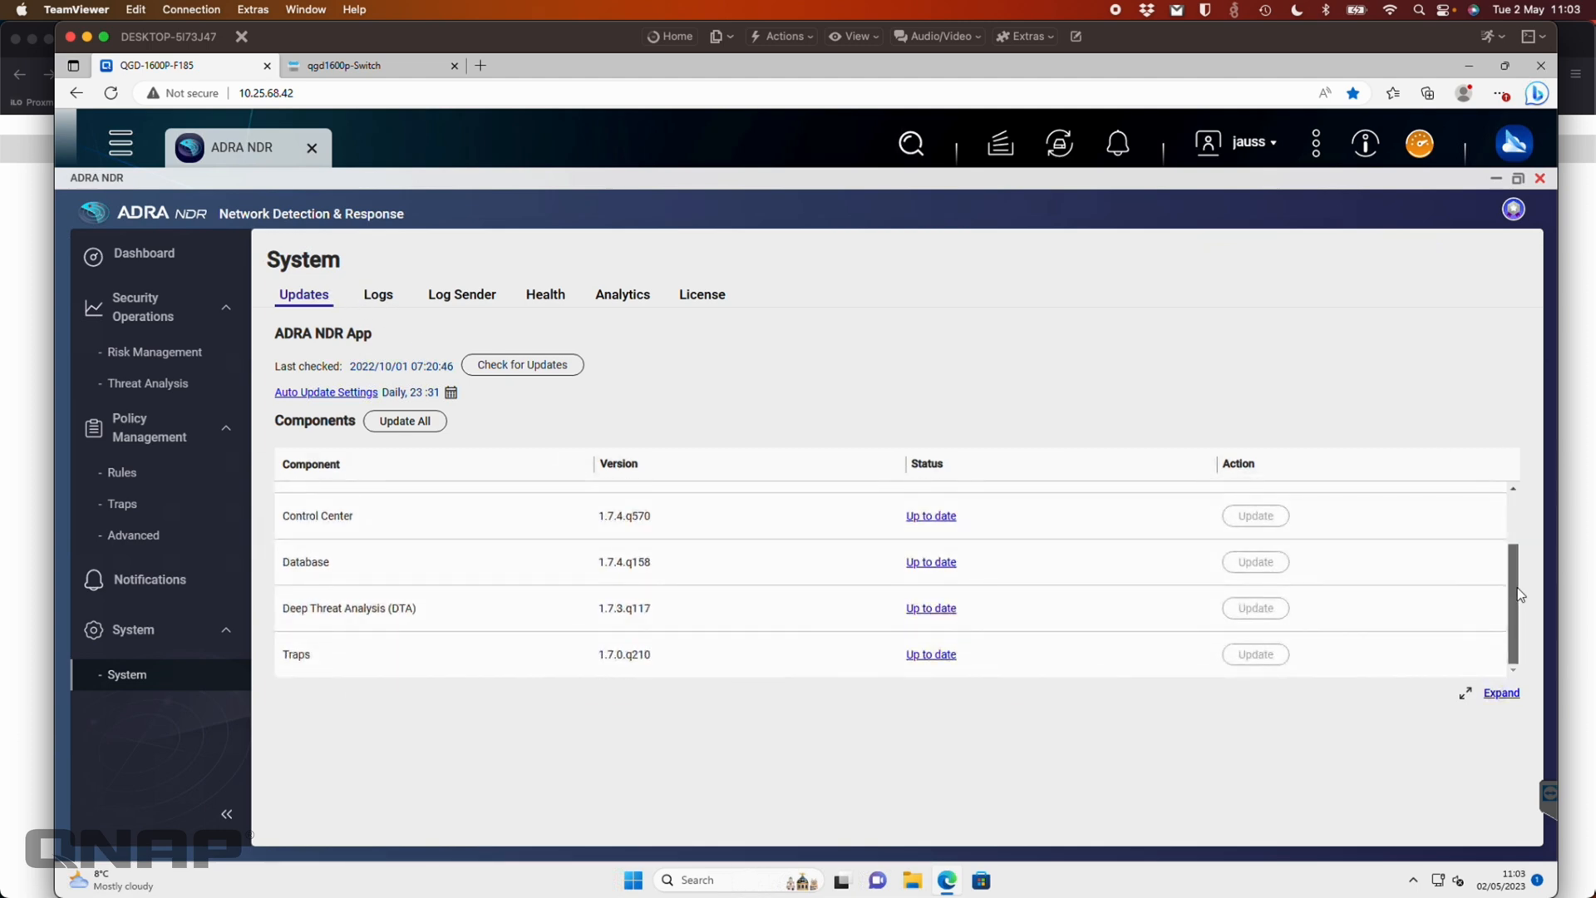
scroll("up", 3)
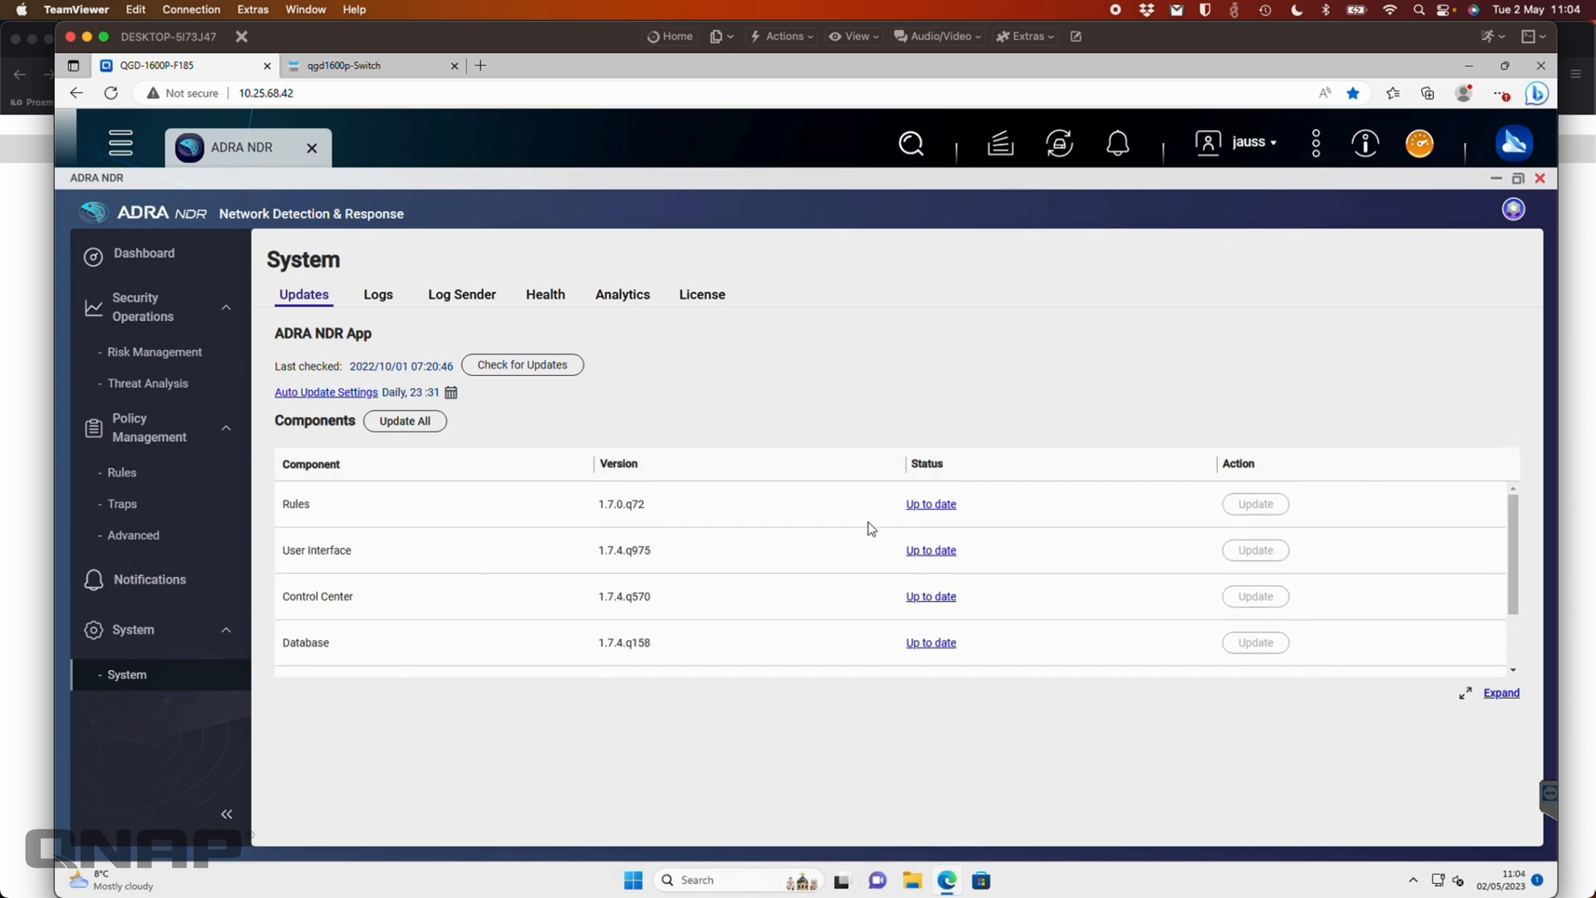
mouse_move(797, 744)
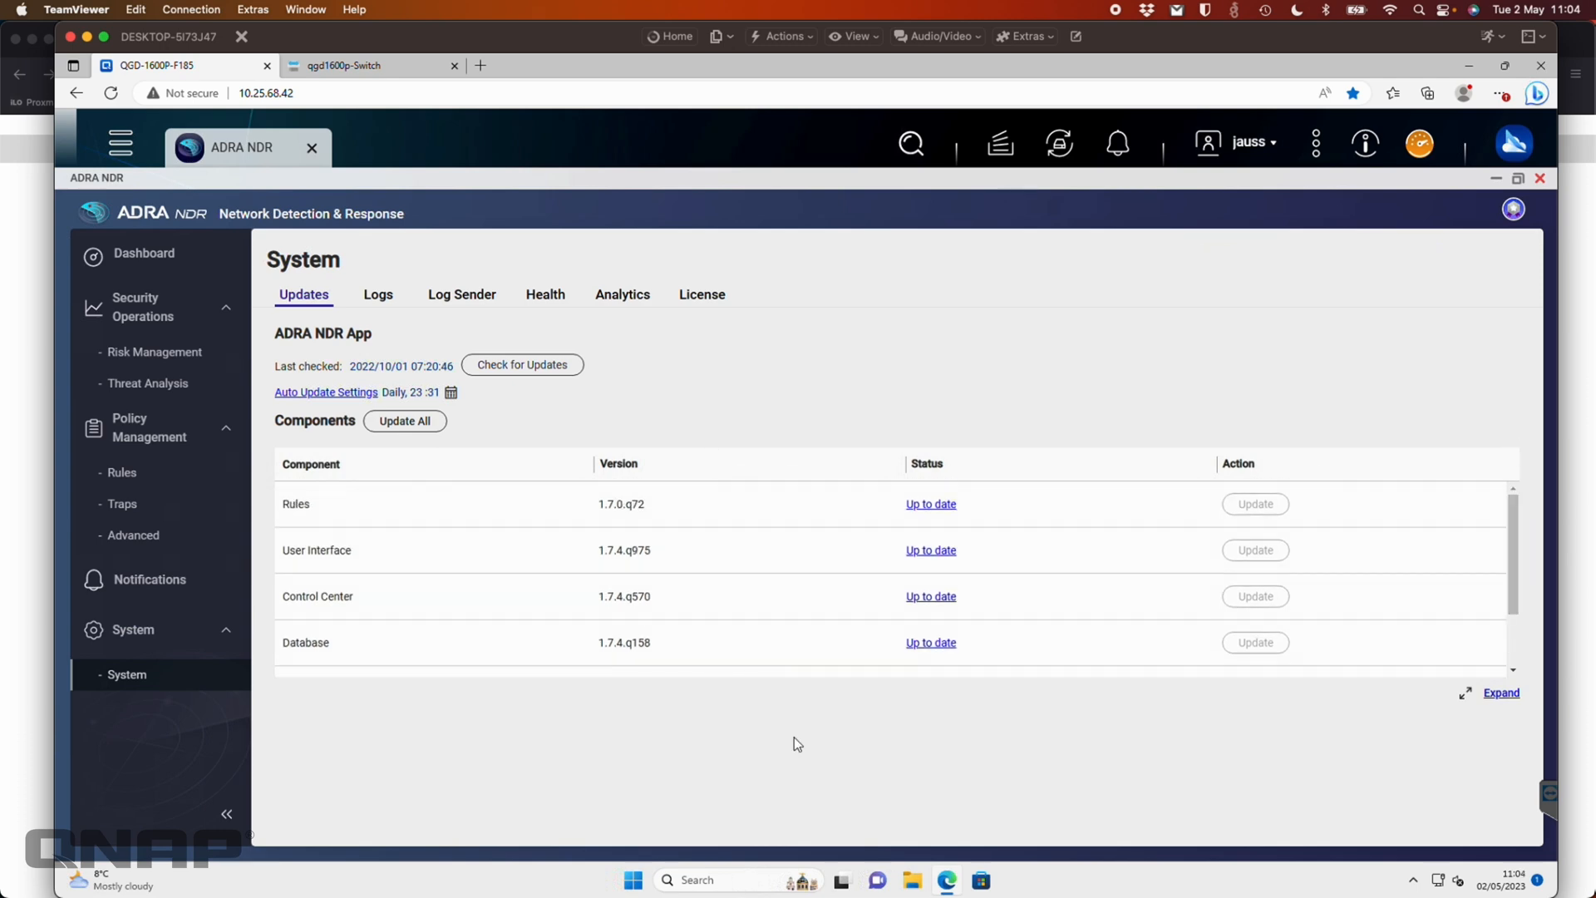
mouse_move(565, 345)
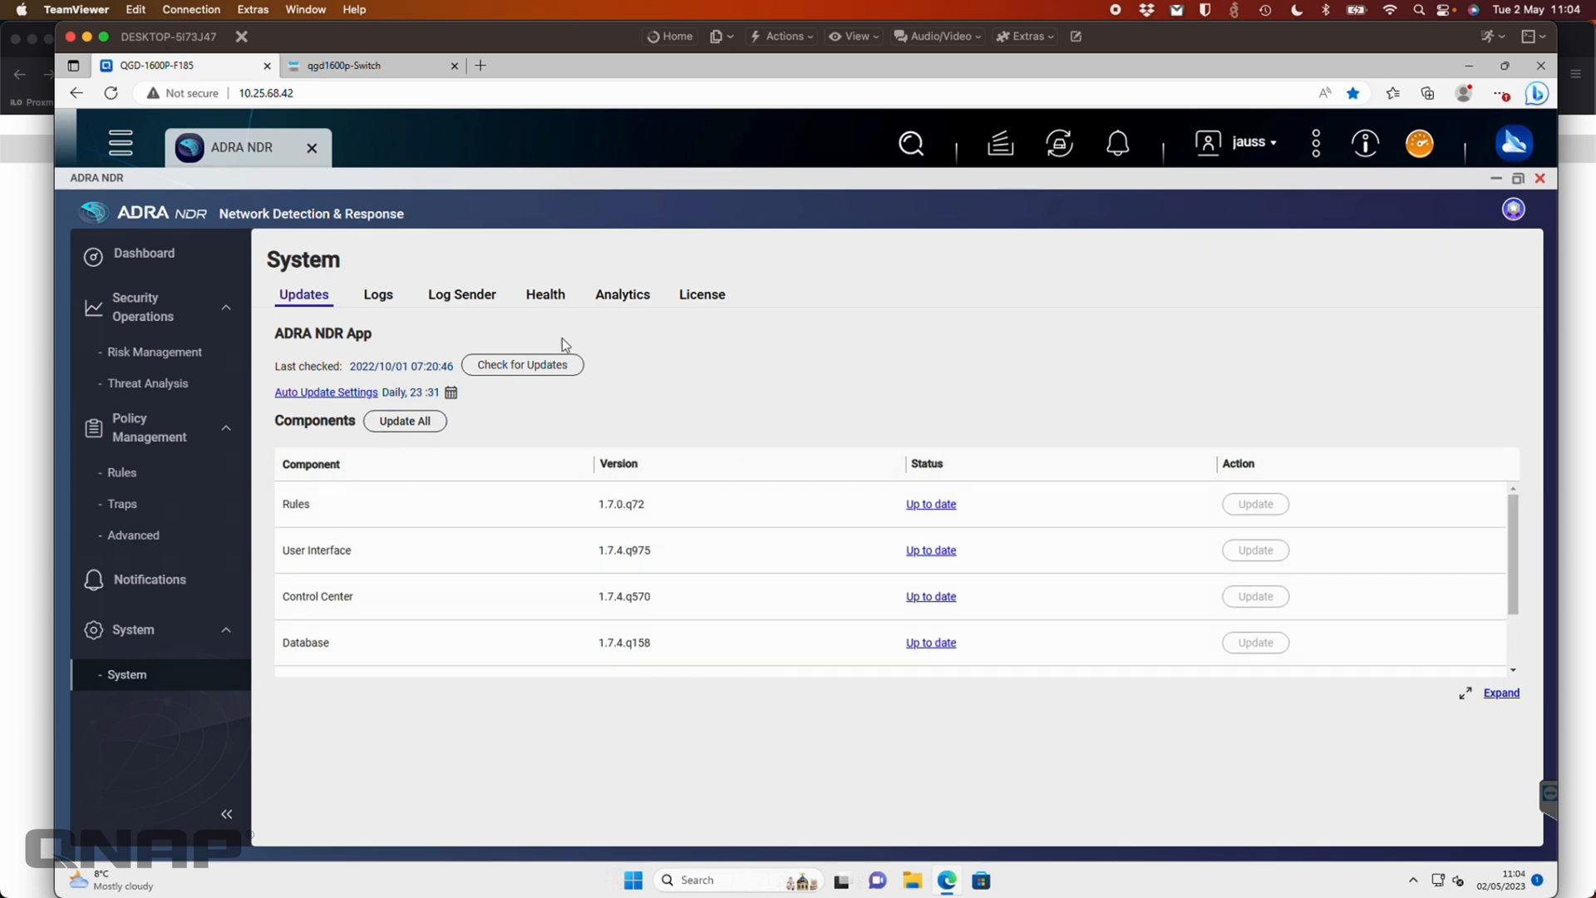
On the Logs tab, inspect the retention dropdown and keep Last 180 days.
left_click(378, 294)
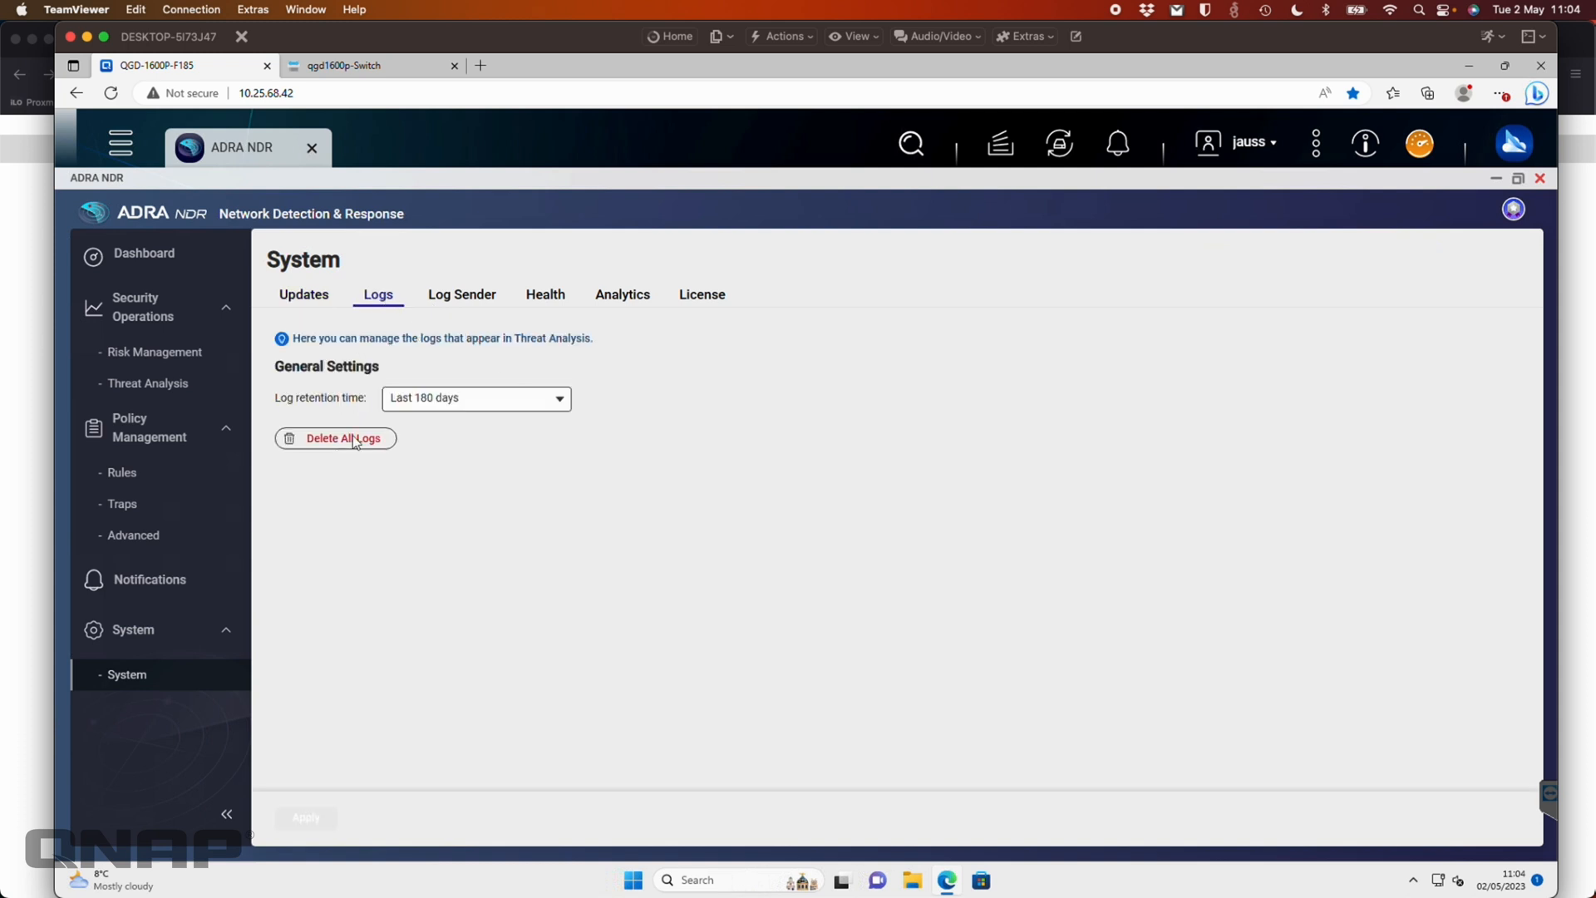
mouse_move(513, 412)
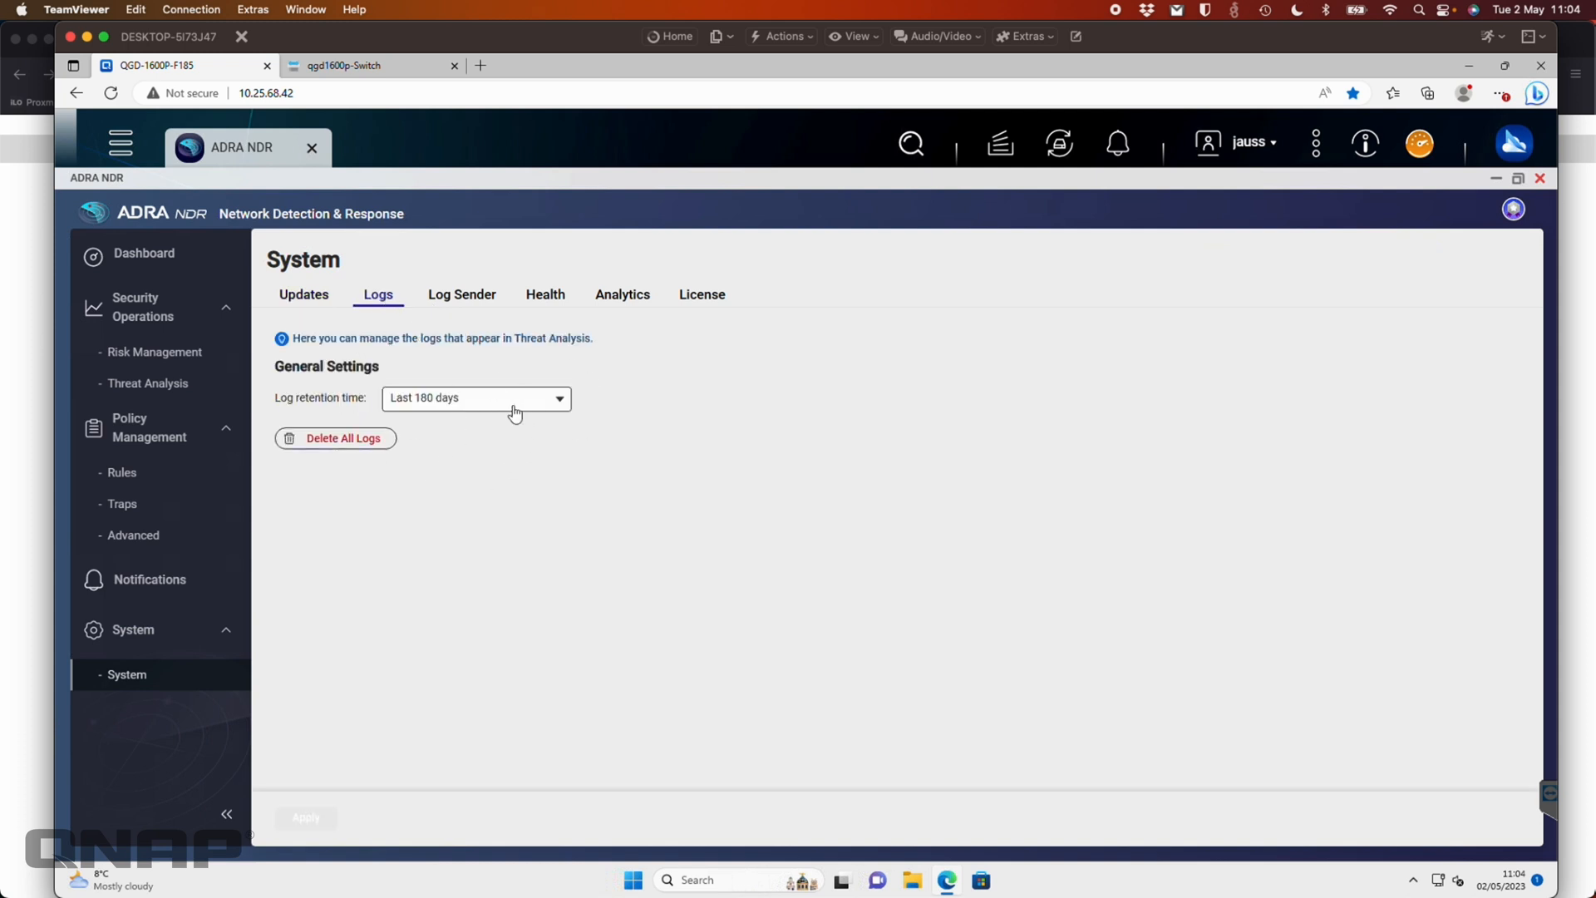
left_click(476, 398)
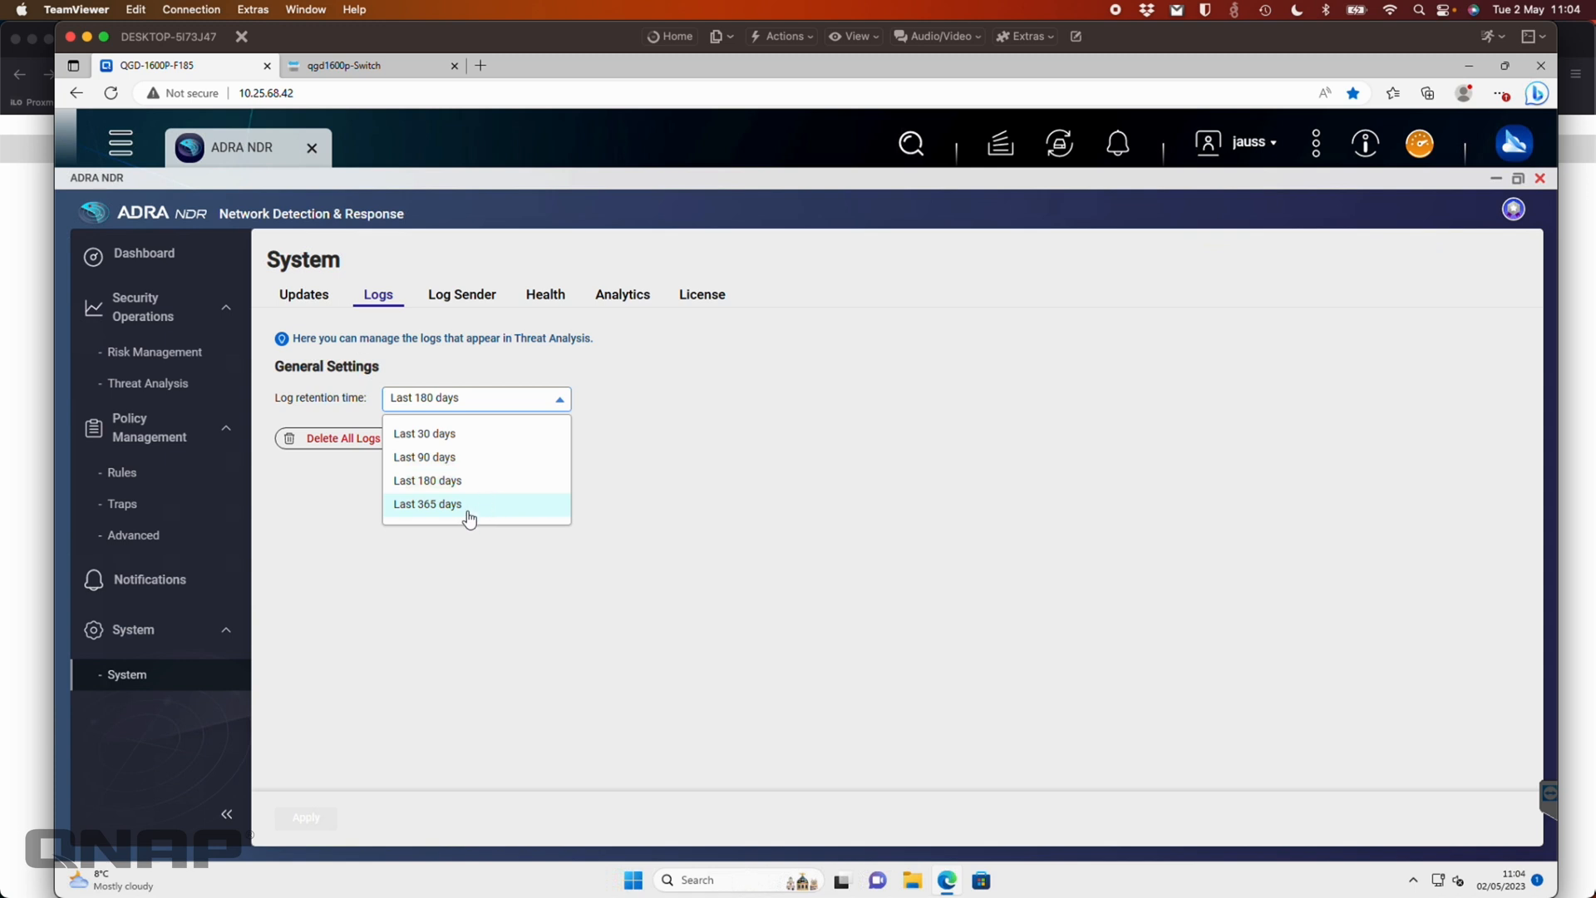
left_click(427, 481)
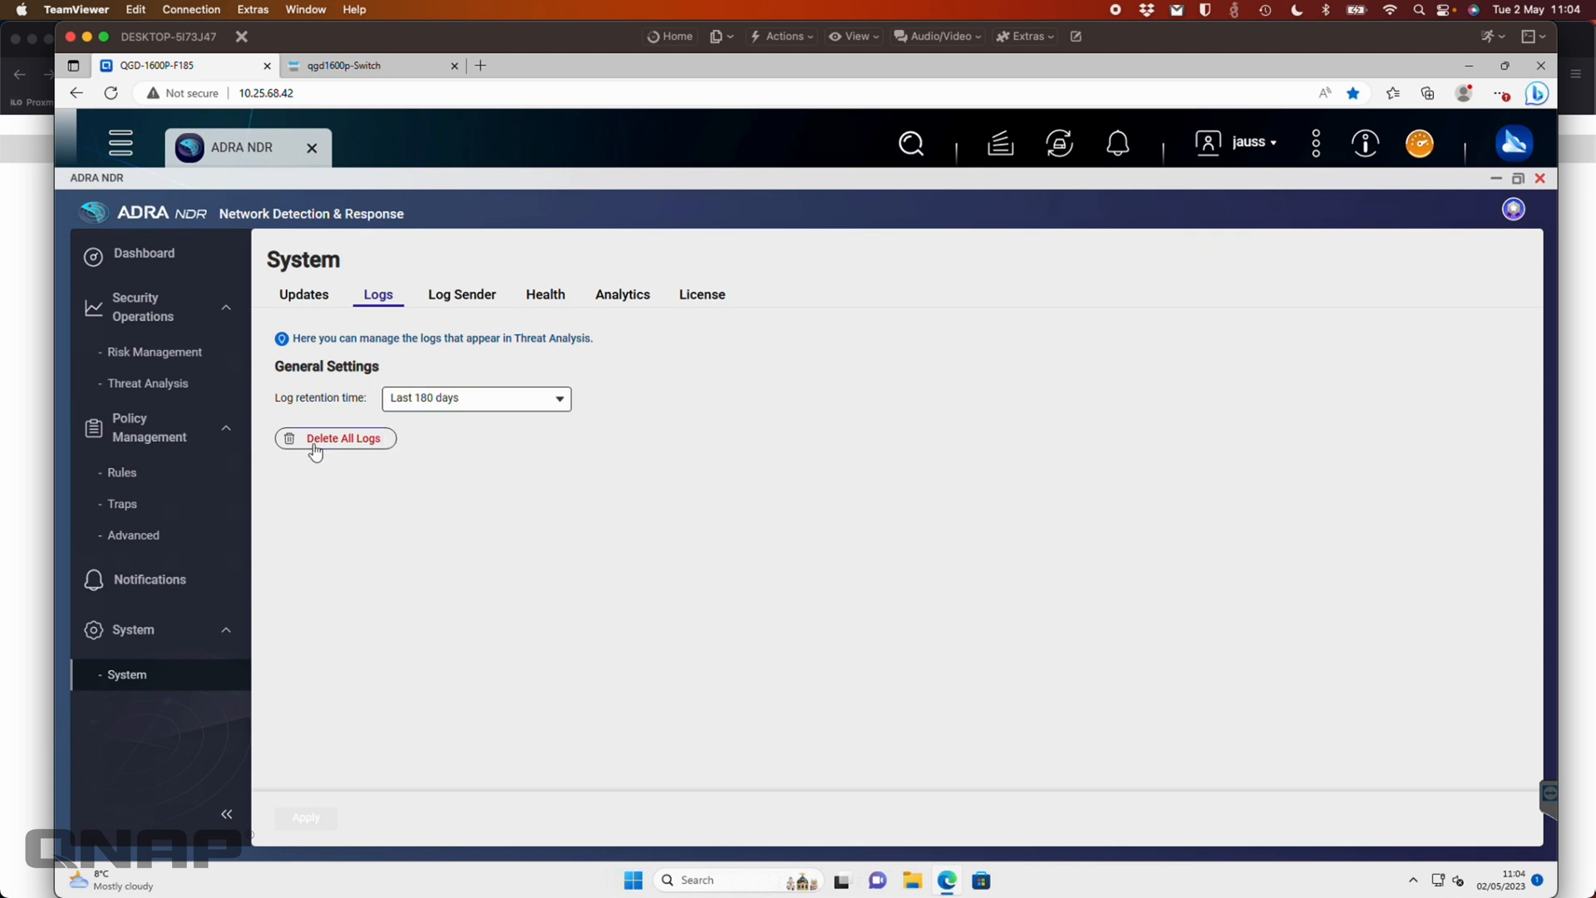
mouse_move(680, 645)
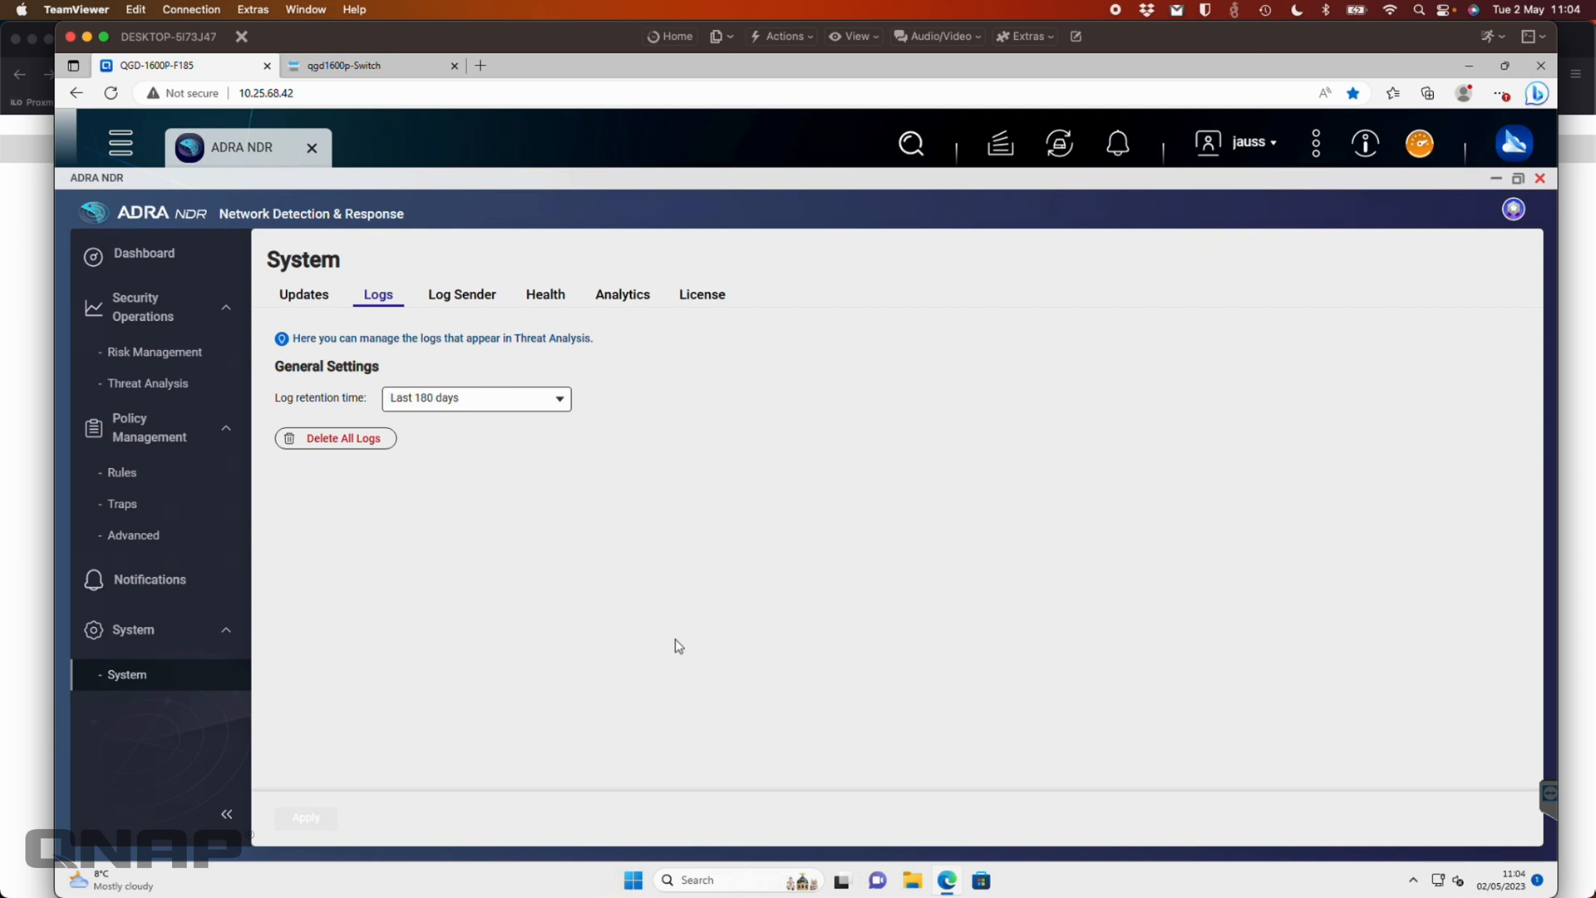
View the Log Sender tab, showing no syslog destinations configured.
left_click(461, 294)
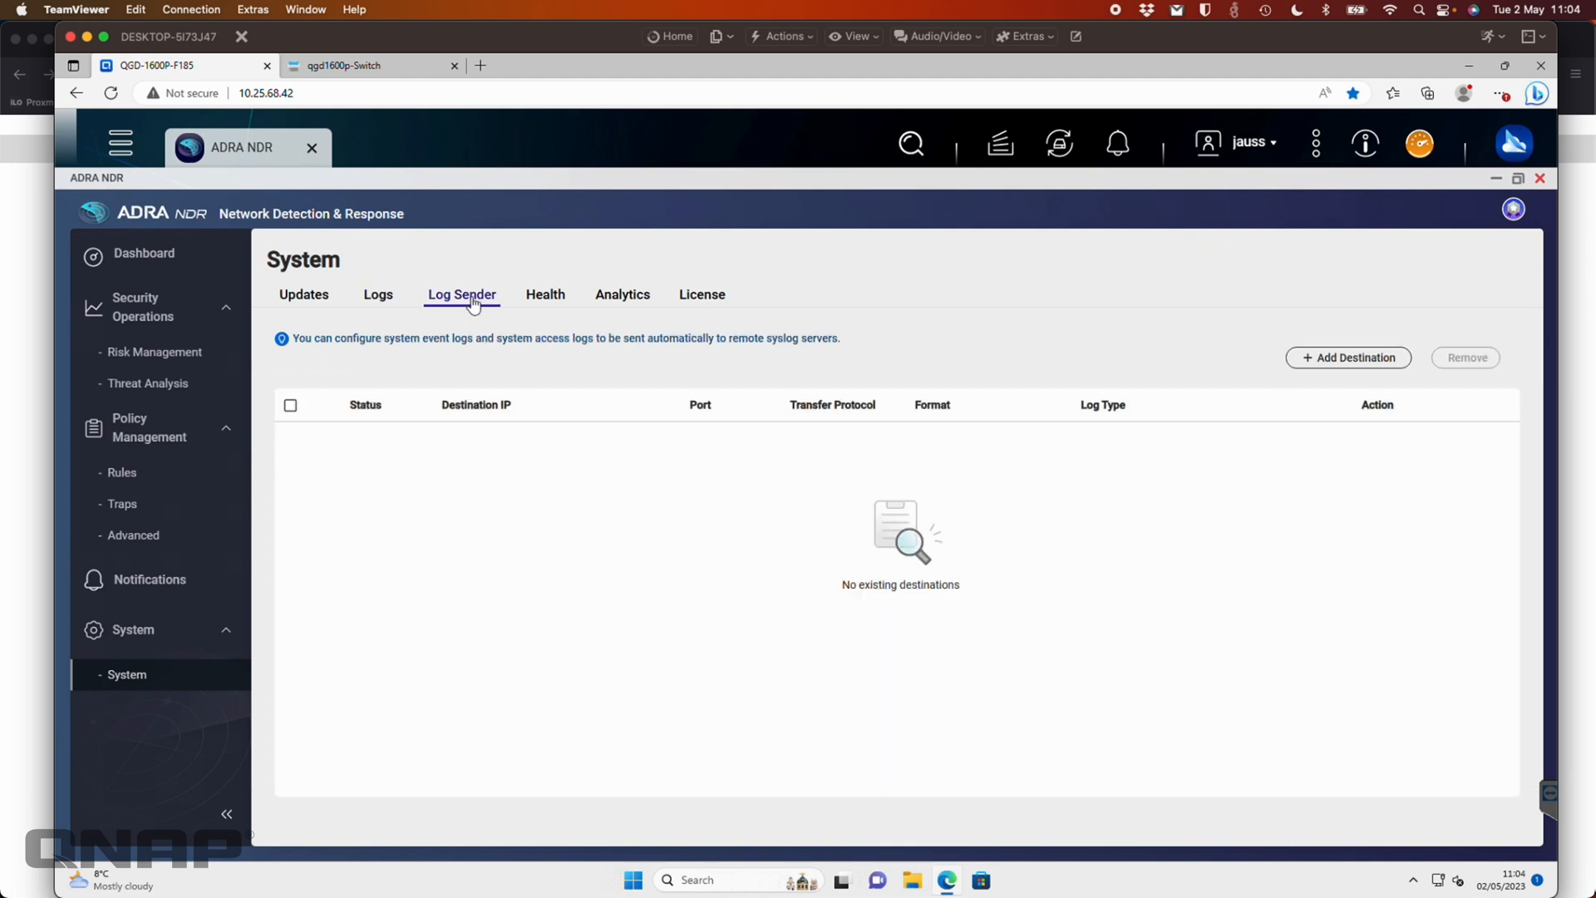
mouse_move(1348, 357)
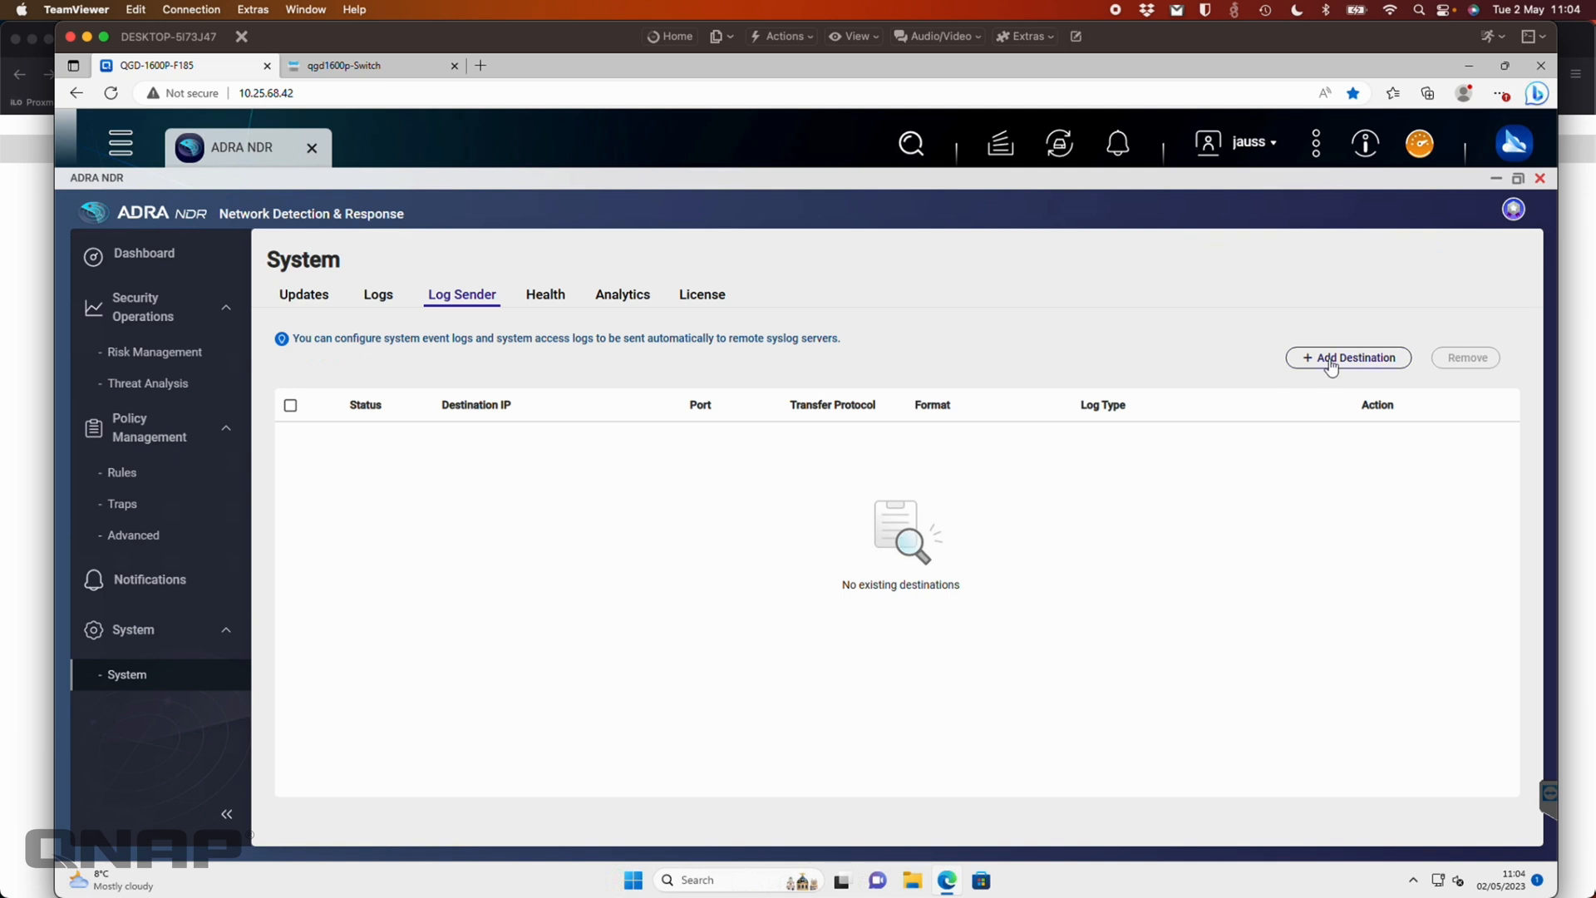
mouse_move(756, 393)
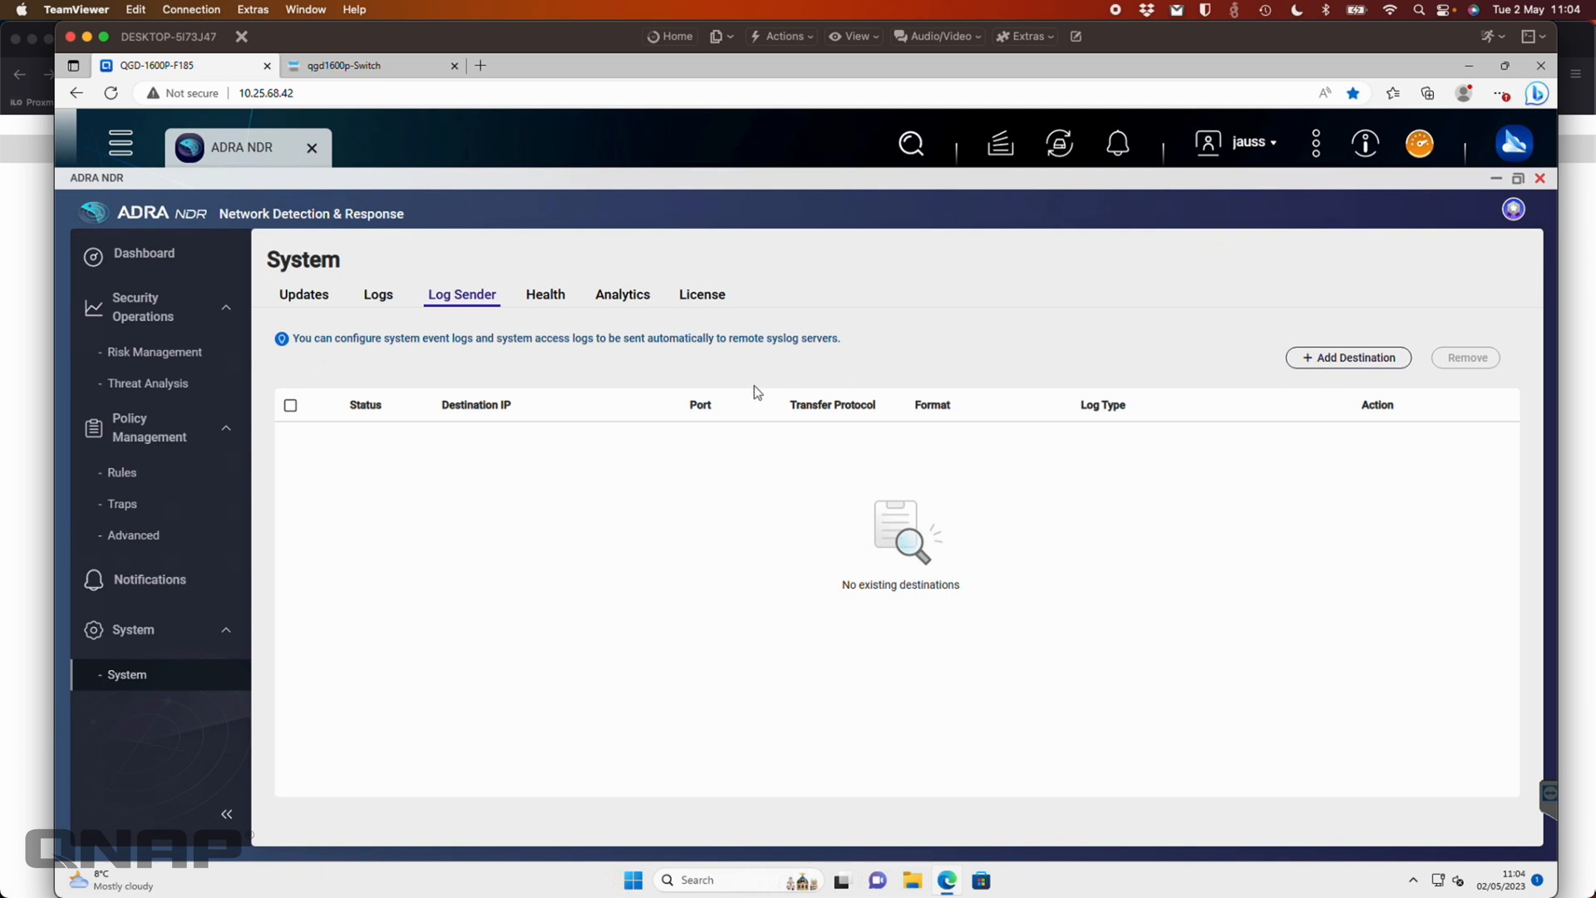
mouse_move(557, 304)
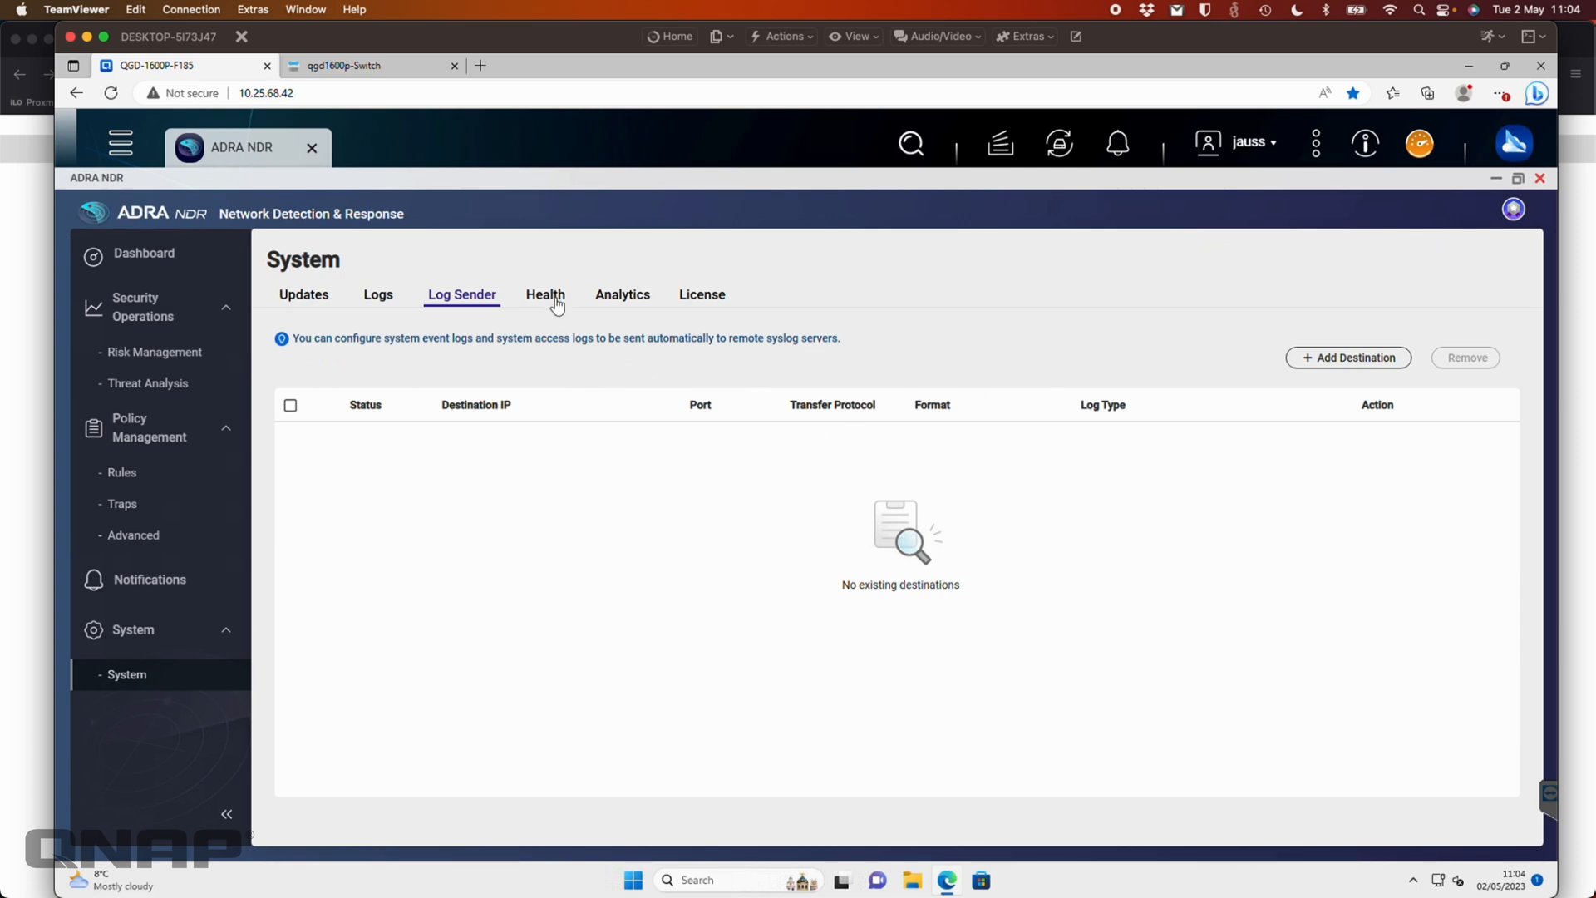
View Health, then Analytics, then the 1-year Global license active through 2023-07-26.
left_click(544, 294)
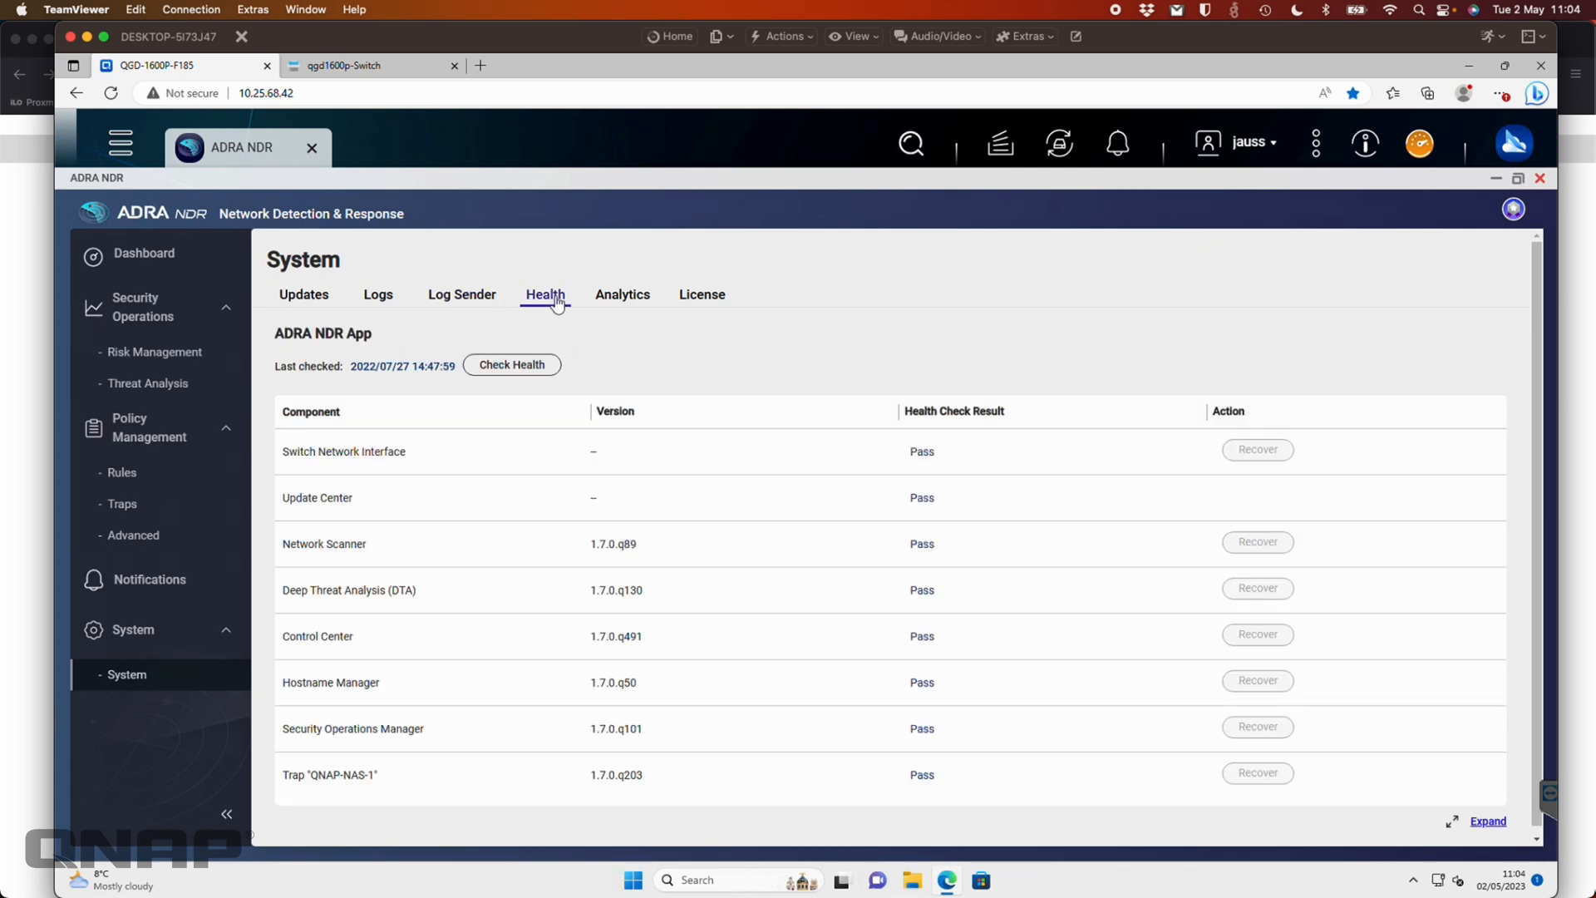
mouse_move(1413, 527)
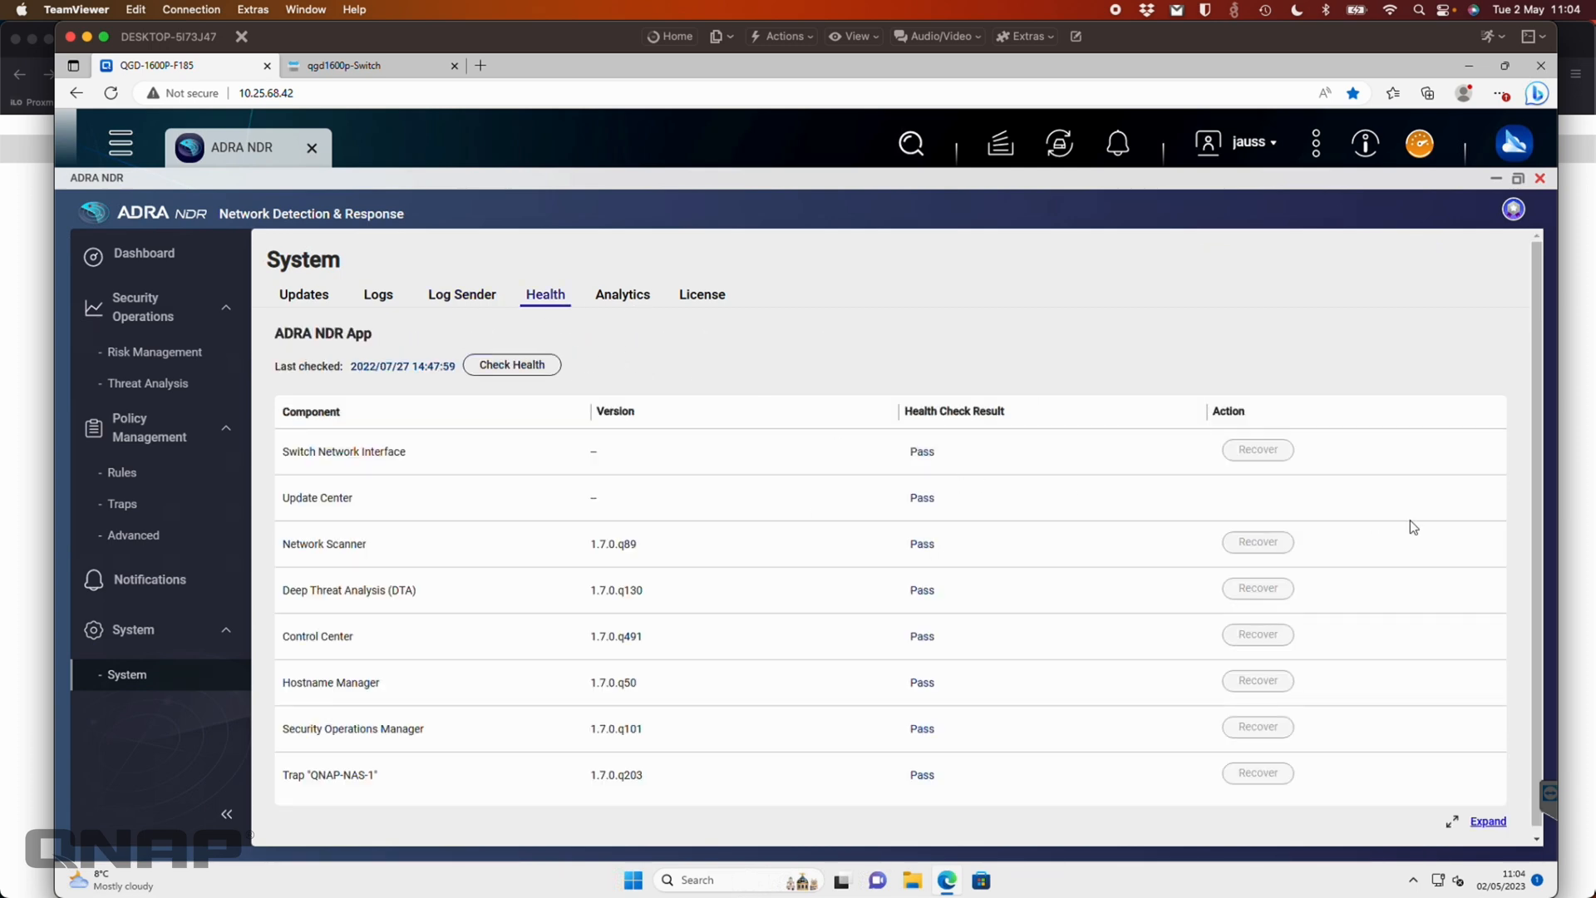
mouse_move(980, 752)
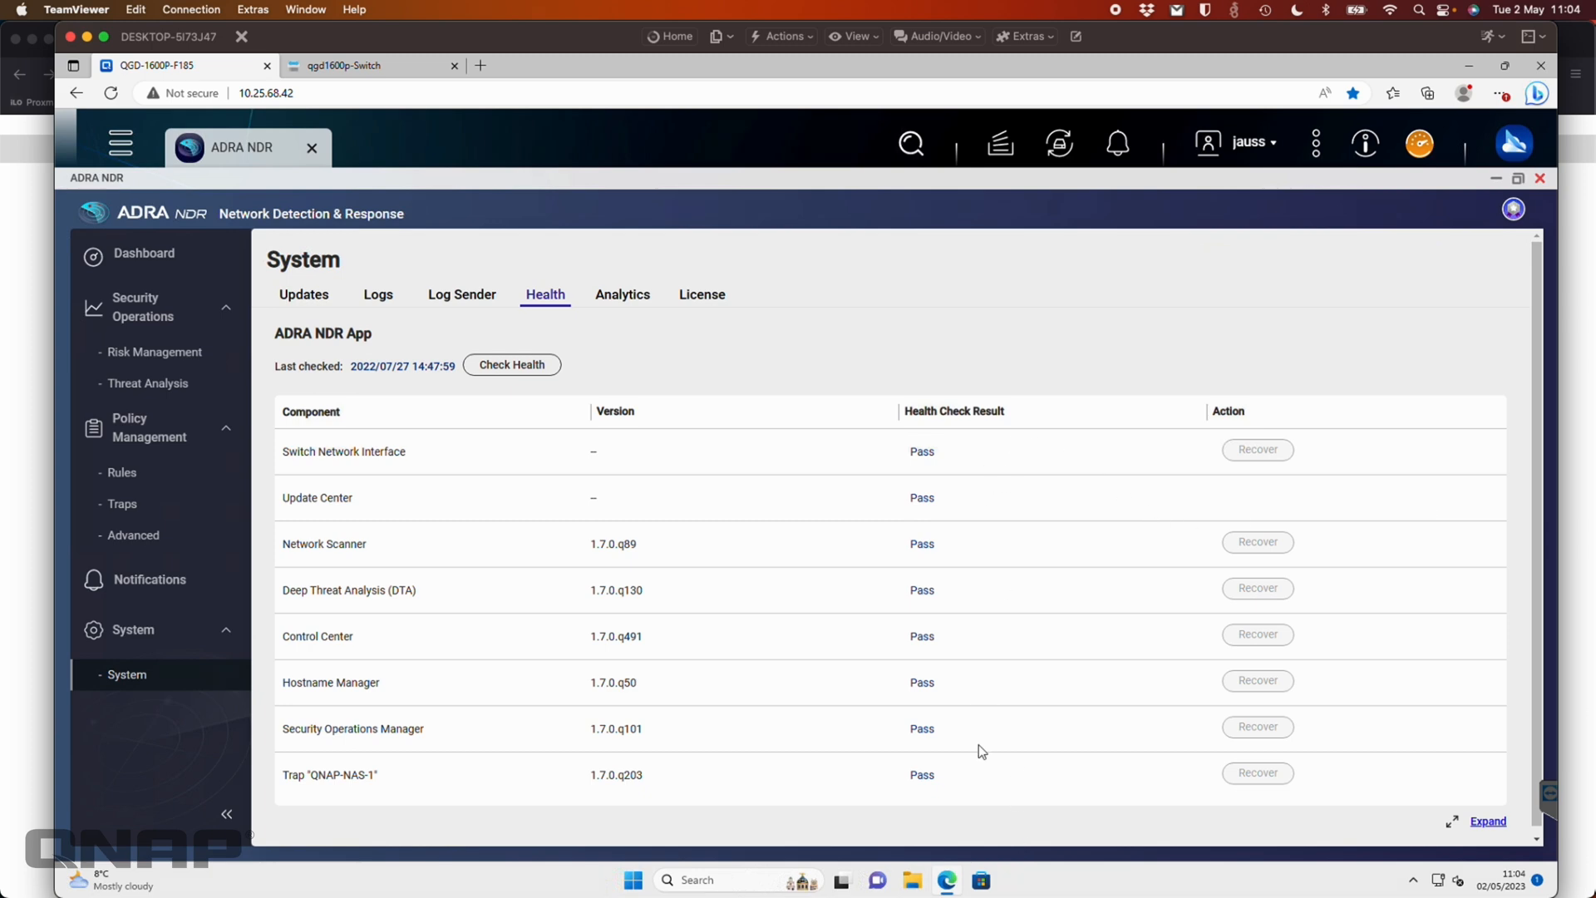
mouse_move(350, 379)
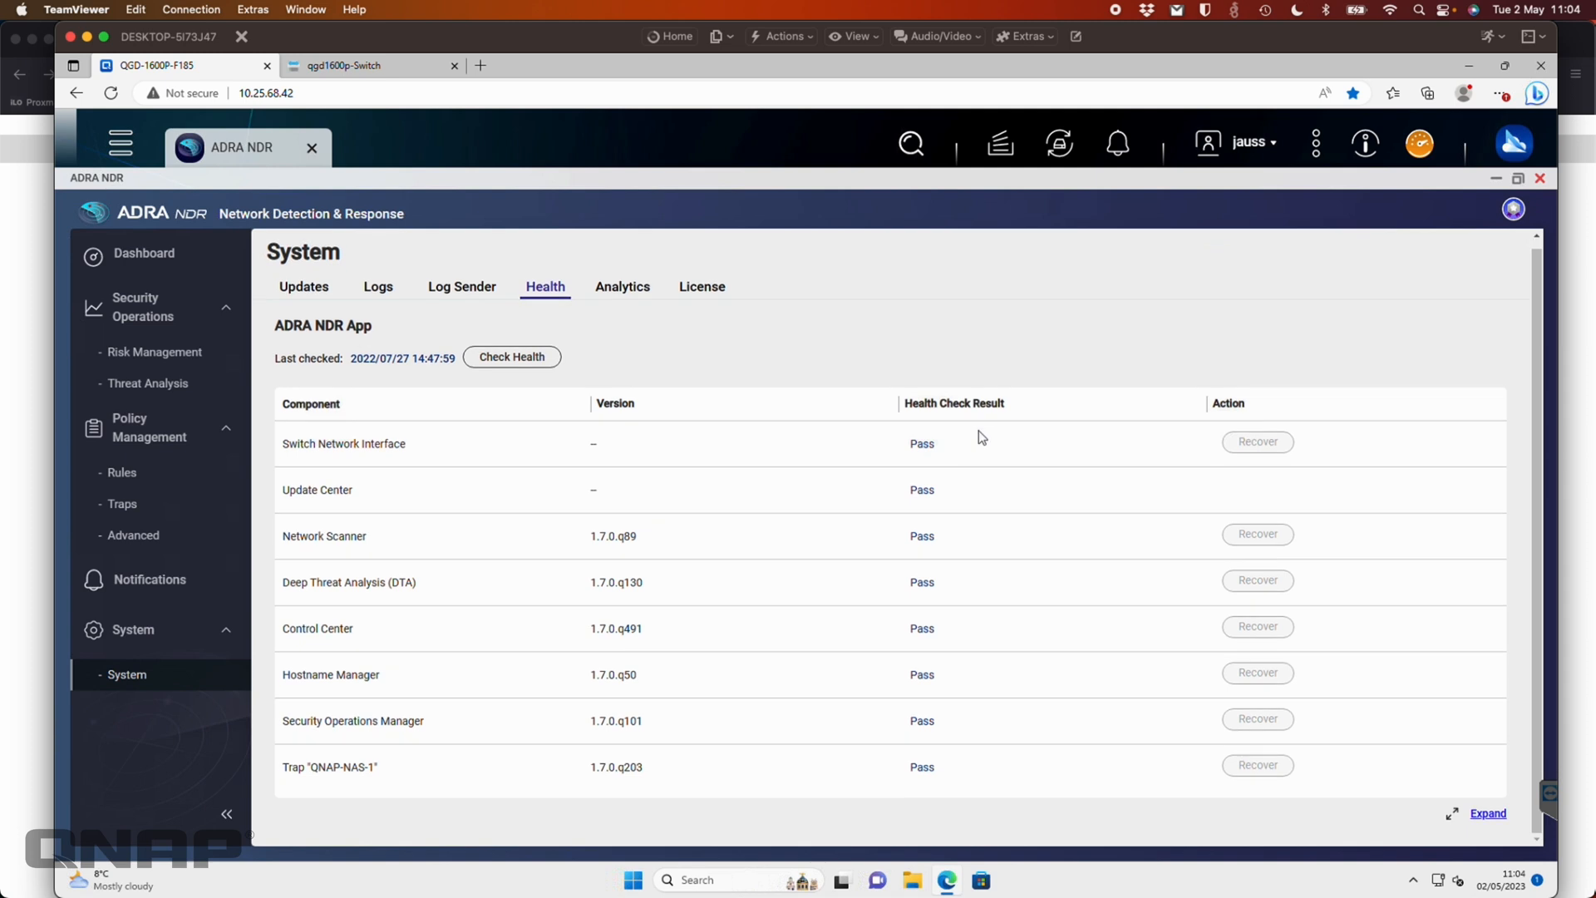
mouse_move(607, 258)
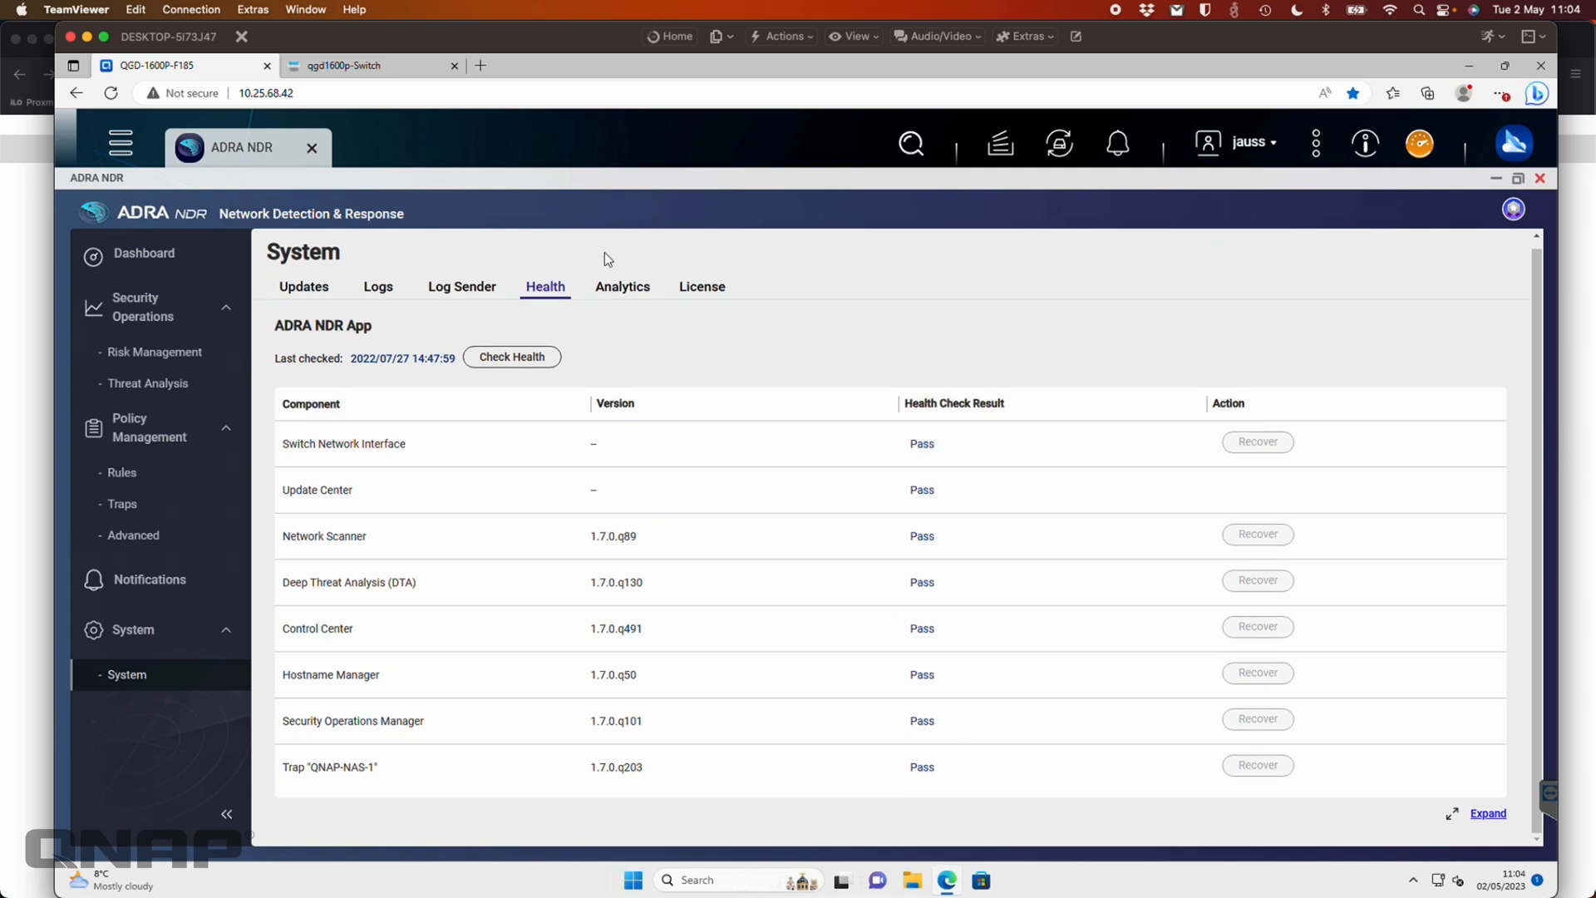
left_click(622, 286)
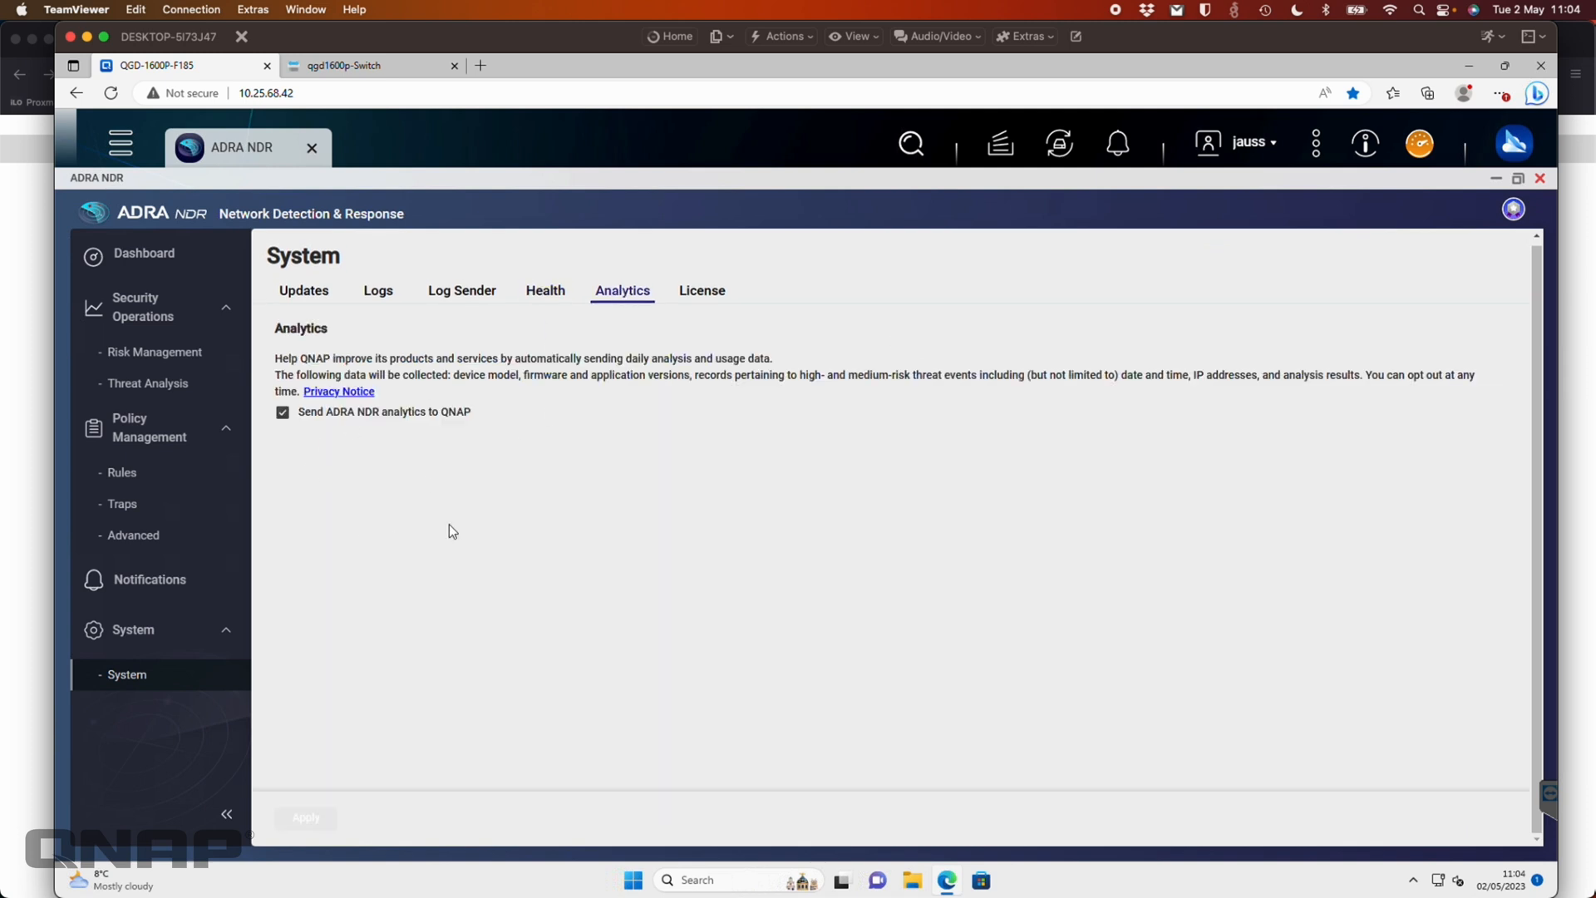
left_click(702, 291)
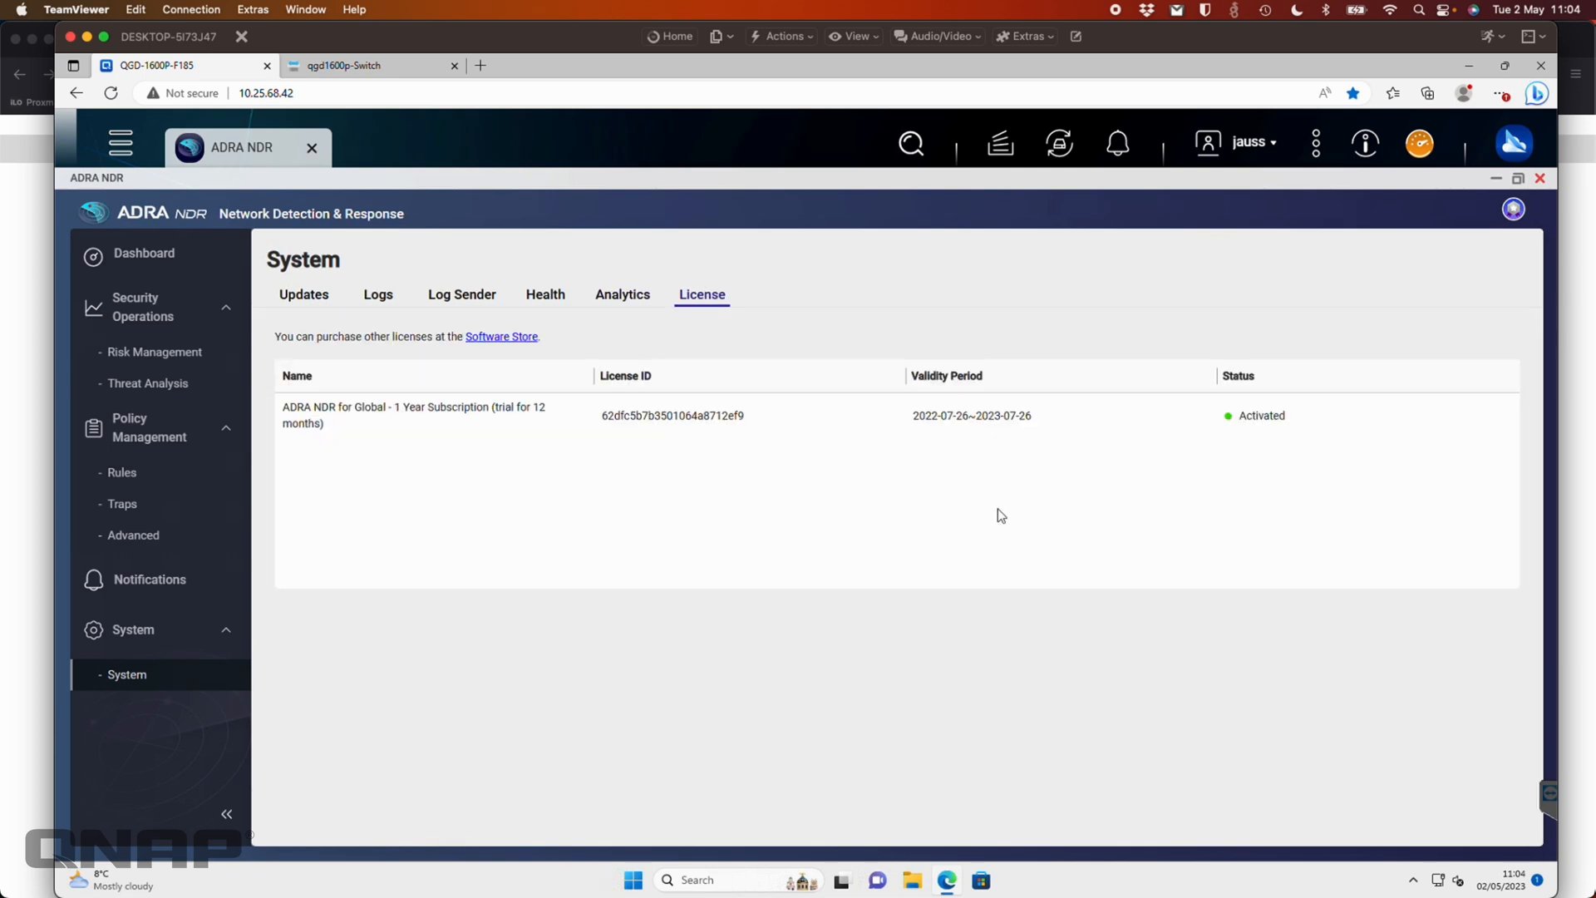
mouse_move(173, 259)
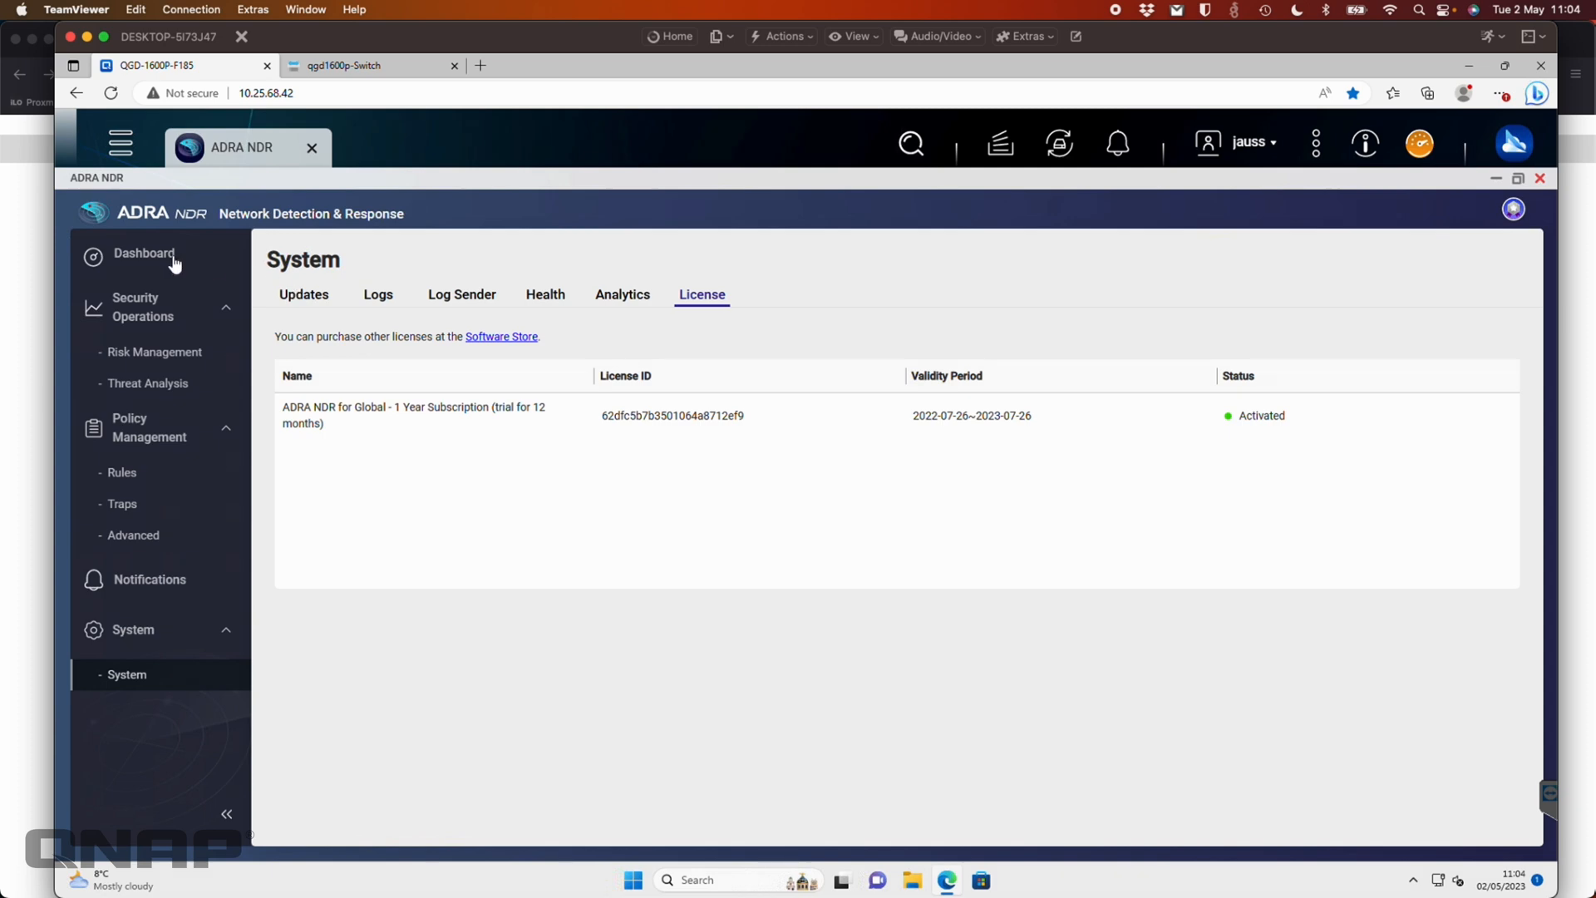
Go to the Dashboard showing Critical Risk, 3 high-risk and 348 medium-risk attacks.
left_click(145, 254)
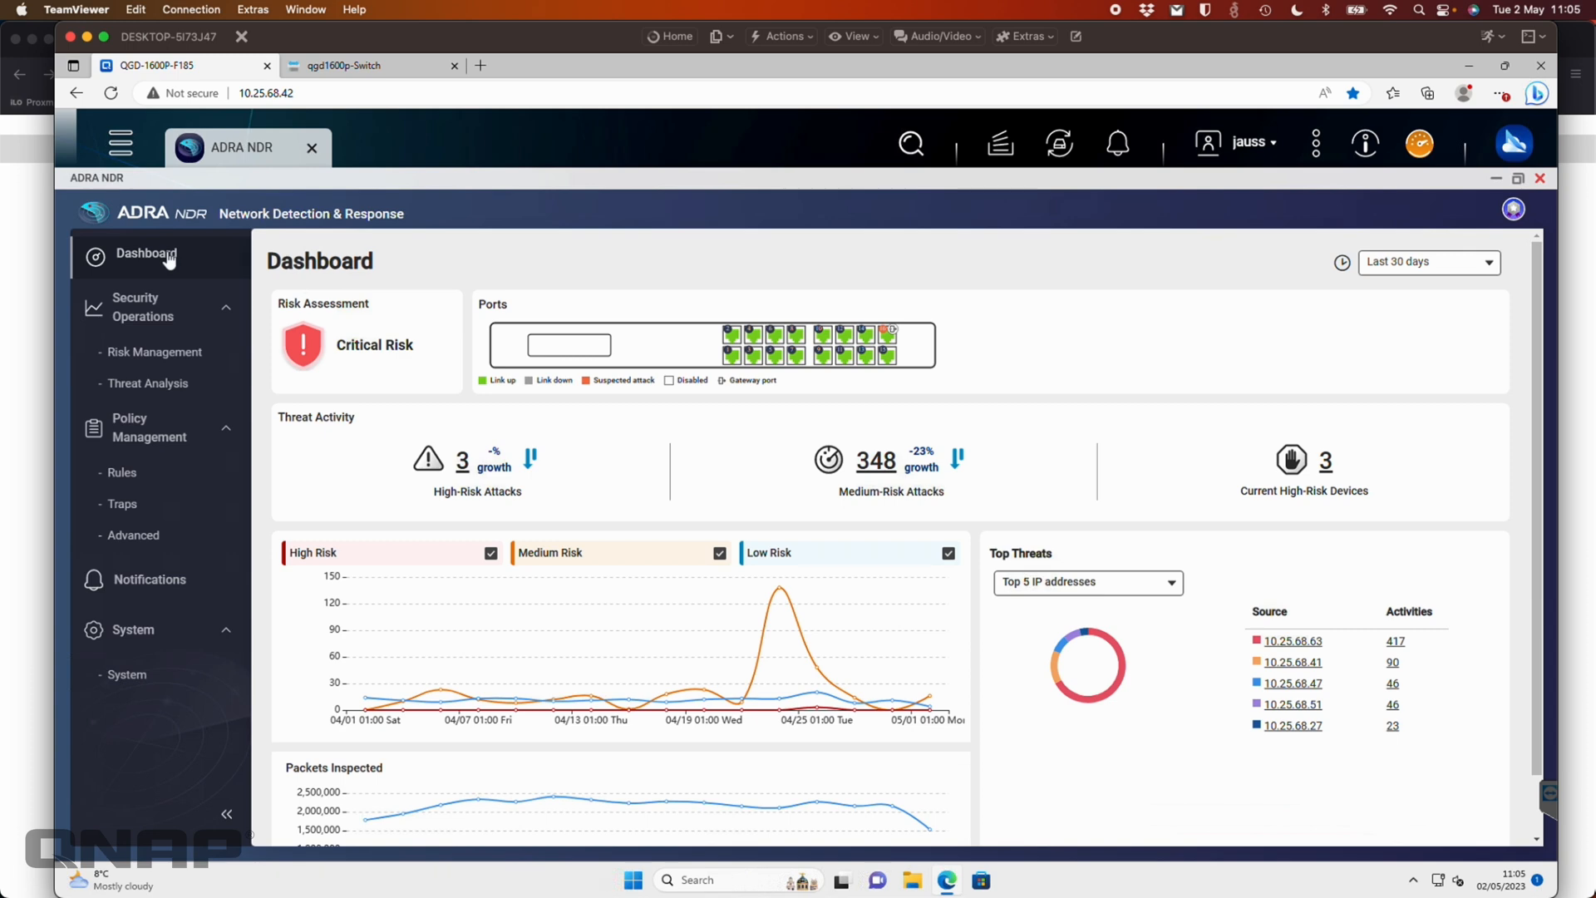
mouse_move(109, 554)
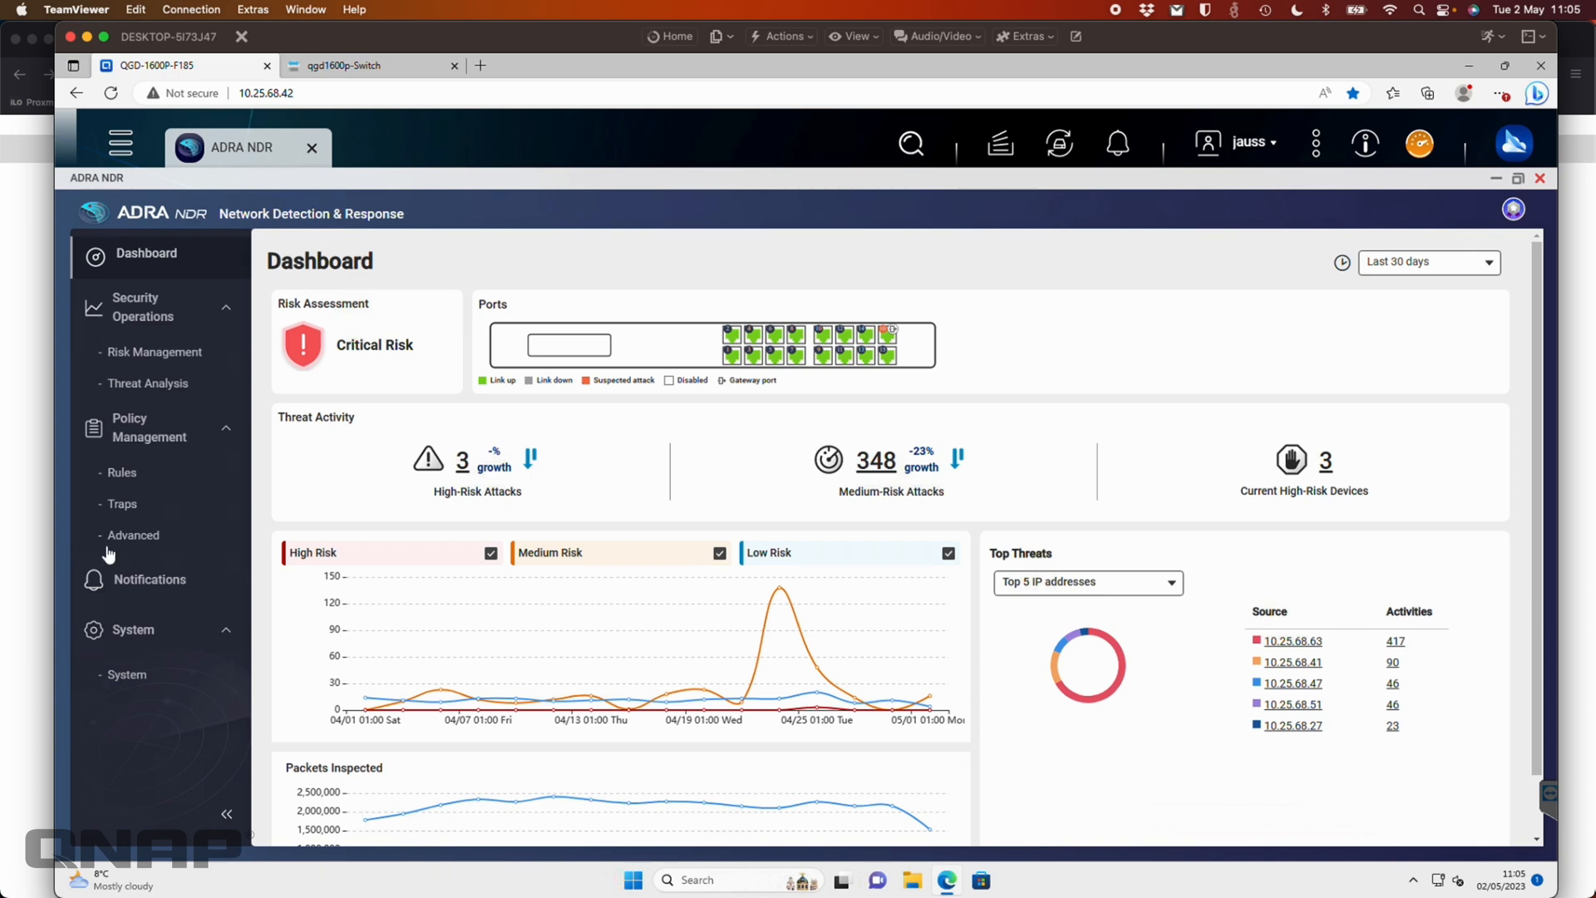